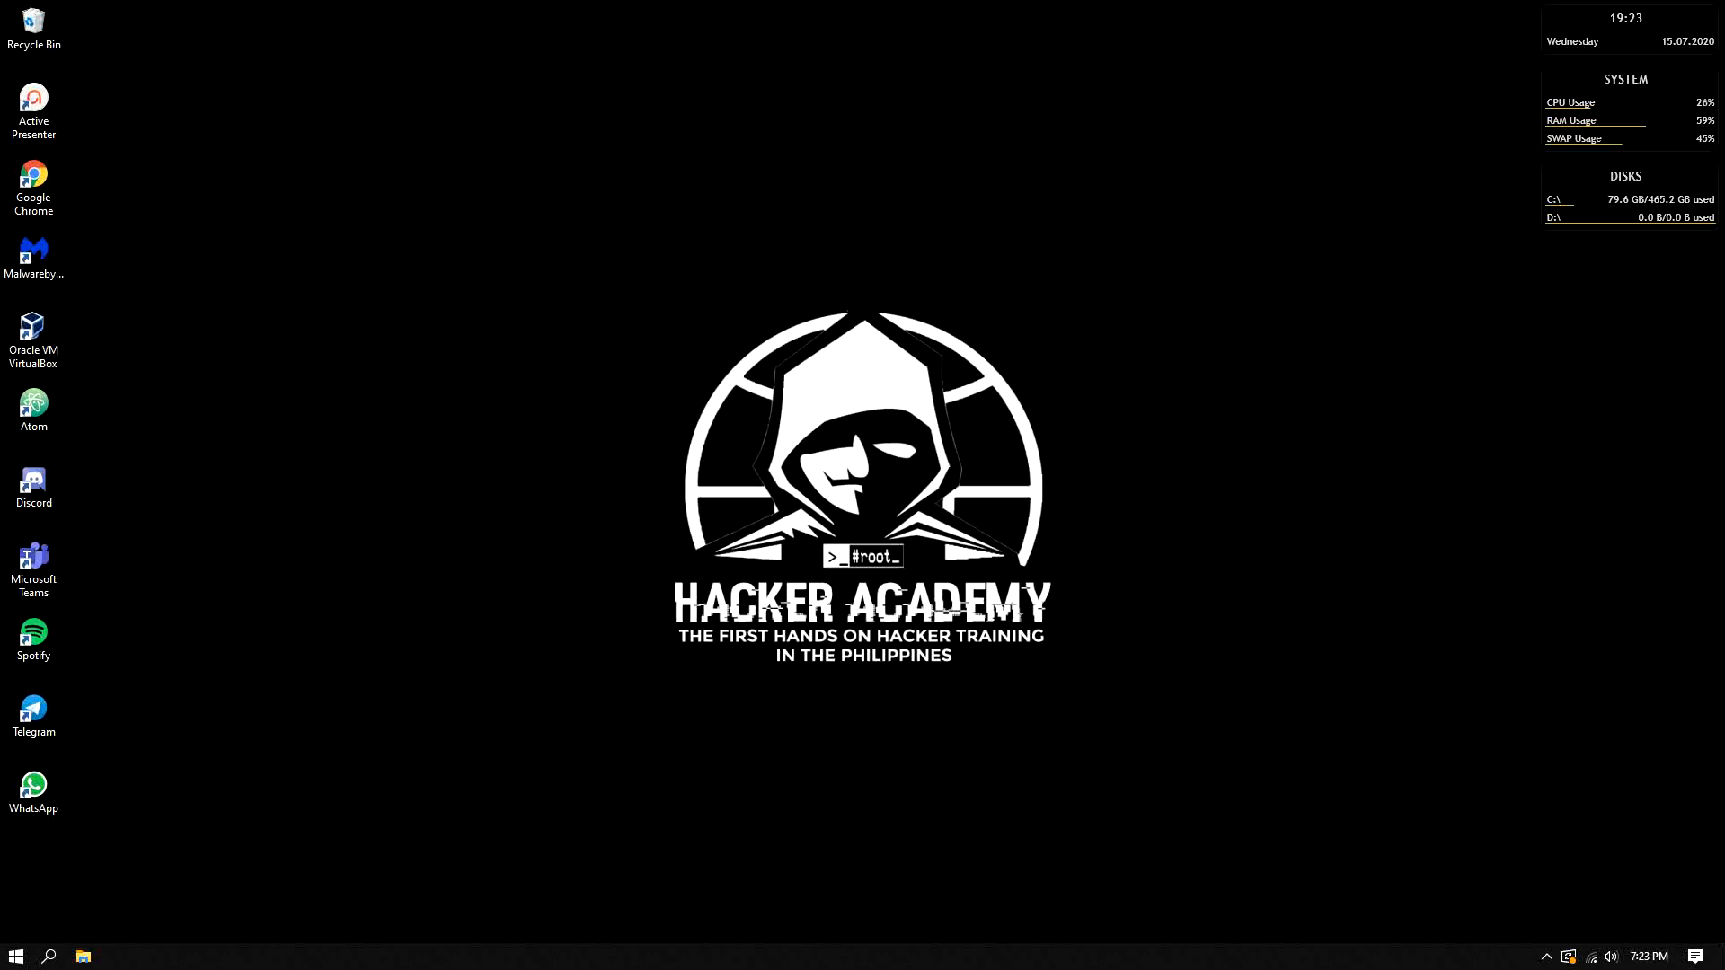
{"action": "mouse_move", "coordinate": [402, 393]}
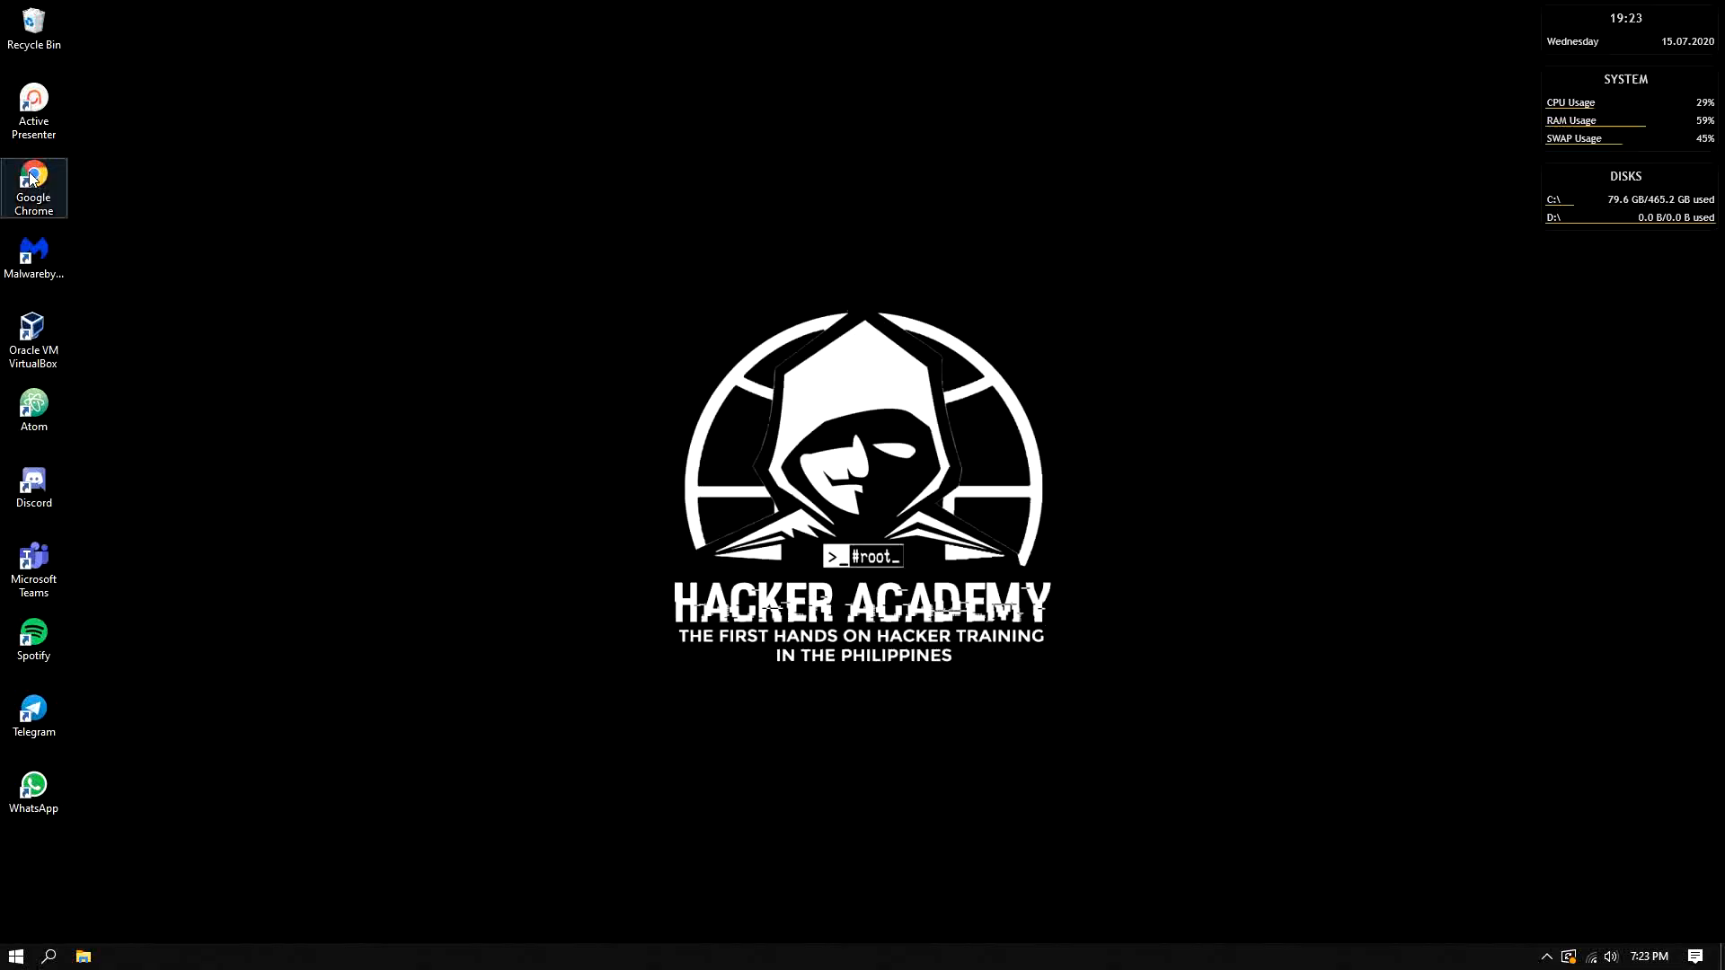
Launch Chrome and run a Google search for 'virtualbox'.
{"action": "double_click", "coordinate": [33, 181]}
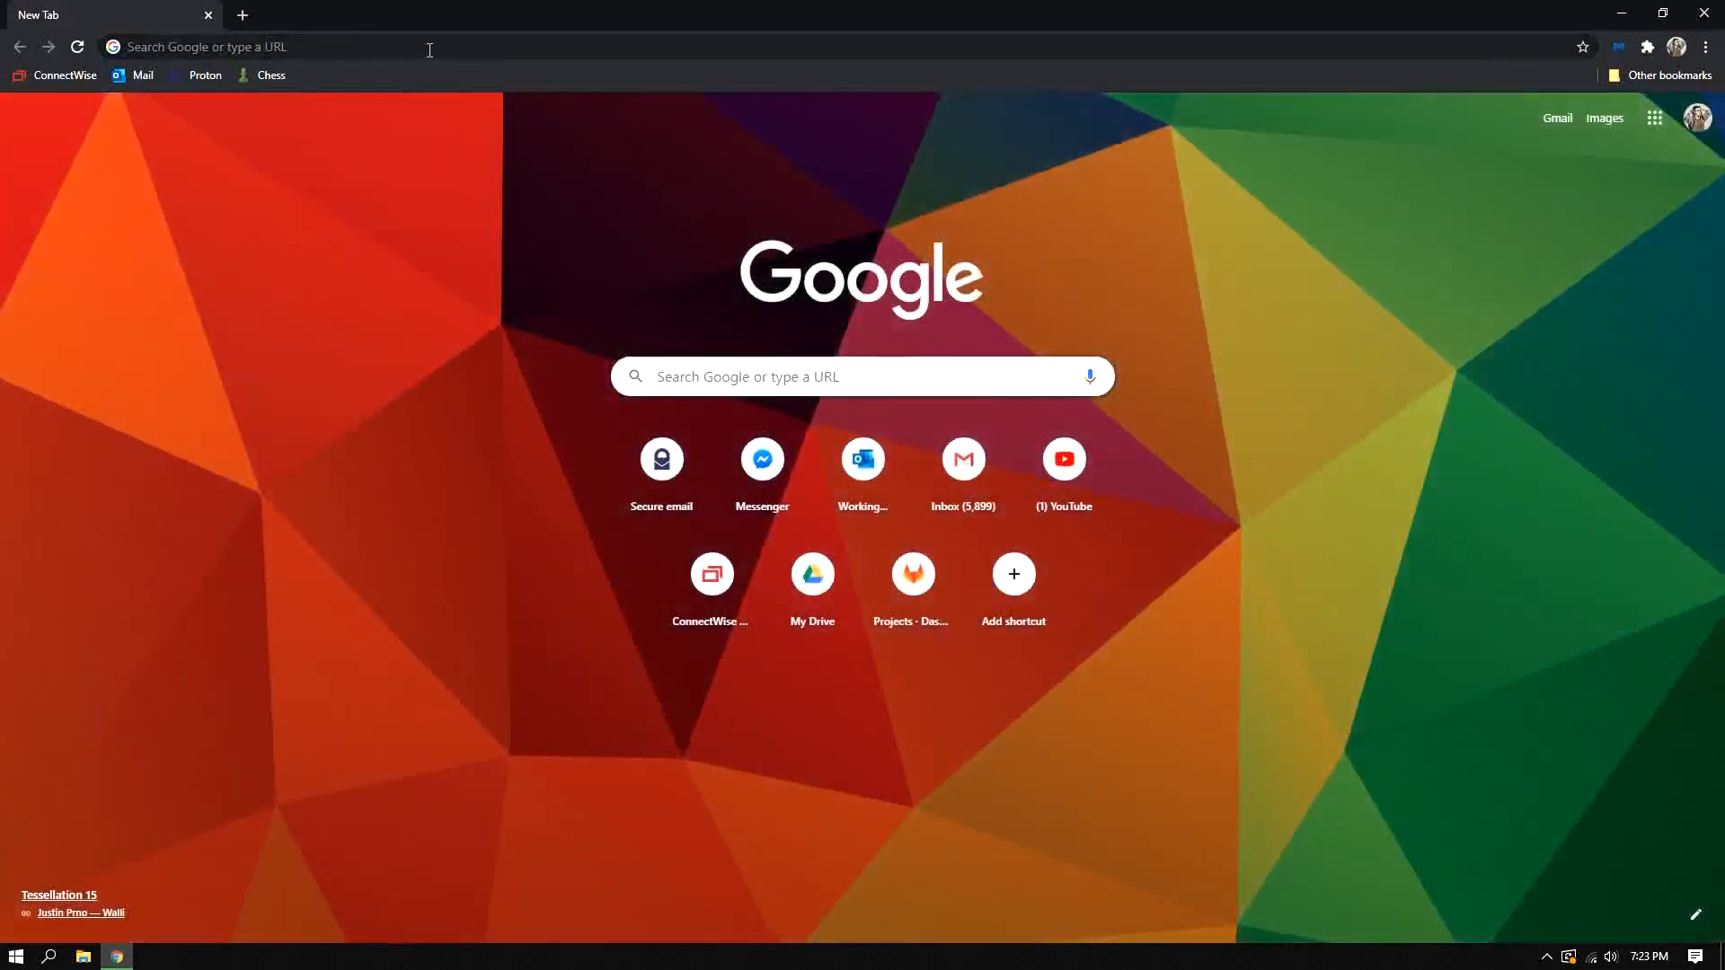
{"action": "type", "text": "fgo"}
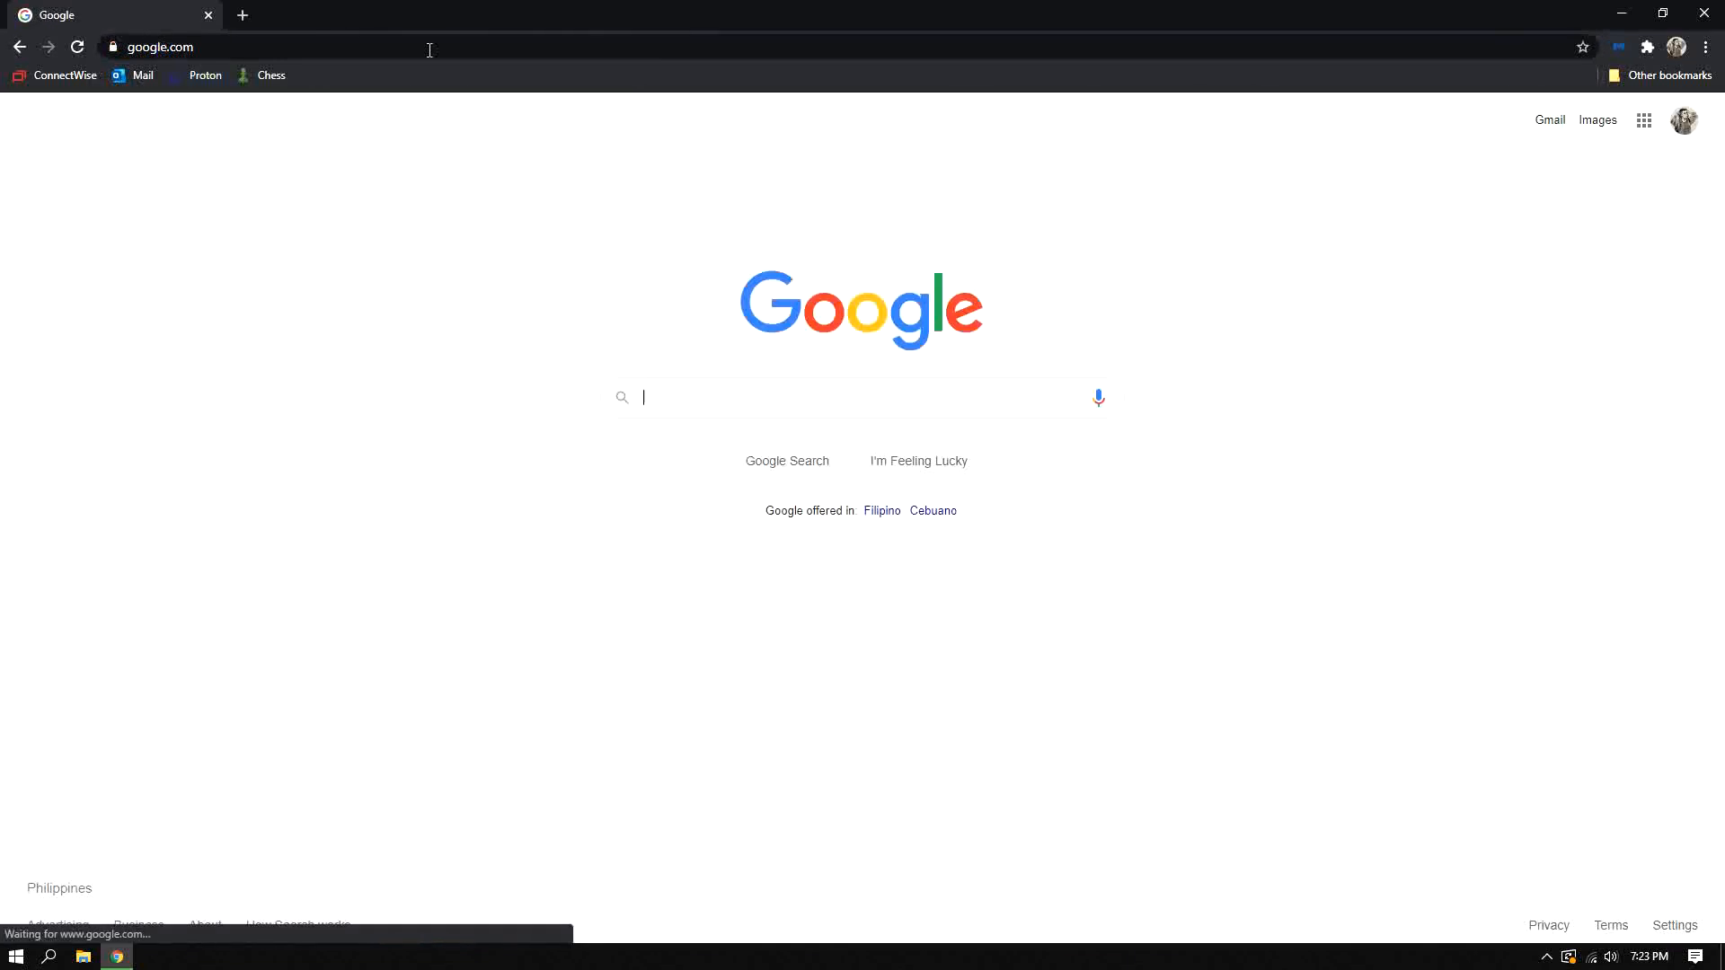
{"action": "mouse_move", "coordinate": [564, 352]}
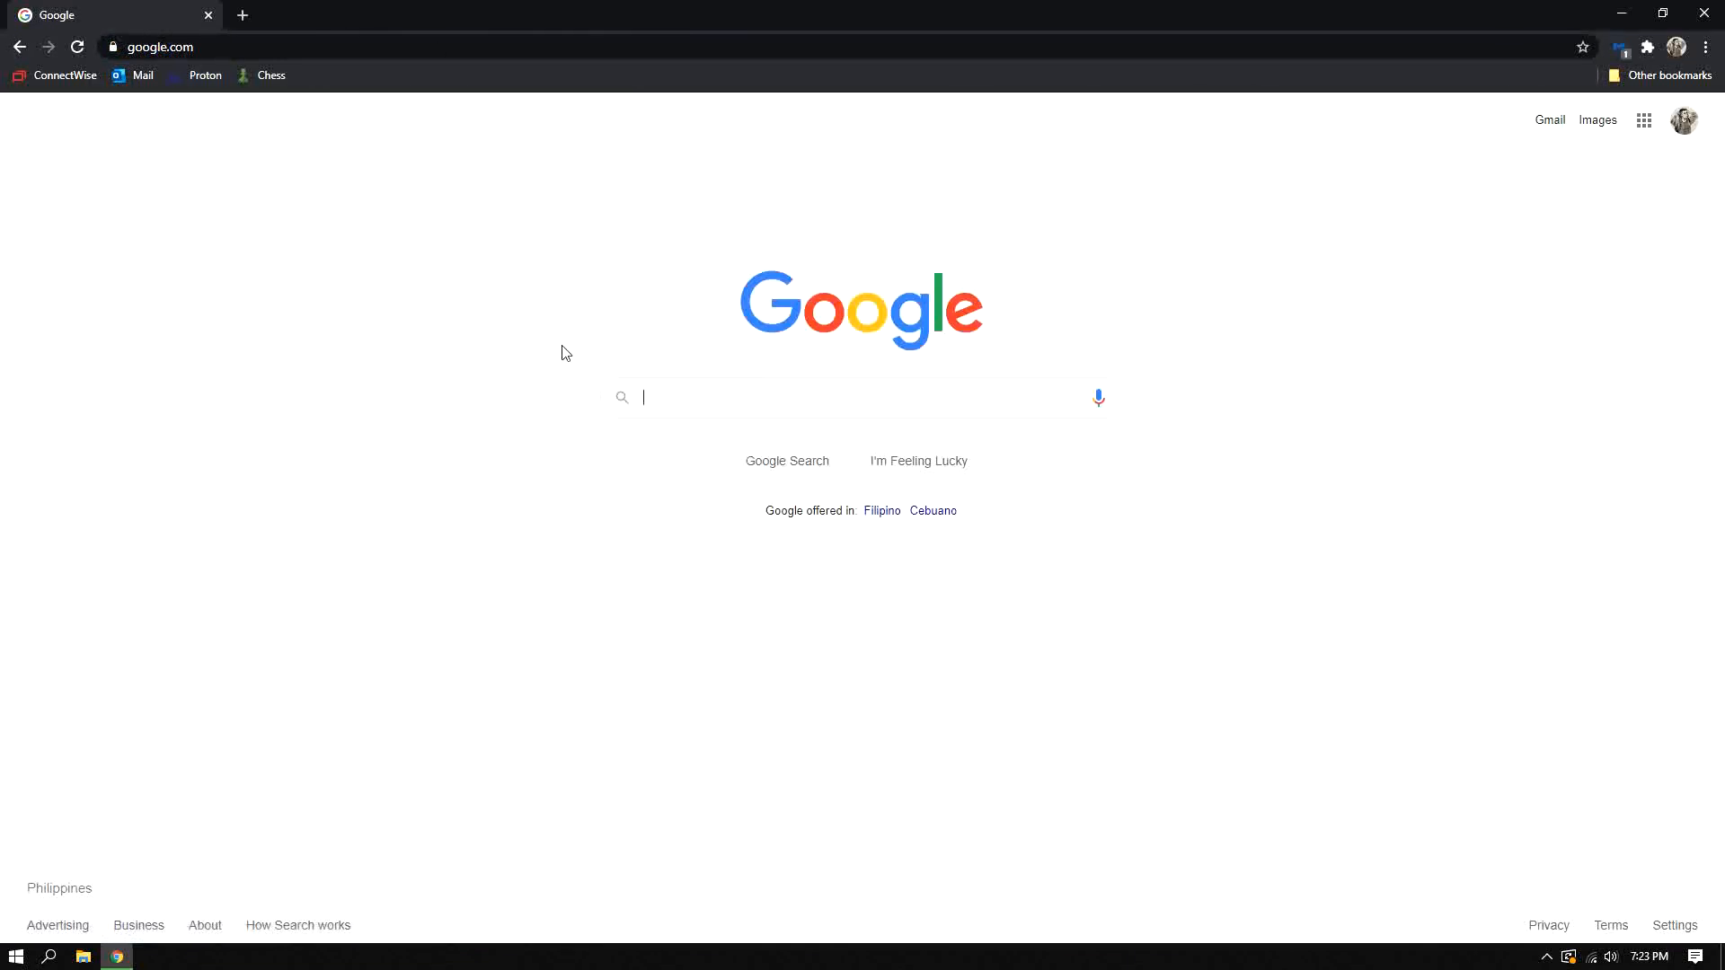
{"action": "type", "text": "vir"}
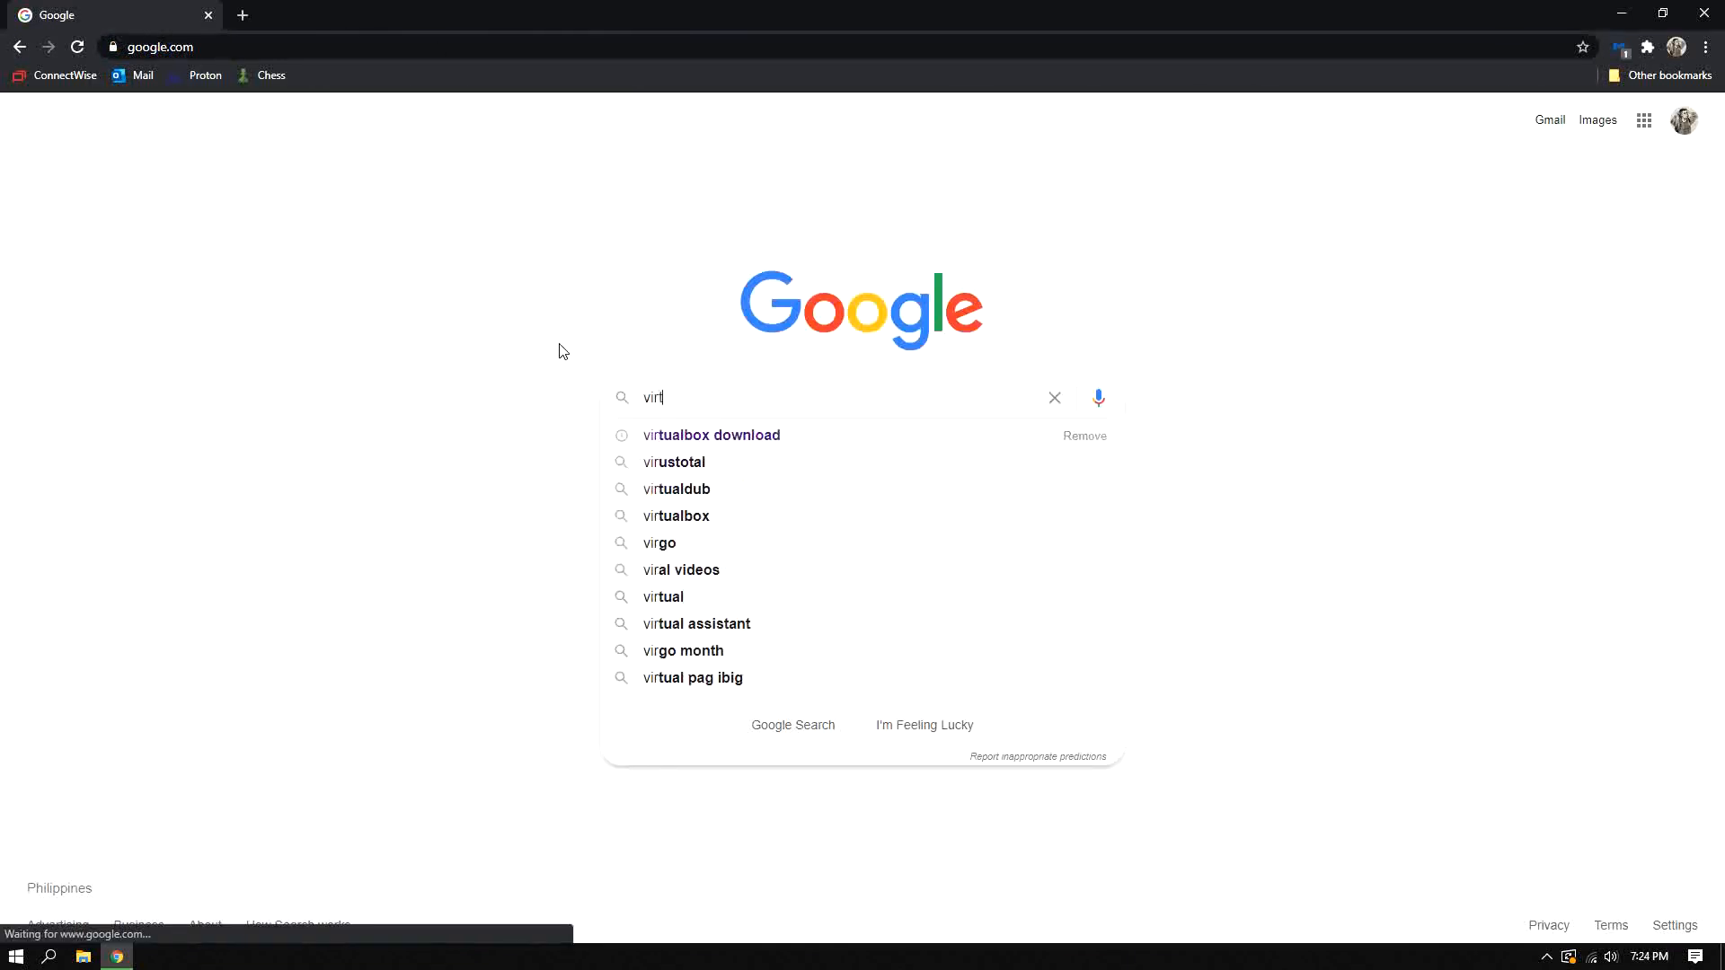
{"action": "type", "text": "tualbox"}
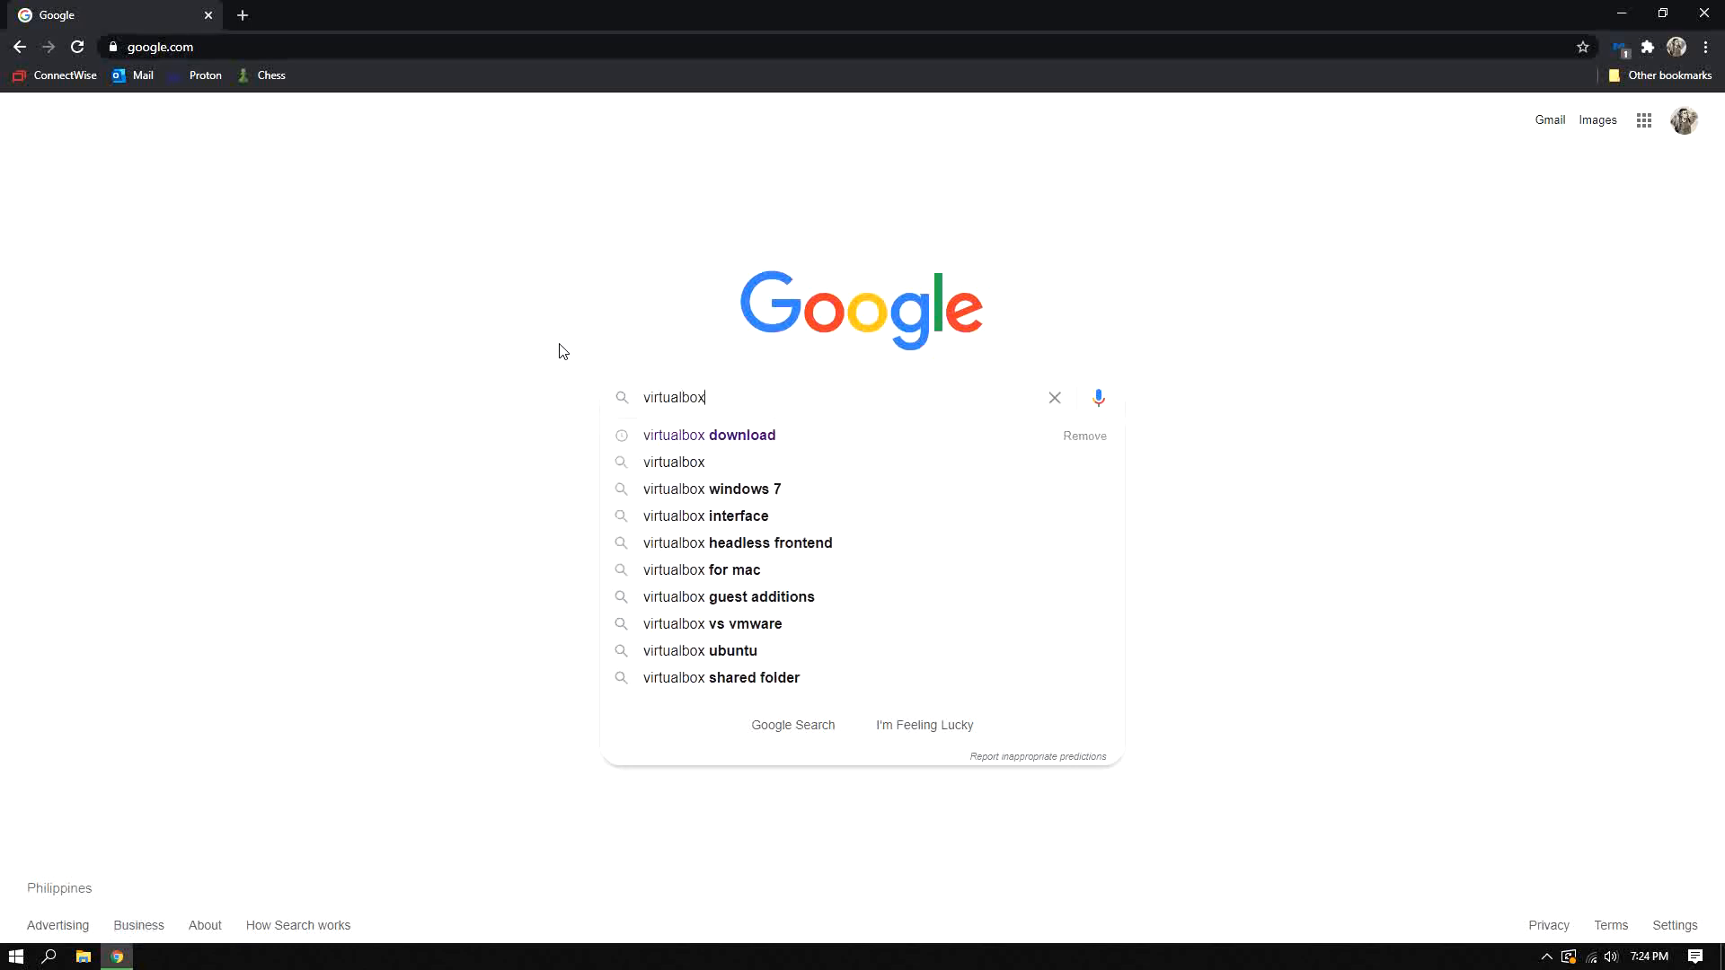
{"action": "key", "text": "Return"}
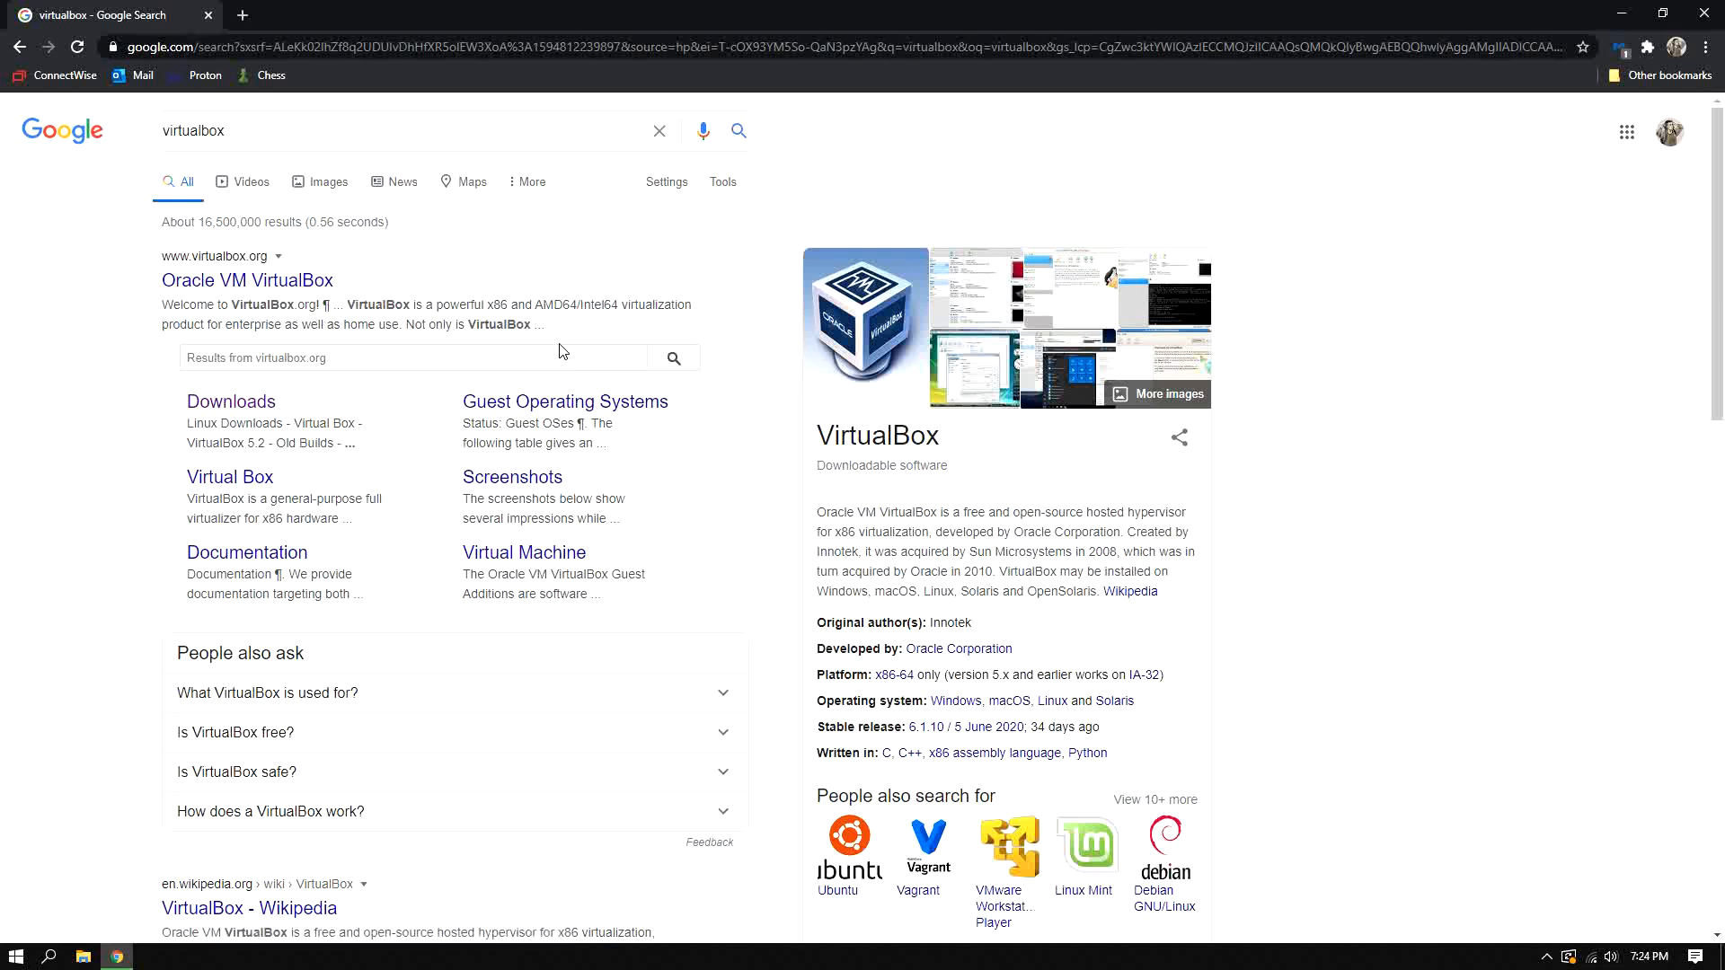
Open virtualbox.org, go to Download VirtualBox 6.1, and get the Windows hosts package.
{"action": "left_click", "coordinate": [247, 280]}
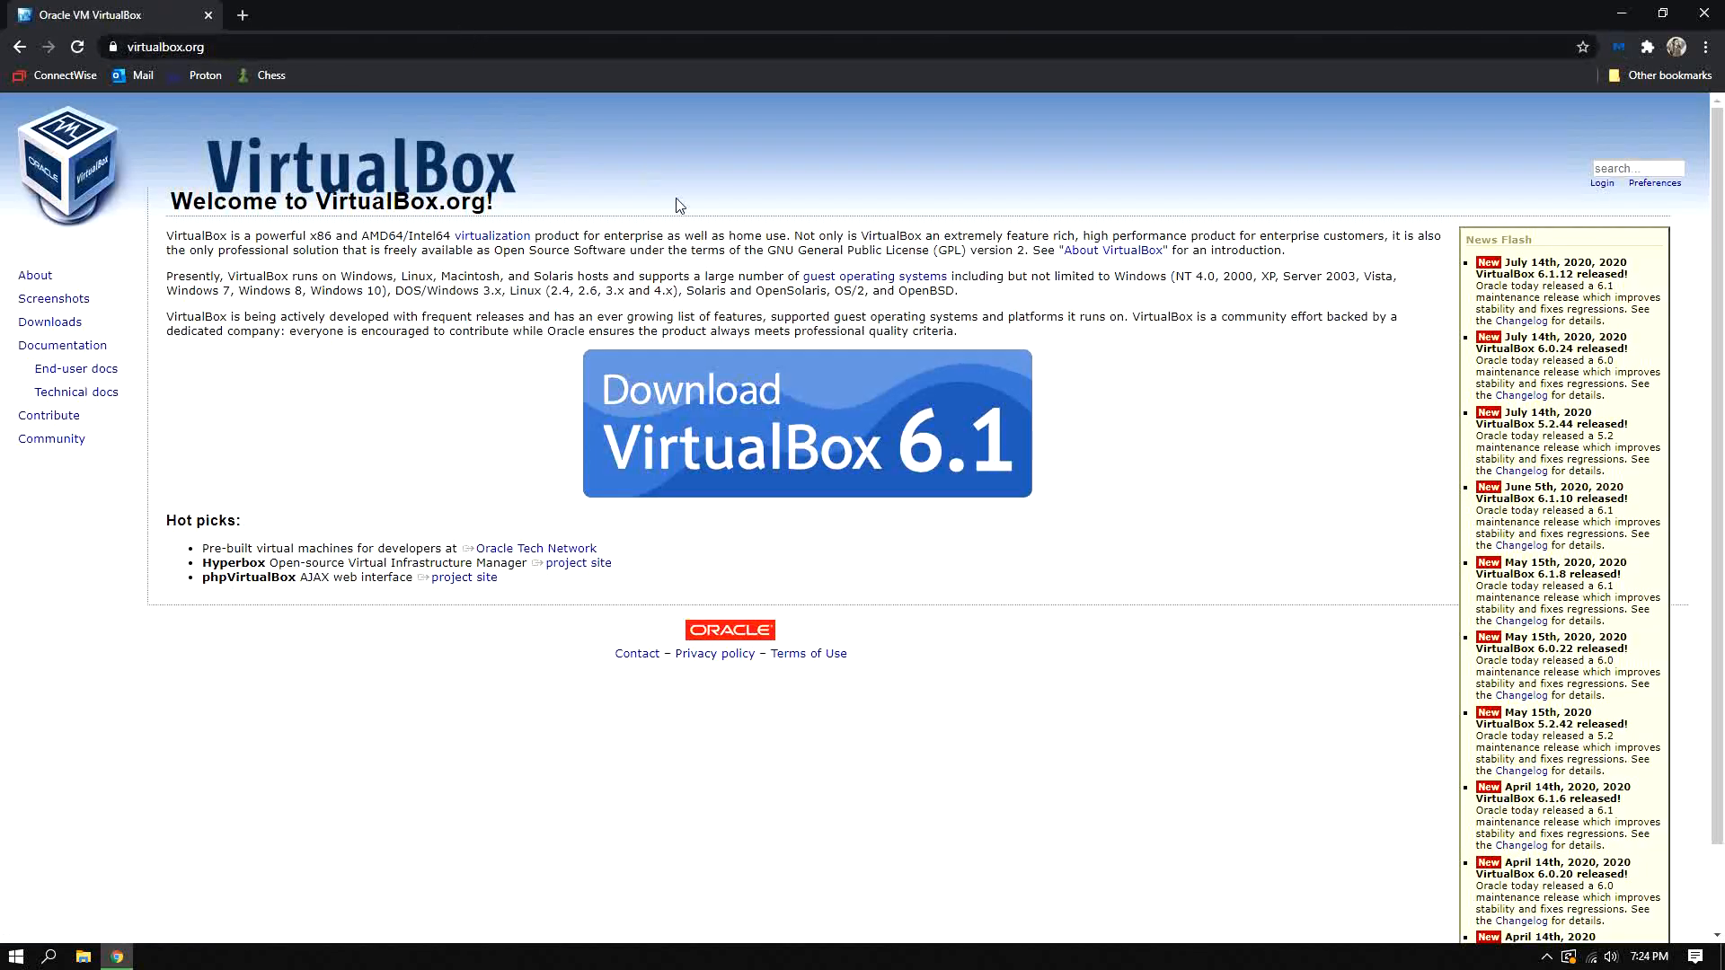
{"action": "mouse_move", "coordinate": [770, 423]}
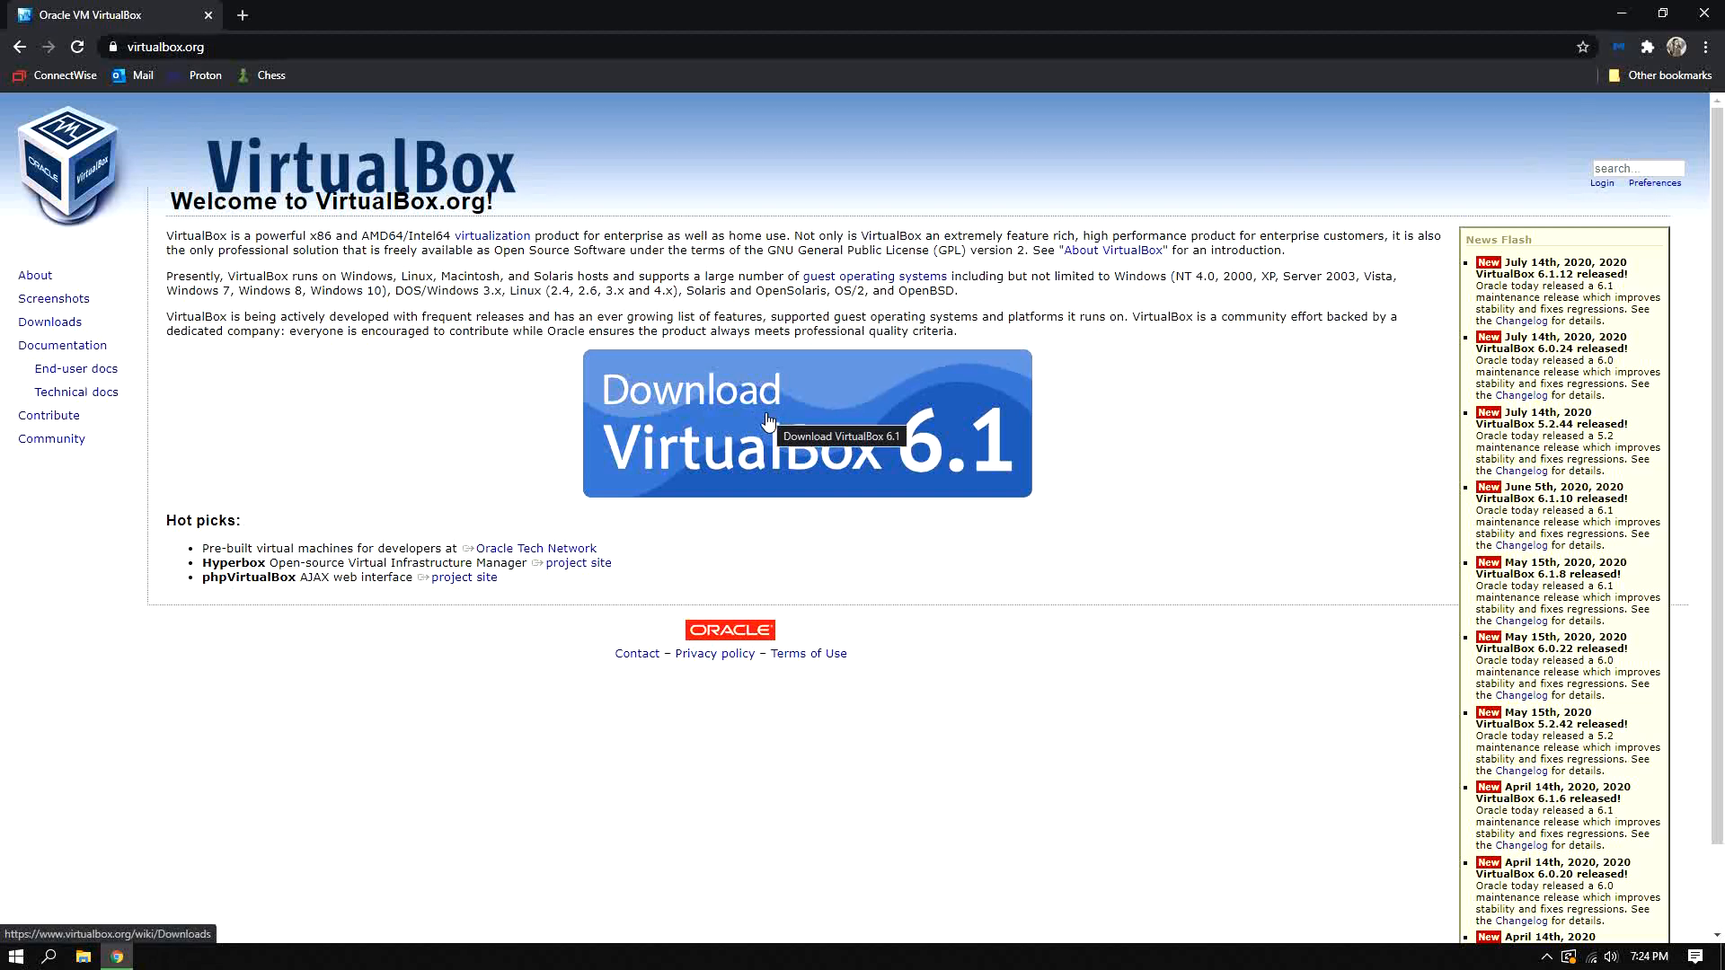
{"action": "left_click", "coordinate": [807, 424]}
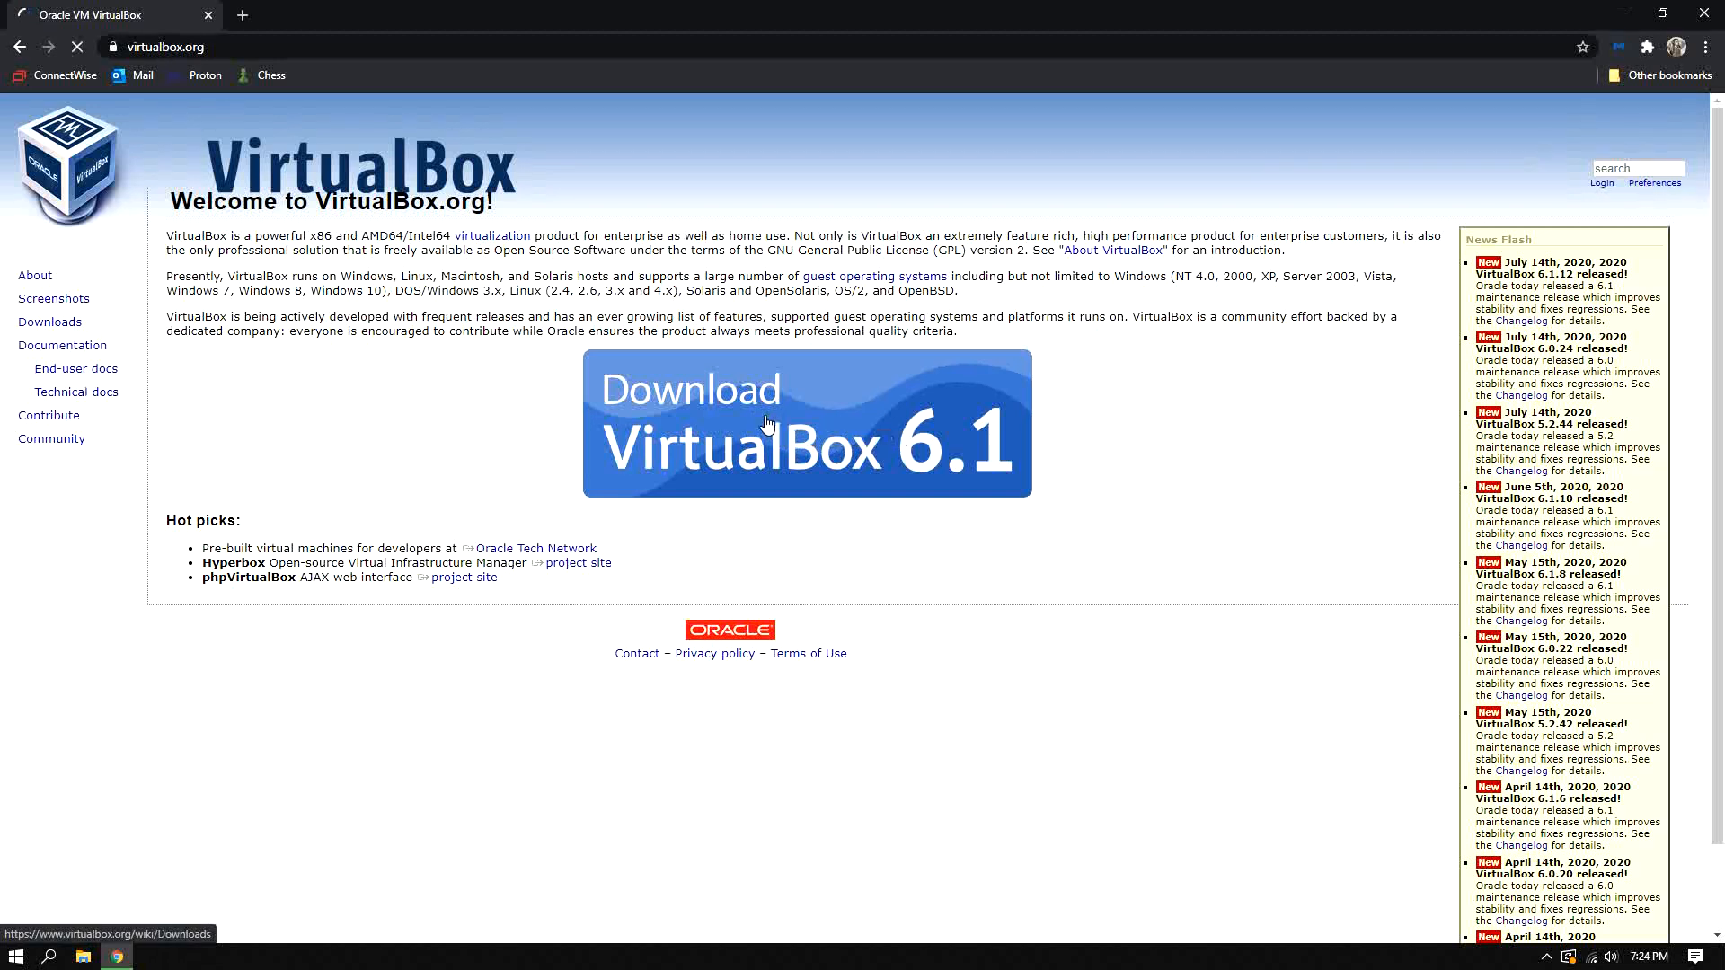
{"action": "left_click", "coordinate": [807, 423]}
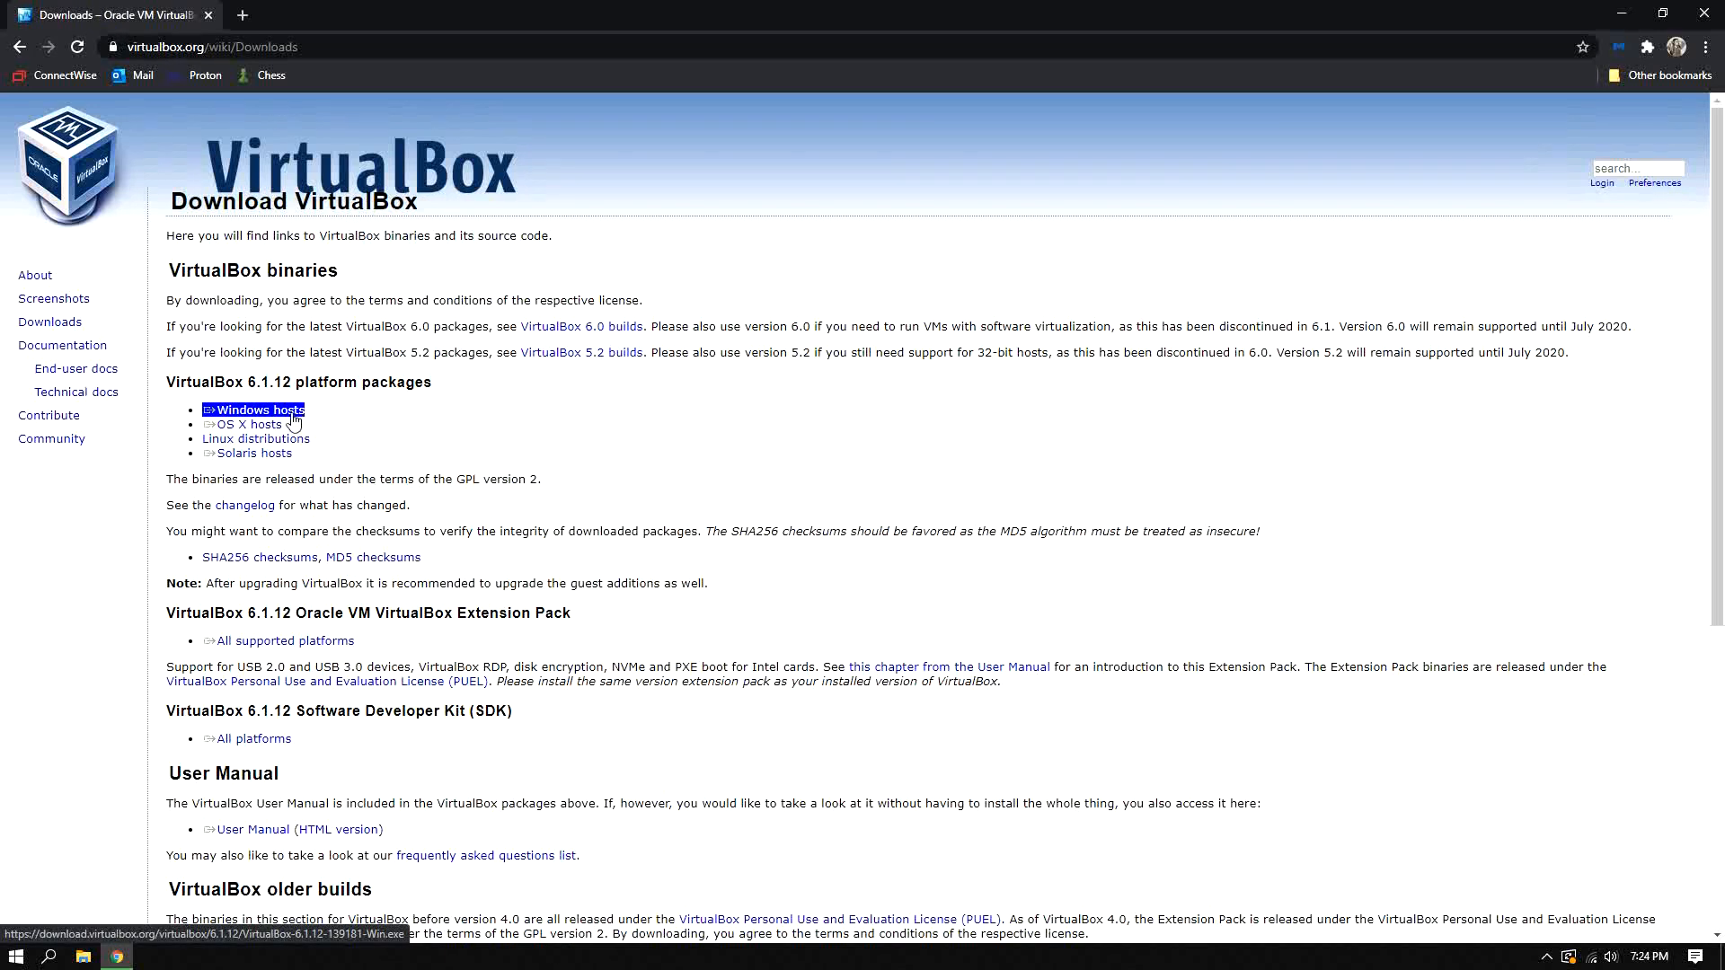
{"action": "left_click", "coordinate": [260, 410]}
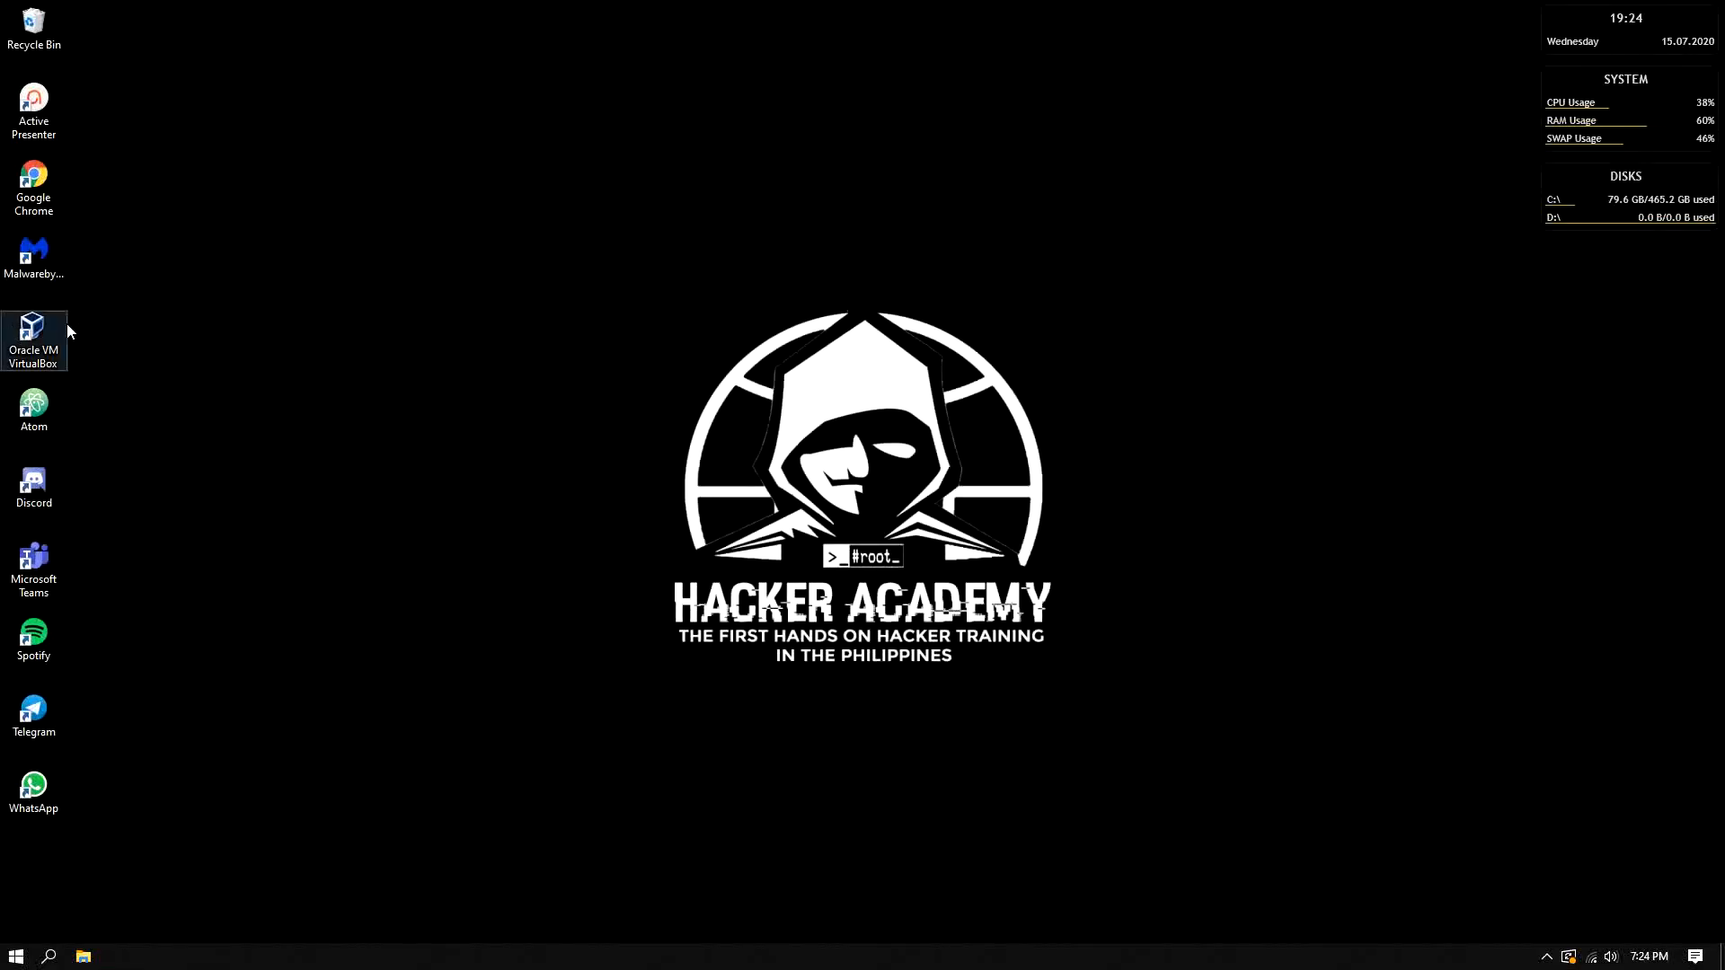
{"action": "mouse_move", "coordinate": [34, 330]}
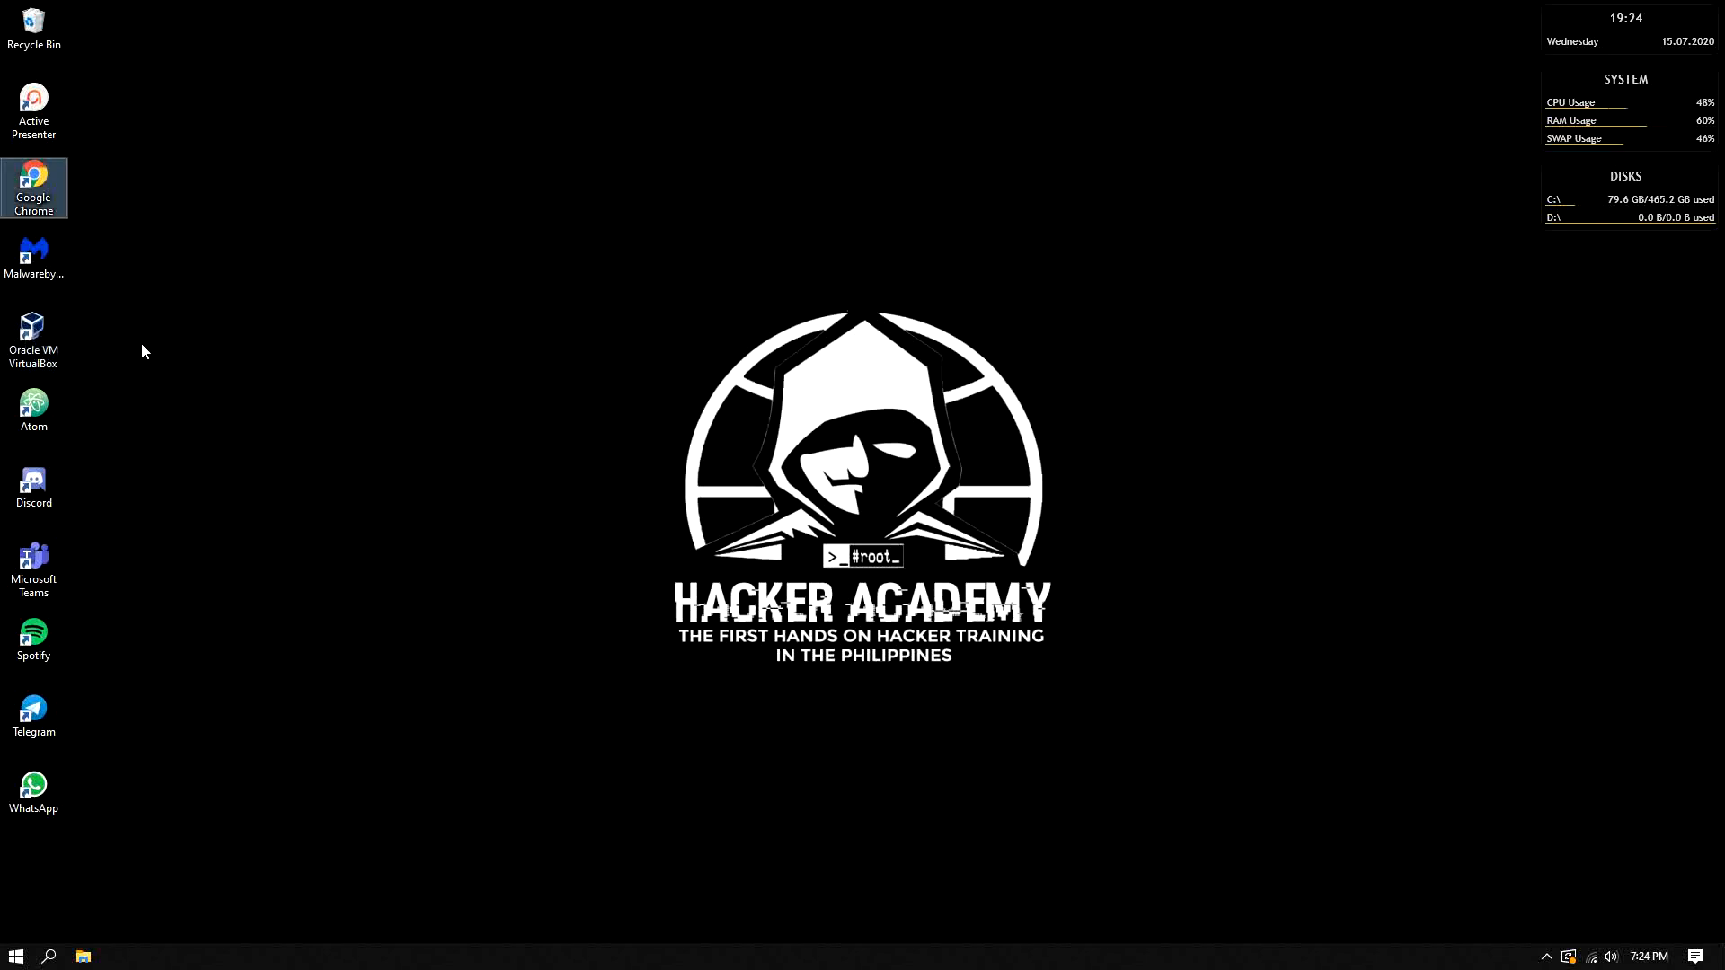
{"action": "mouse_move", "coordinate": [34, 336]}
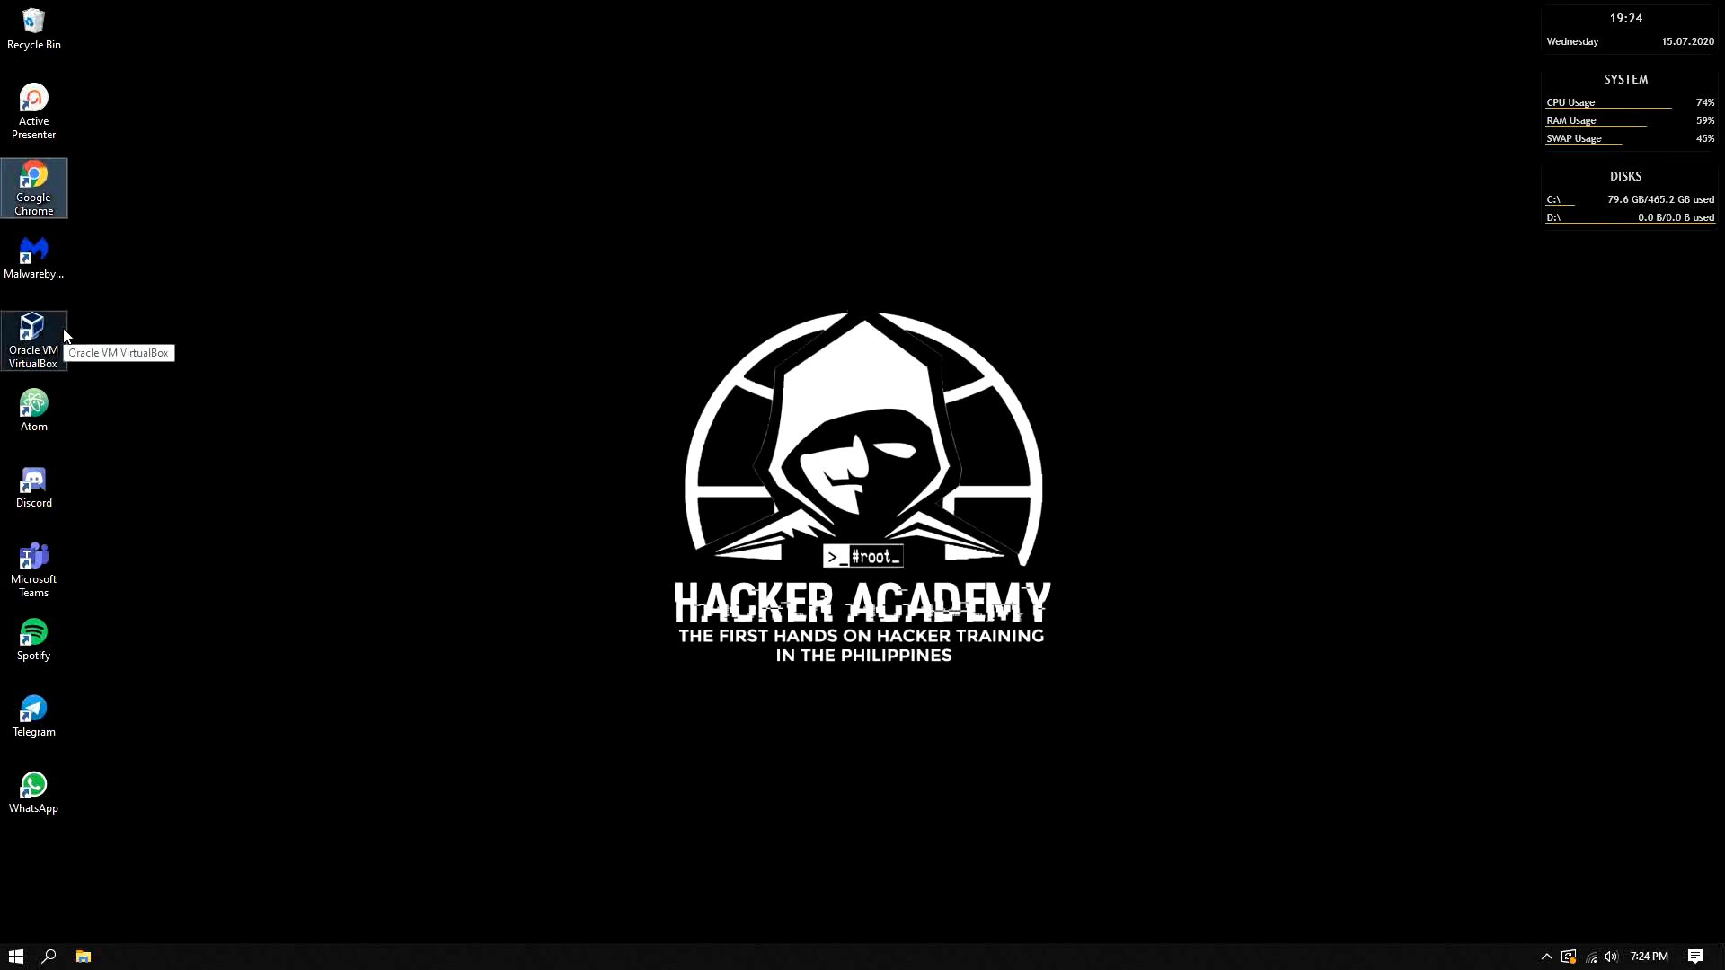
{"action": "mouse_move", "coordinate": [221, 356]}
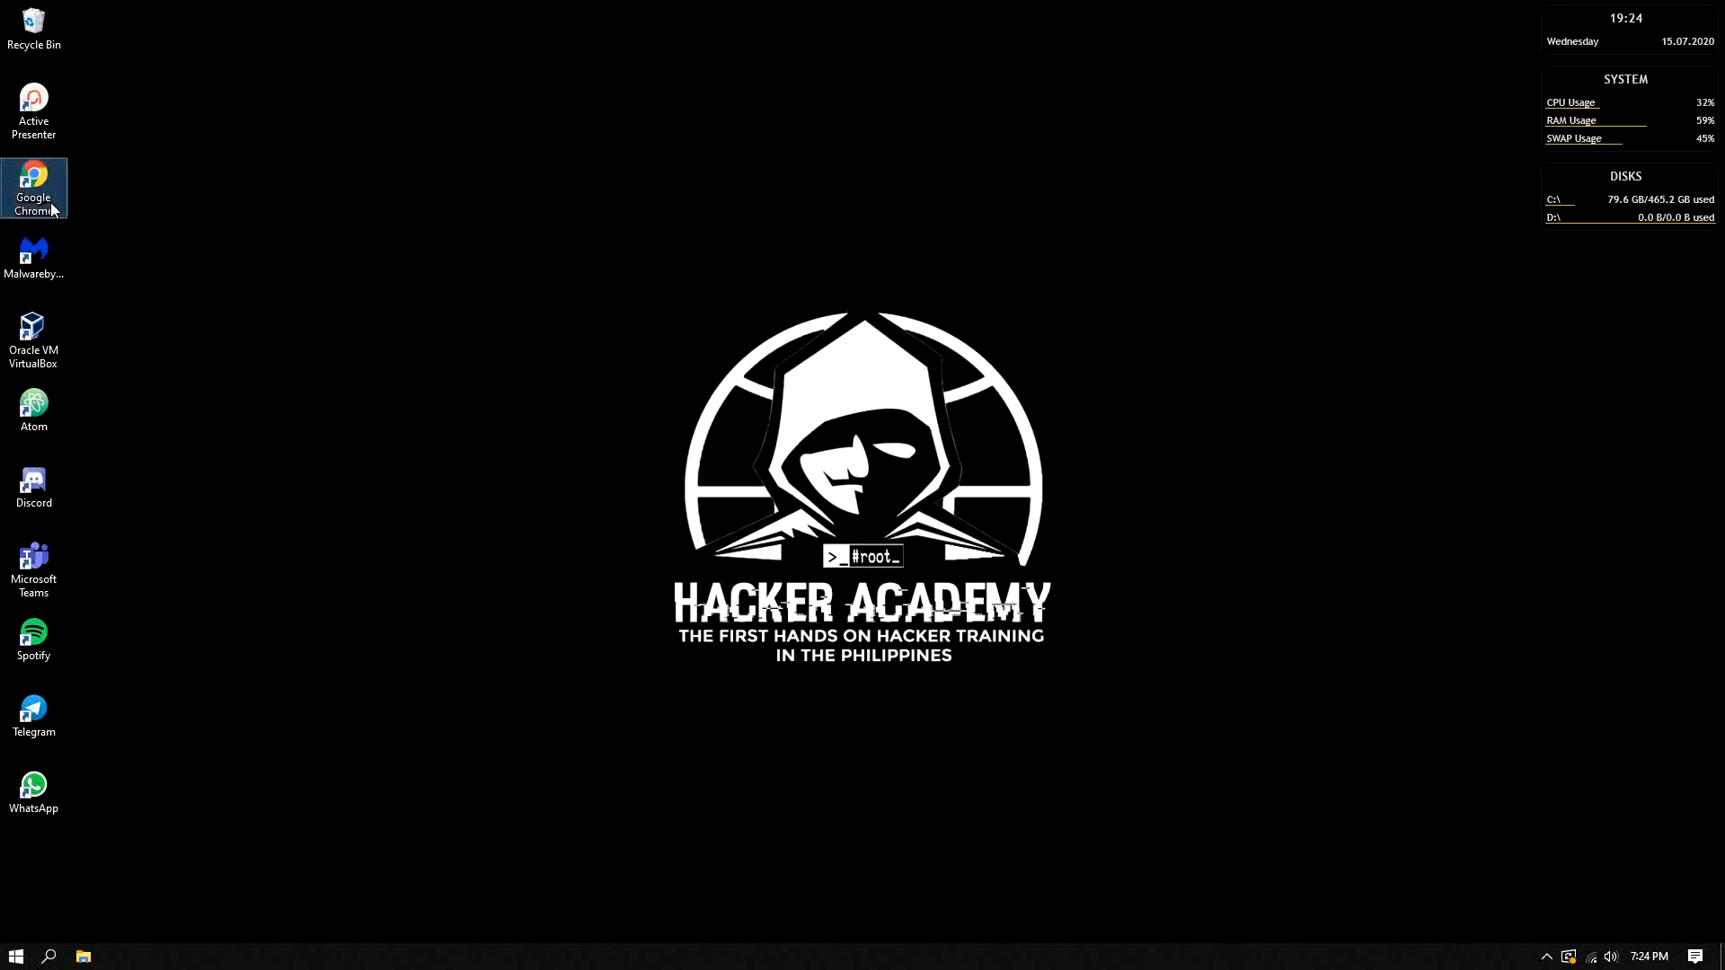
Relaunch Chrome, search Google for Kali Linux, and open the kali.org result.
{"action": "double_click", "coordinate": [34, 188]}
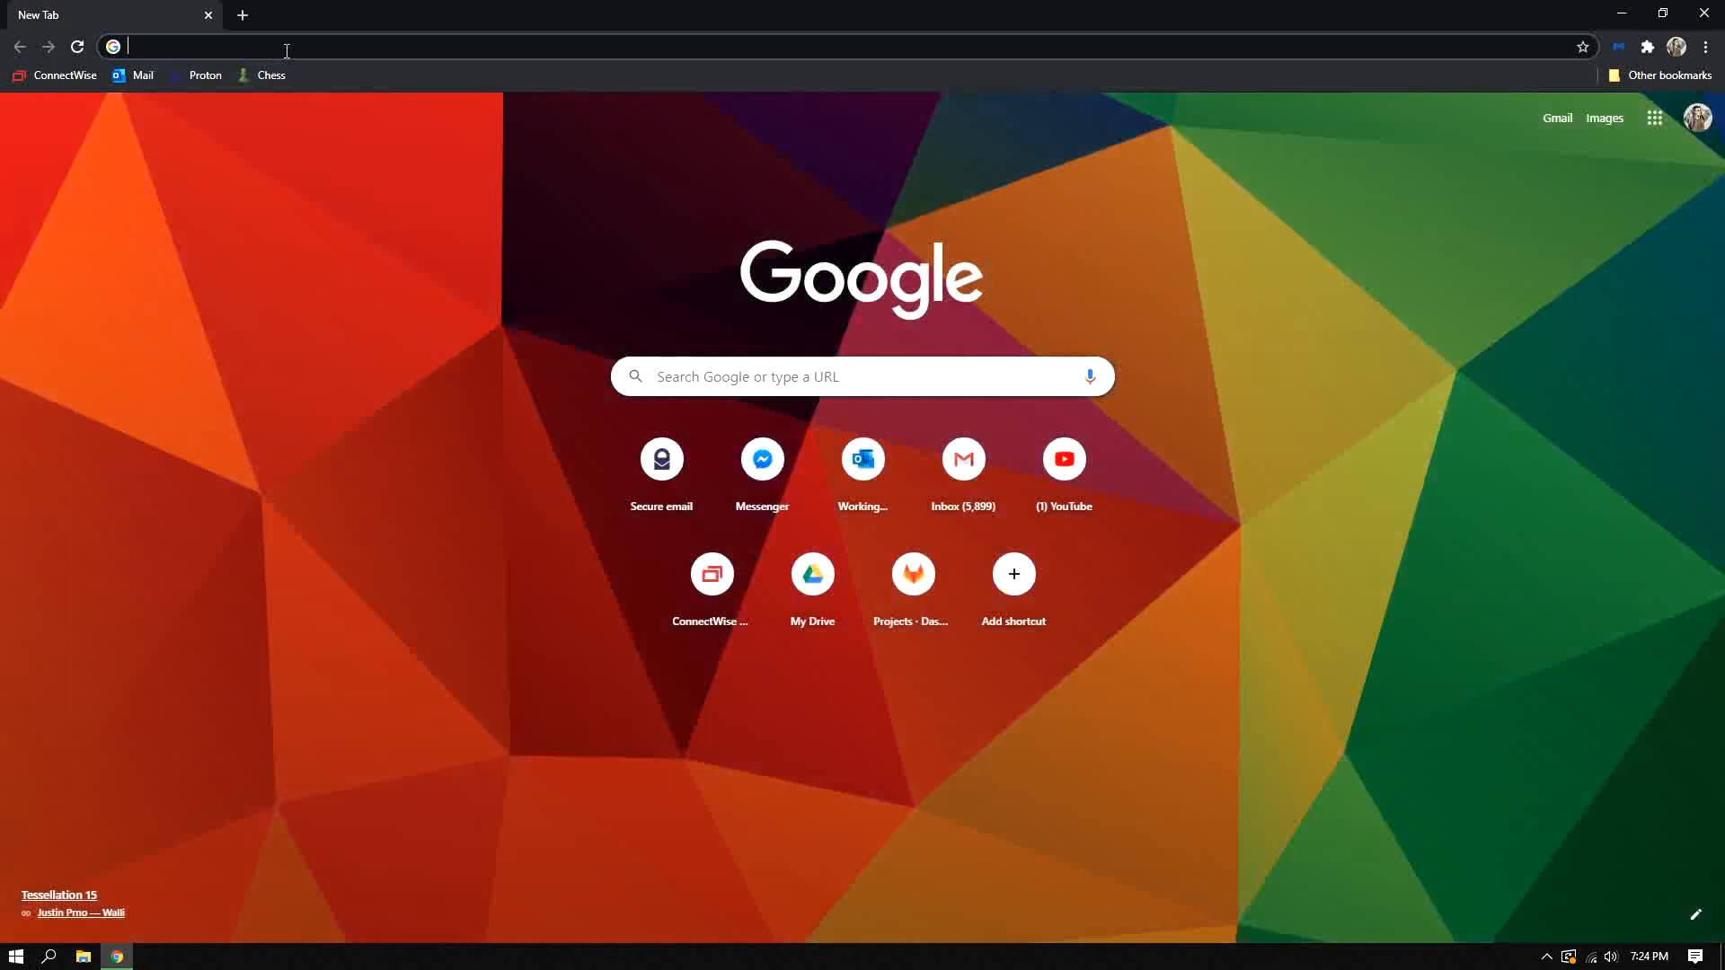
{"action": "type", "text": "google.com"}
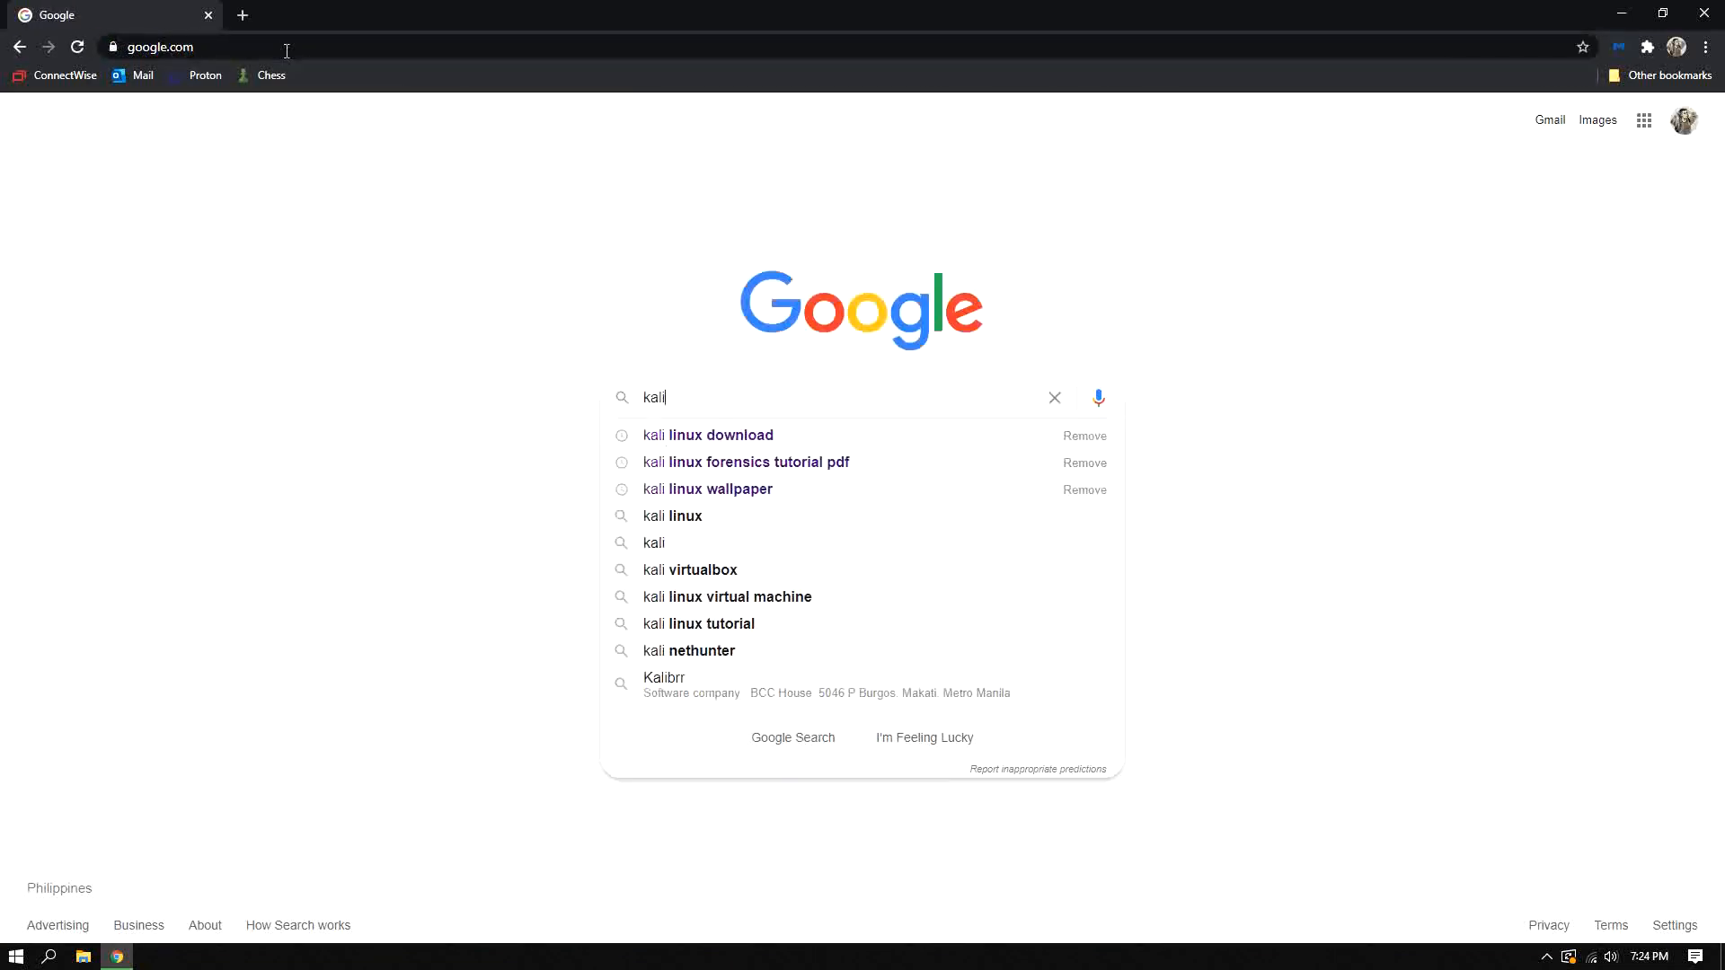
{"action": "type", "text": "linux"}
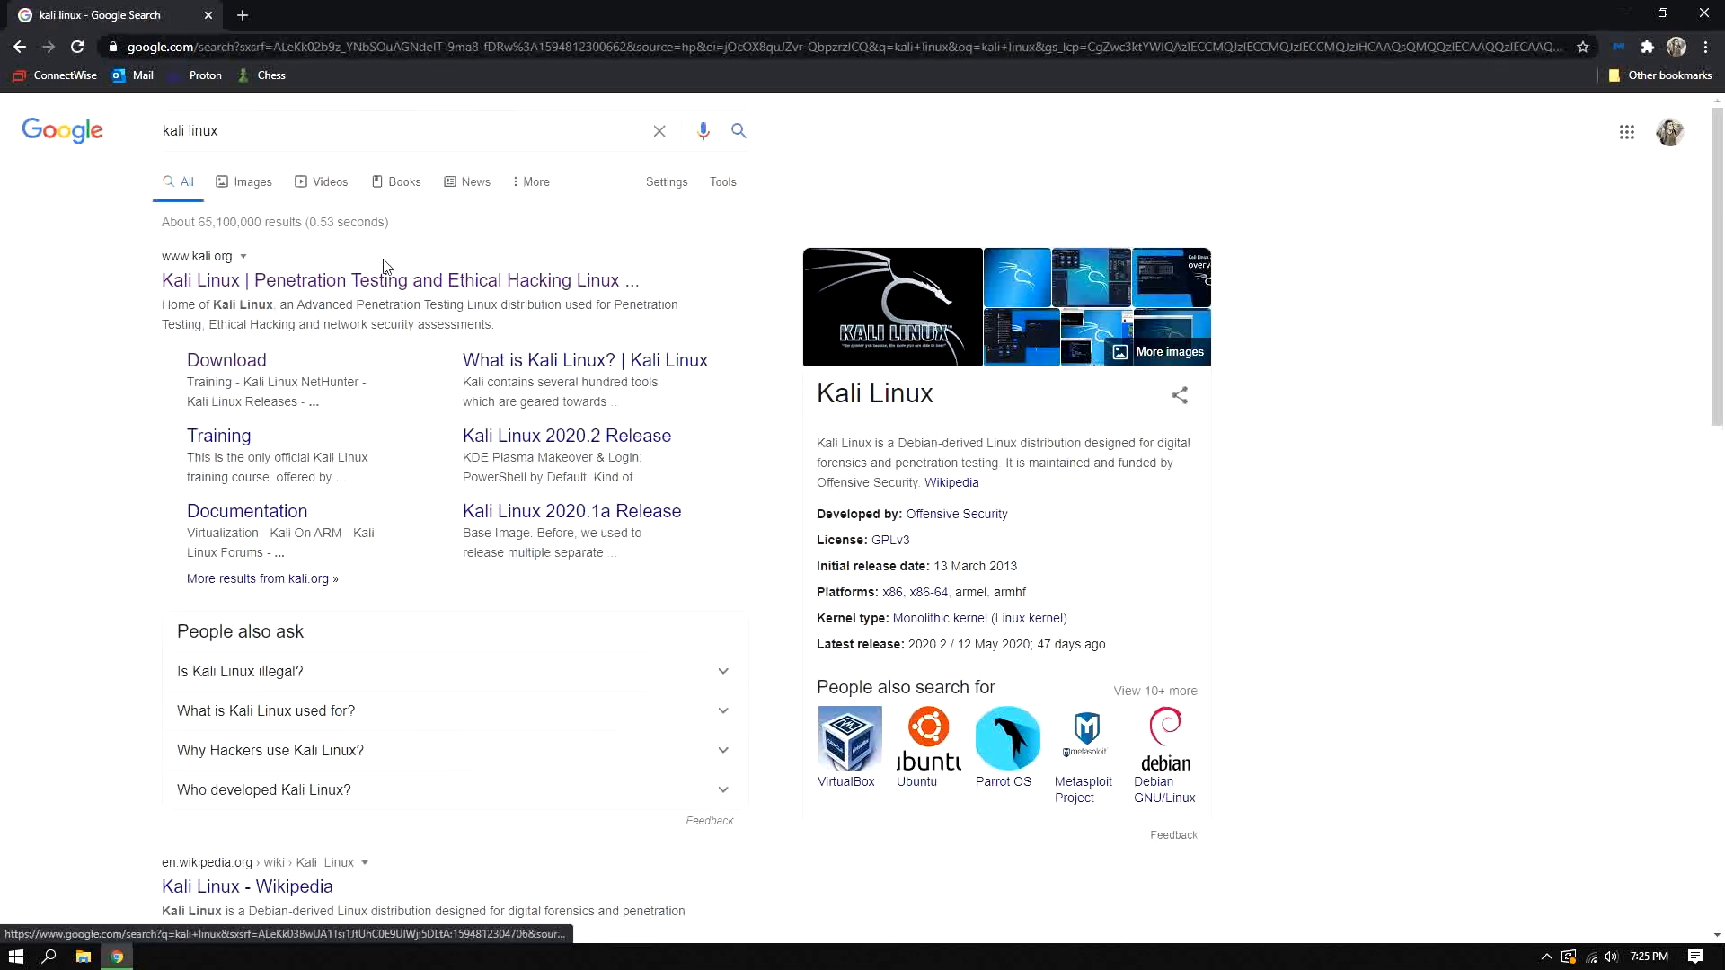
{"action": "left_click", "coordinate": [398, 280]}
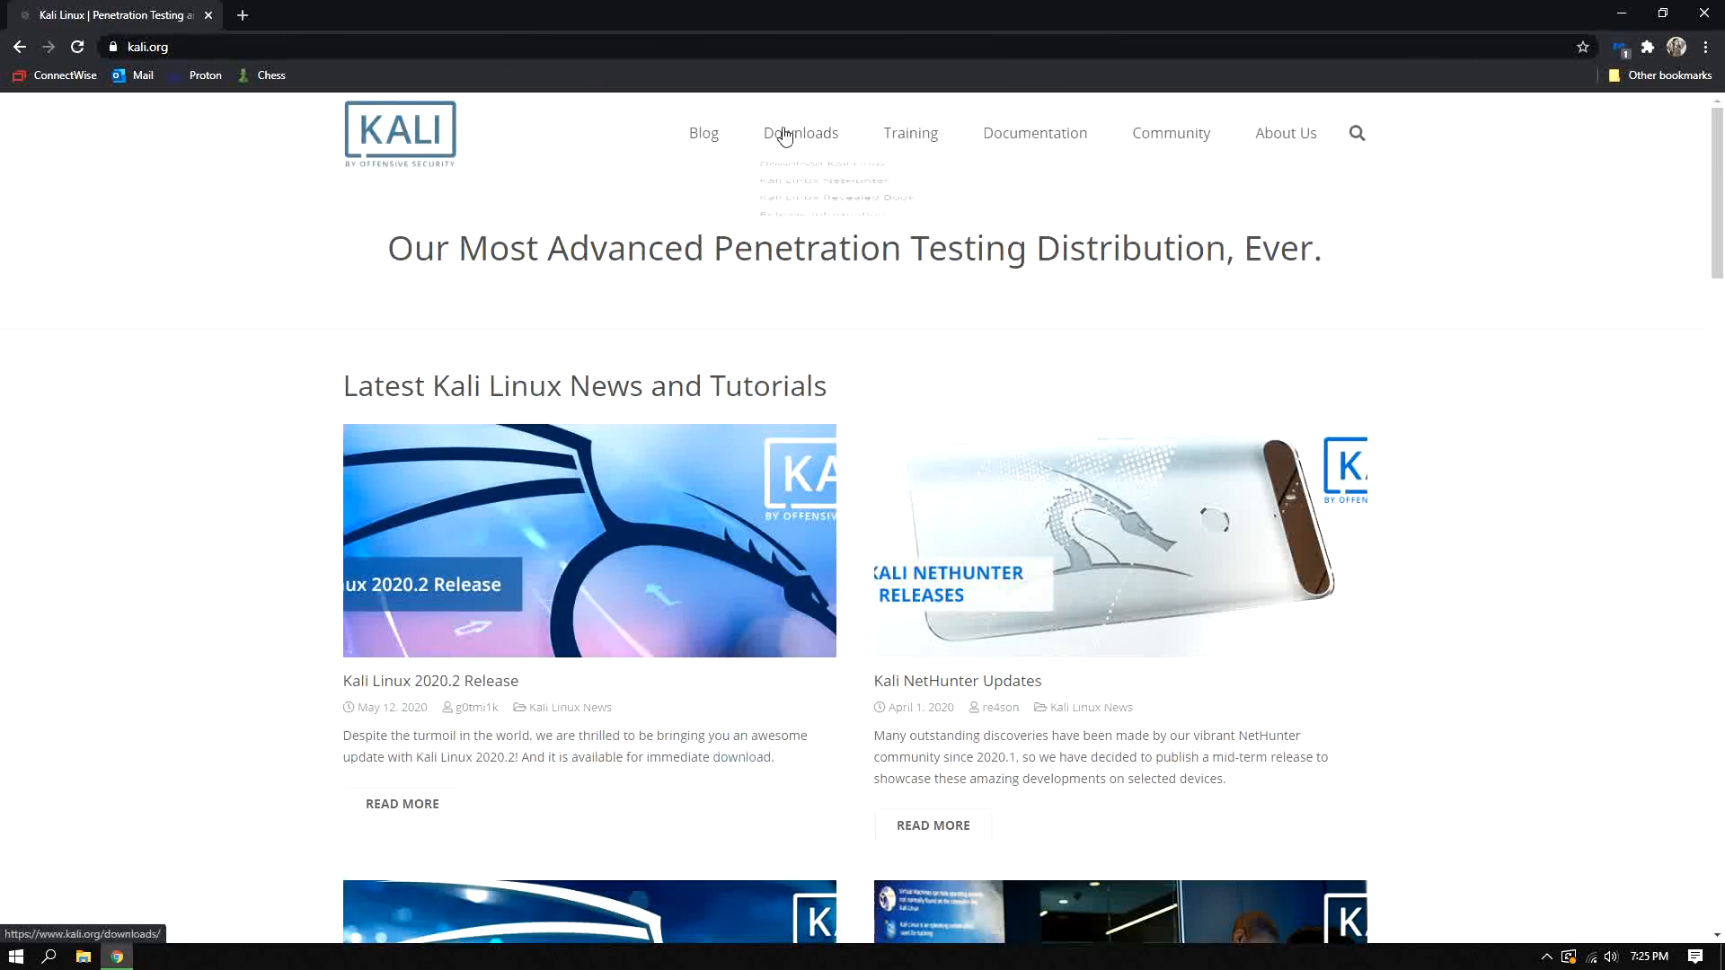
On the Kali downloads page, download the Kali Linux 64-Bit (Installer) 2020.2 image.
{"action": "left_click", "coordinate": [800, 132]}
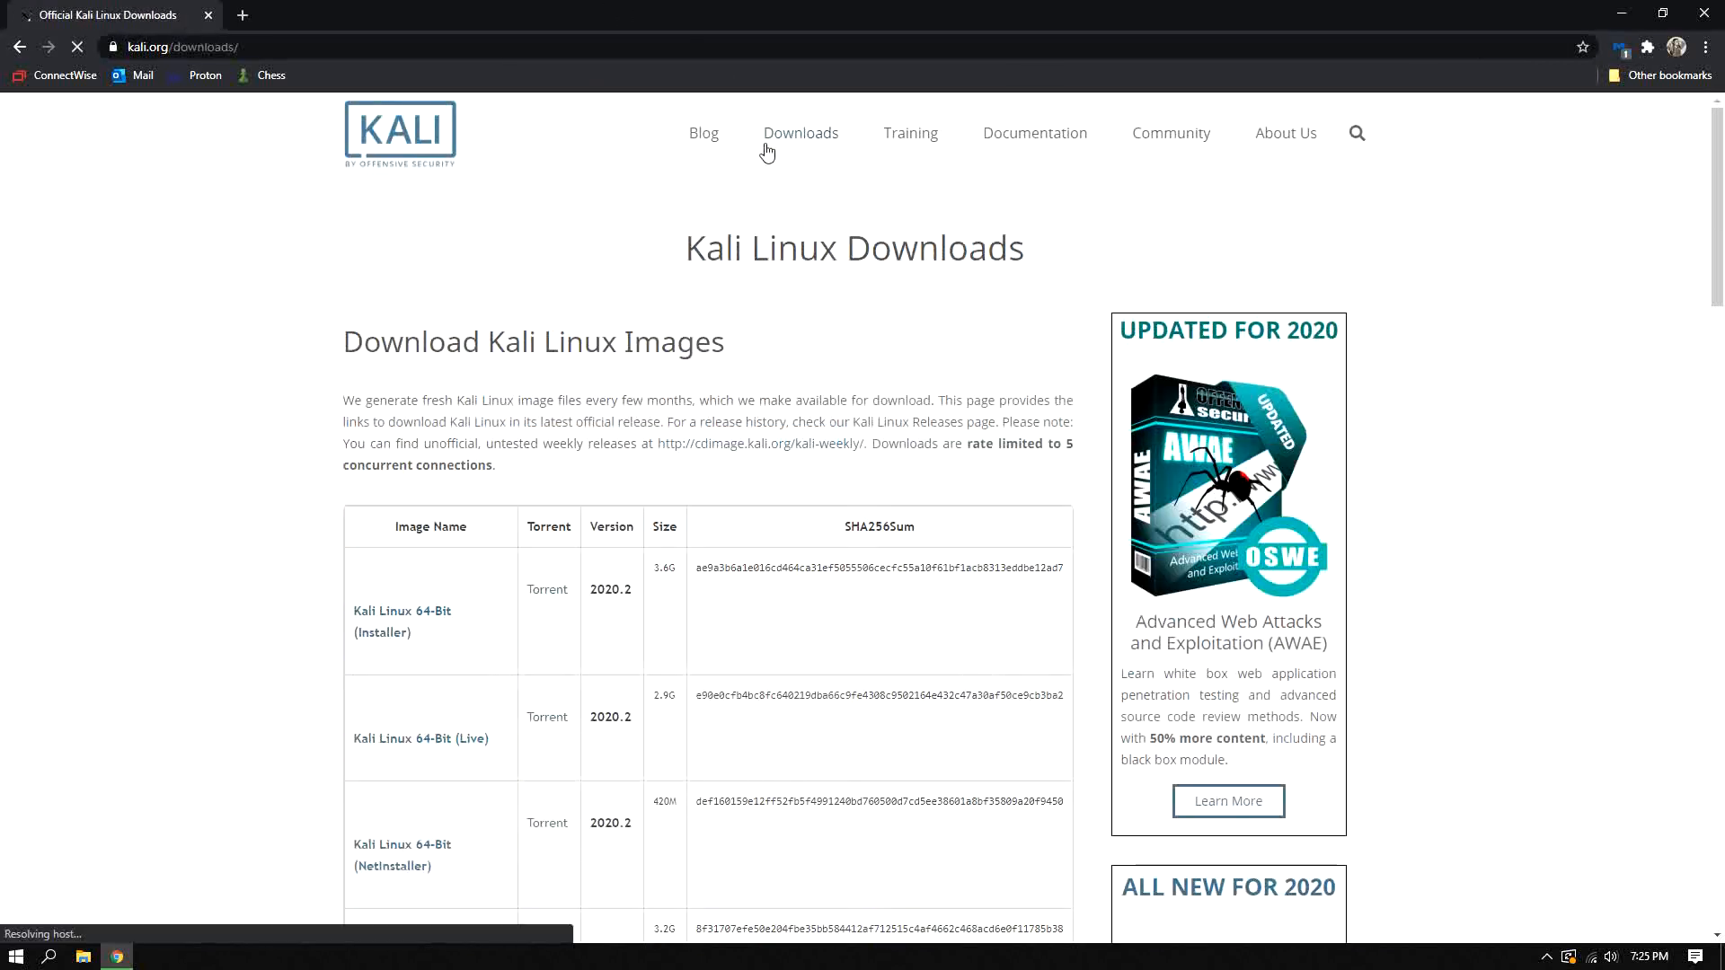
{"action": "scroll", "scroll_direction": "down", "scroll_amount": 3}
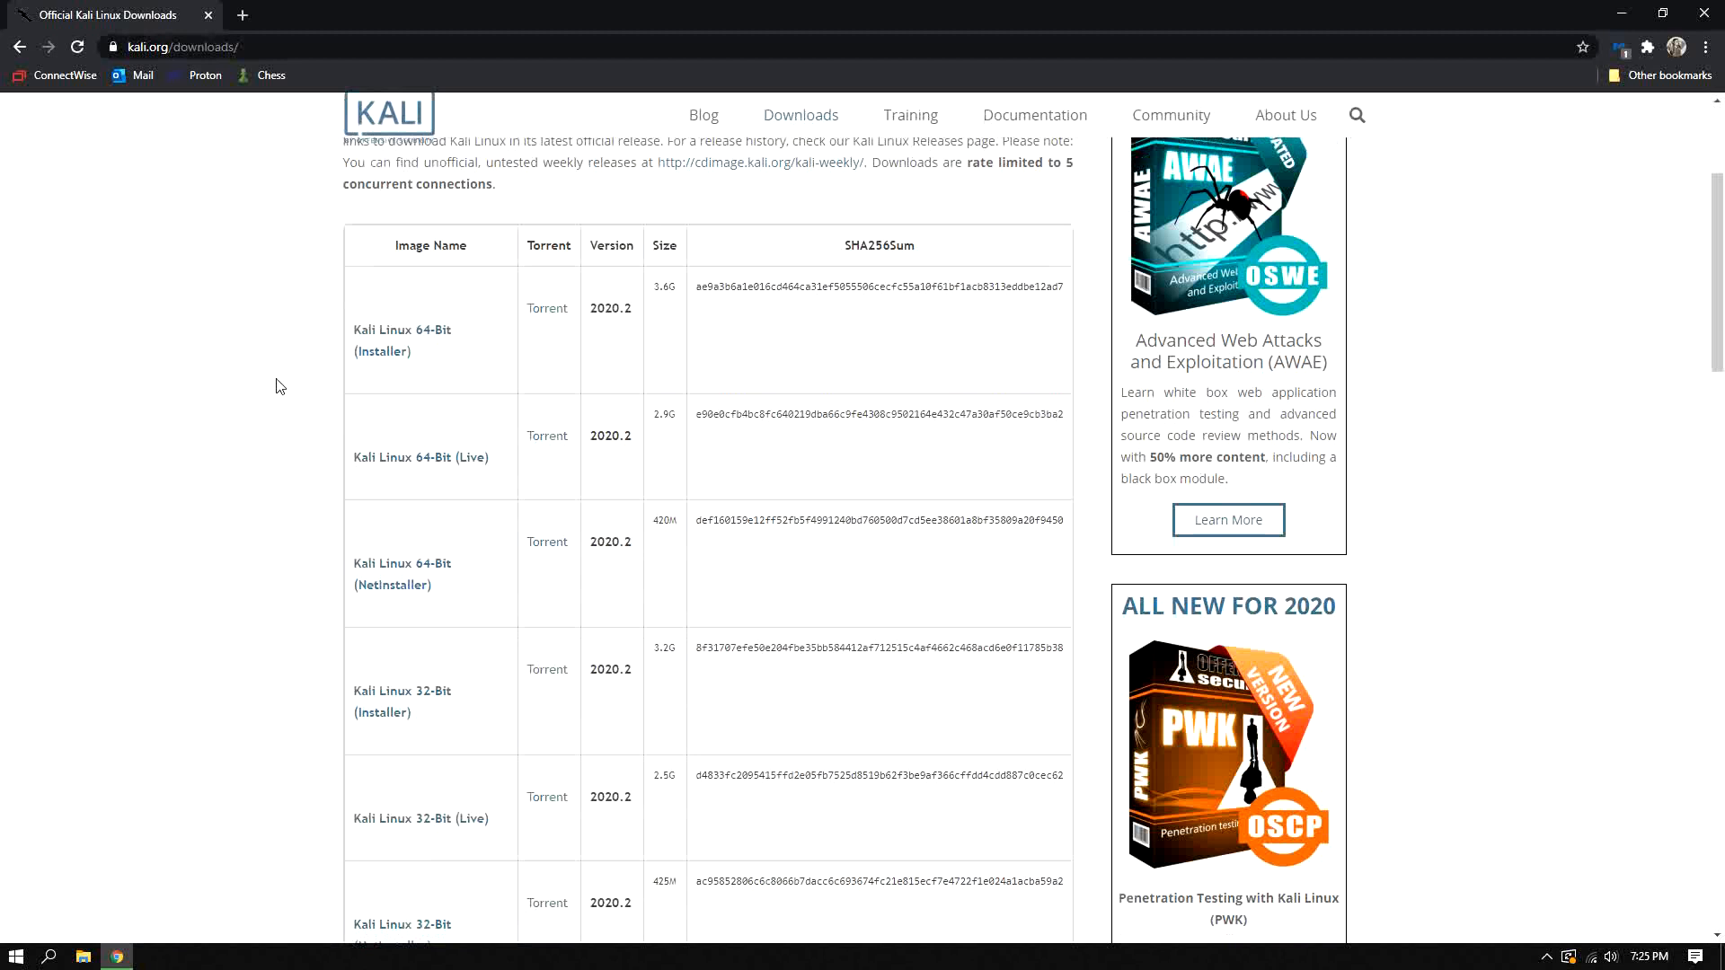
{"action": "scroll", "scroll_direction": "down", "scroll_amount": 3}
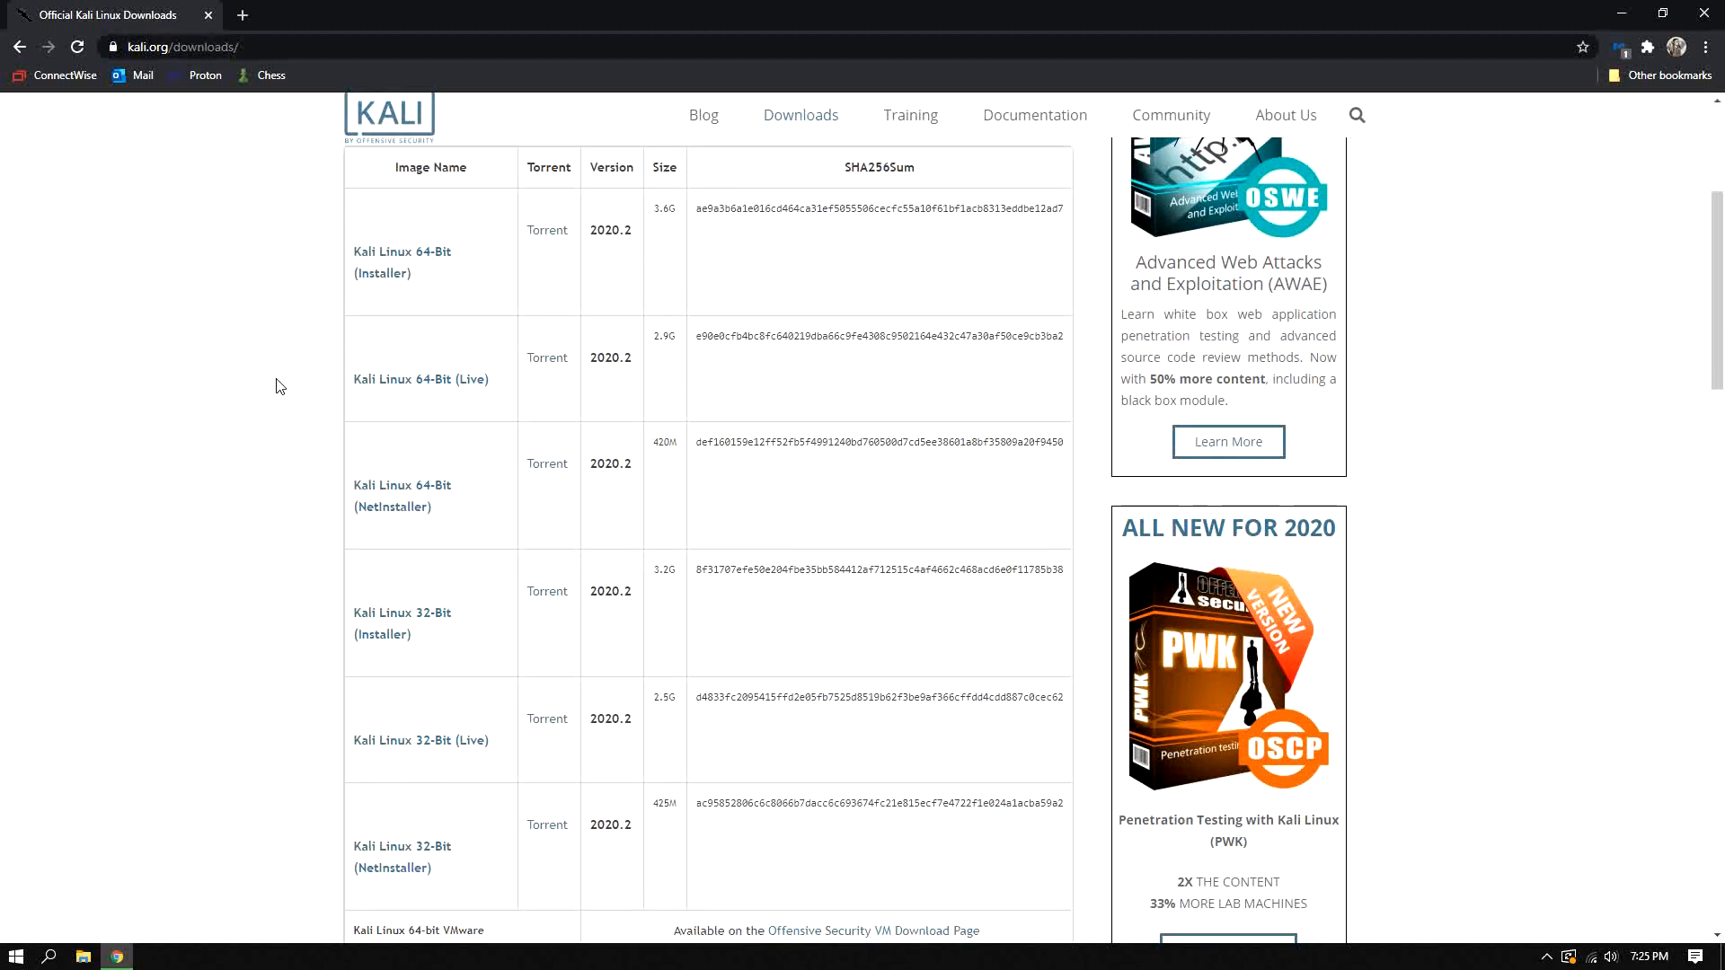
{"action": "mouse_move", "coordinate": [402, 261]}
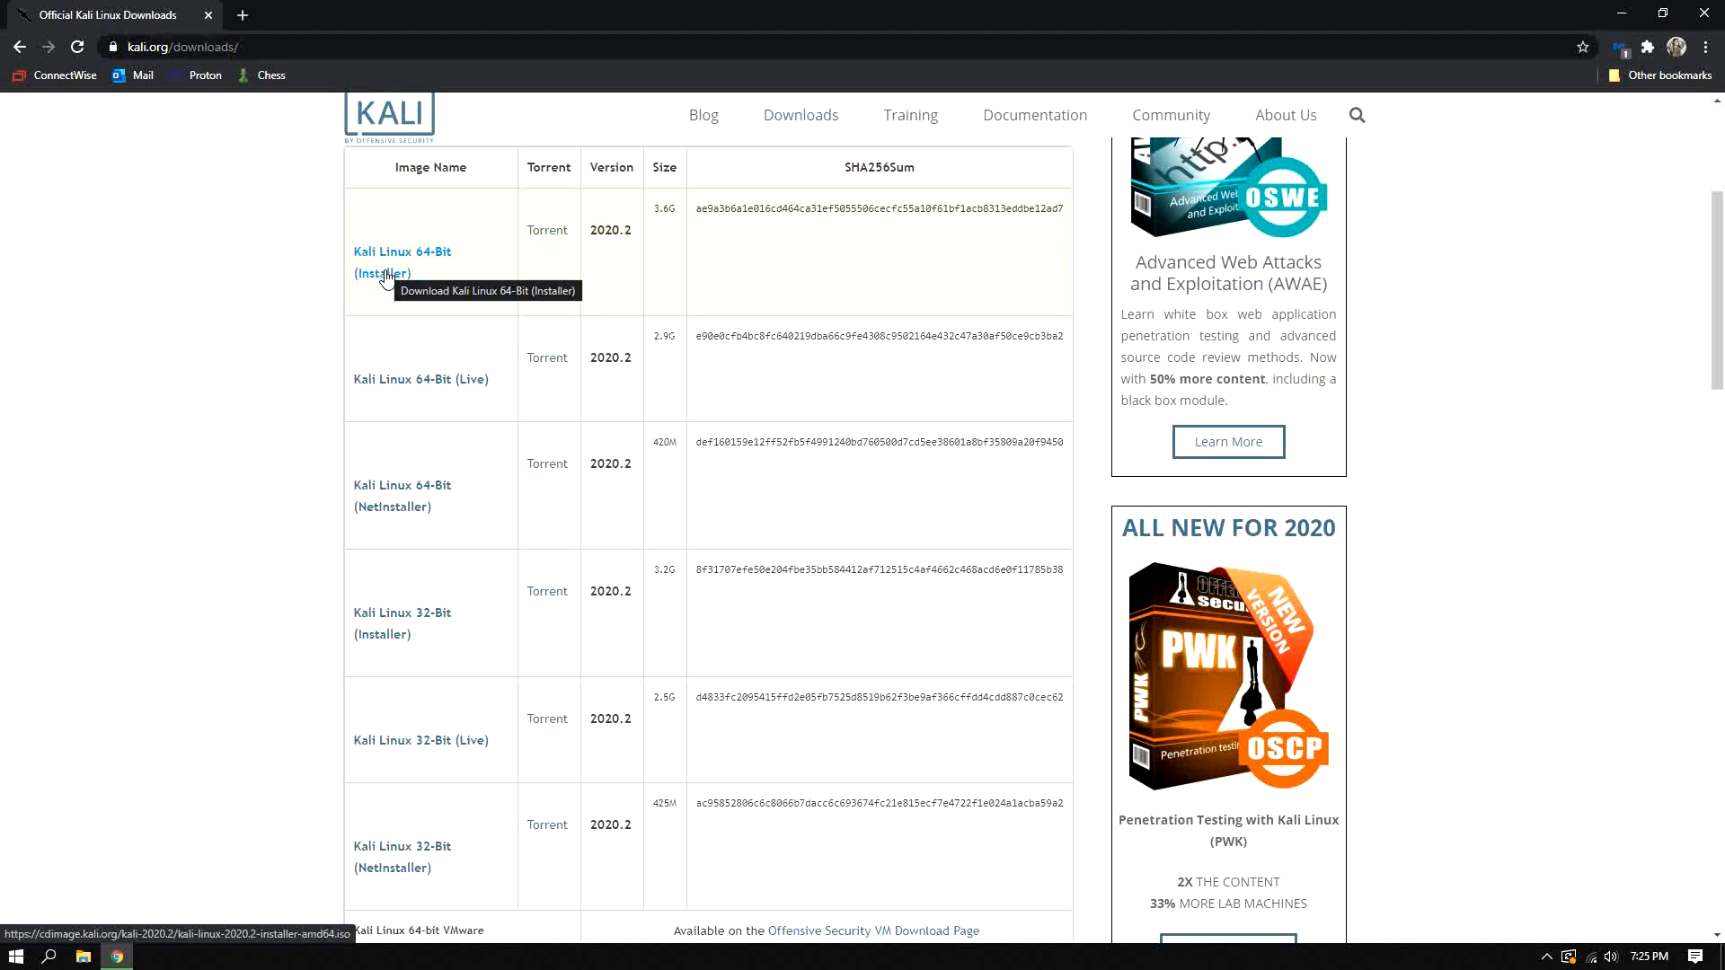
{"action": "scroll", "scroll_direction": "up", "scroll_amount": 3}
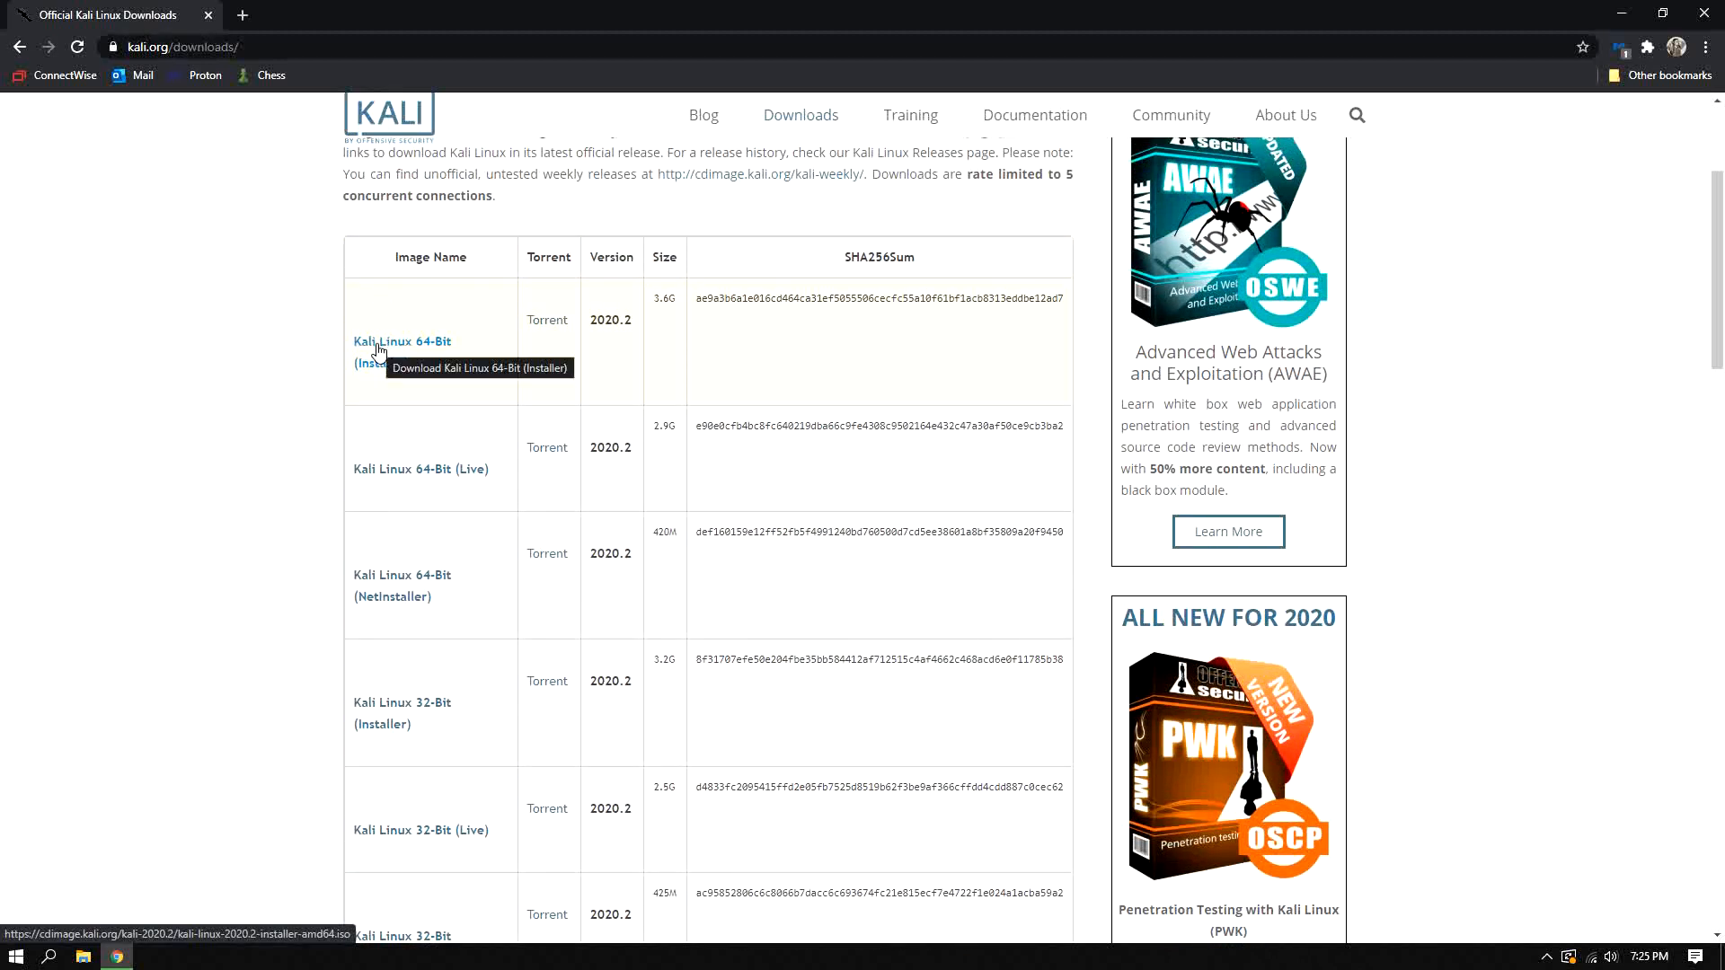
{"action": "mouse_move", "coordinate": [393, 344]}
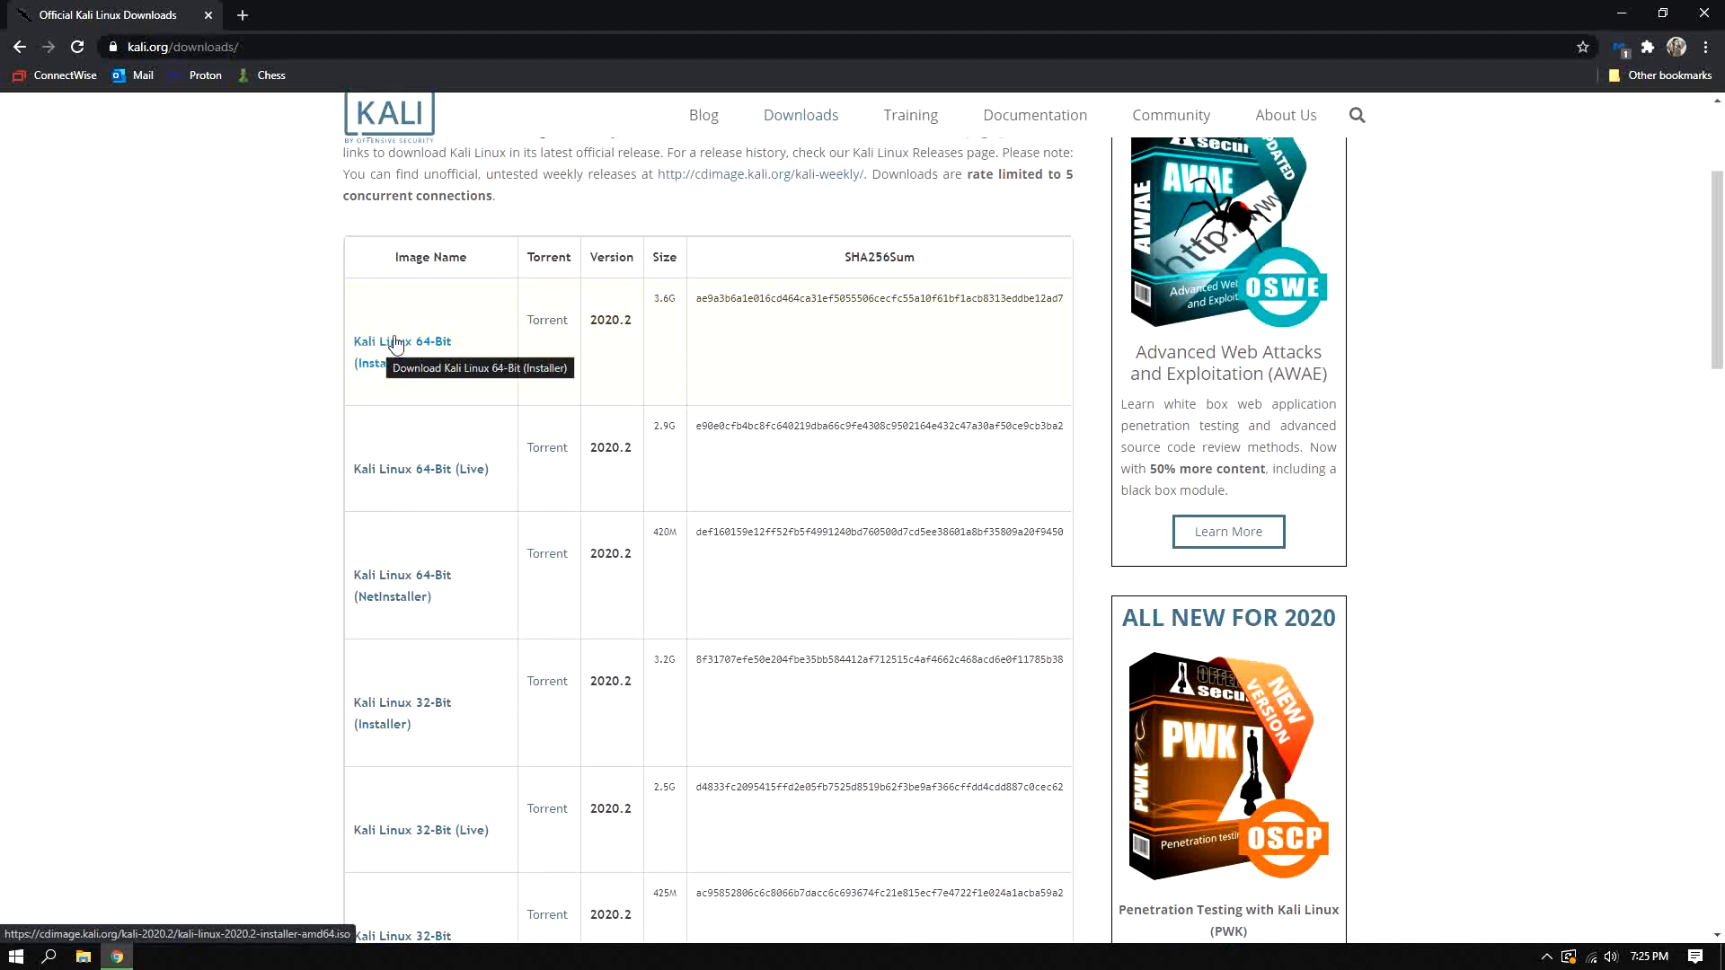
{"action": "mouse_move", "coordinate": [547, 327]}
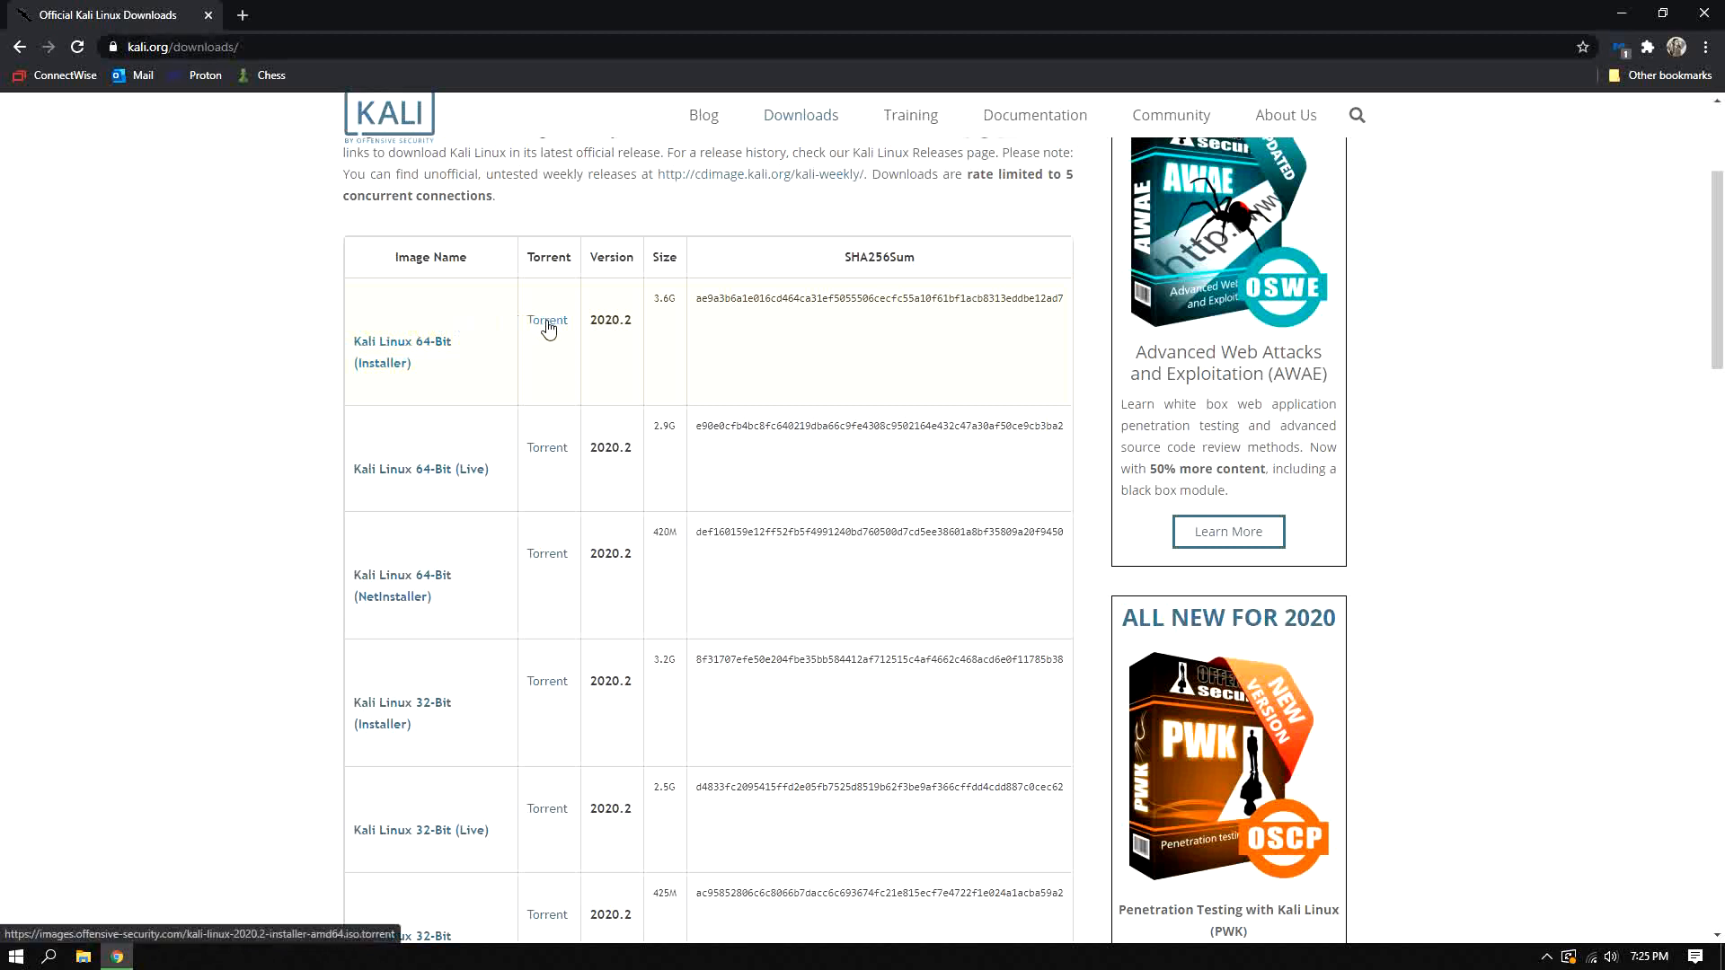
{"action": "mouse_move", "coordinate": [457, 320]}
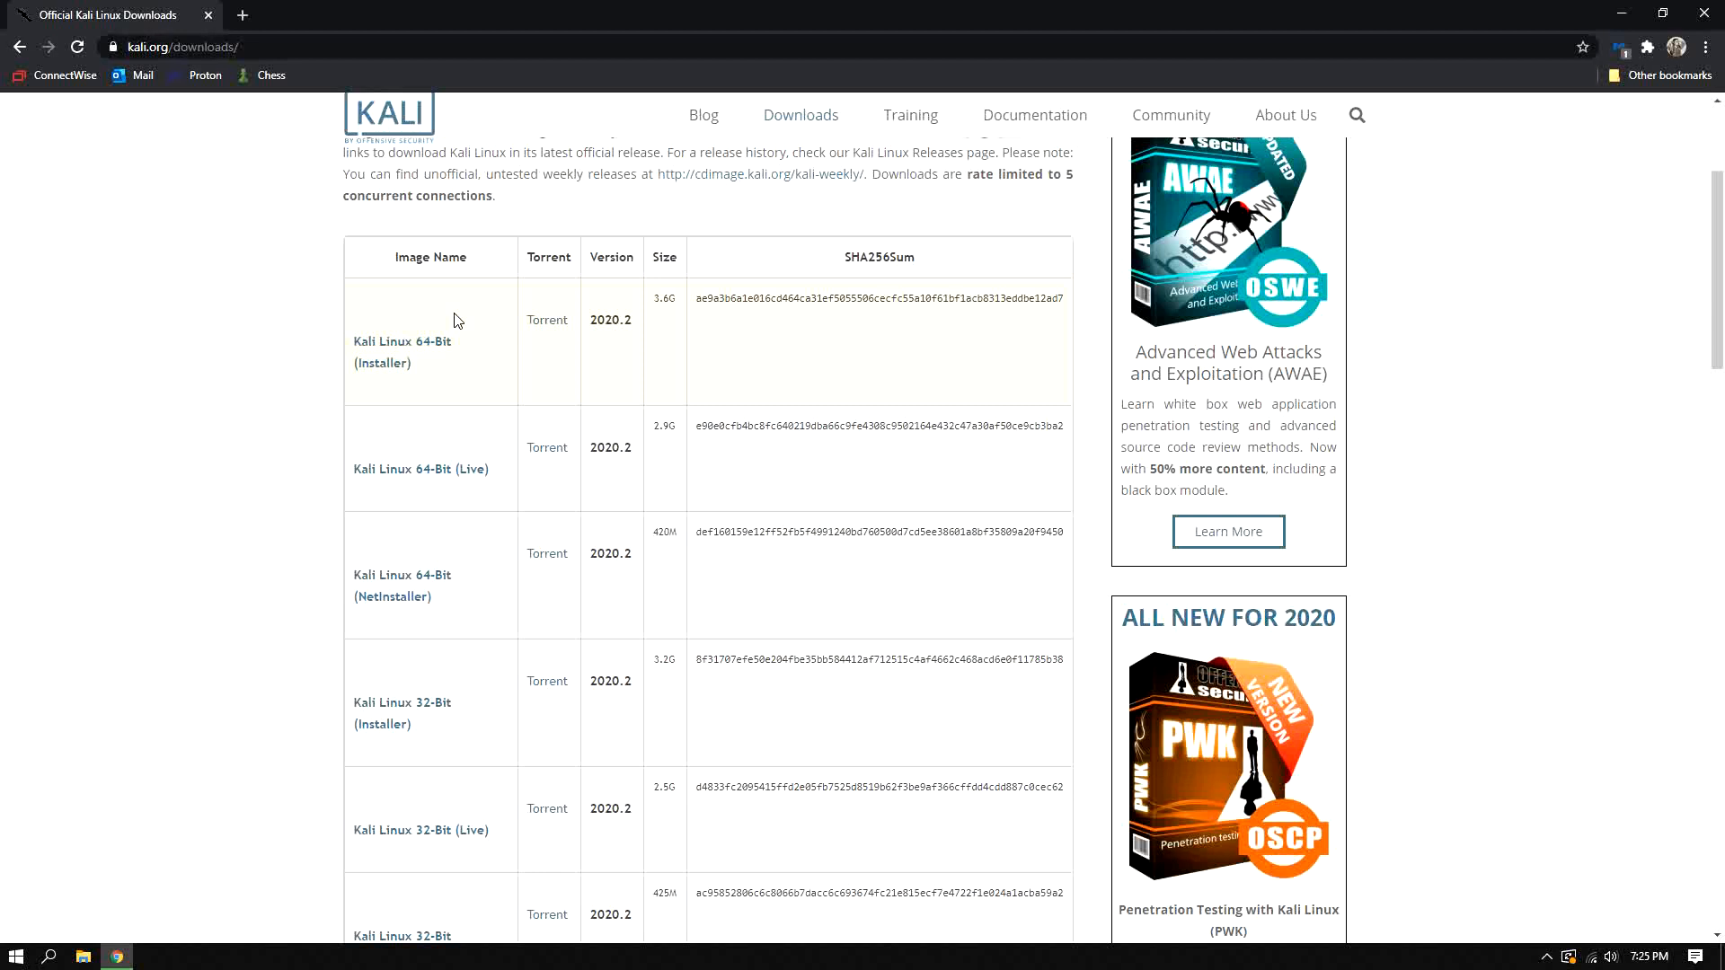
{"action": "mouse_move", "coordinate": [547, 320]}
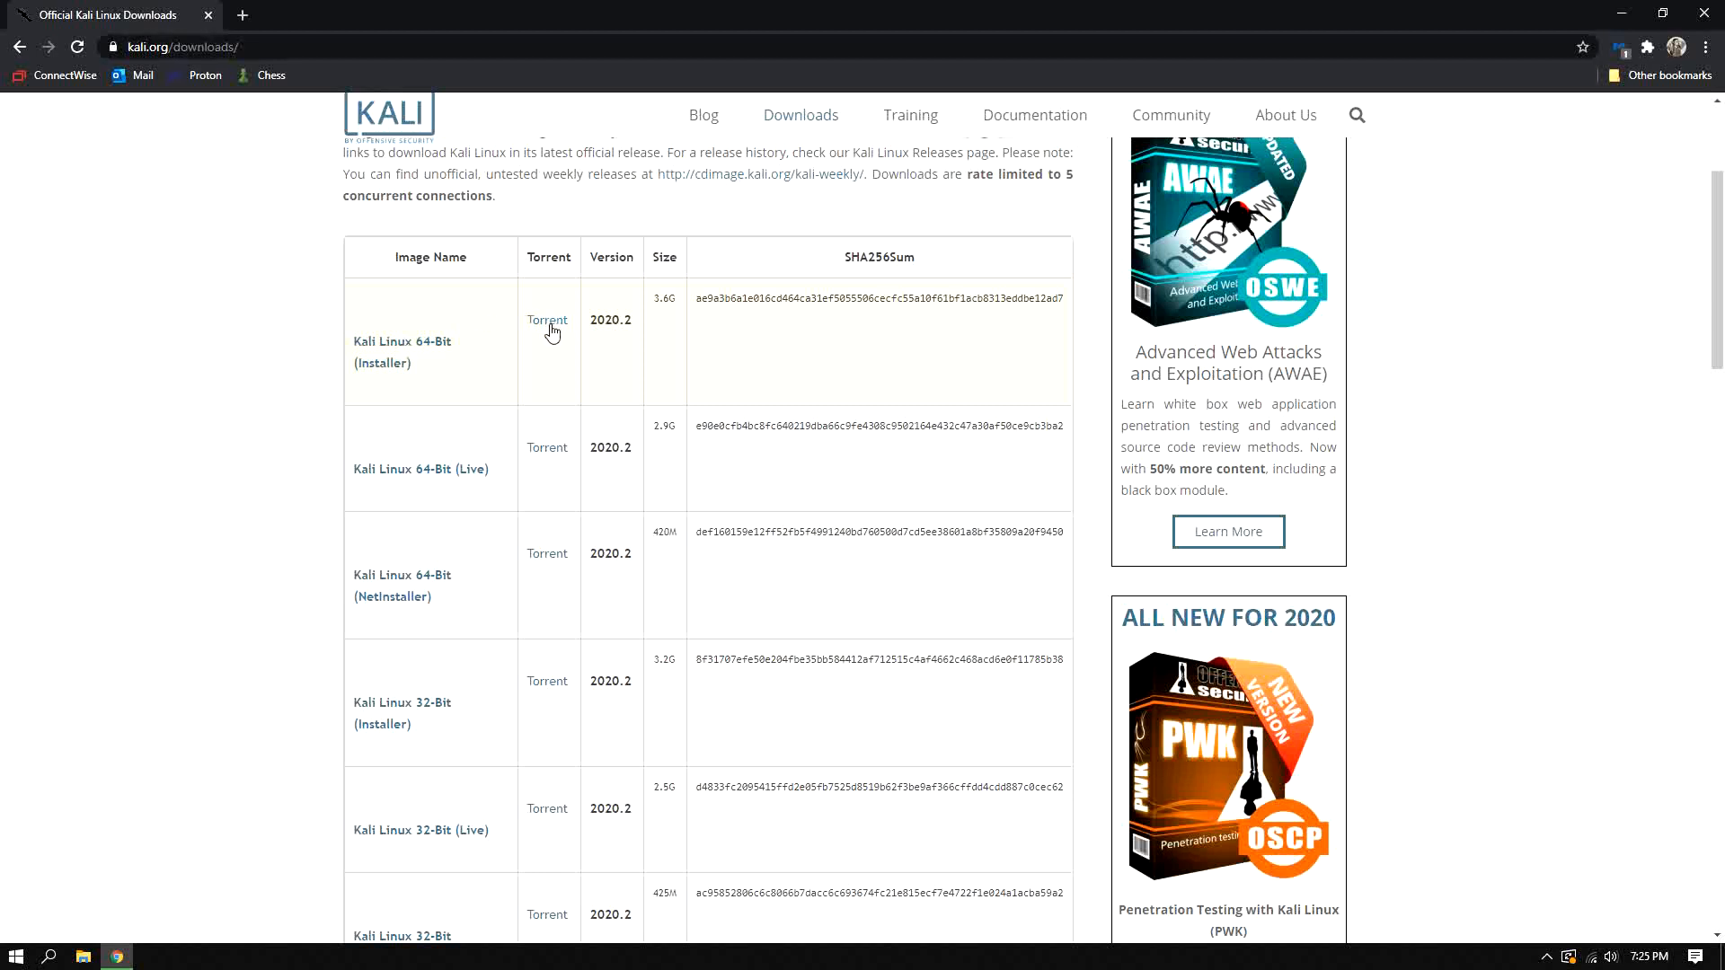
{"action": "mouse_move", "coordinate": [547, 320]}
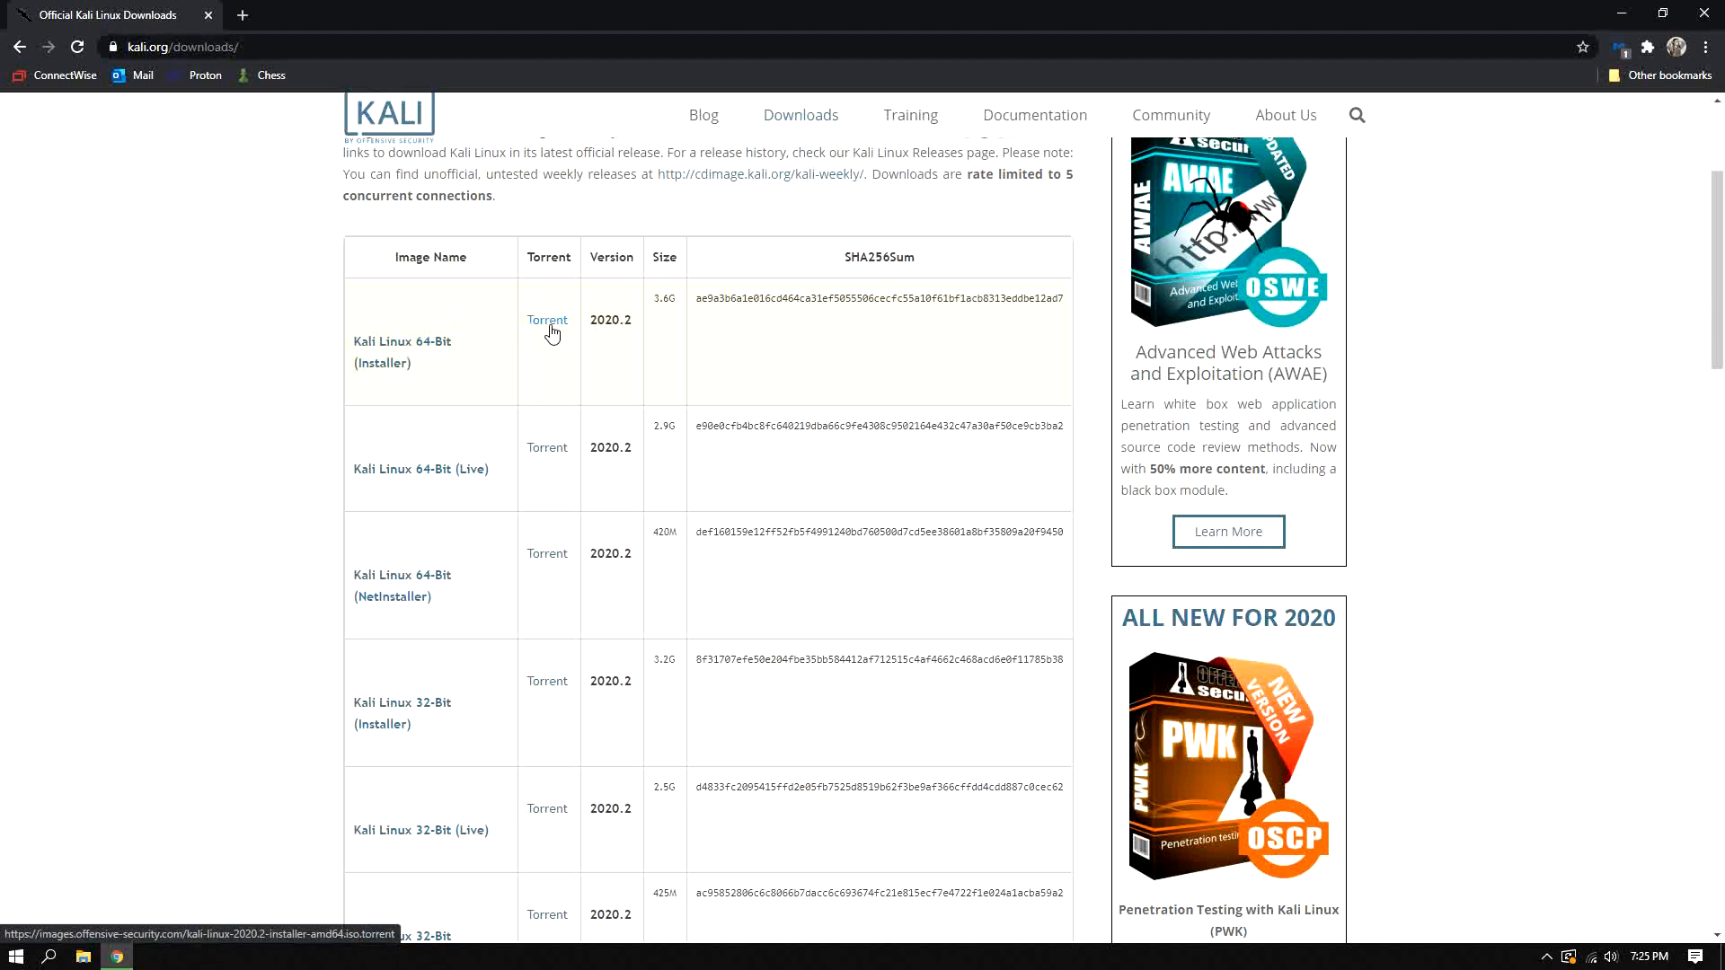
{"action": "mouse_move", "coordinate": [481, 357]}
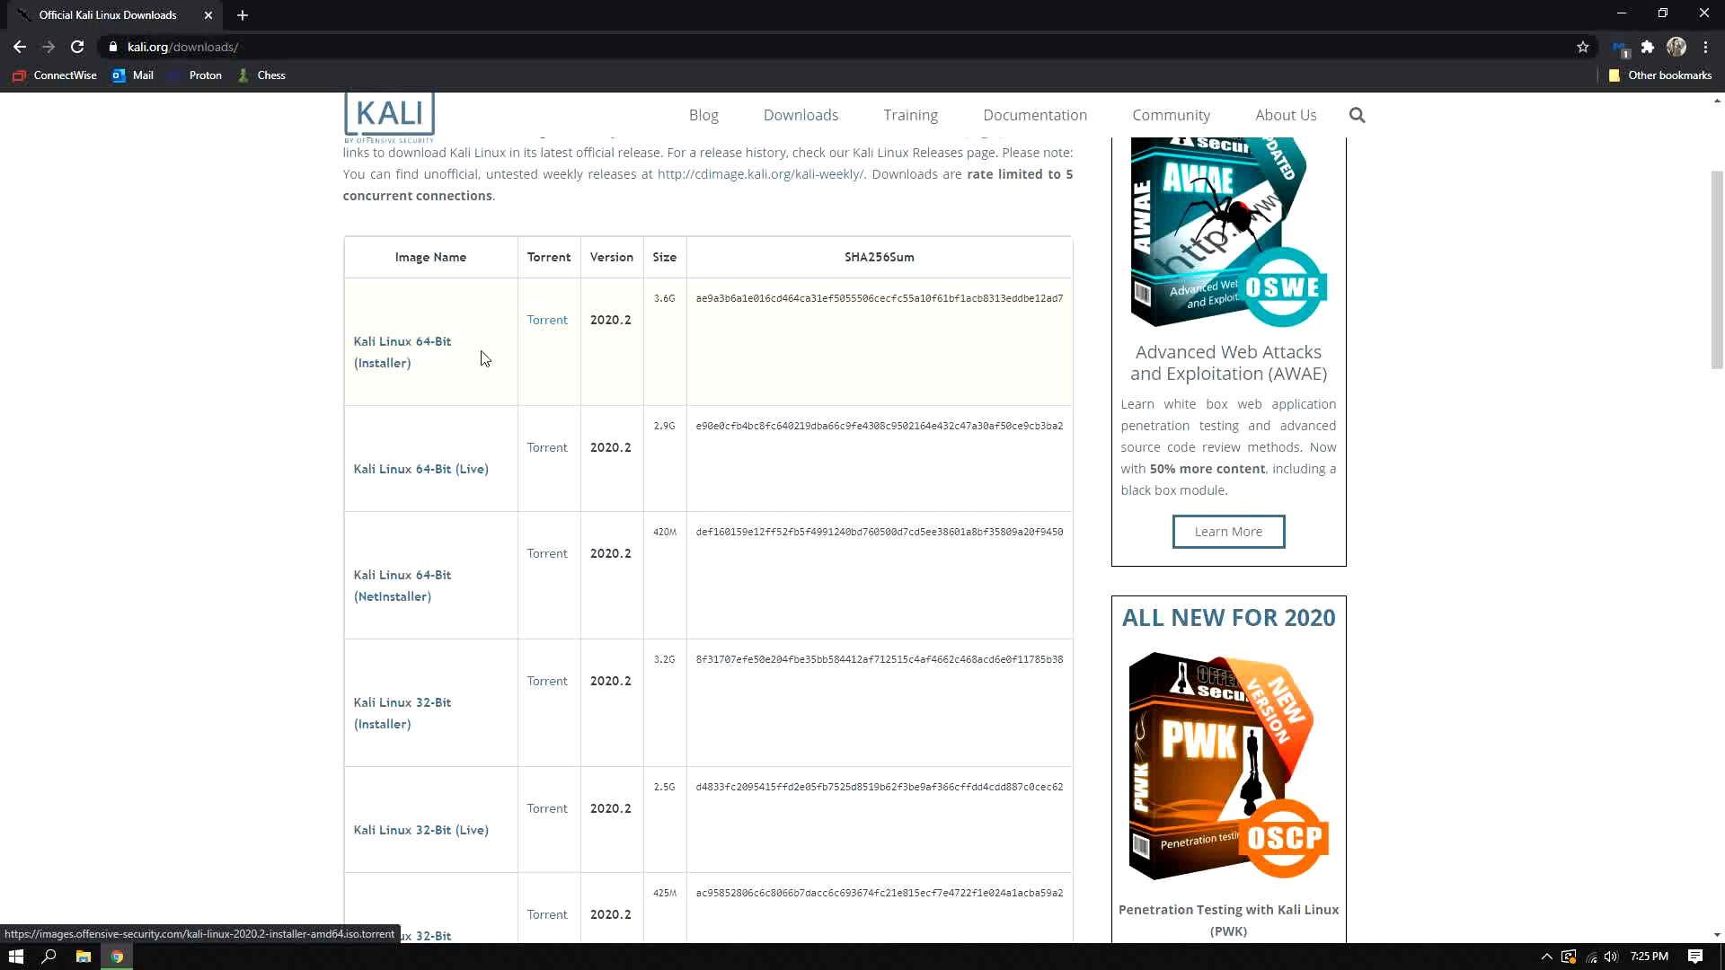
{"action": "mouse_move", "coordinate": [433, 321]}
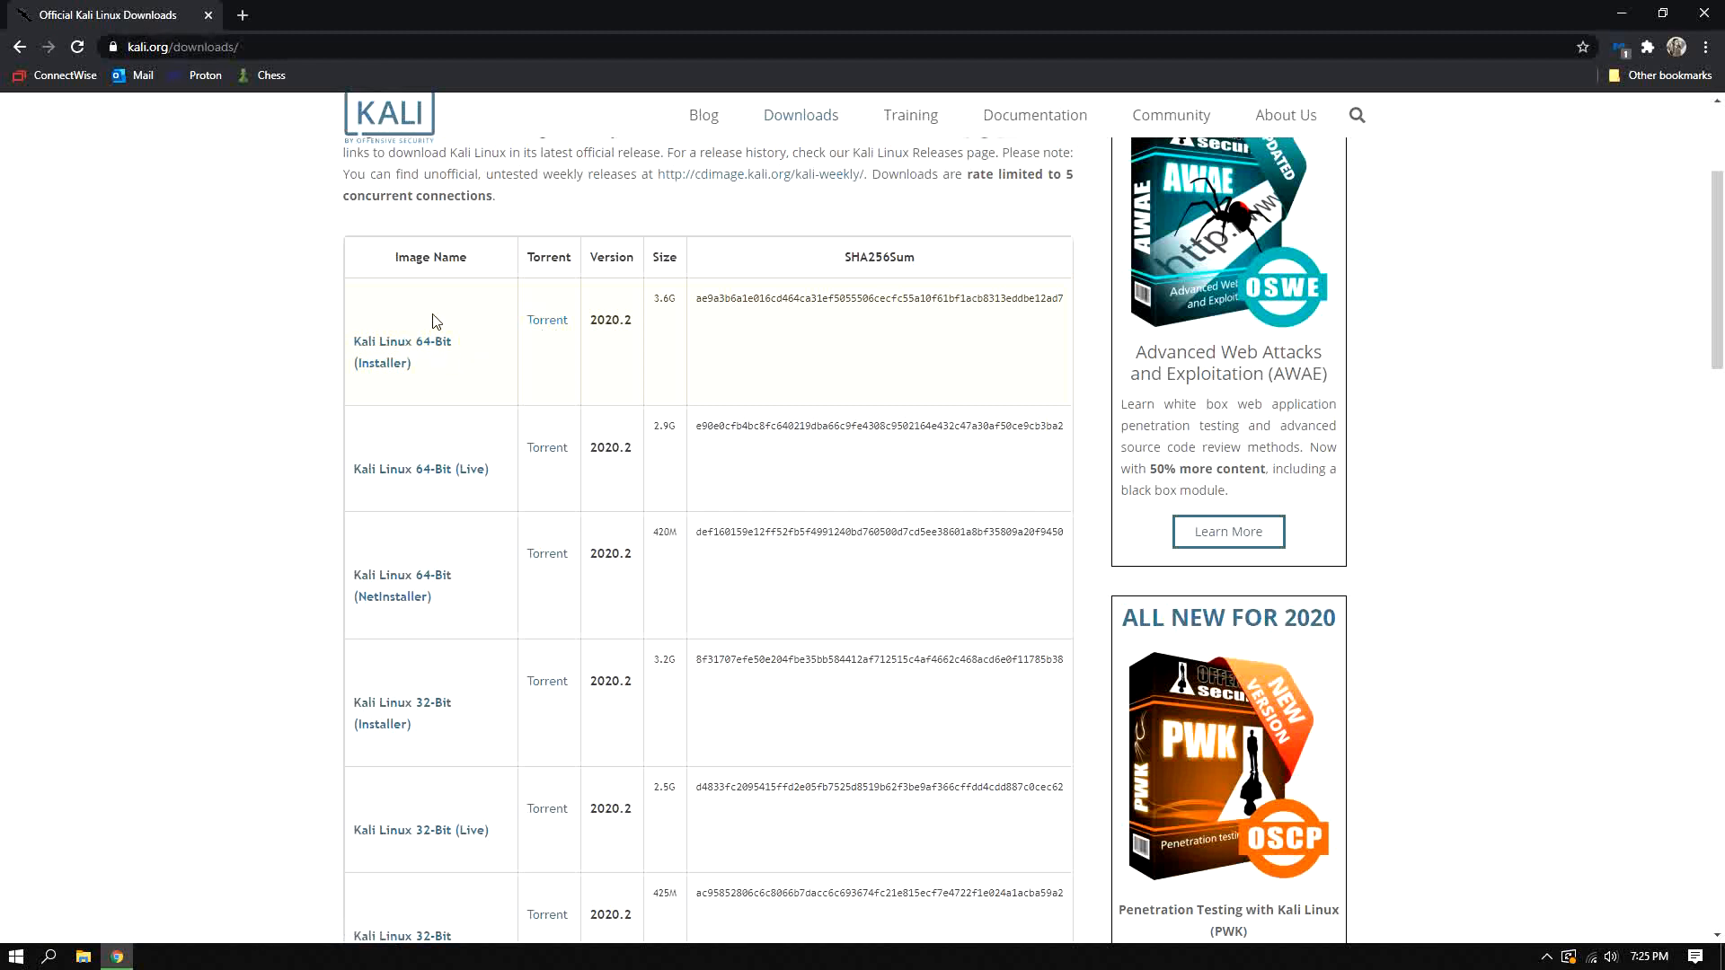
{"action": "mouse_move", "coordinate": [401, 352]}
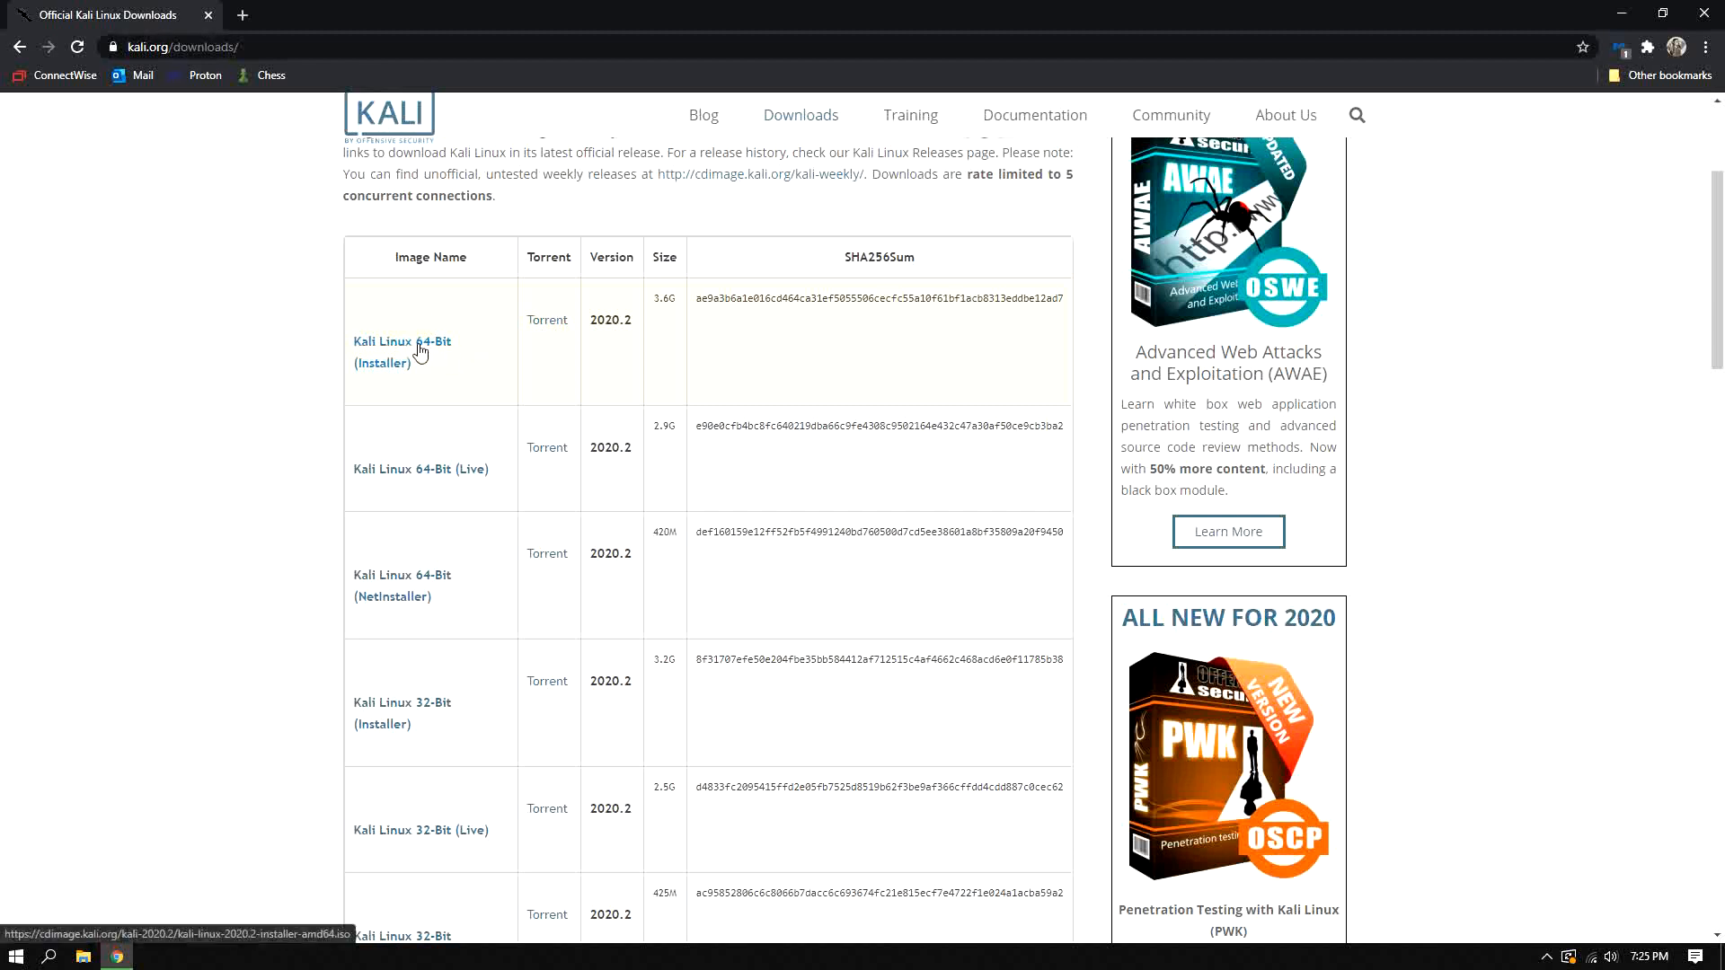
{"action": "mouse_move", "coordinate": [402, 341]}
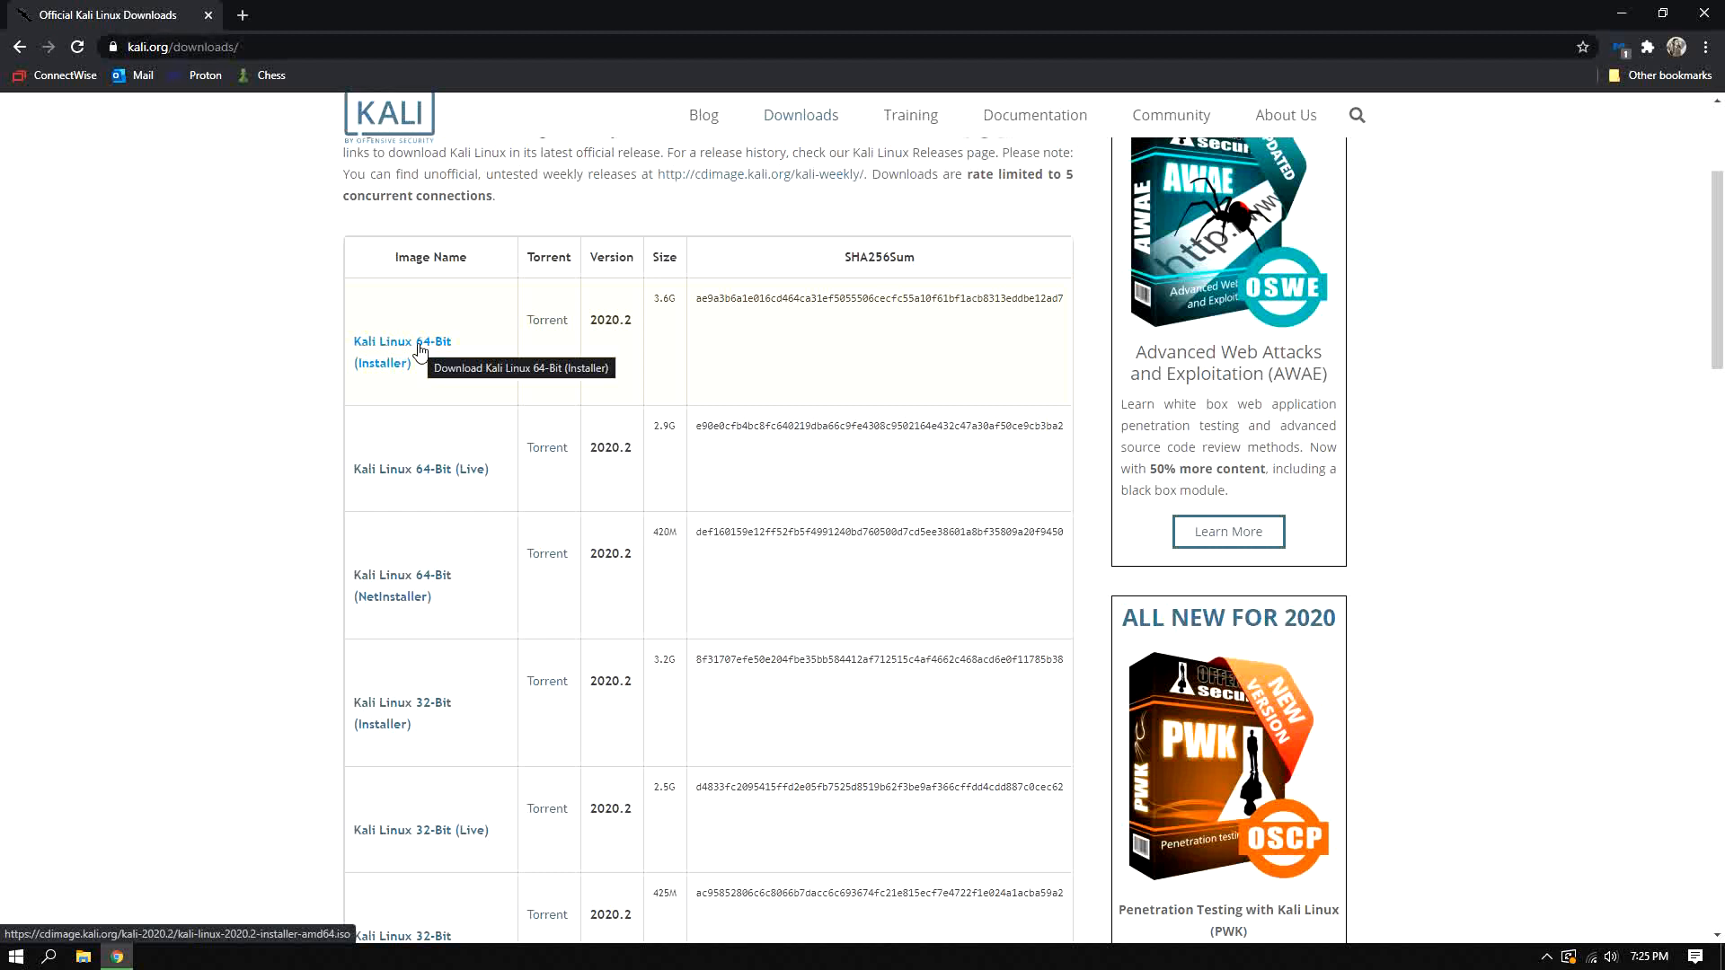
{"action": "left_click", "coordinate": [401, 341]}
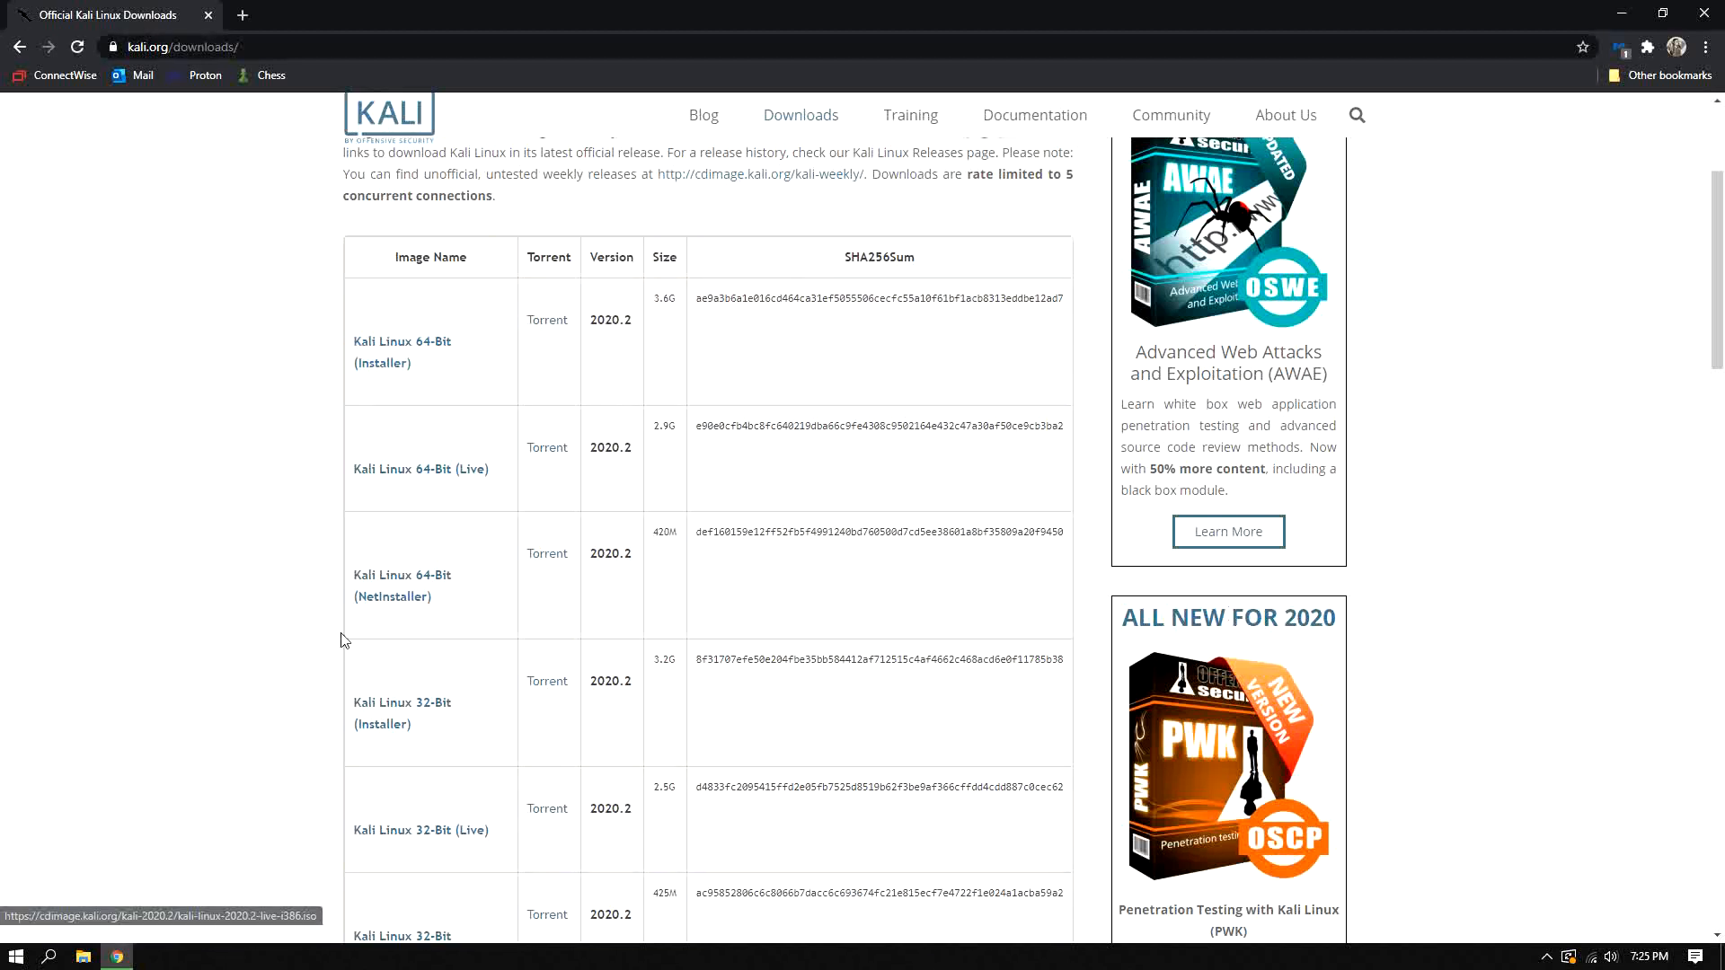
Cancel the Kali 2020.2 installer ISO download.
{"action": "left_click", "coordinate": [402, 352]}
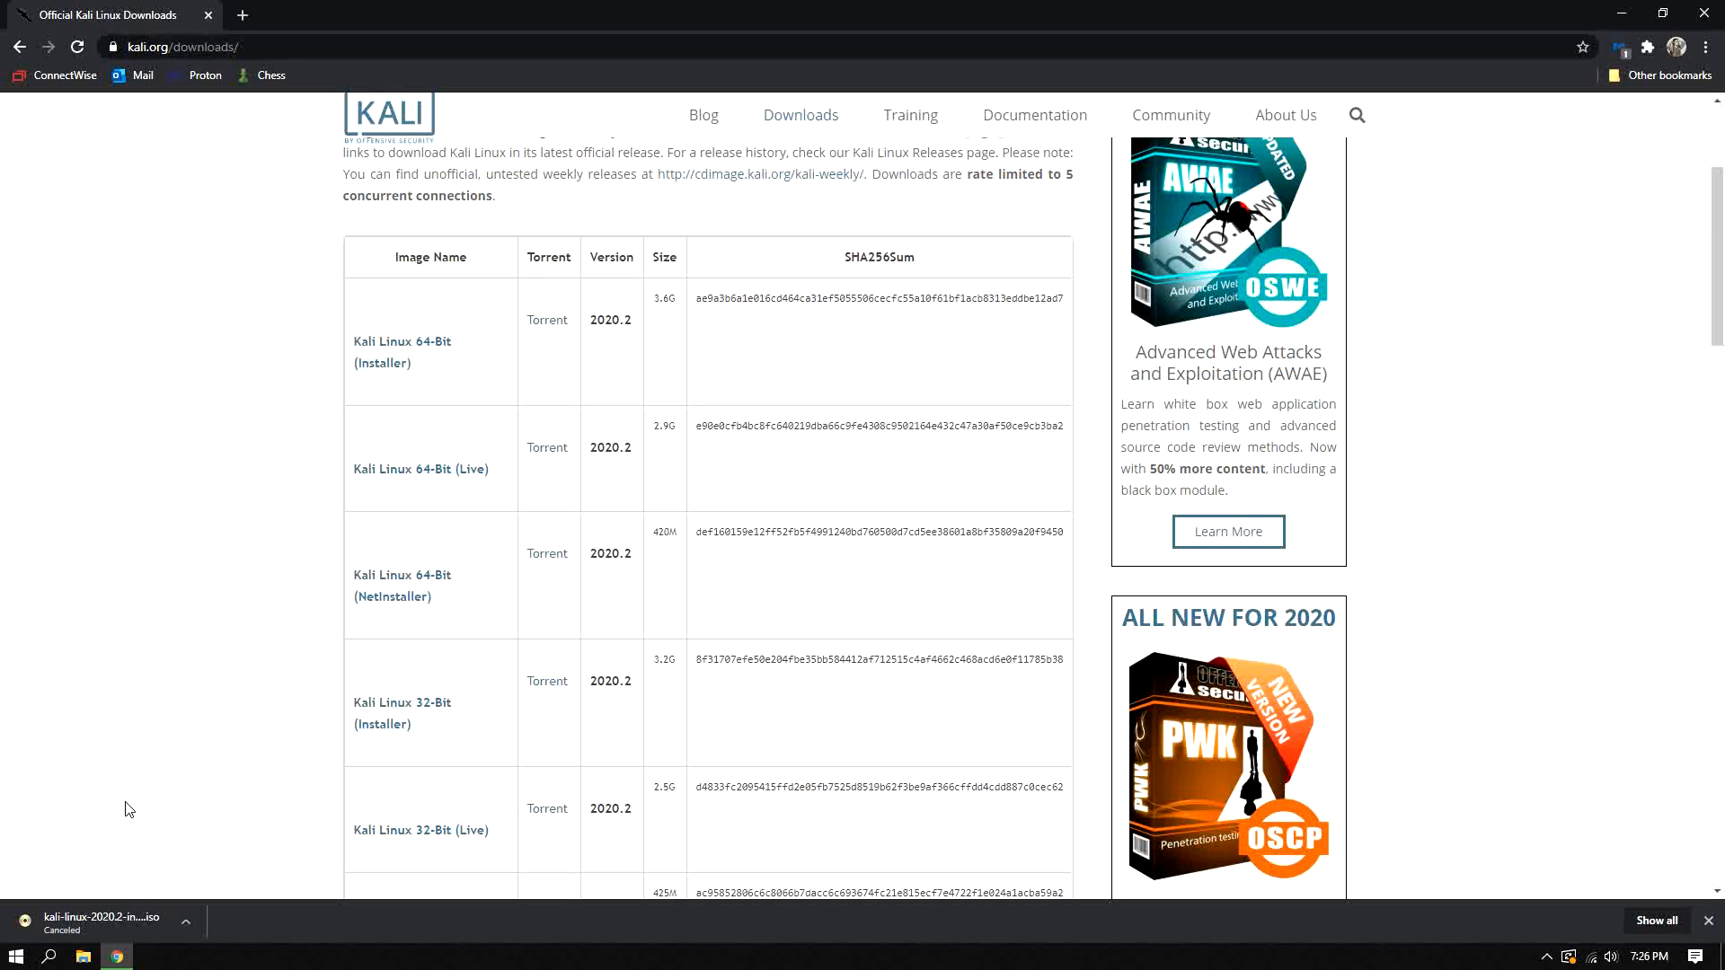
{"action": "mouse_move", "coordinate": [59, 860]}
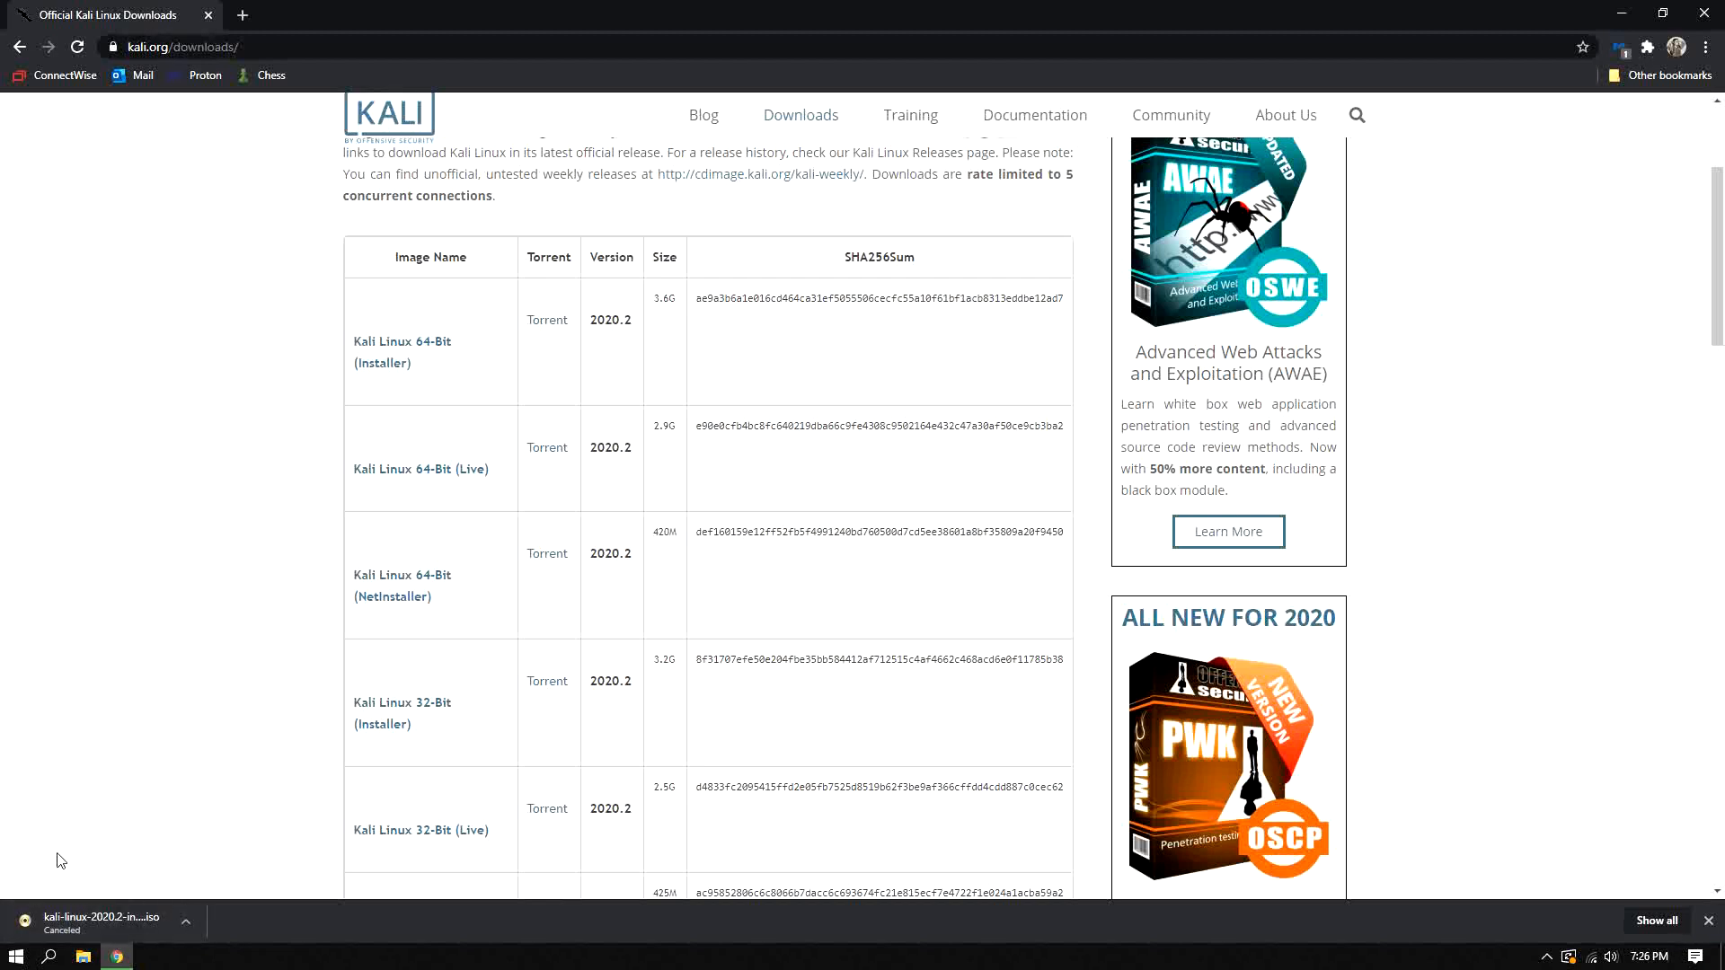
{"action": "mouse_move", "coordinate": [75, 940]}
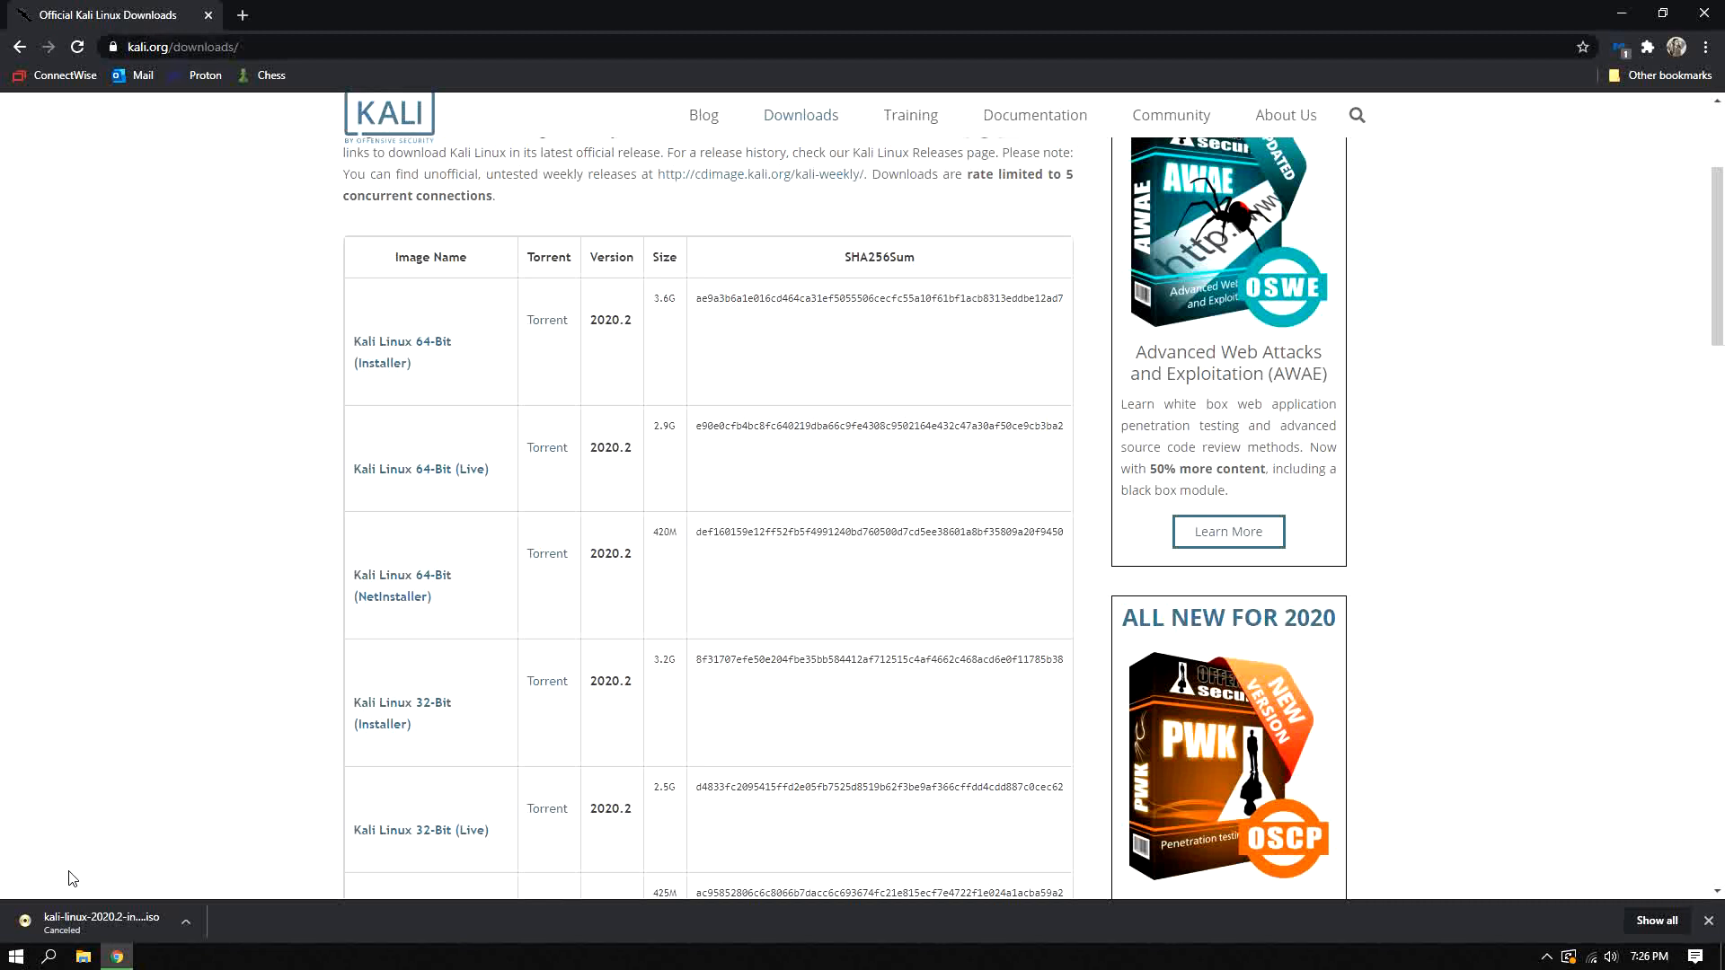
{"action": "mouse_move", "coordinate": [586, 508]}
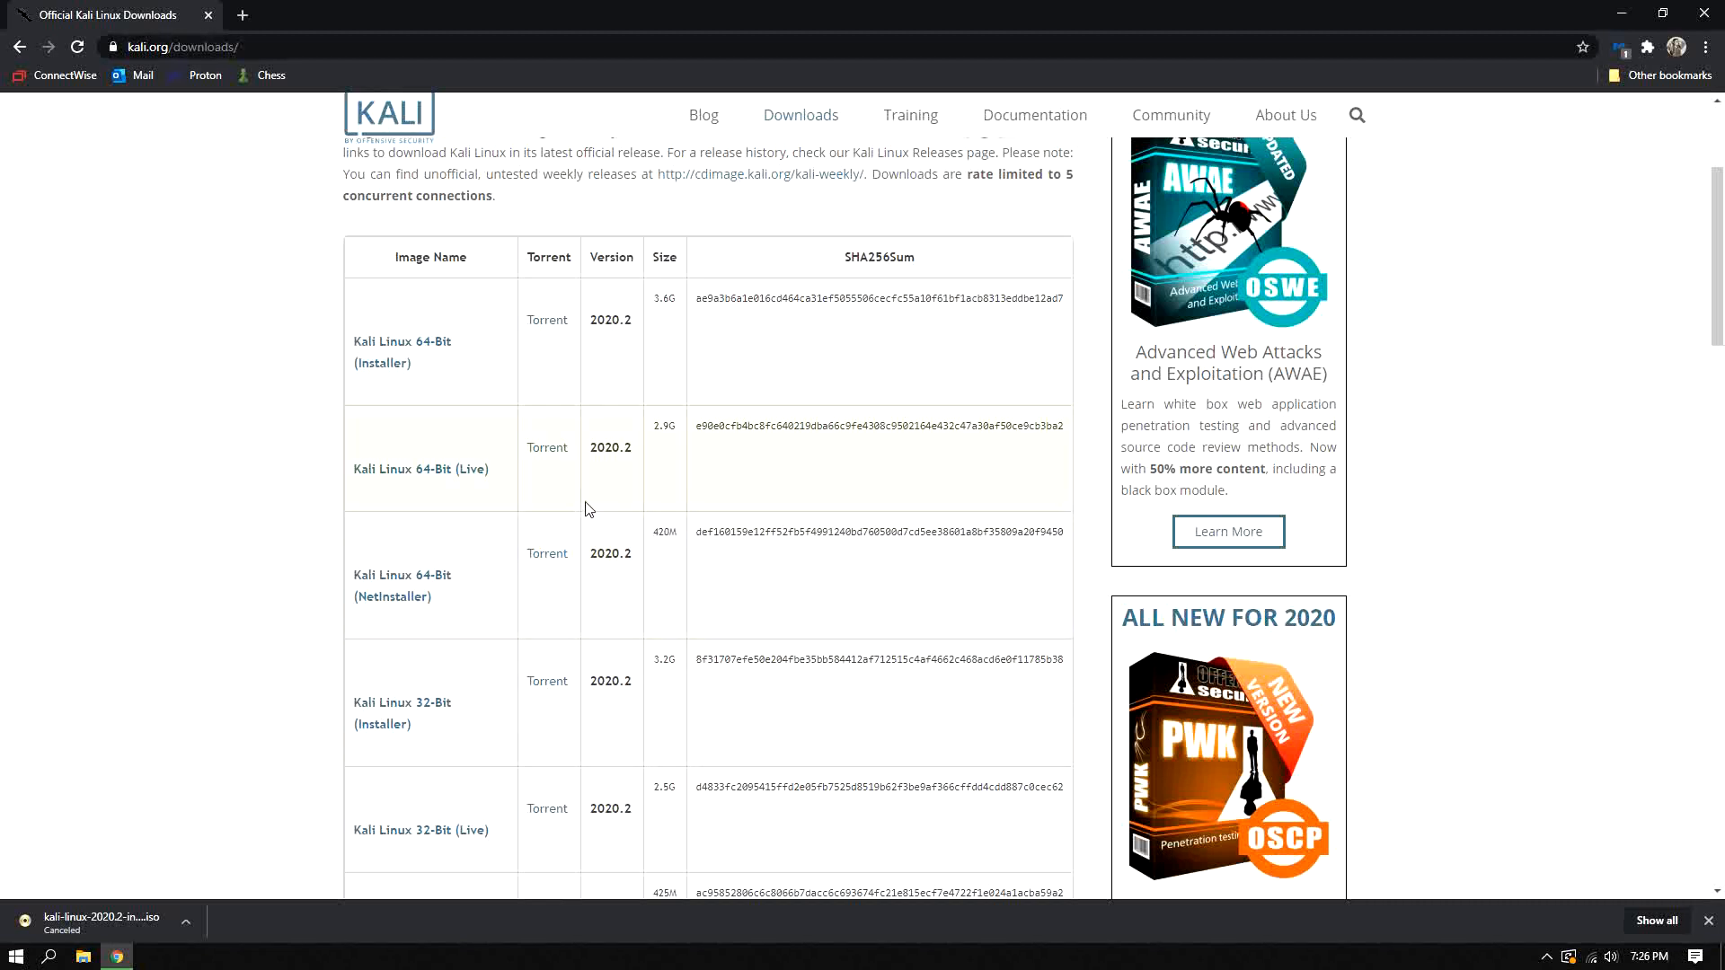
{"action": "mouse_move", "coordinate": [540, 344]}
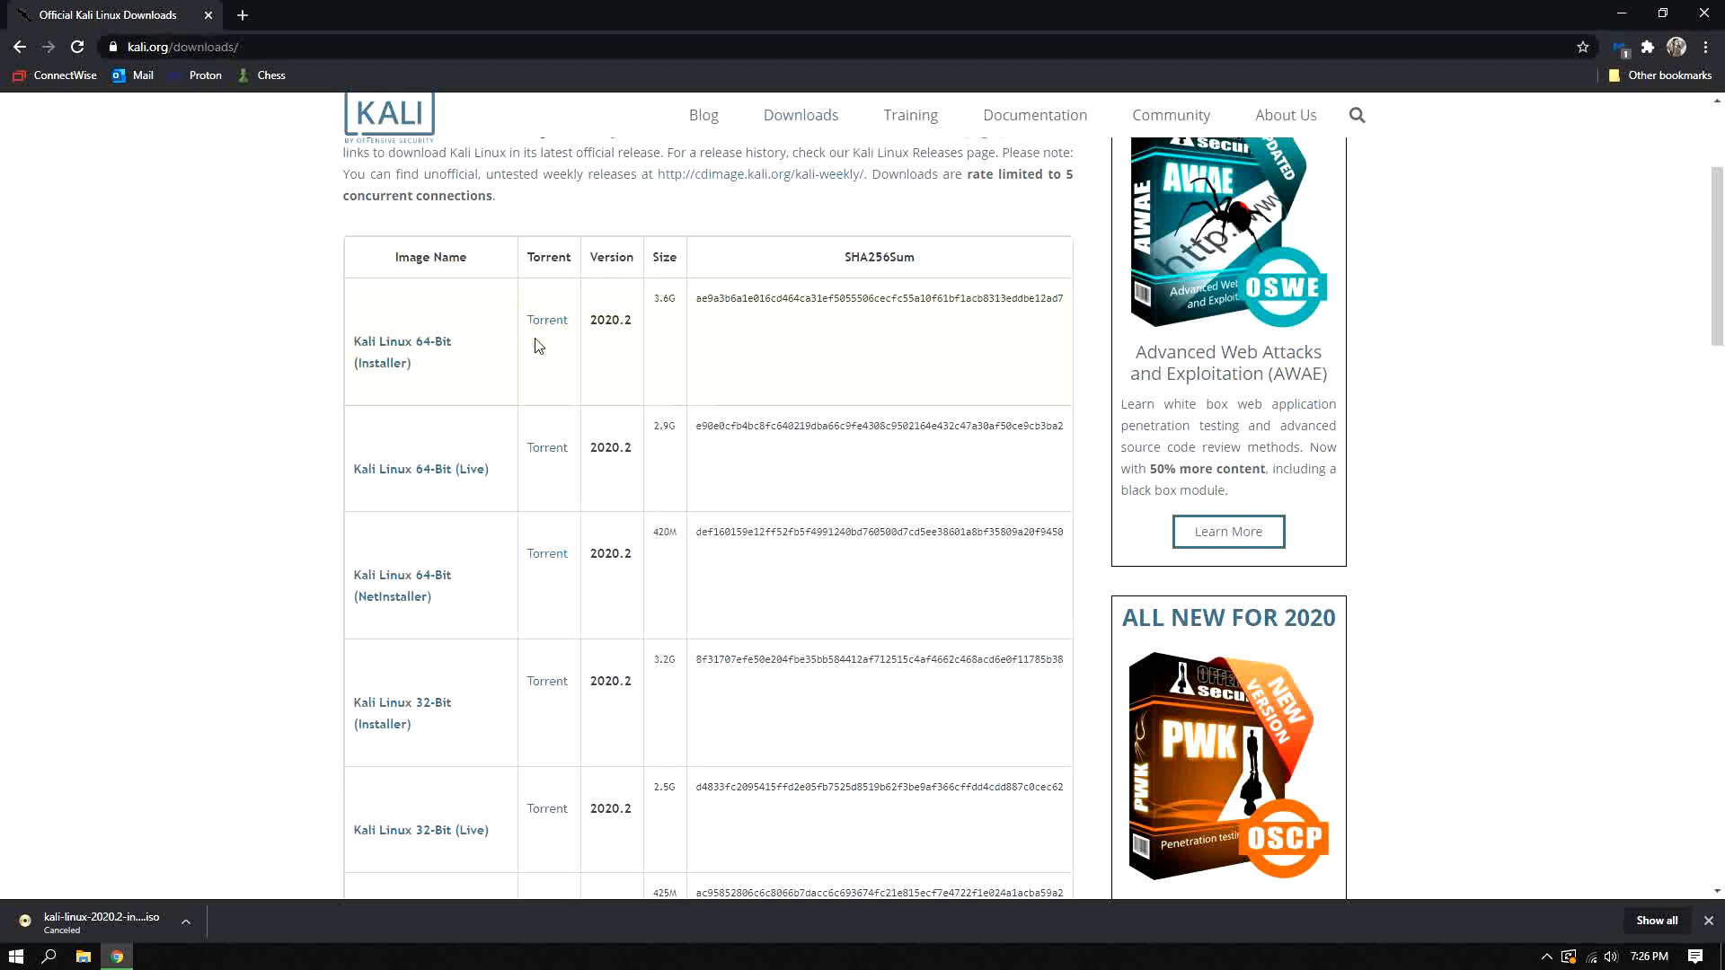
{"action": "mouse_move", "coordinate": [547, 320]}
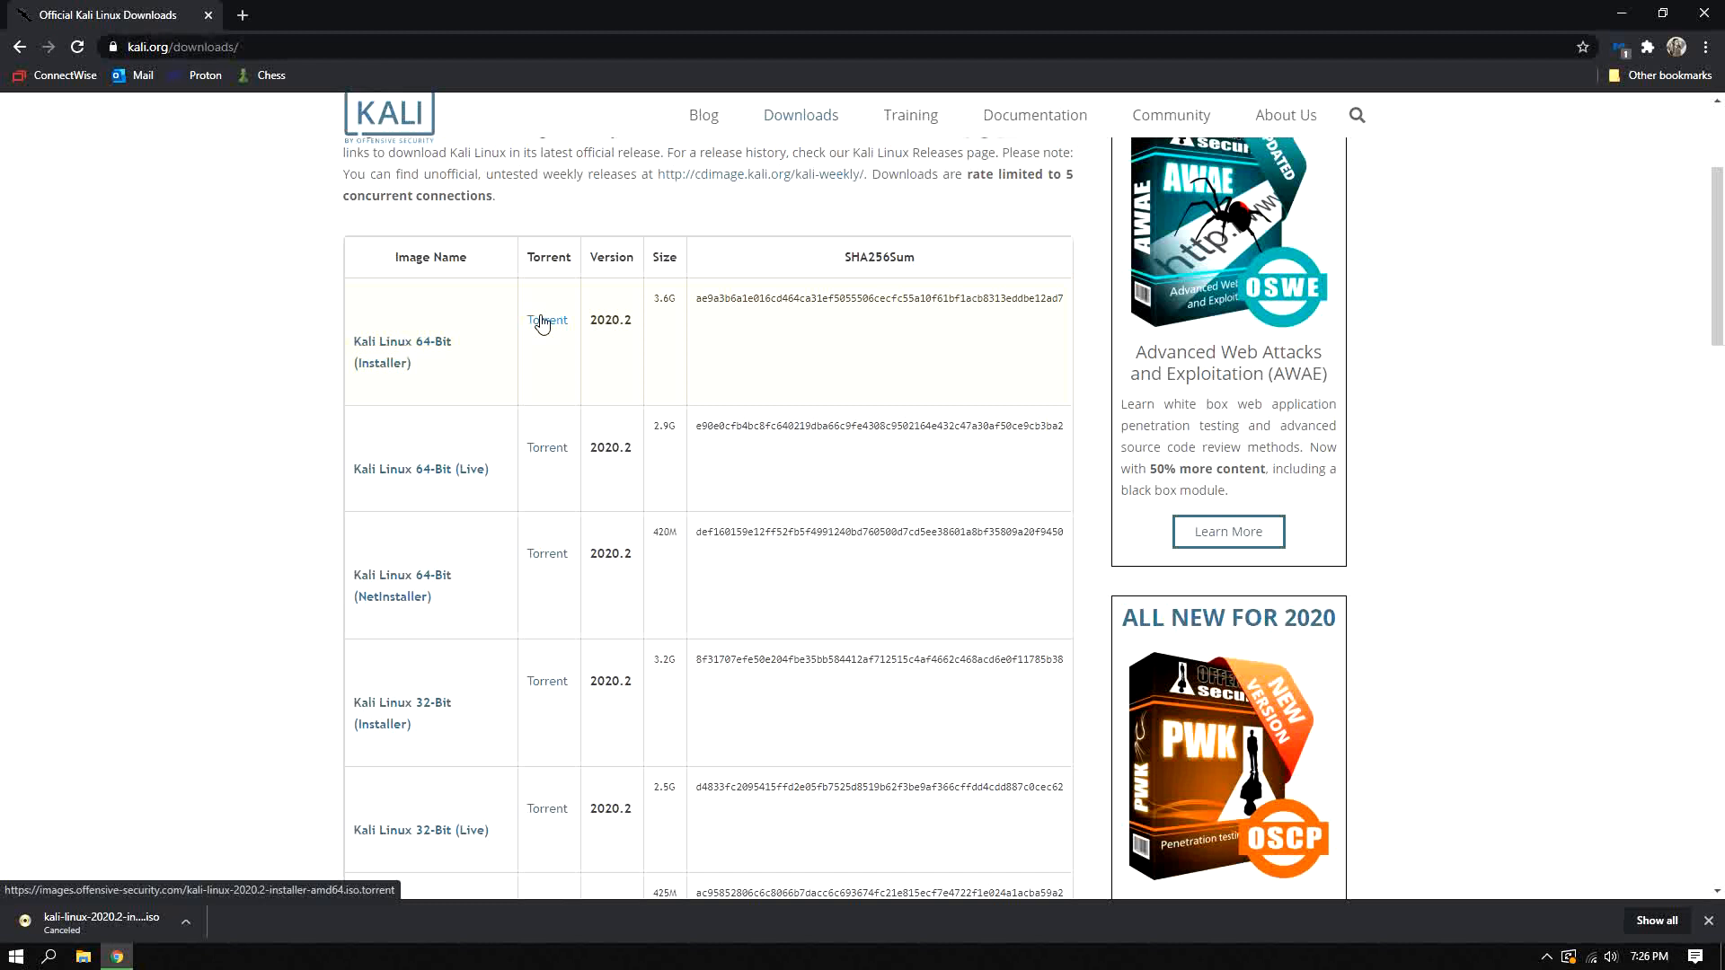
{"action": "mouse_move", "coordinate": [402, 341]}
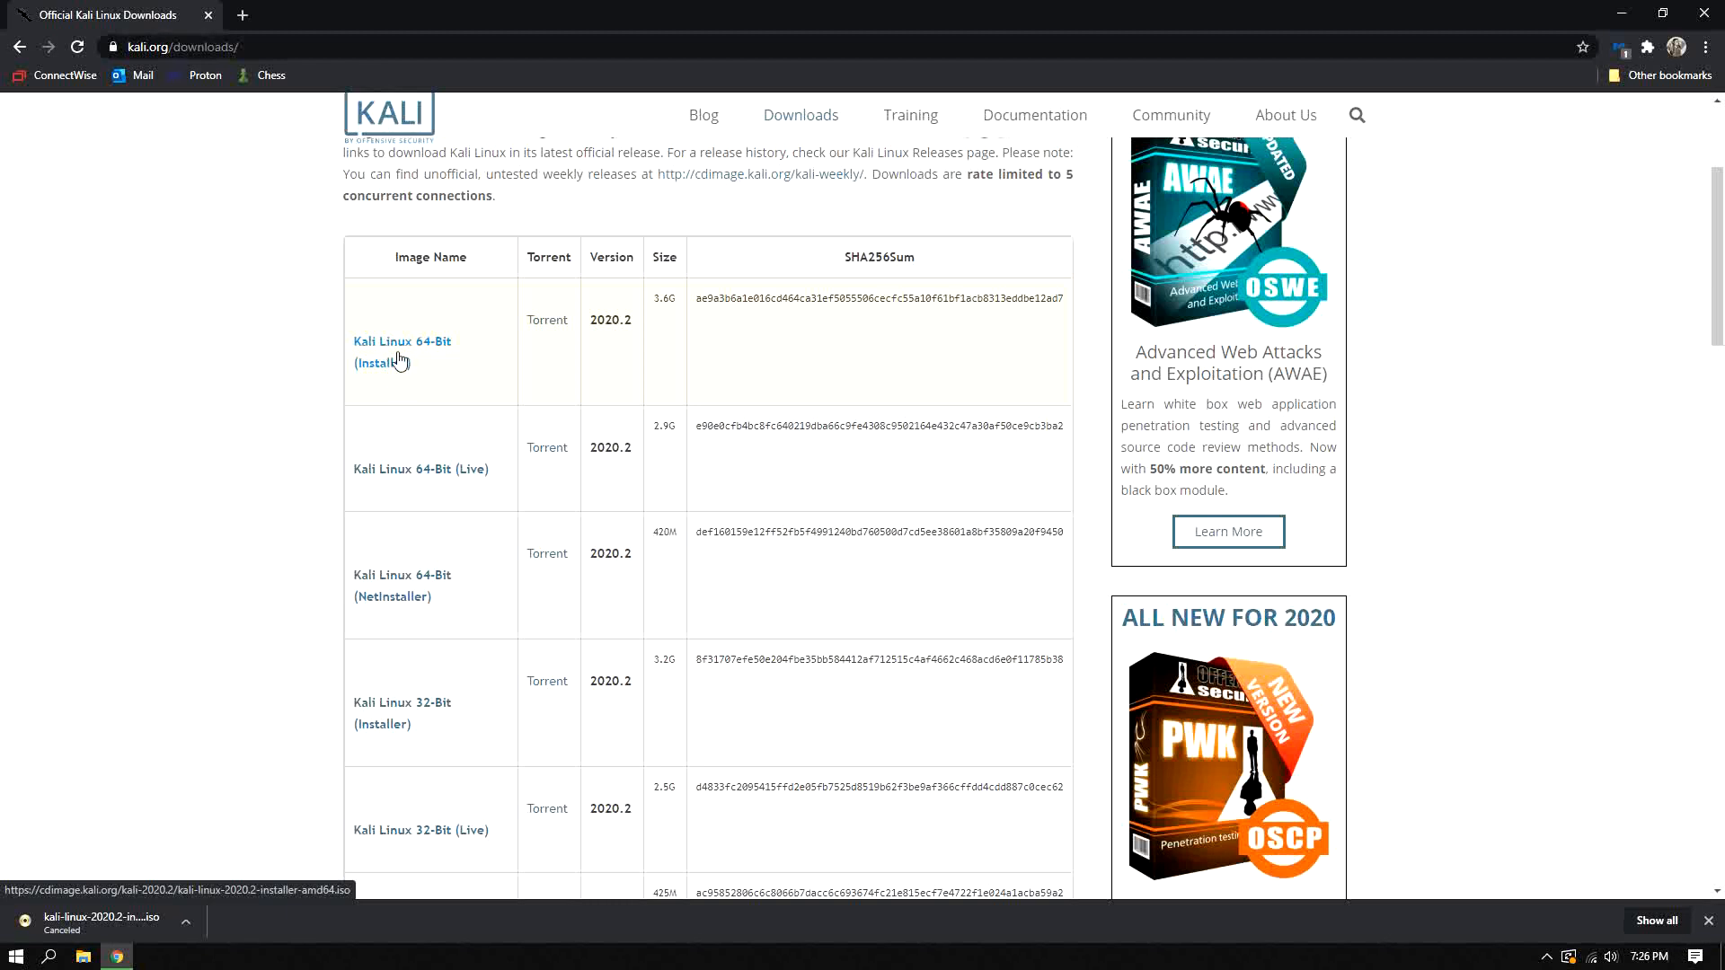
{"action": "mouse_move", "coordinate": [1705, 921]}
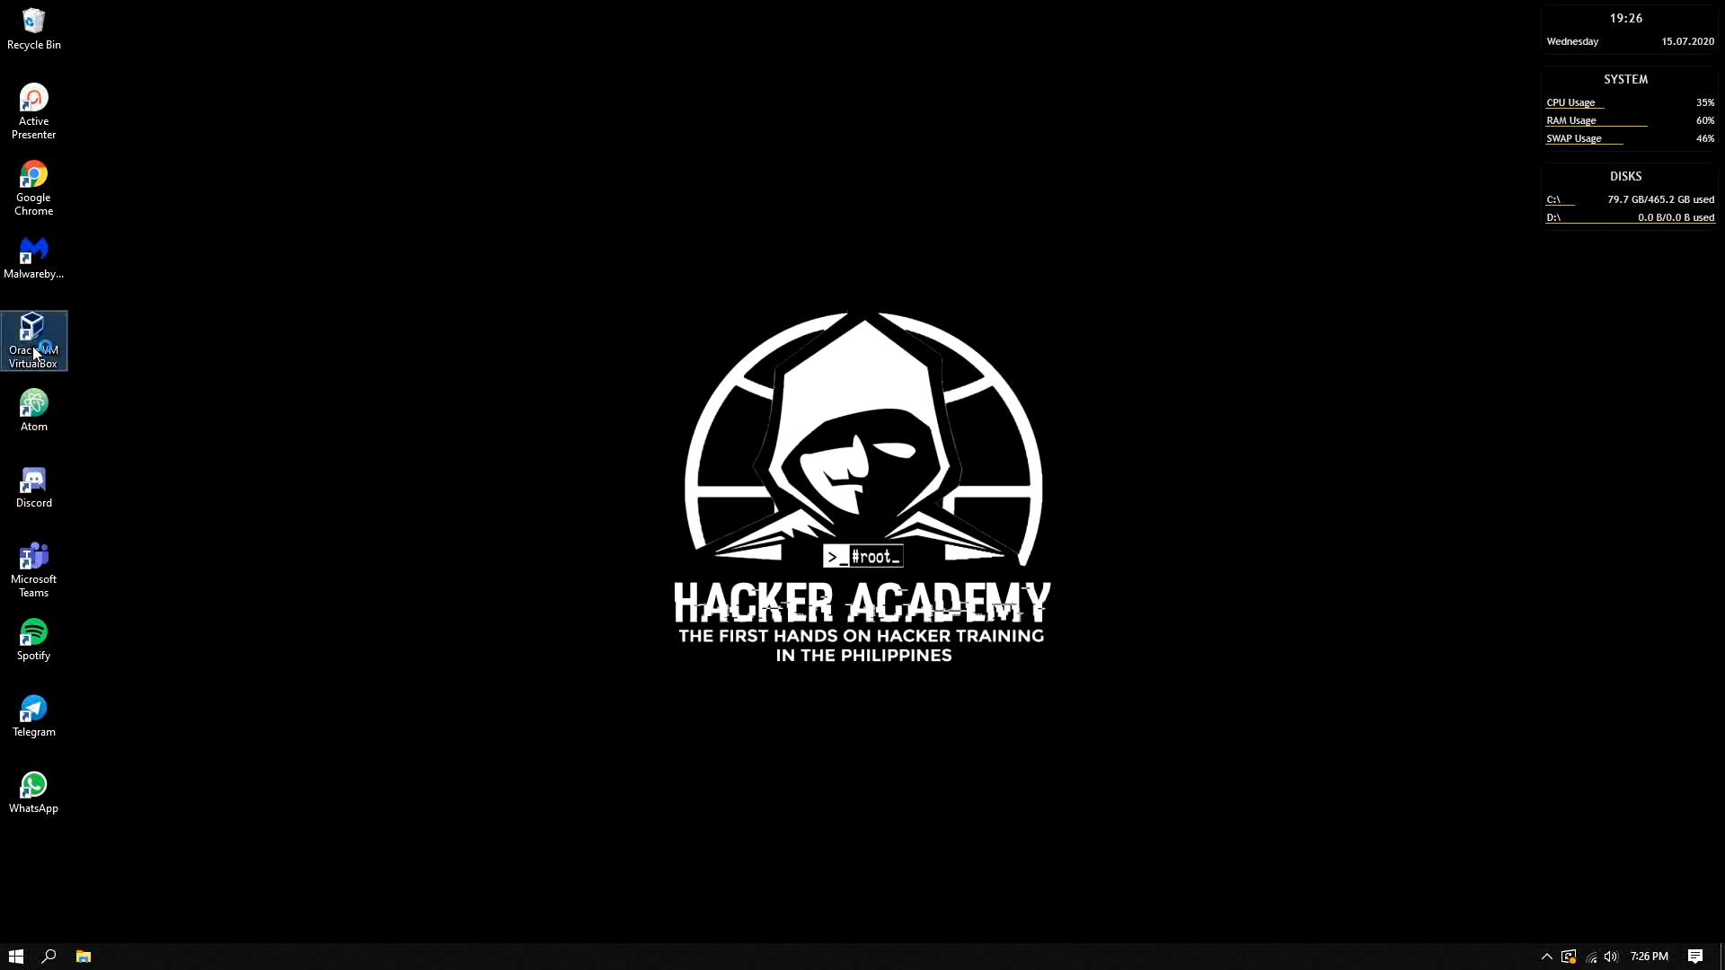
Launch VirtualBox, dismiss the new-version notice, and start the New machine wizard.
{"action": "double_click", "coordinate": [33, 341]}
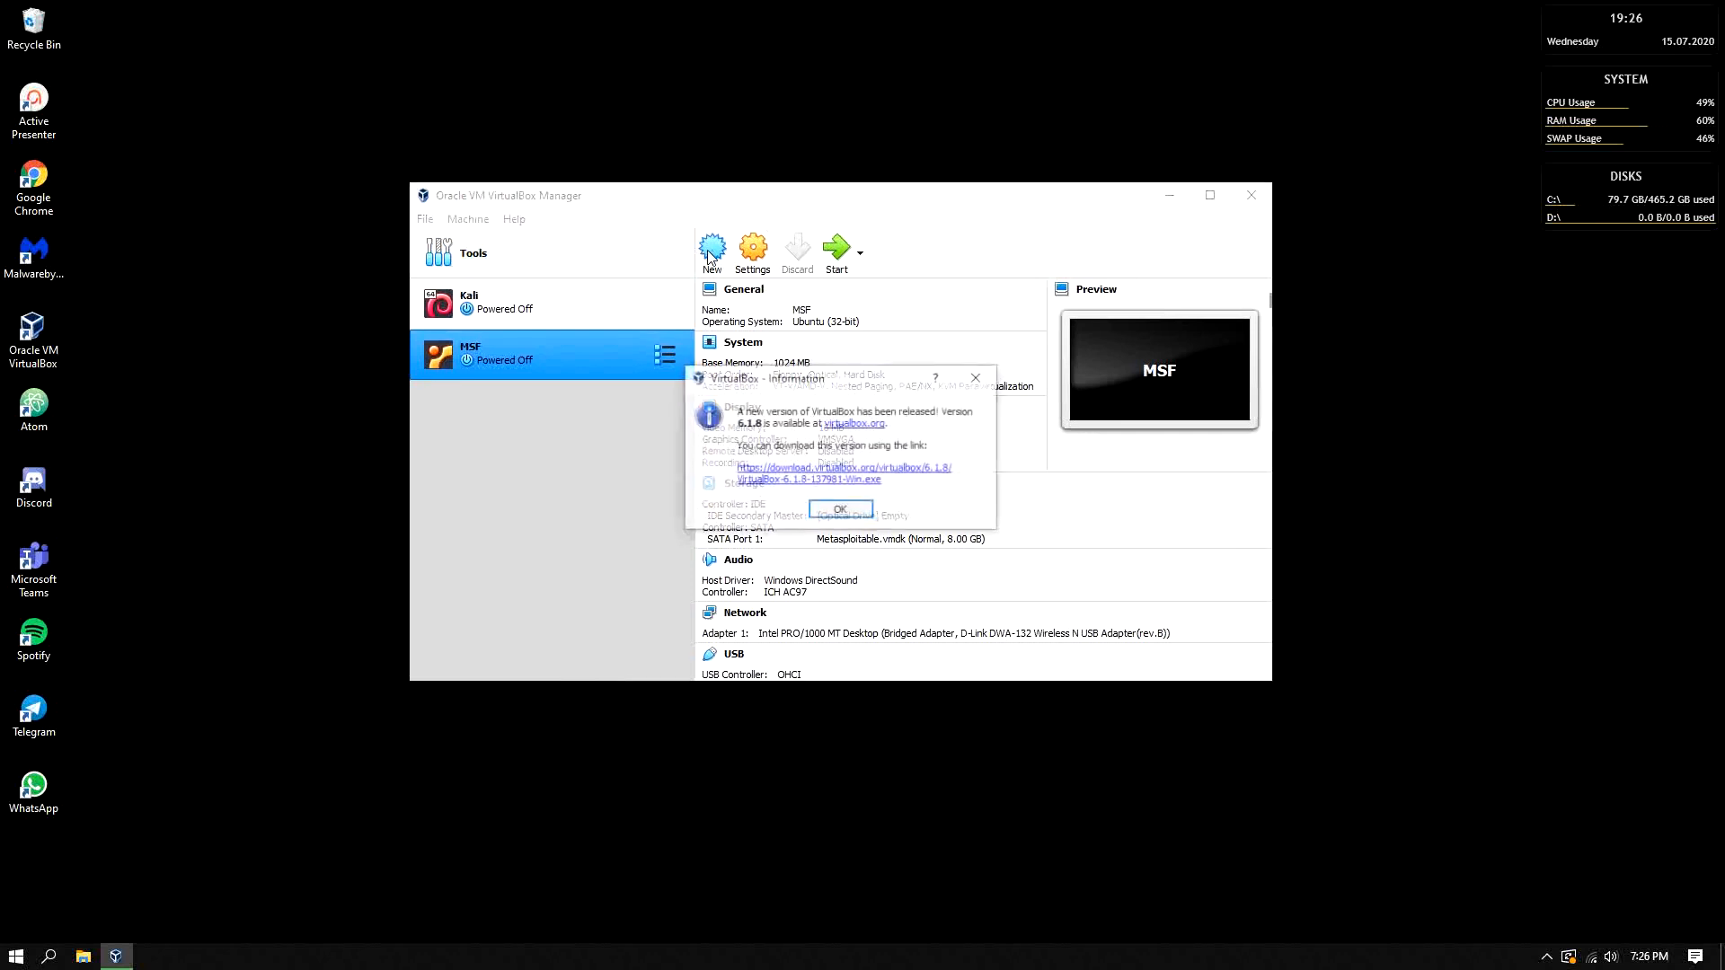
{"action": "left_click", "coordinate": [841, 509]}
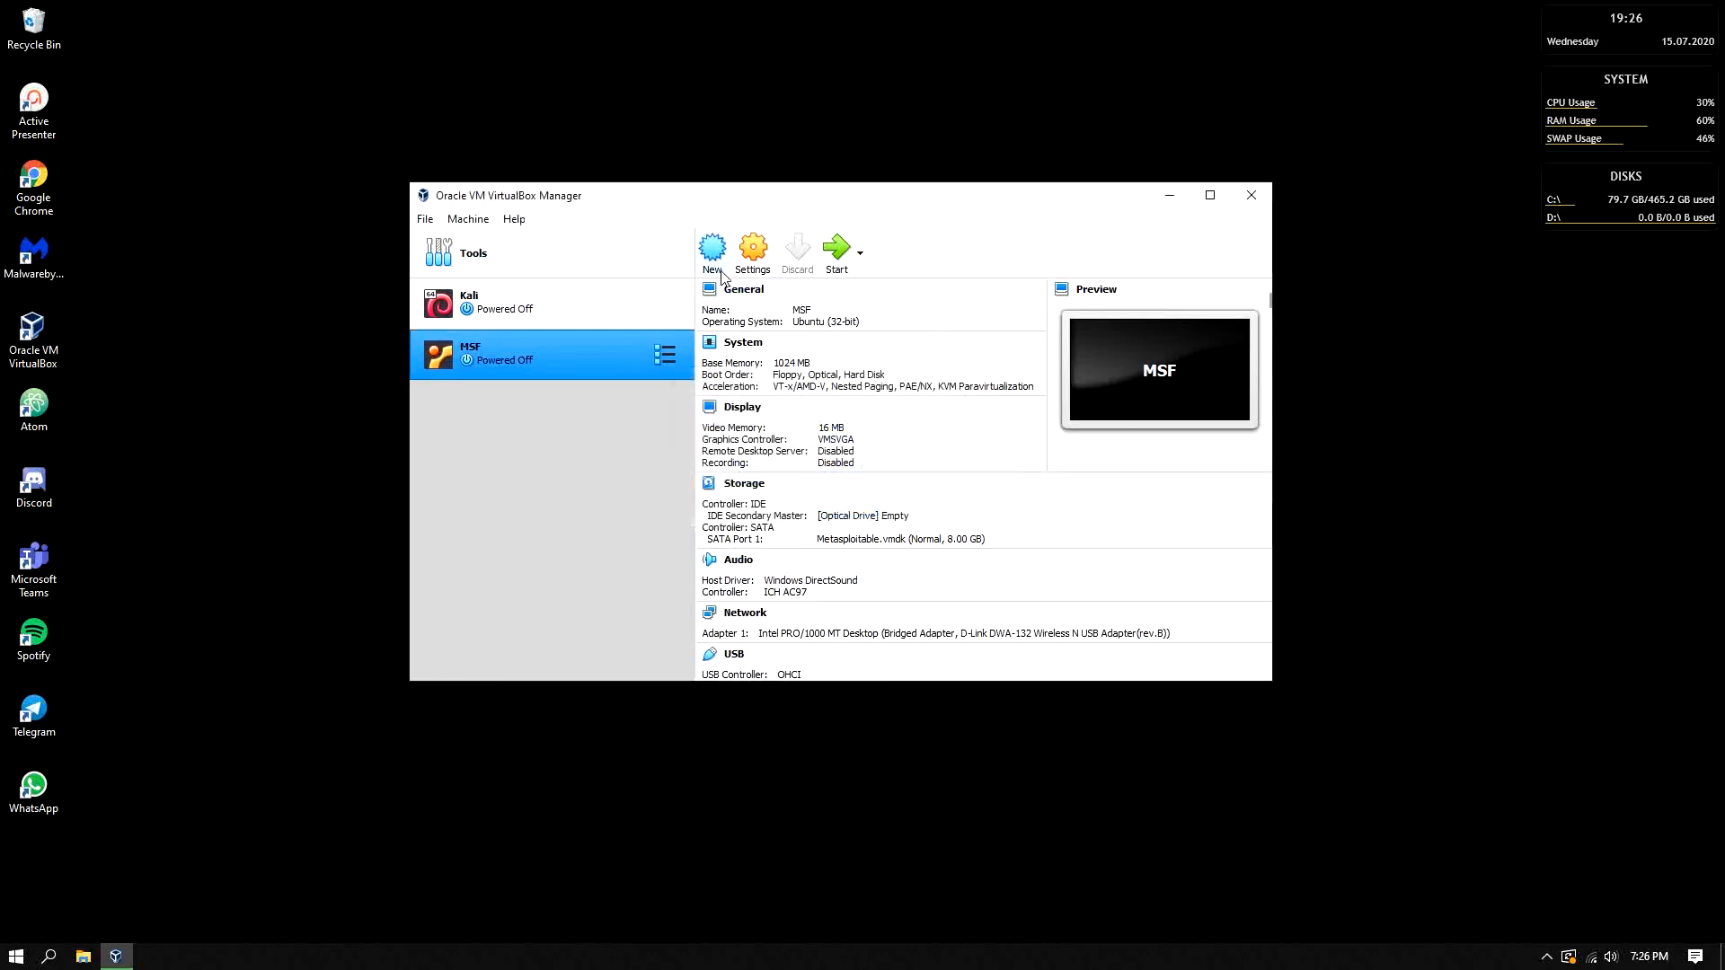
{"action": "left_click", "coordinate": [712, 253]}
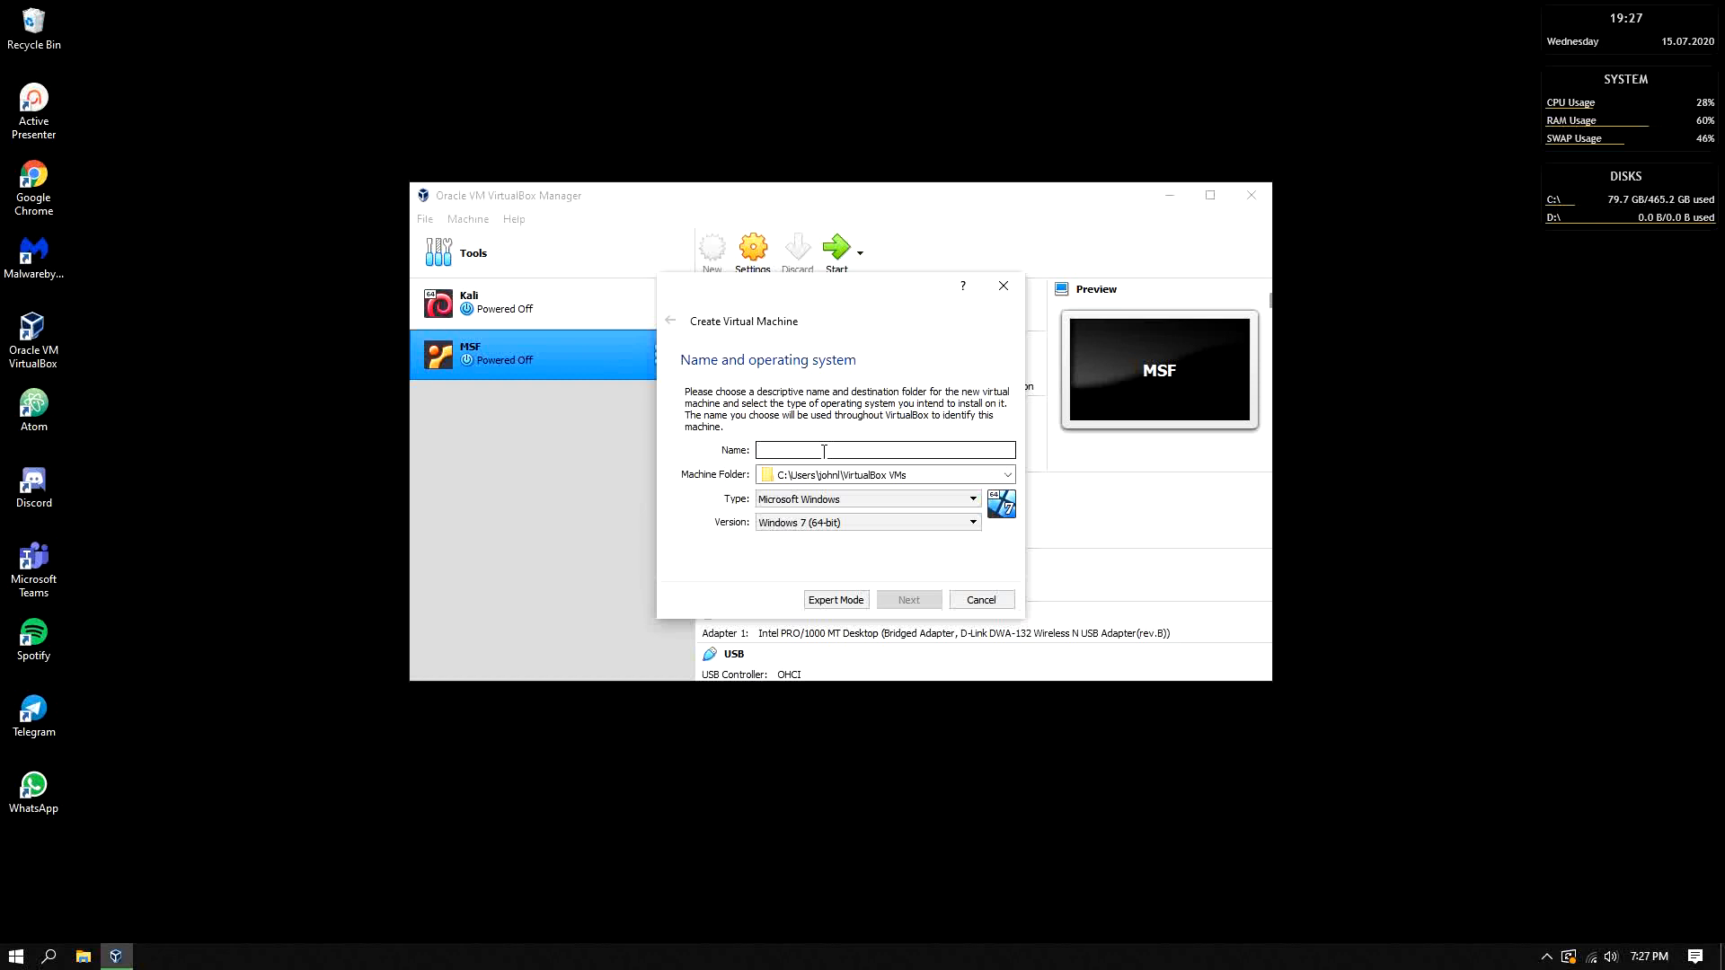
Name the machine 'KaliLinux', choose Debian (64-bit), and advance to memory size.
{"action": "type", "text": "Kali"}
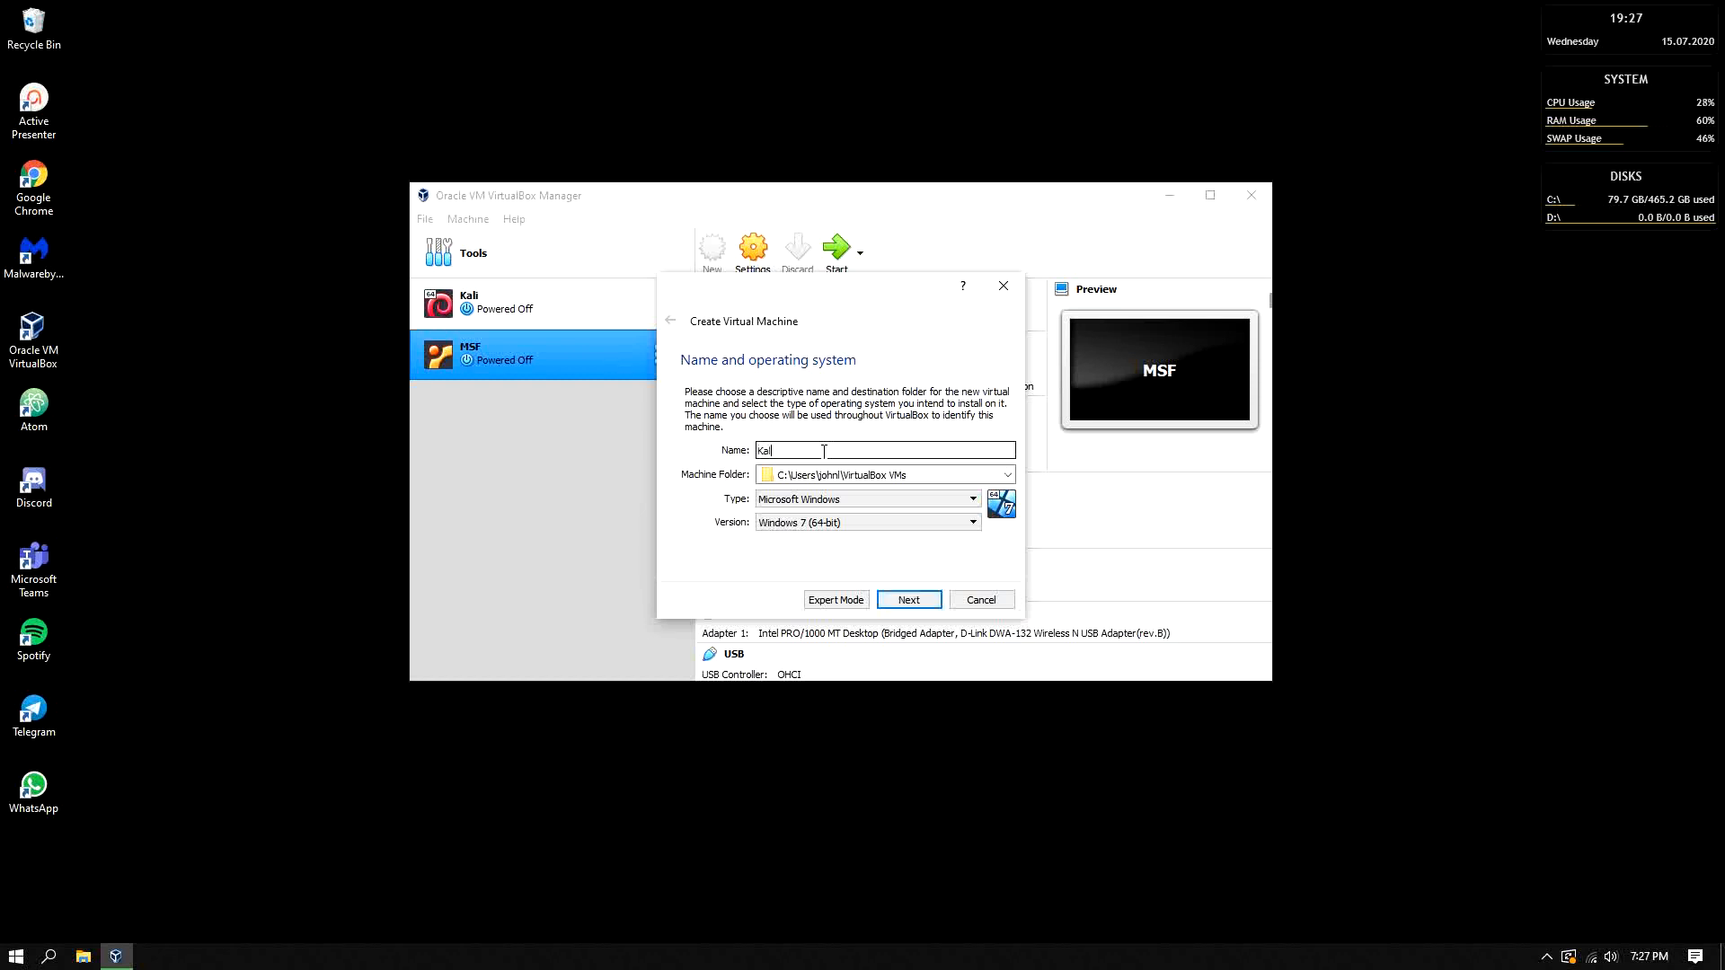
{"action": "type", "text": "Li"}
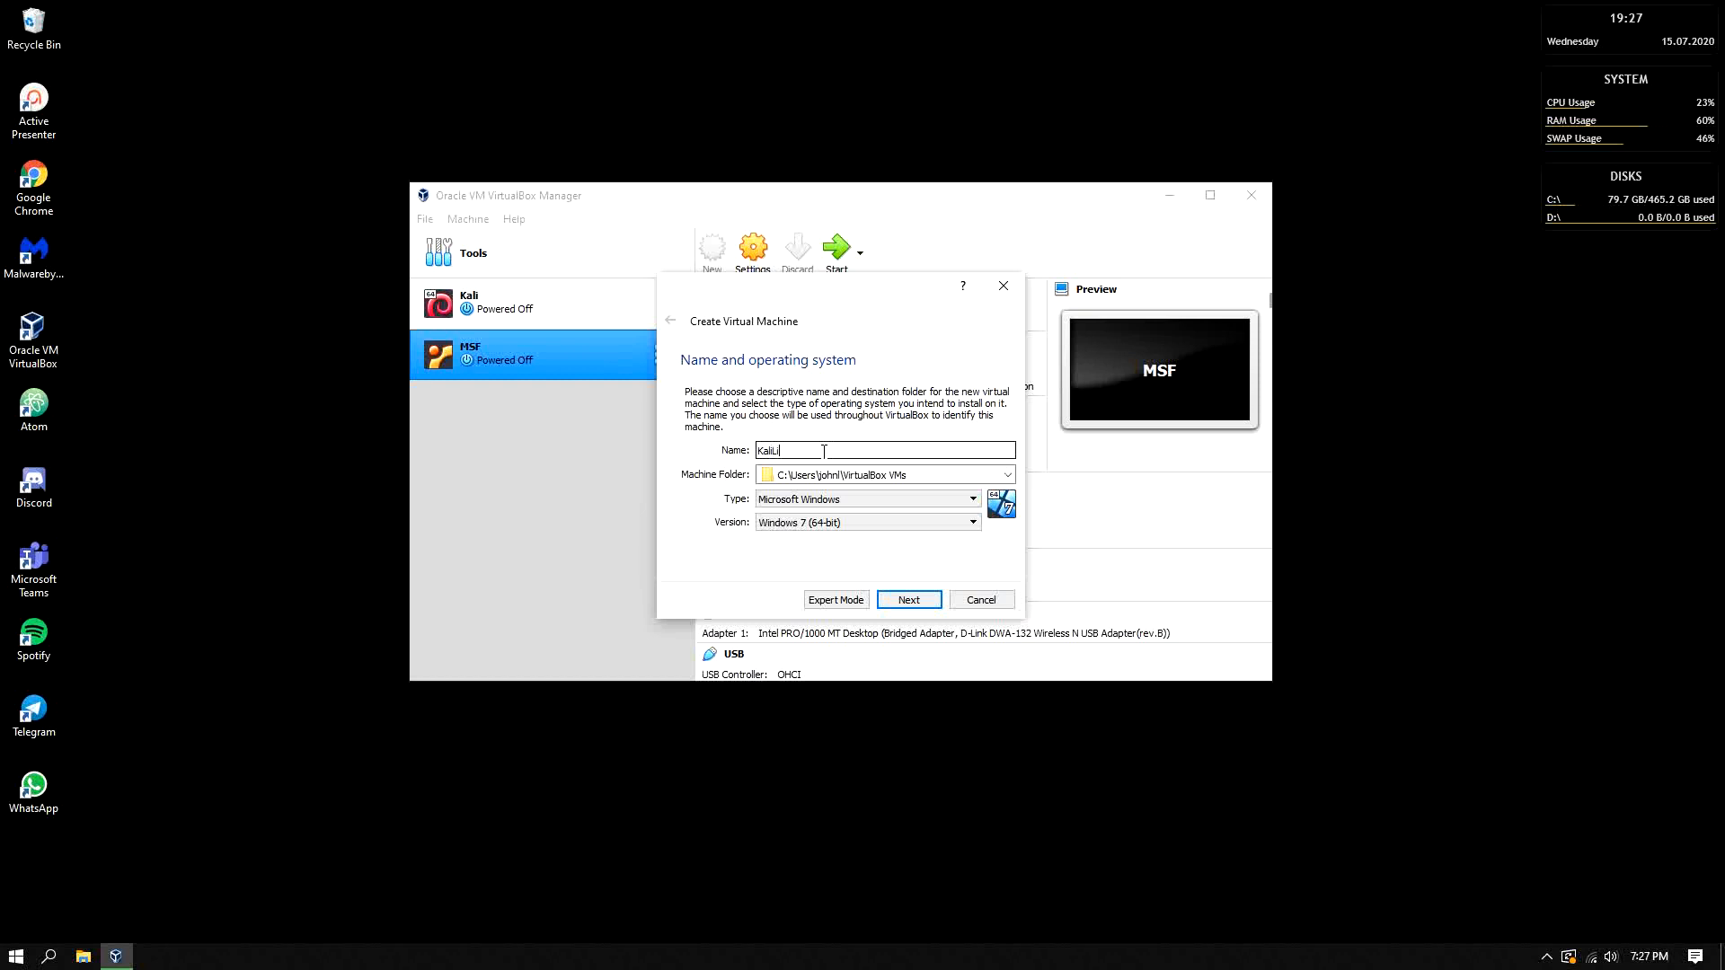
{"action": "type", "text": "inux"}
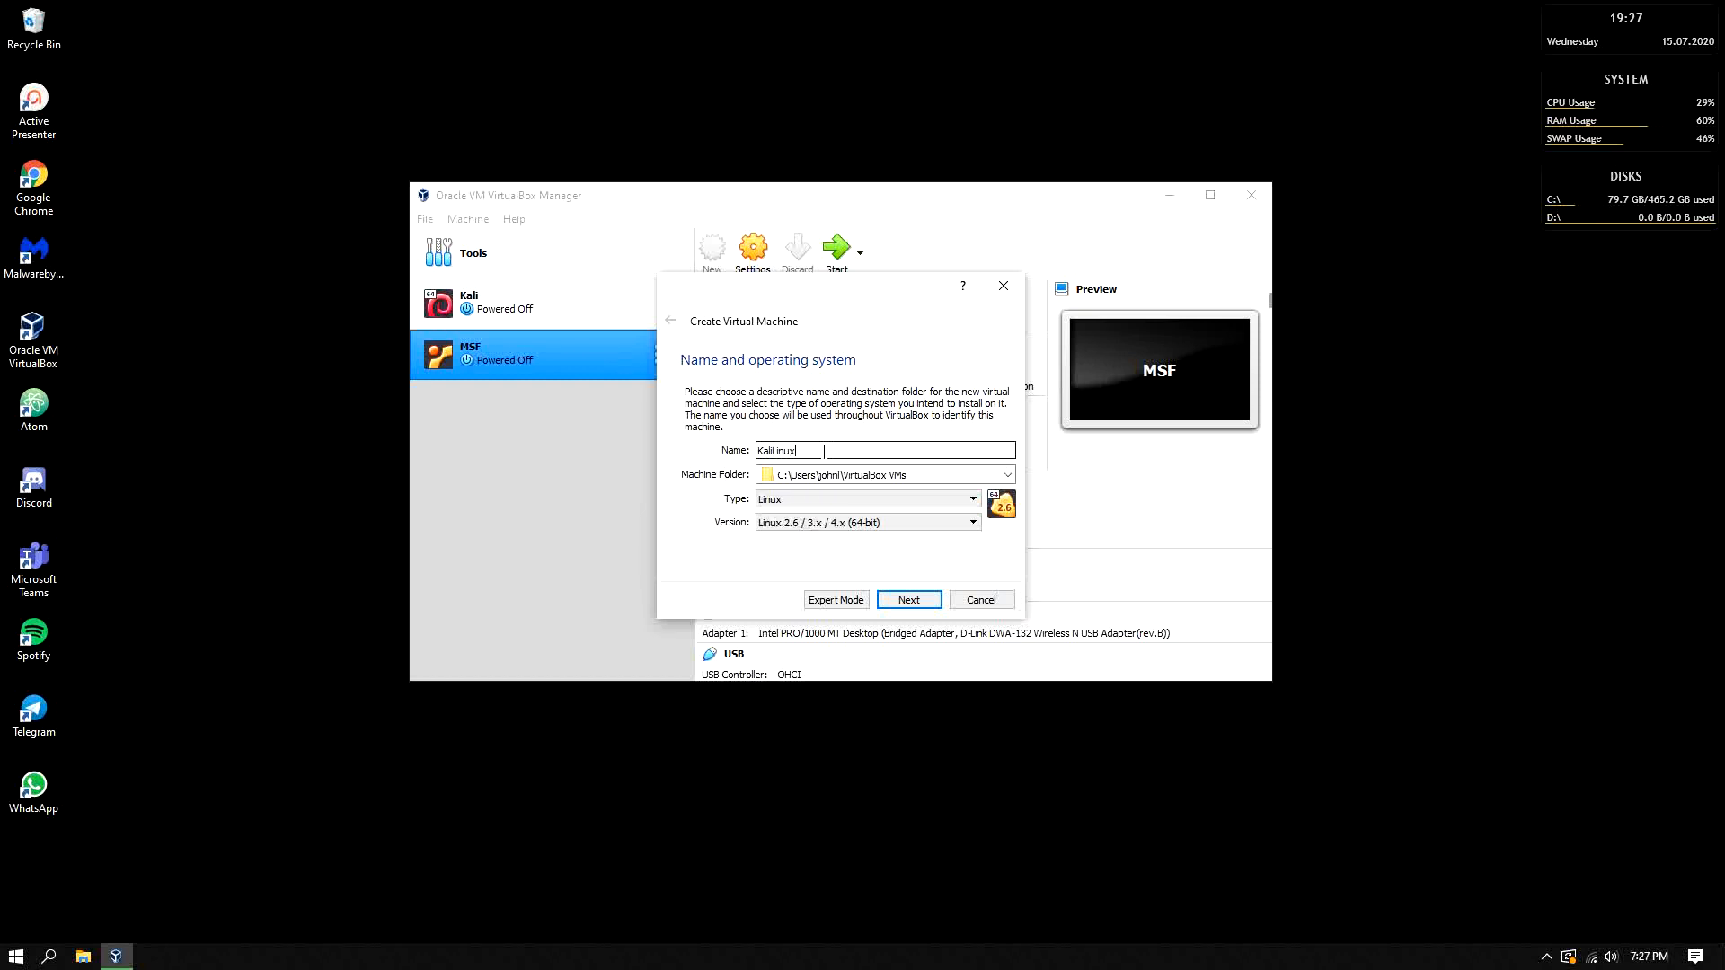
{"action": "left_click", "coordinate": [971, 499]}
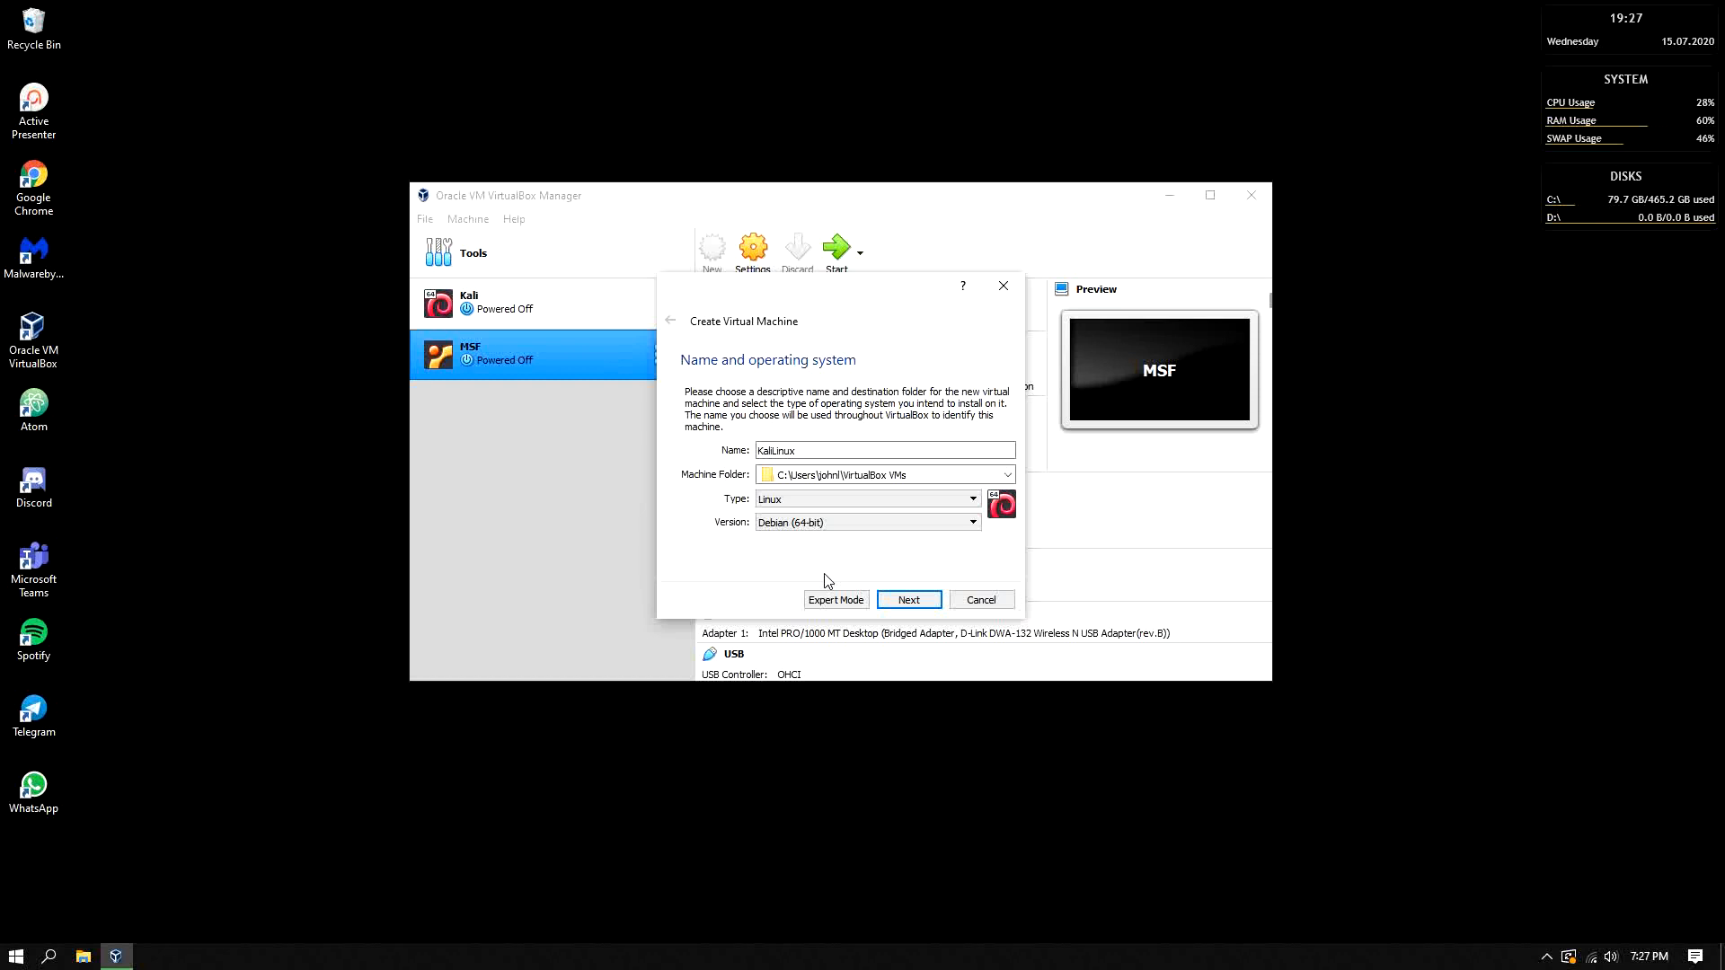
{"action": "mouse_move", "coordinate": [907, 599]}
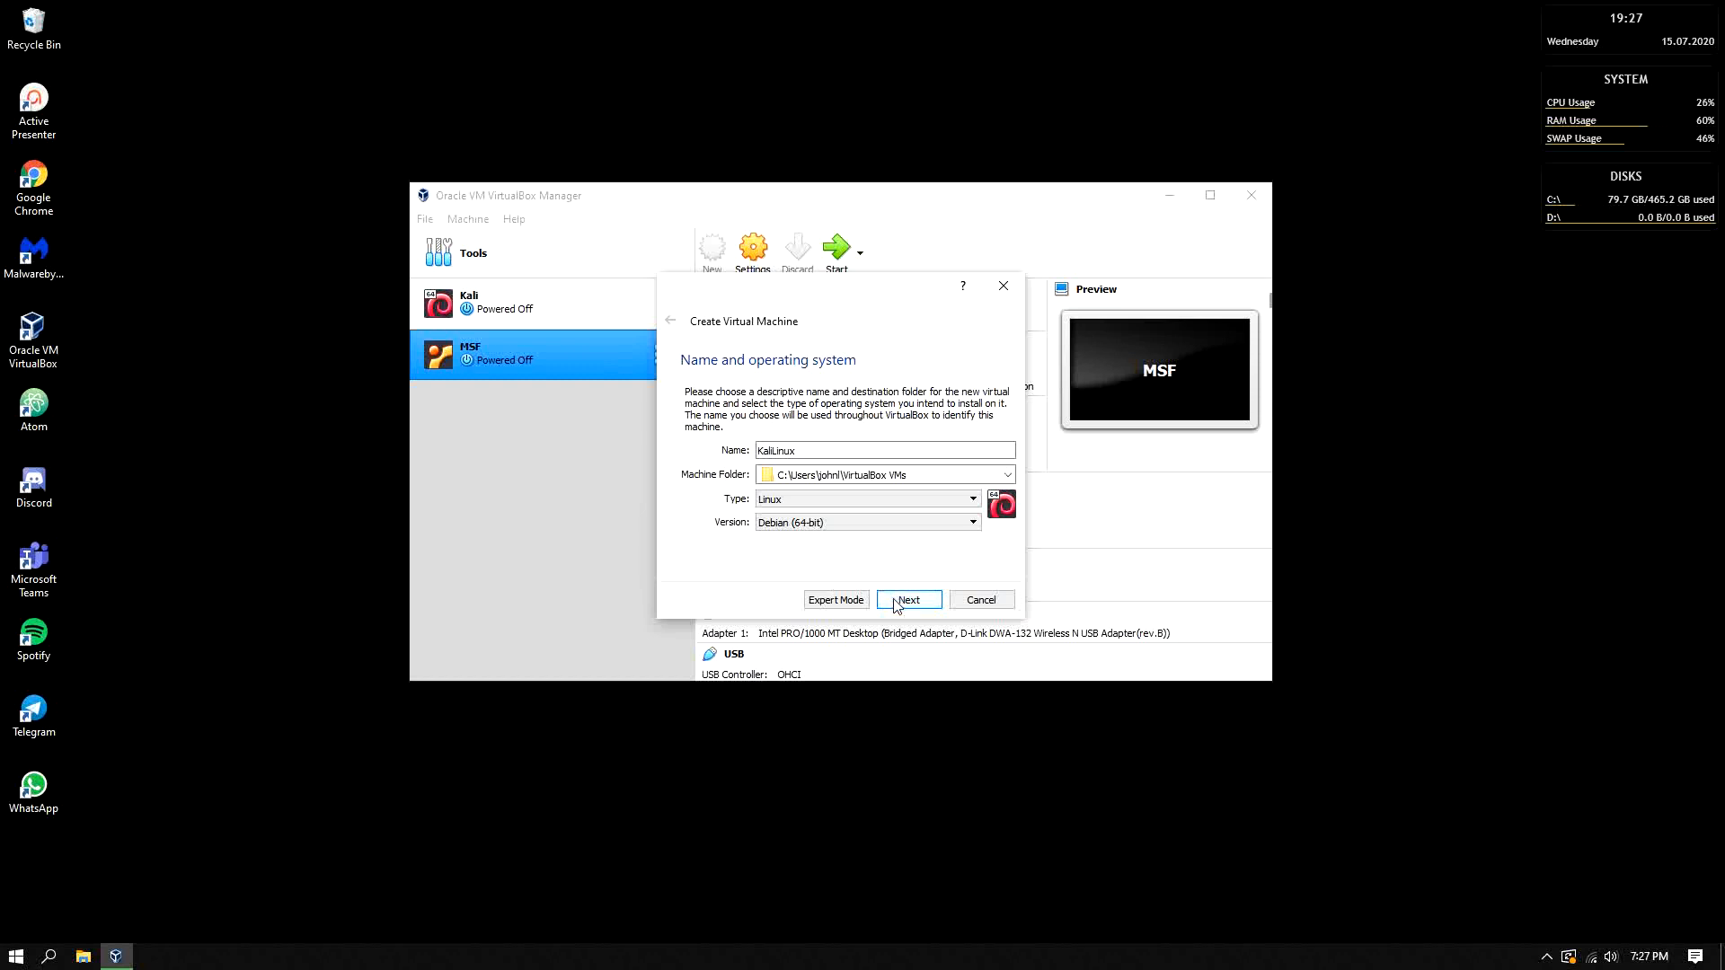
{"action": "left_click", "coordinate": [908, 599]}
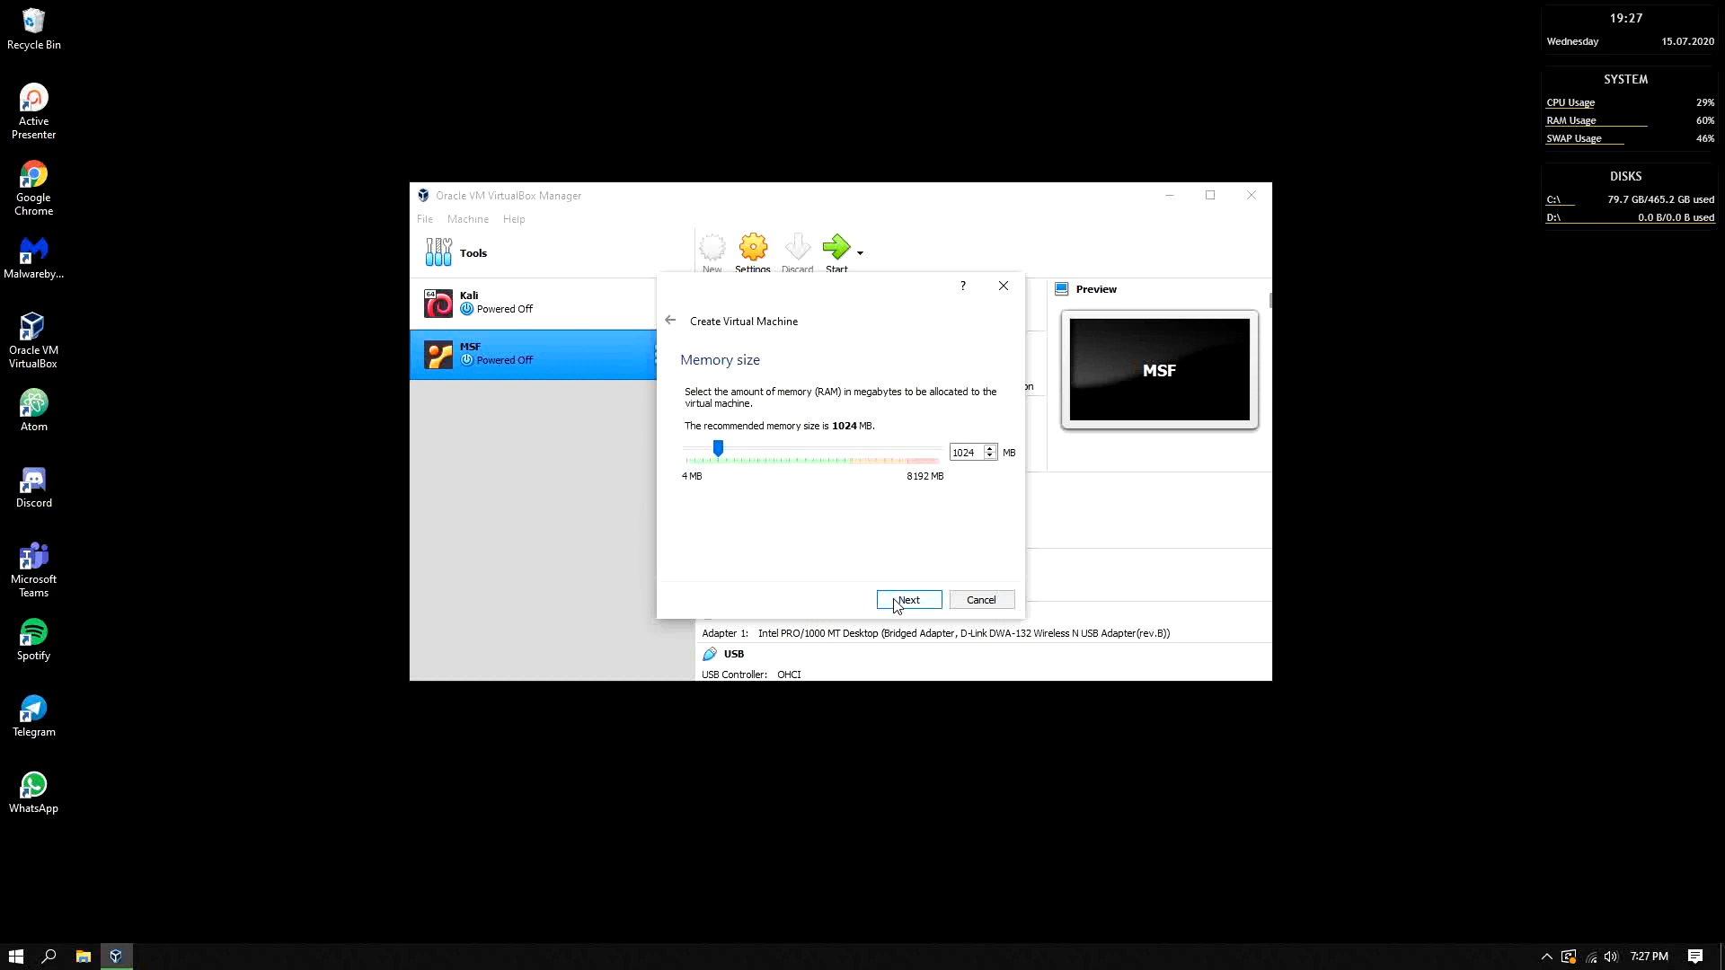
{"action": "mouse_move", "coordinate": [755, 469]}
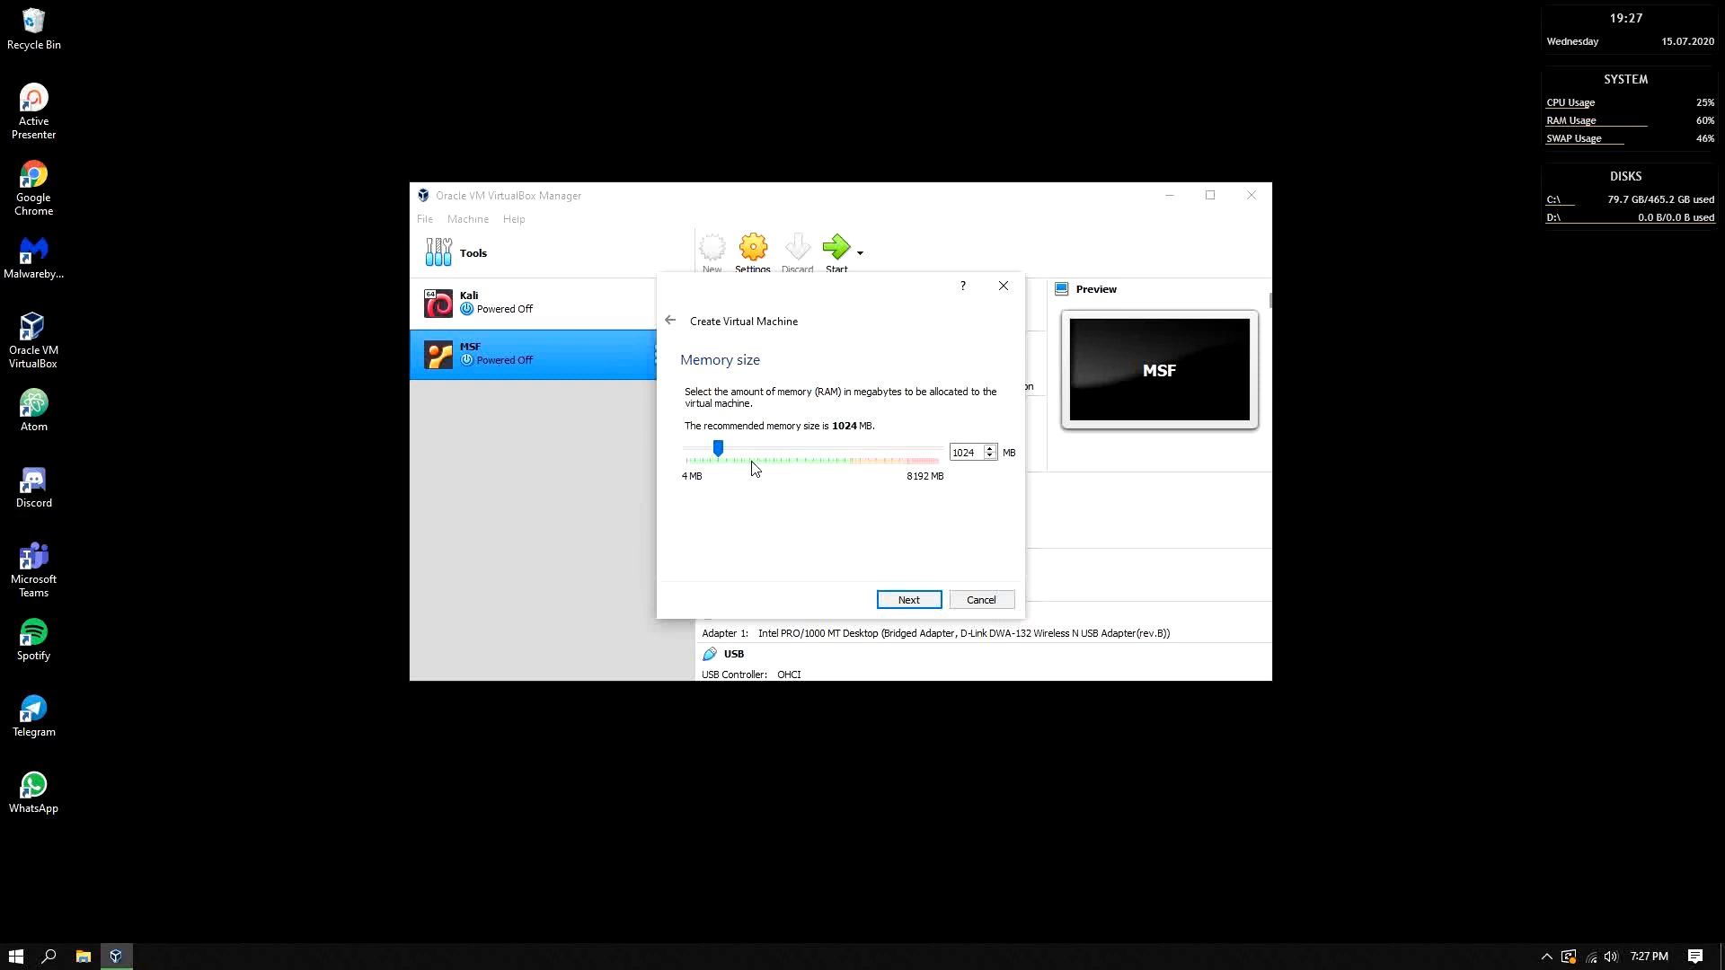
{"action": "mouse_move", "coordinate": [775, 484]}
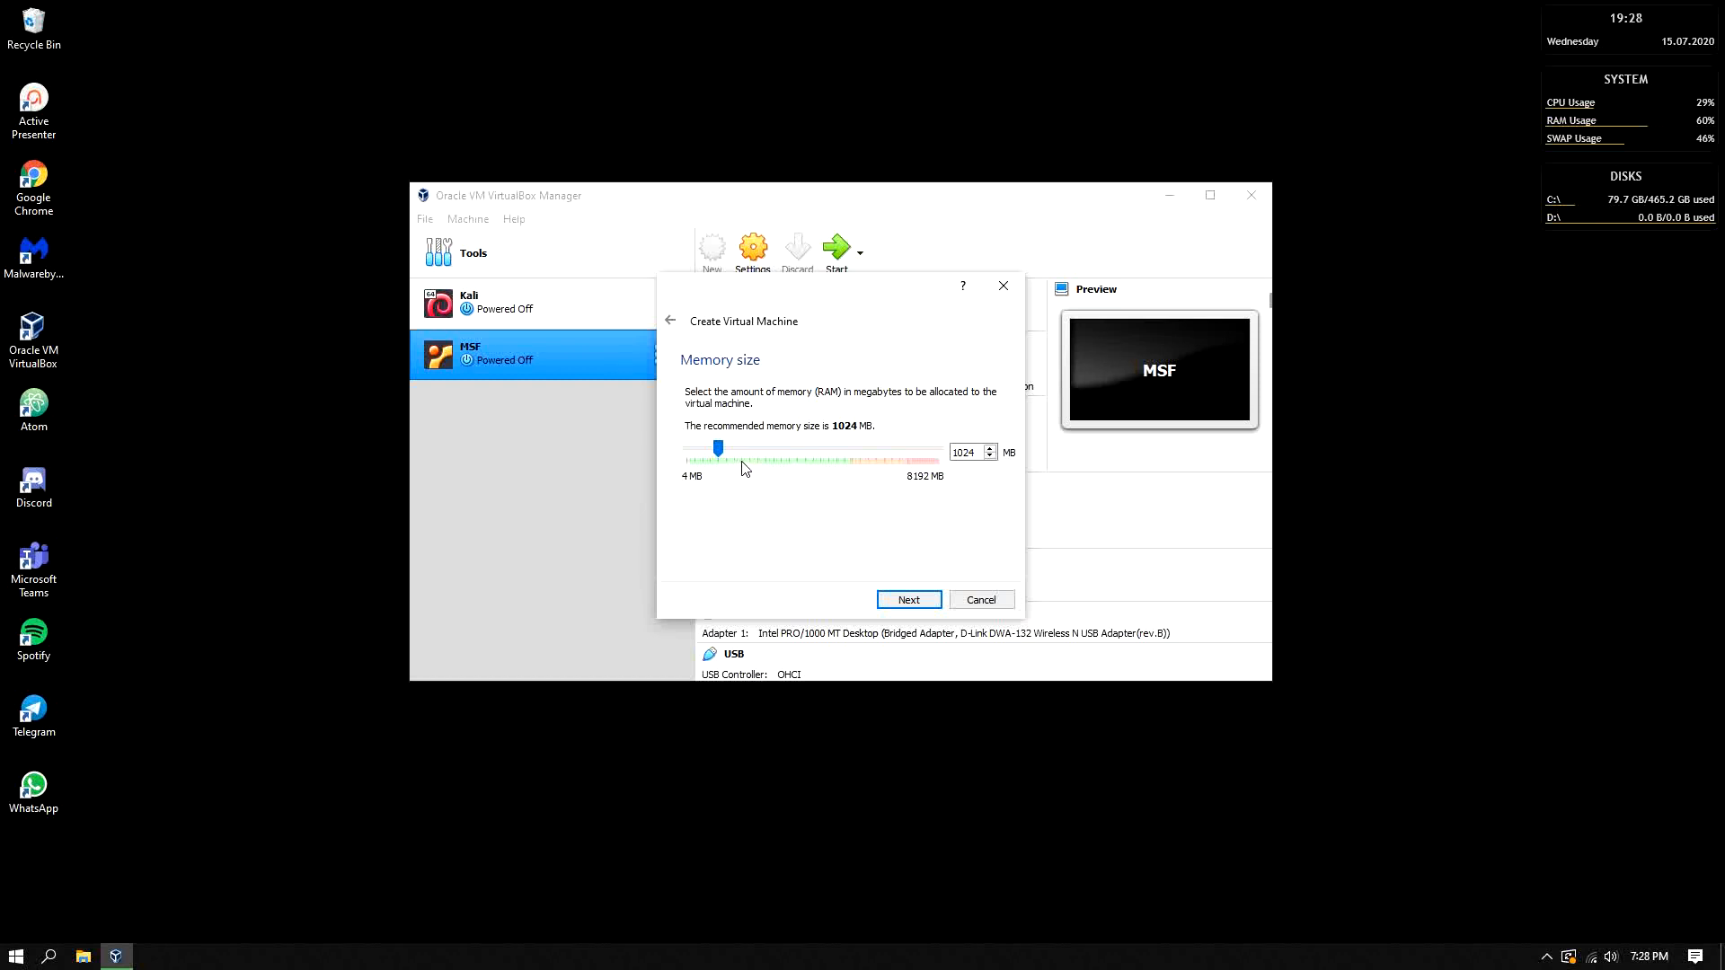
{"action": "mouse_move", "coordinate": [760, 467]}
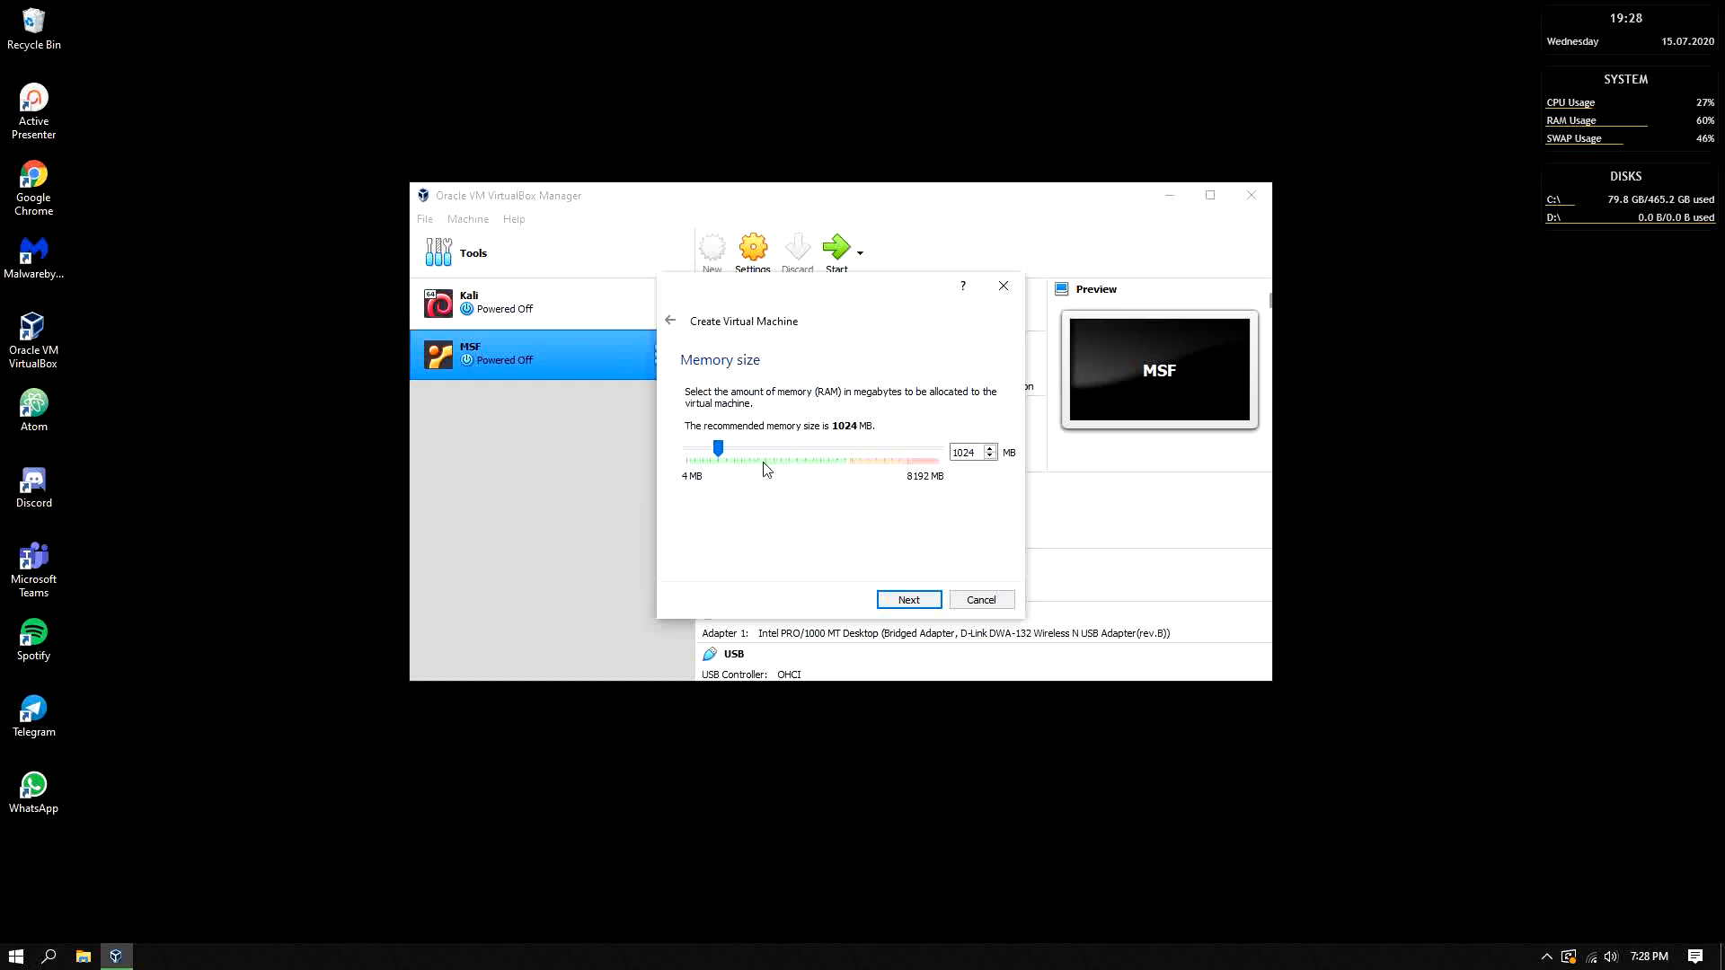
Accept 1024 MB memory and choose to create a new virtual hard disk.
{"action": "left_click", "coordinate": [908, 599]}
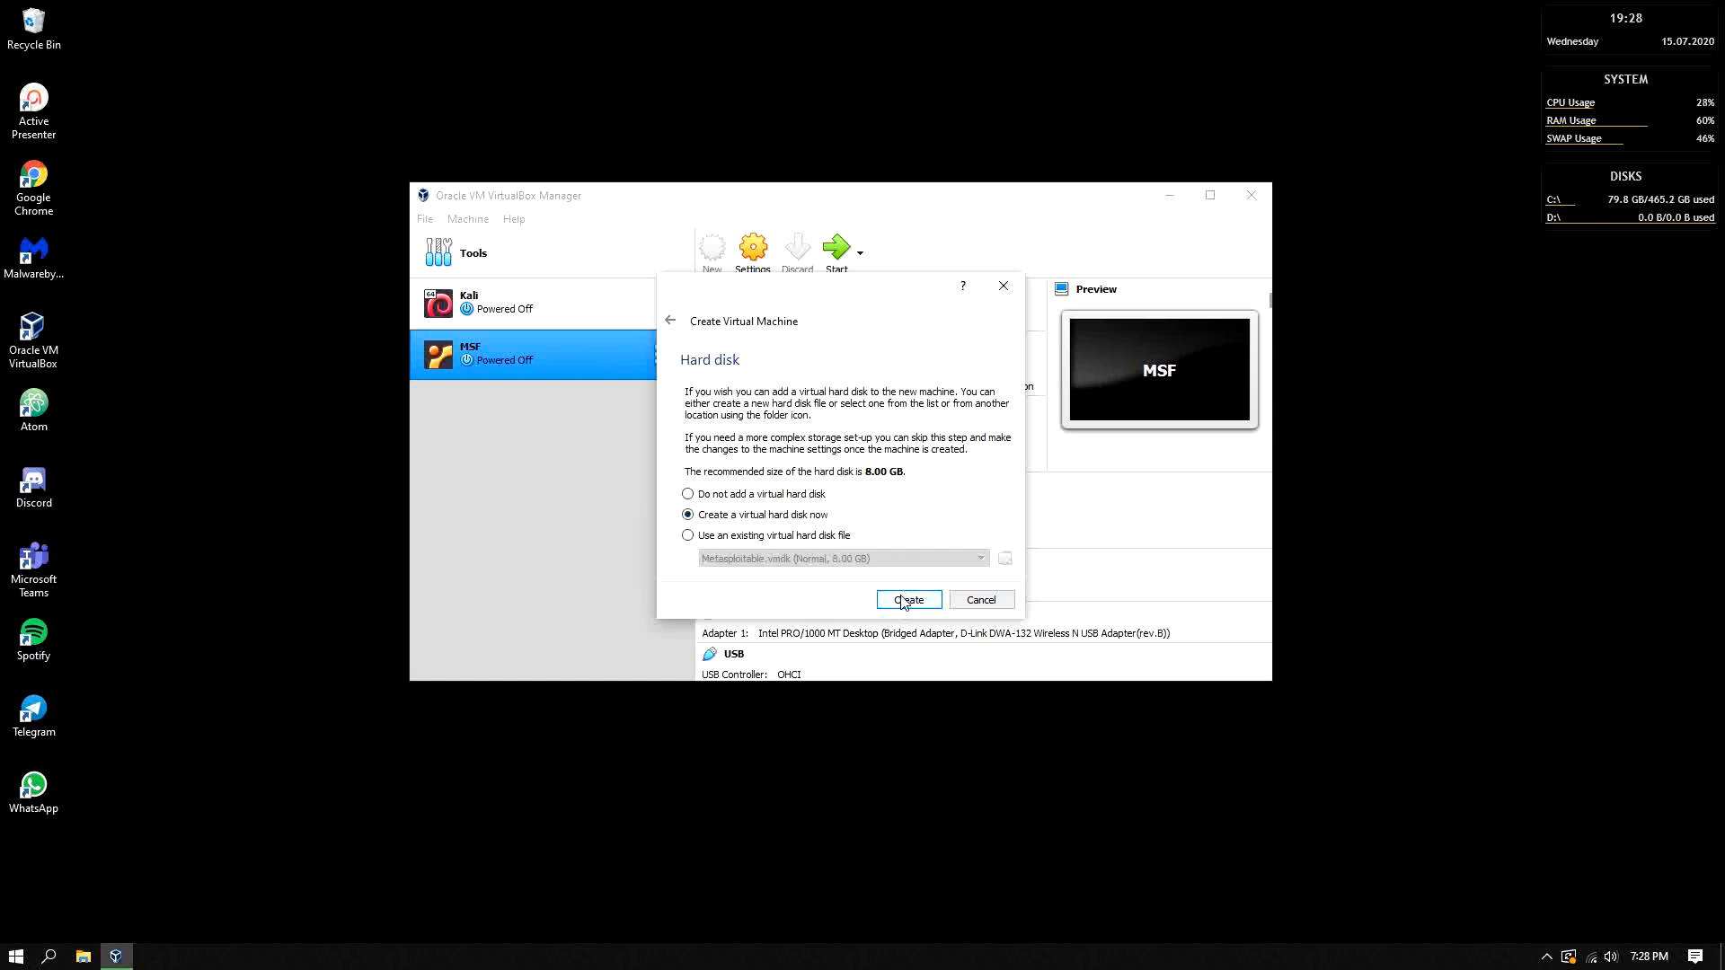
{"action": "left_click", "coordinate": [907, 600]}
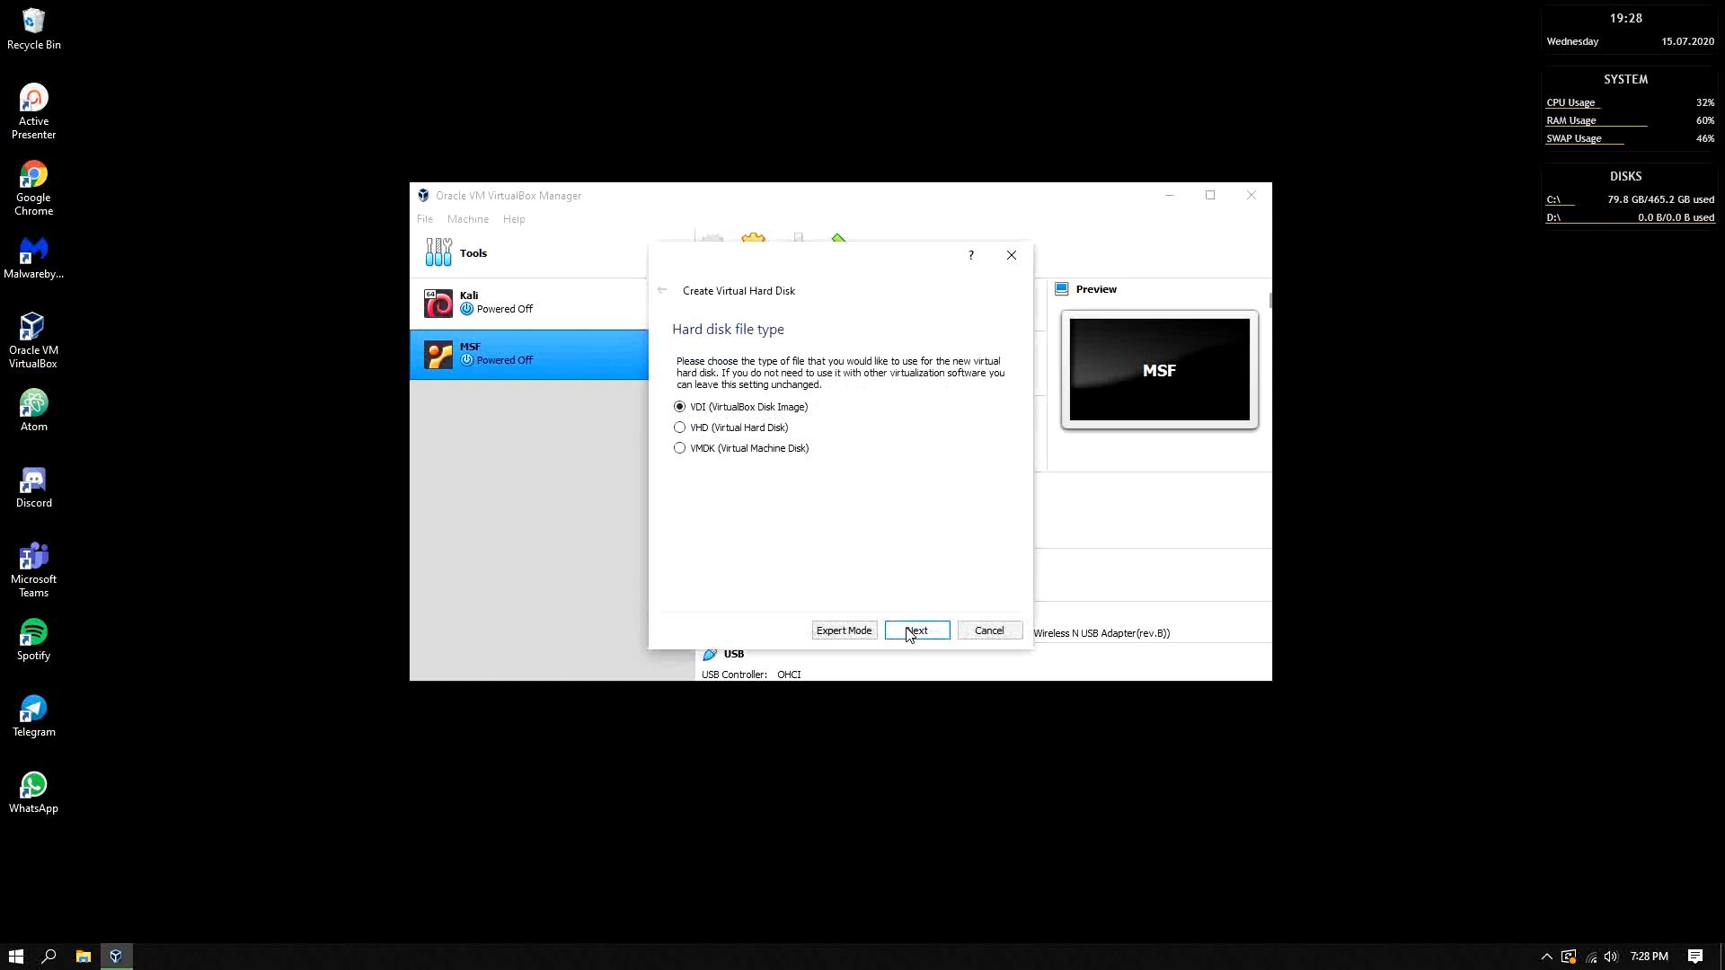
Keep the VDI disk type and create the 15 GB KaliLinux.vdi disk.
{"action": "left_click", "coordinate": [916, 630]}
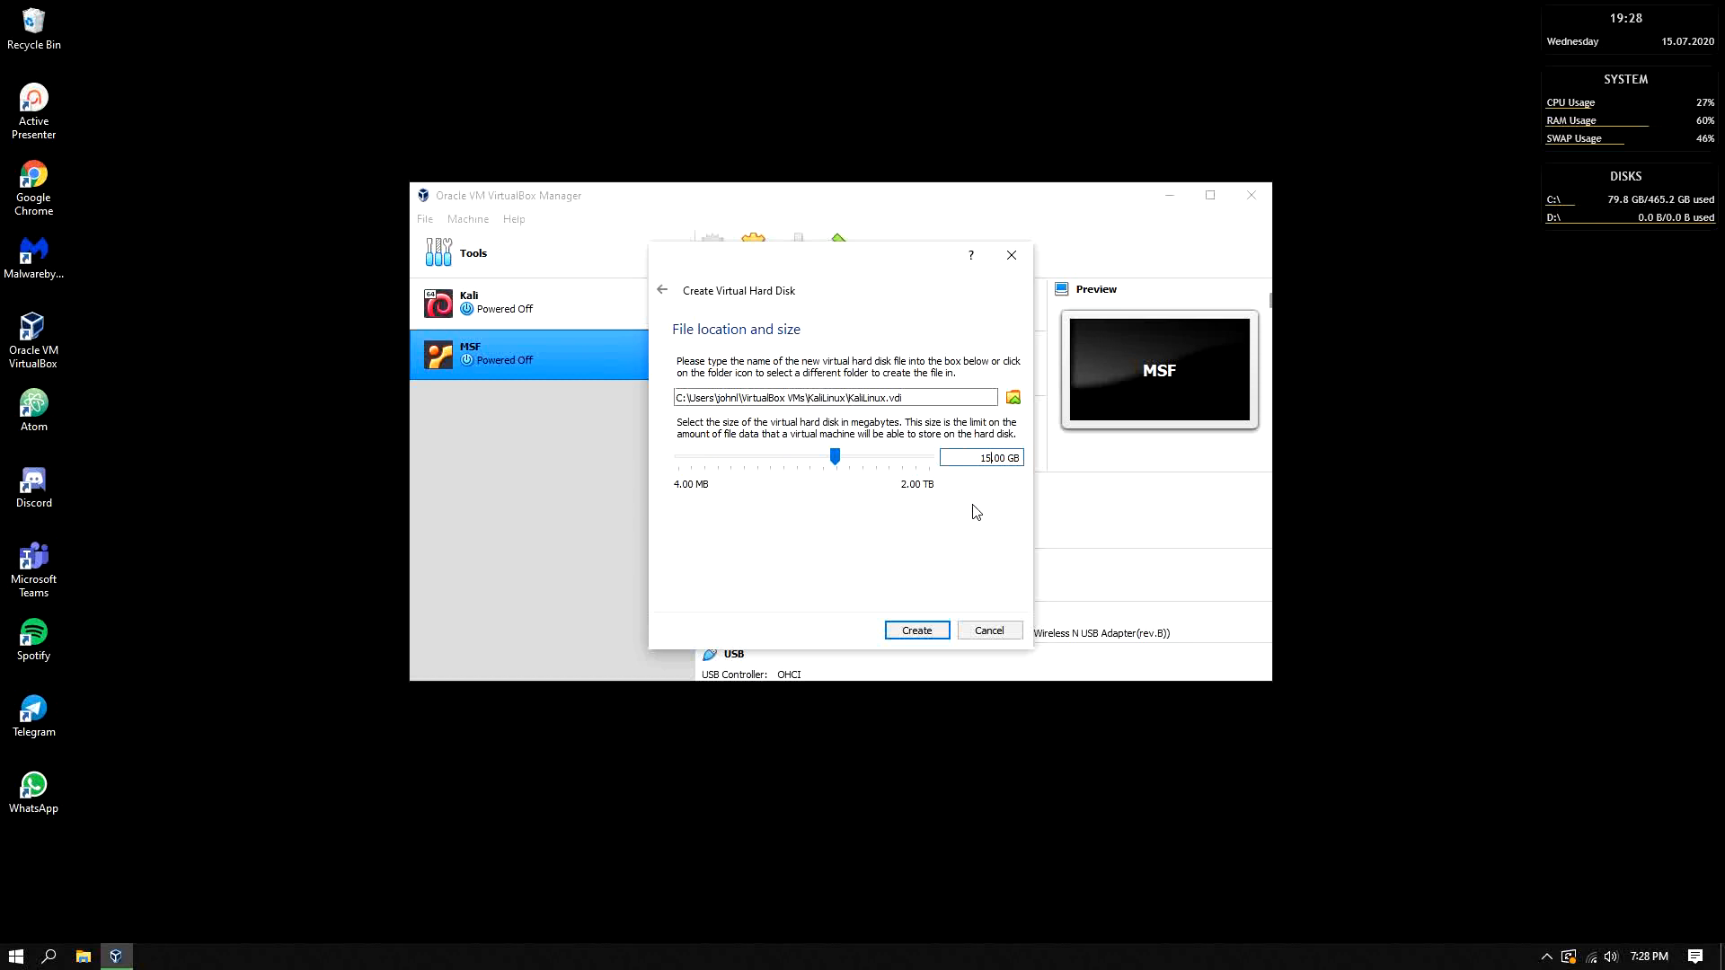
{"action": "mouse_move", "coordinate": [916, 631]}
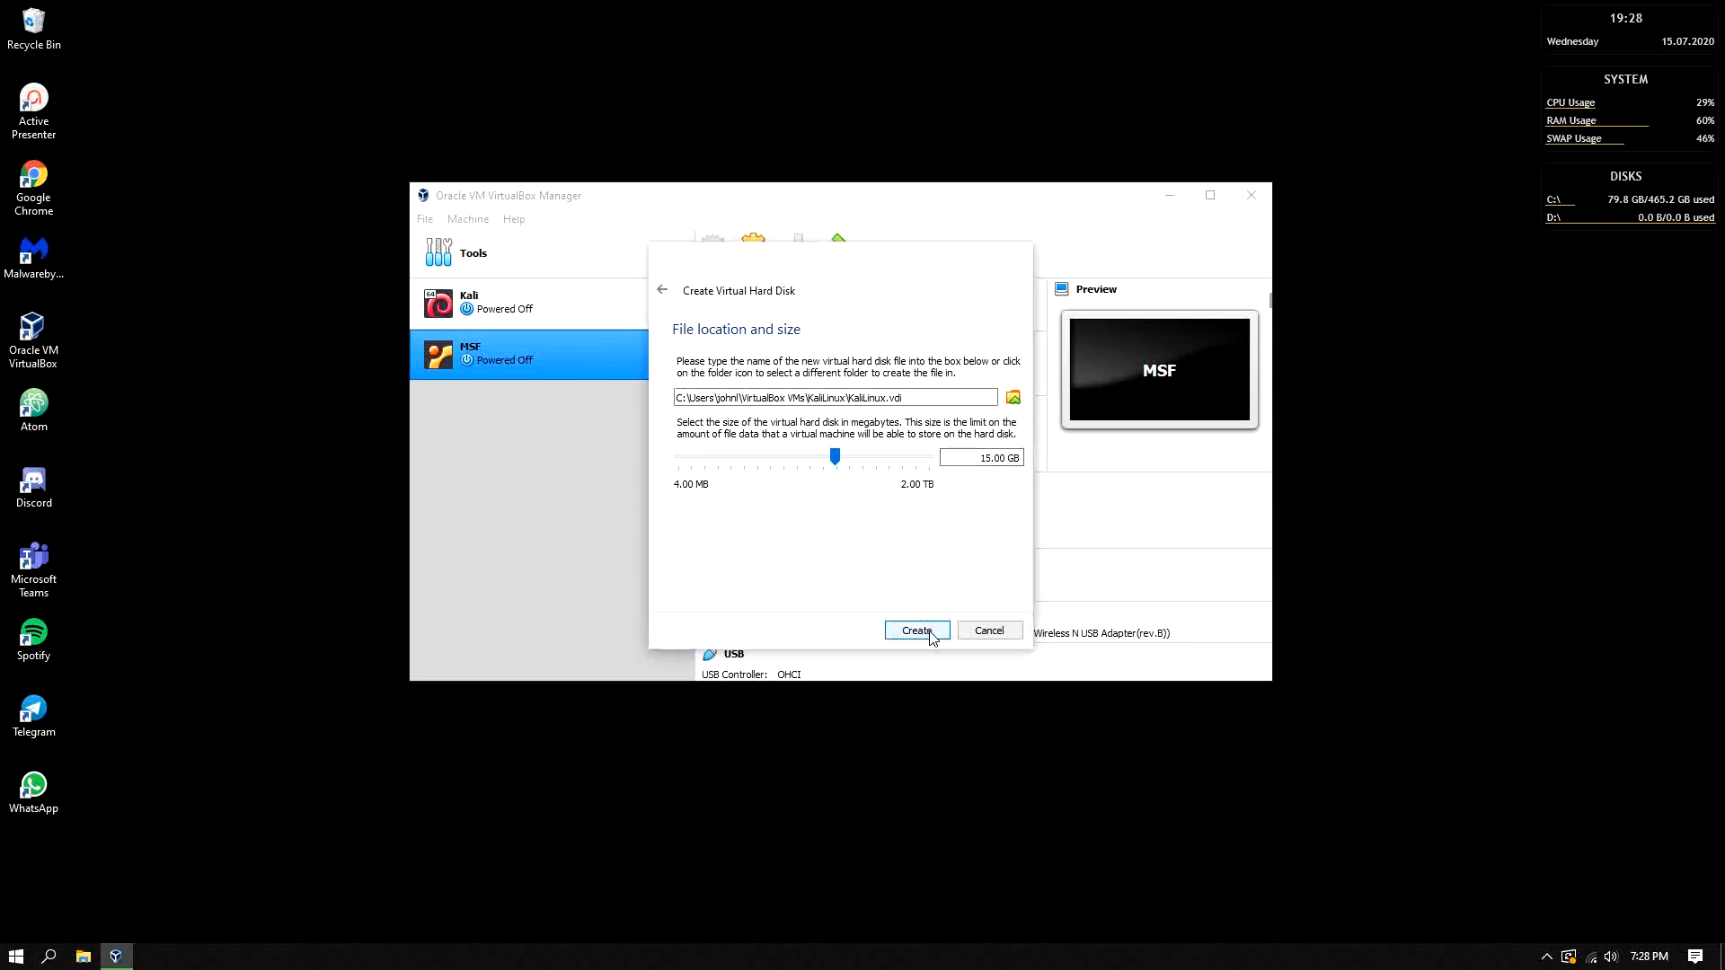
{"action": "left_click", "coordinate": [917, 630]}
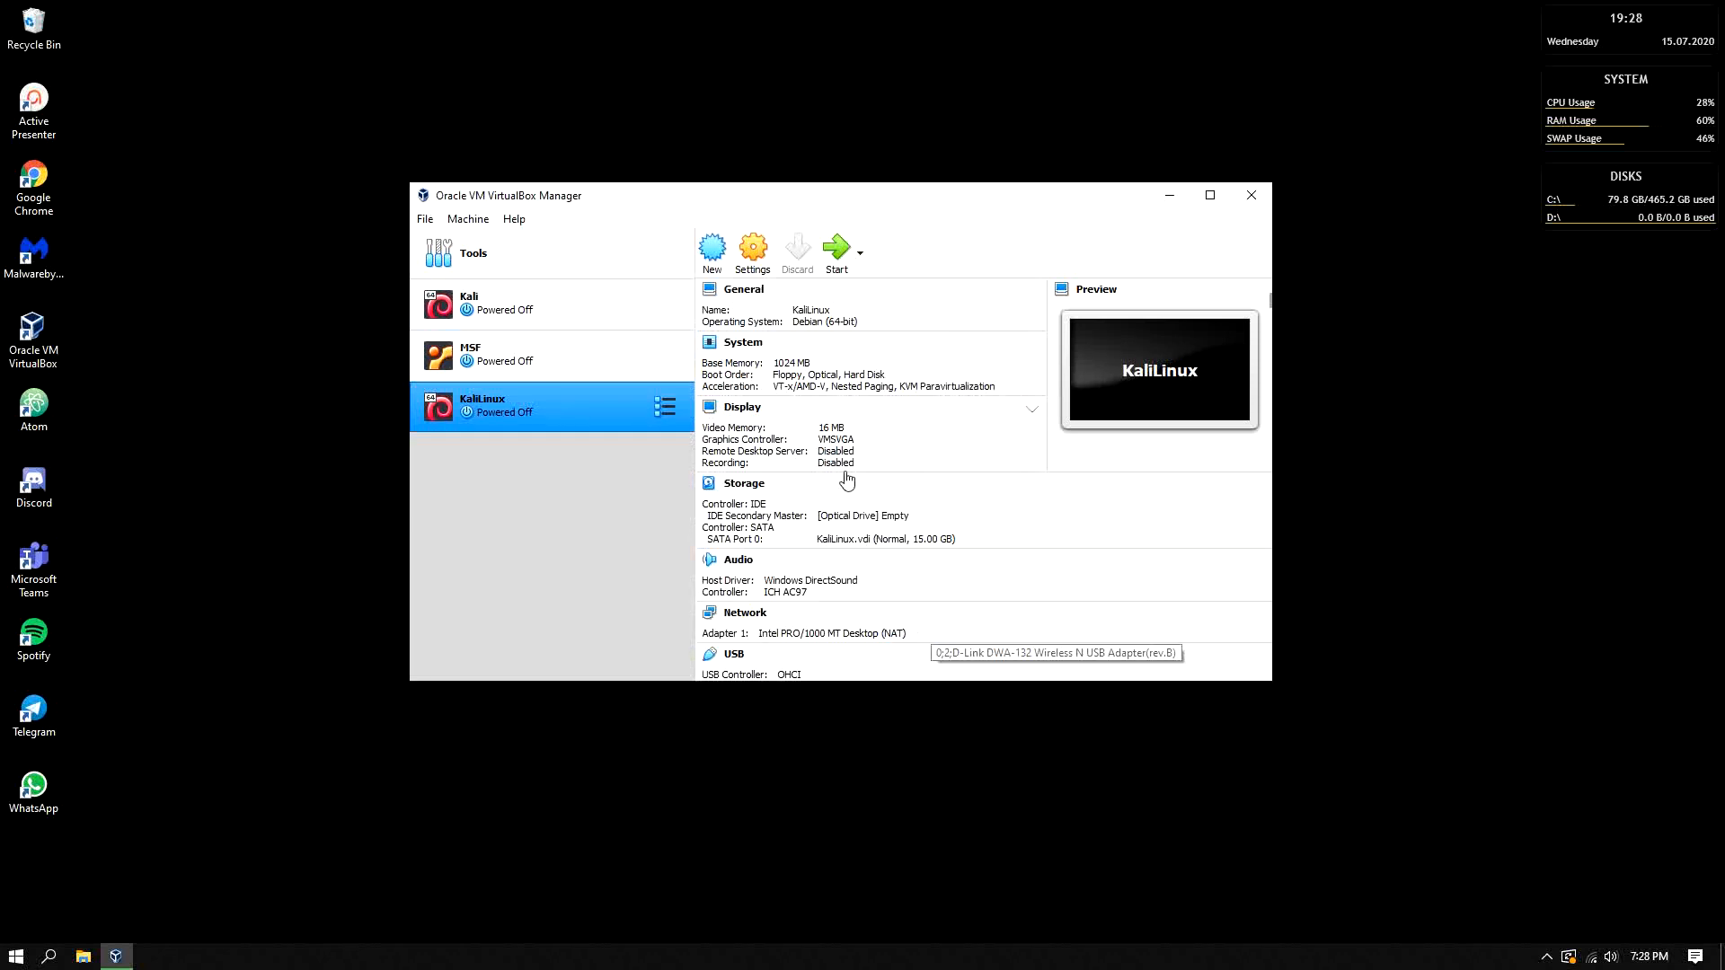
{"action": "mouse_move", "coordinate": [753, 248]}
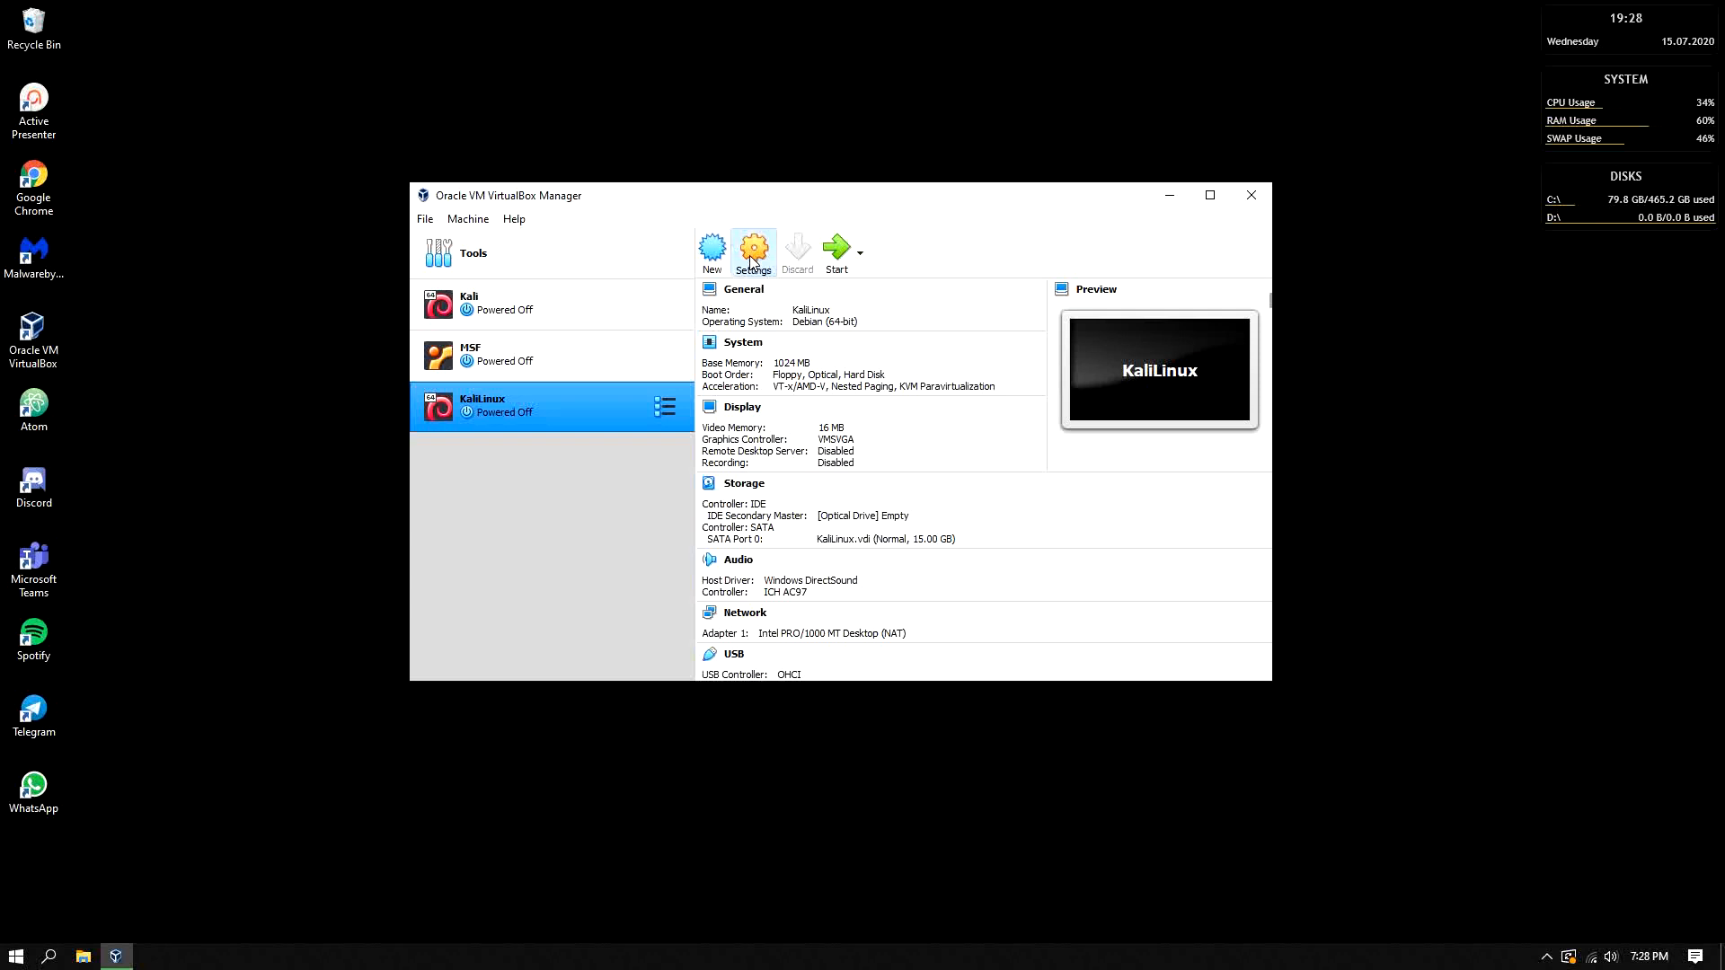
In KaliLinux settings, open Storage and the optical disk selector for the IDE drive.
{"action": "left_click", "coordinate": [753, 248]}
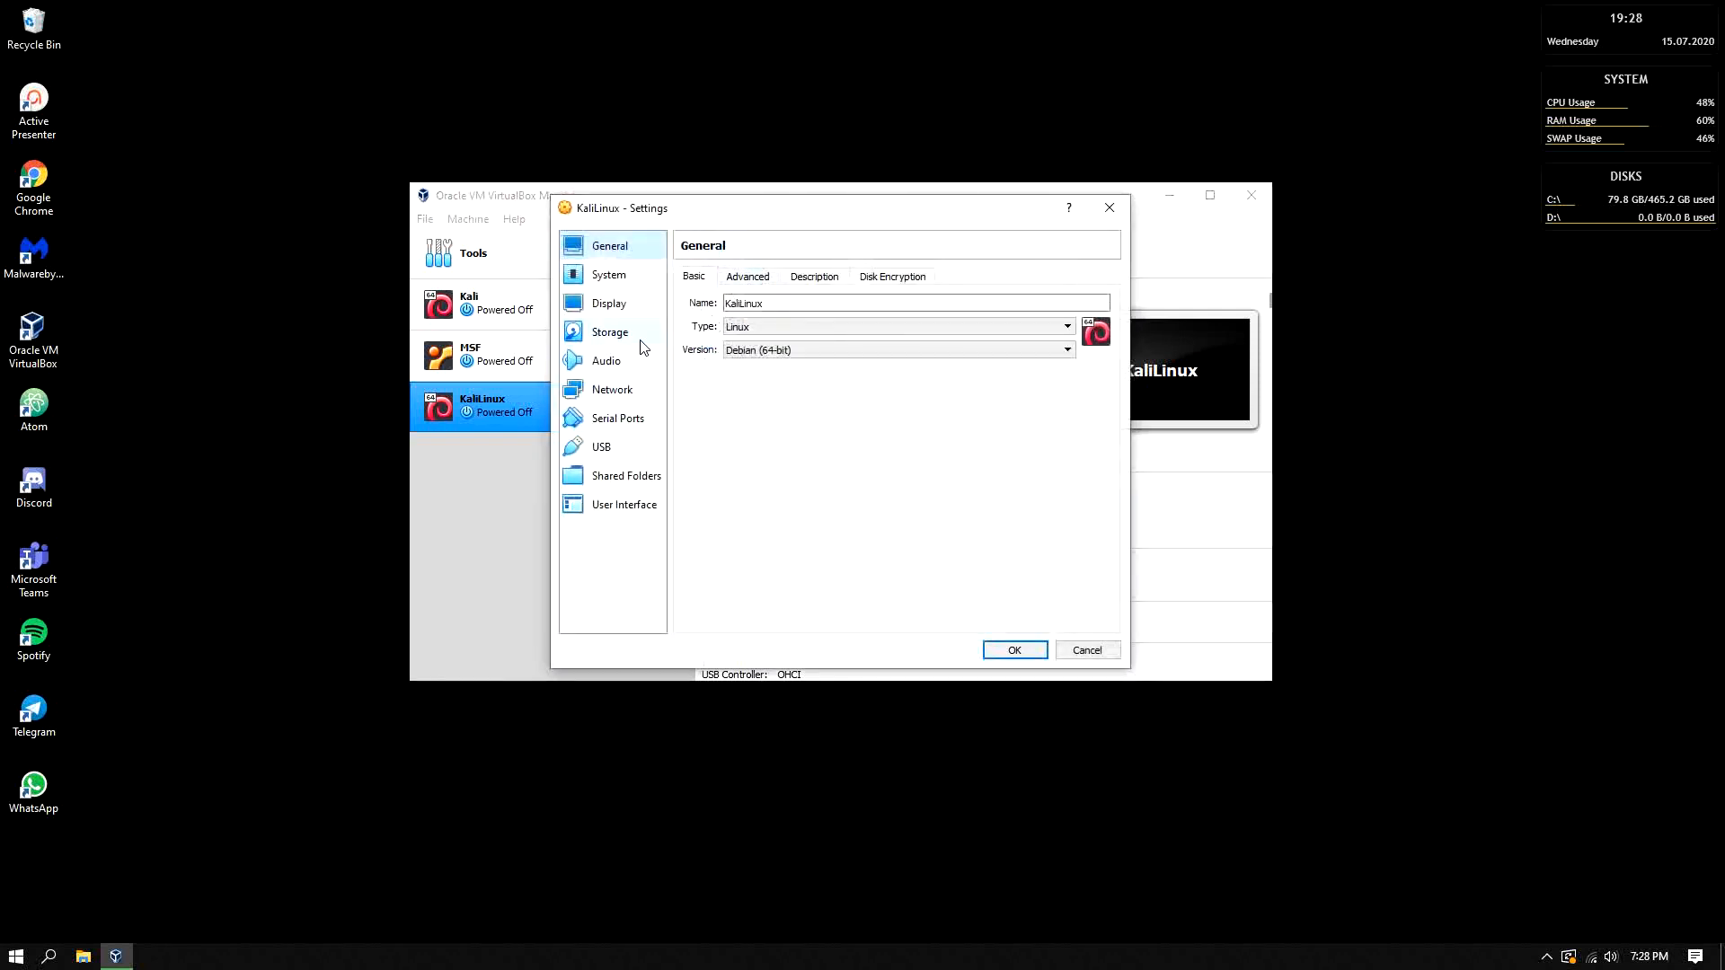
{"action": "mouse_move", "coordinate": [640, 347]}
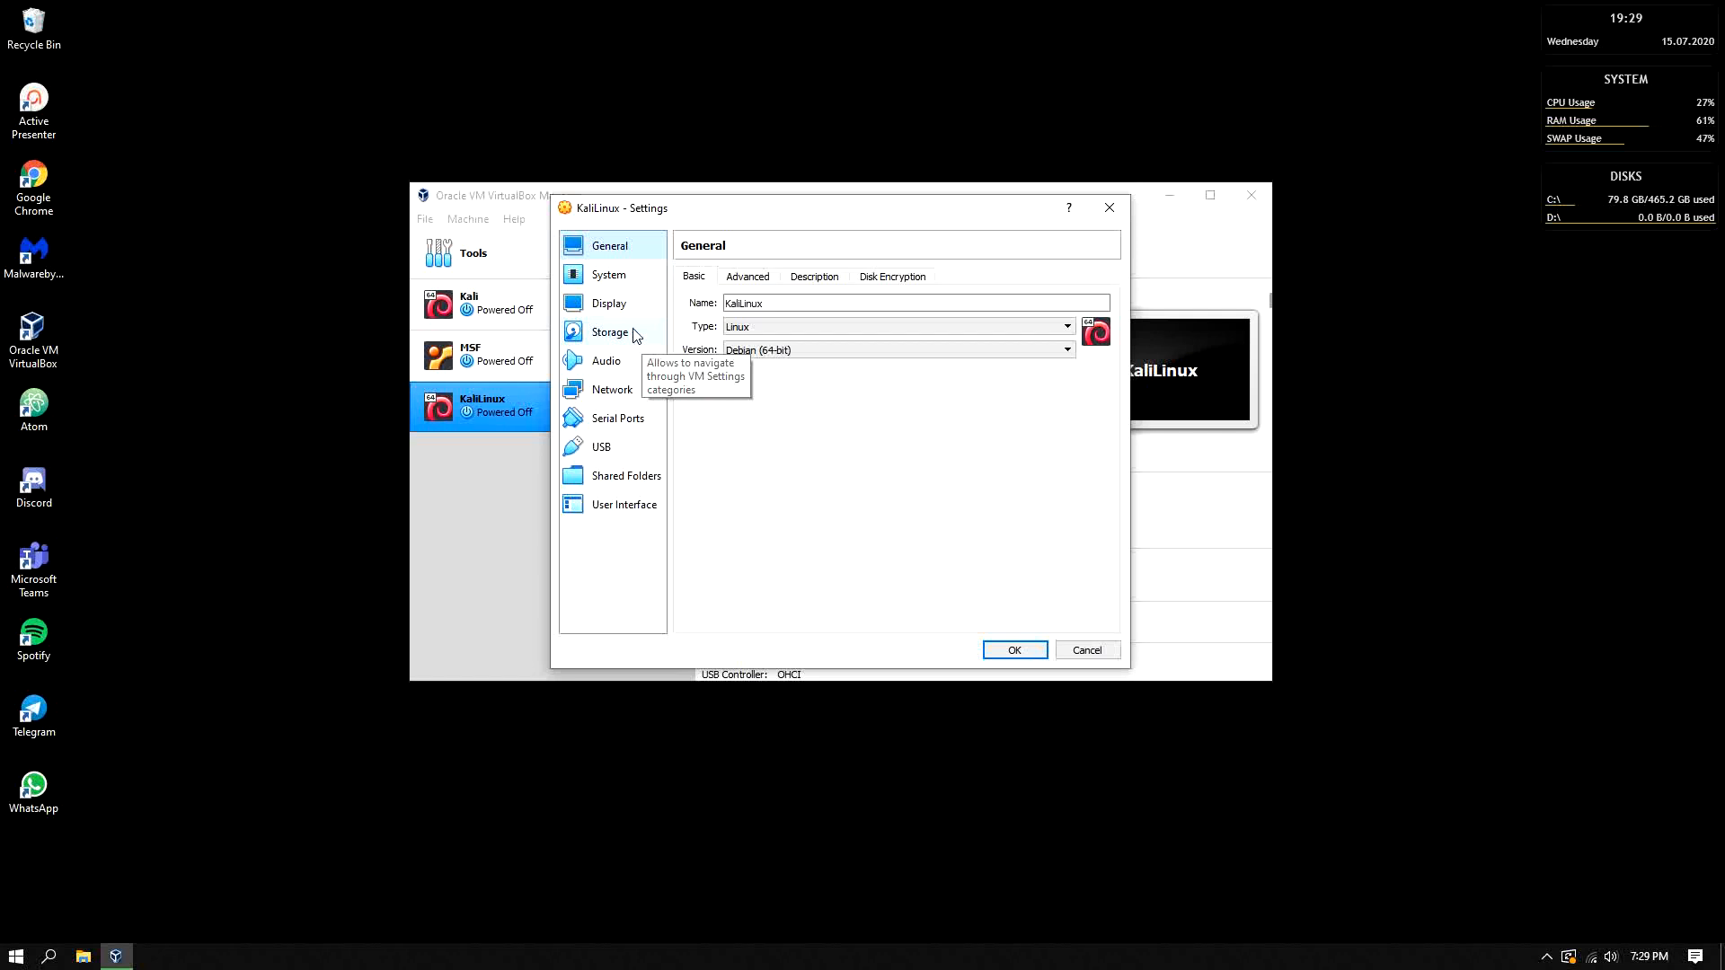
{"action": "left_click", "coordinate": [609, 332]}
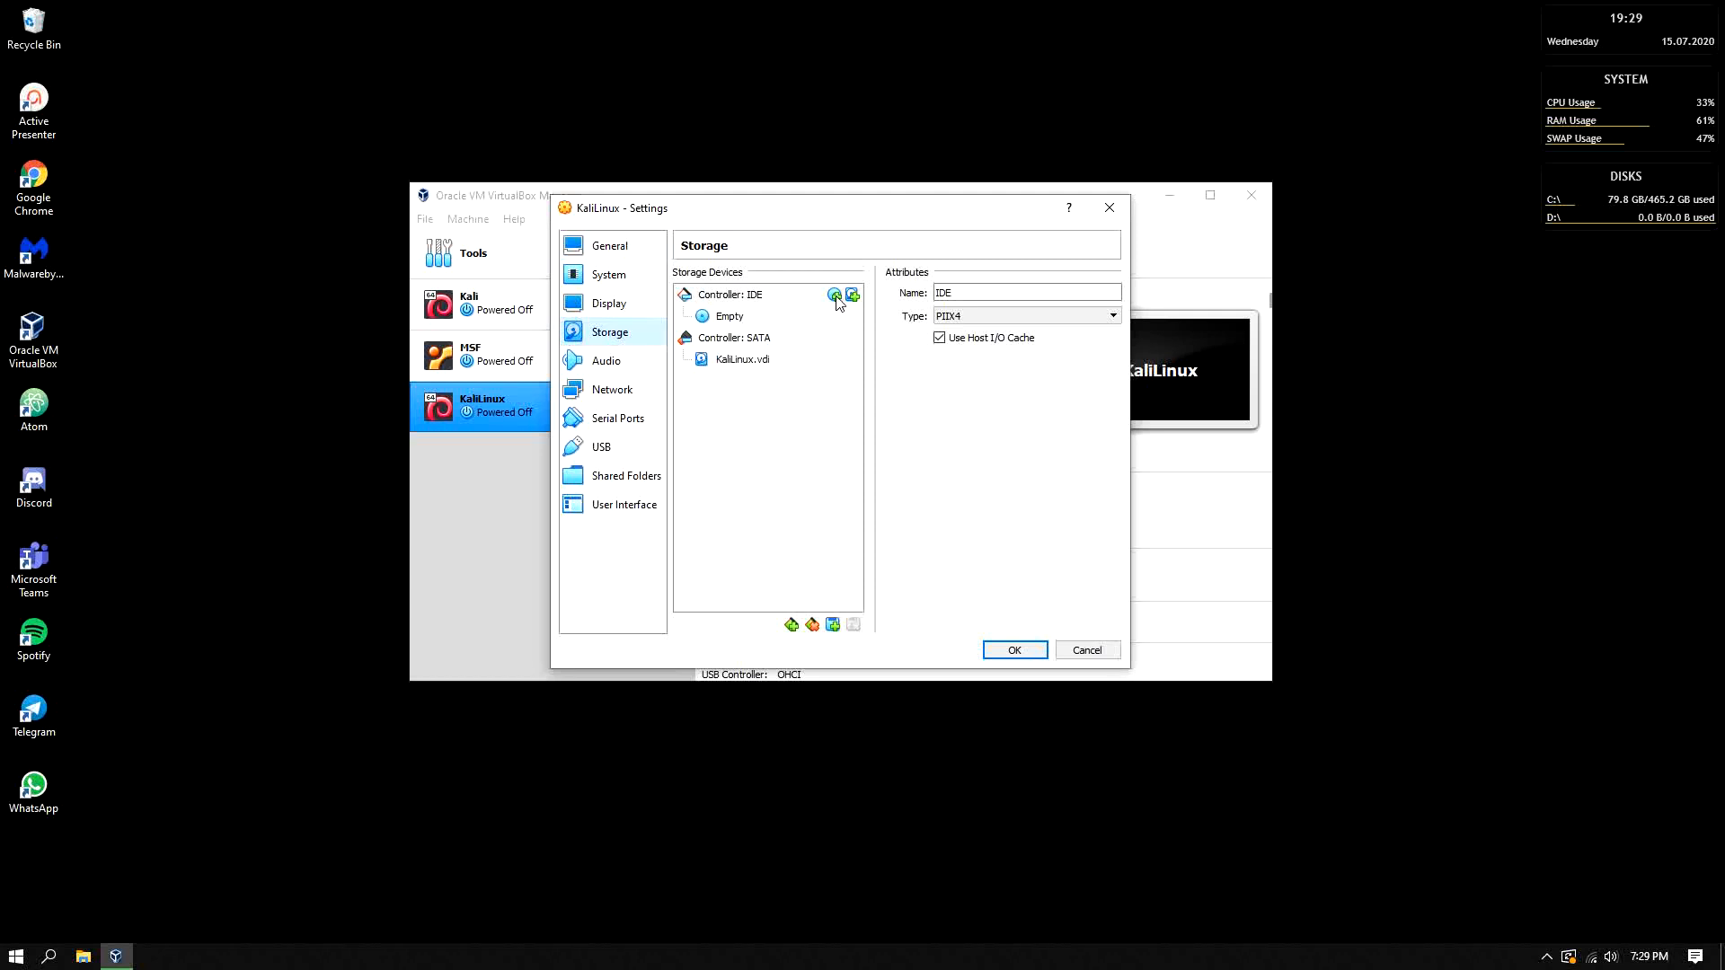
{"action": "left_click", "coordinate": [835, 298]}
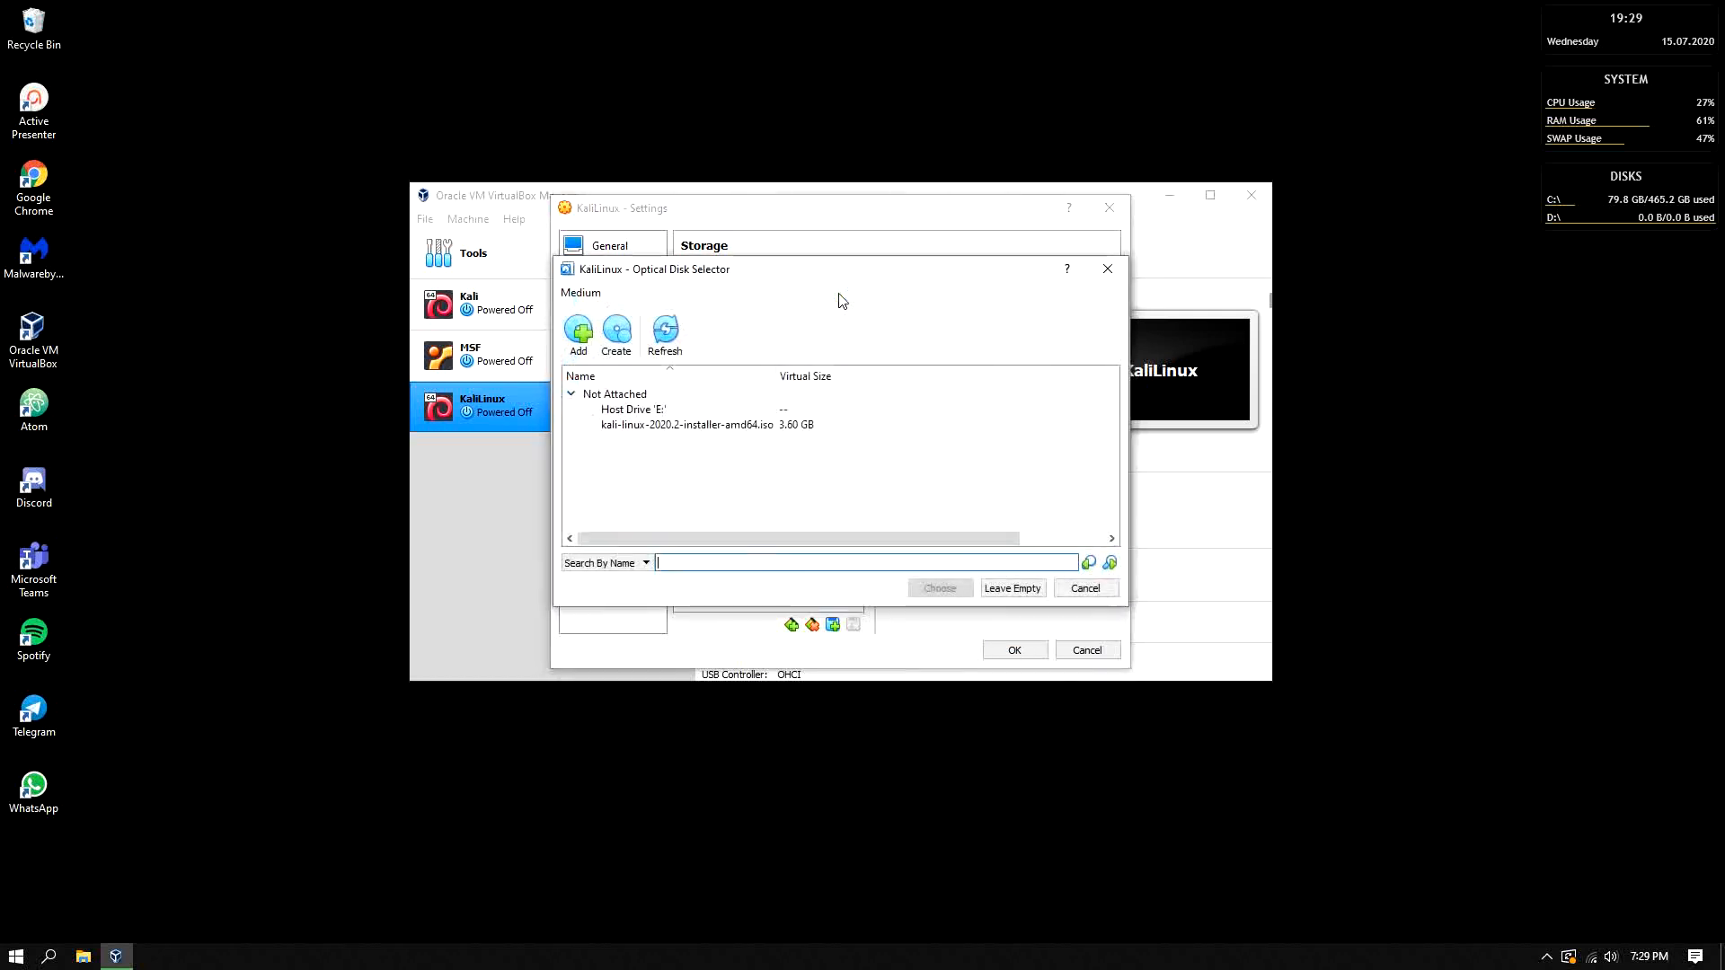
{"action": "mouse_move", "coordinate": [756, 343]}
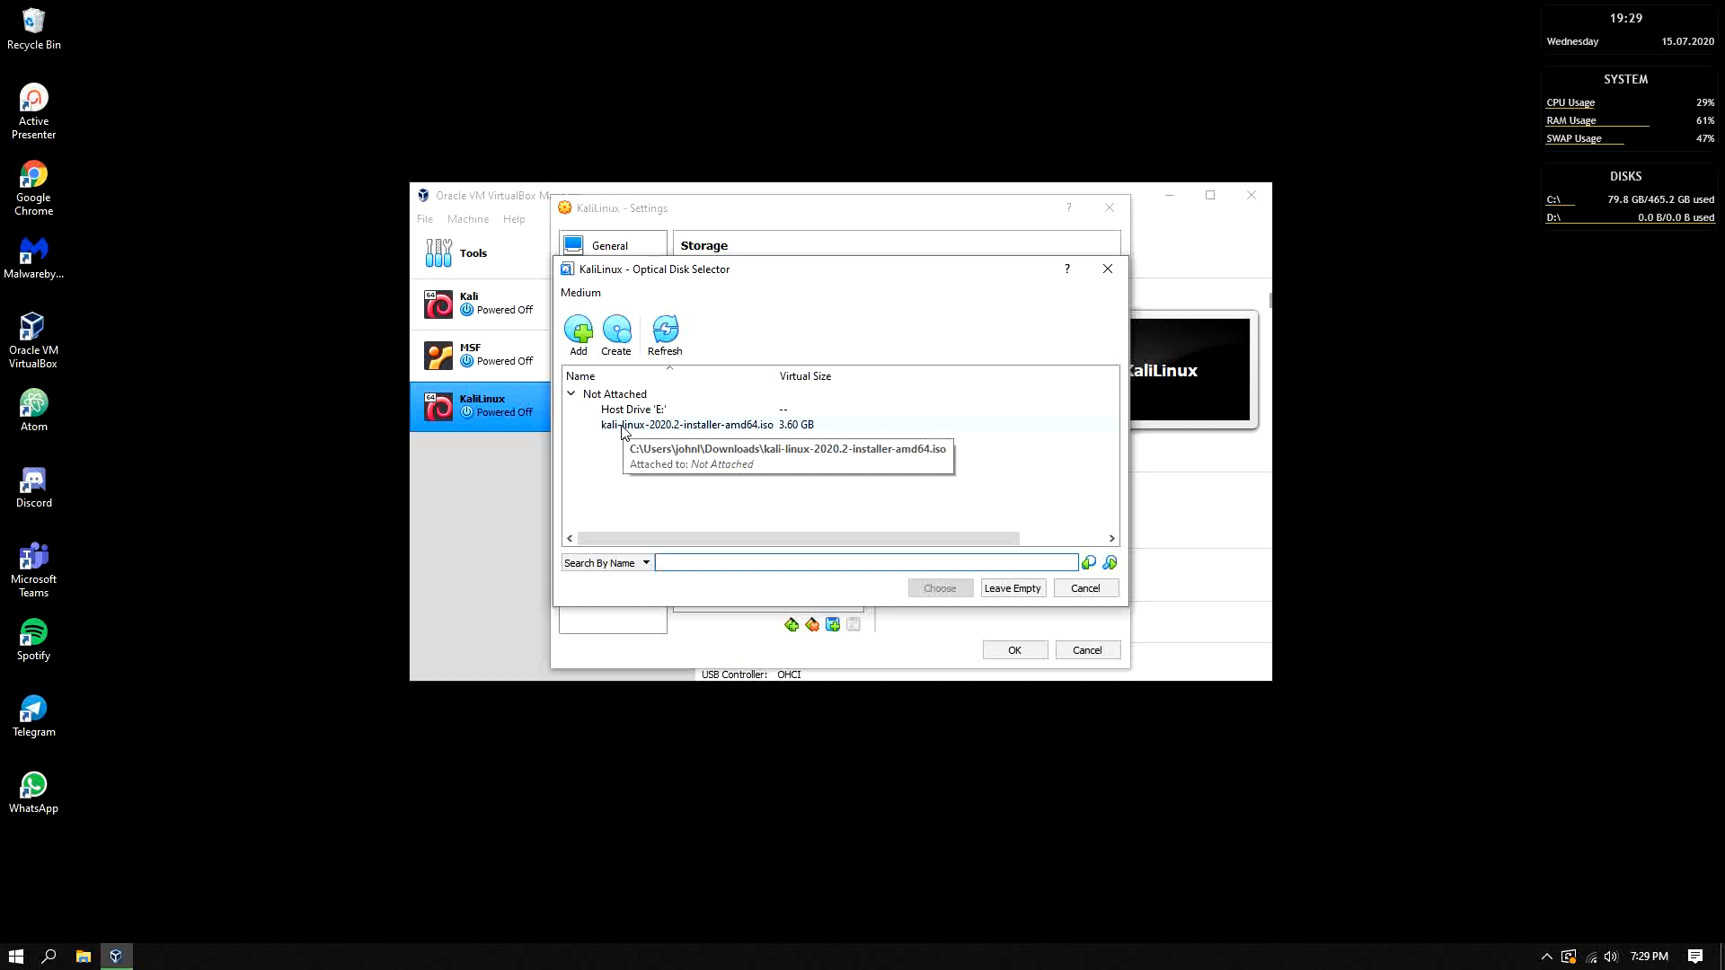
Attach kali-linux-2020.2-installer-amd64 from Downloads to KaliLinux's IDE optical drive.
{"action": "left_click", "coordinate": [687, 425]}
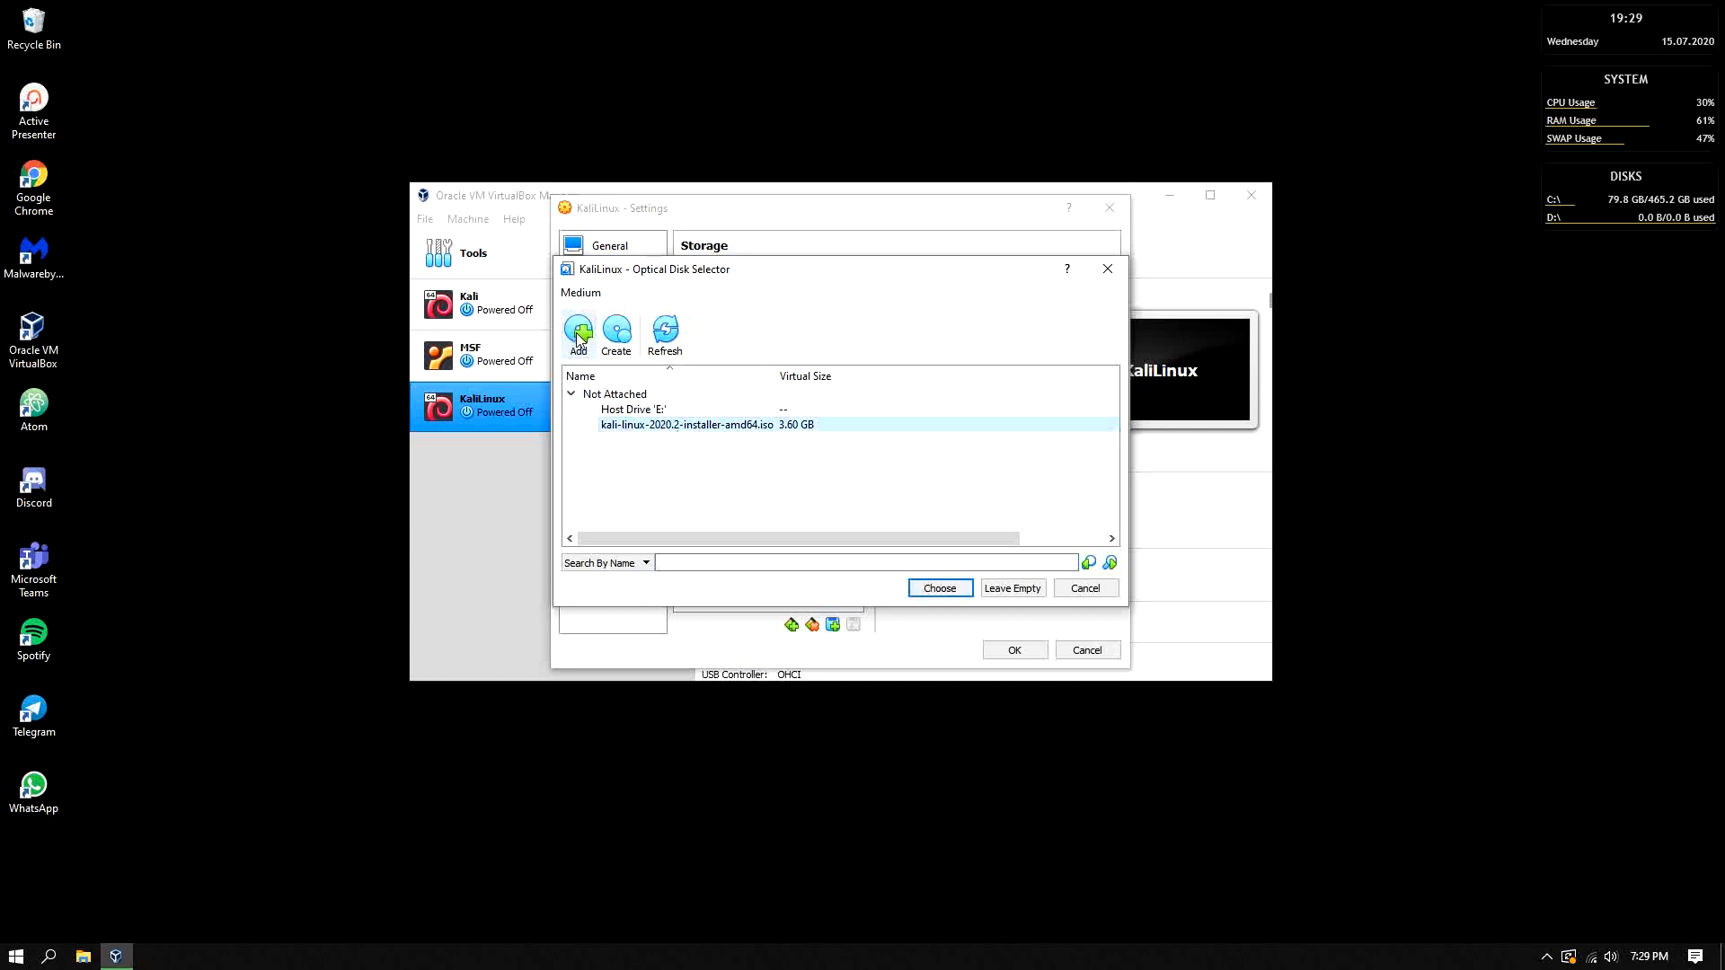
{"action": "left_click", "coordinate": [578, 336]}
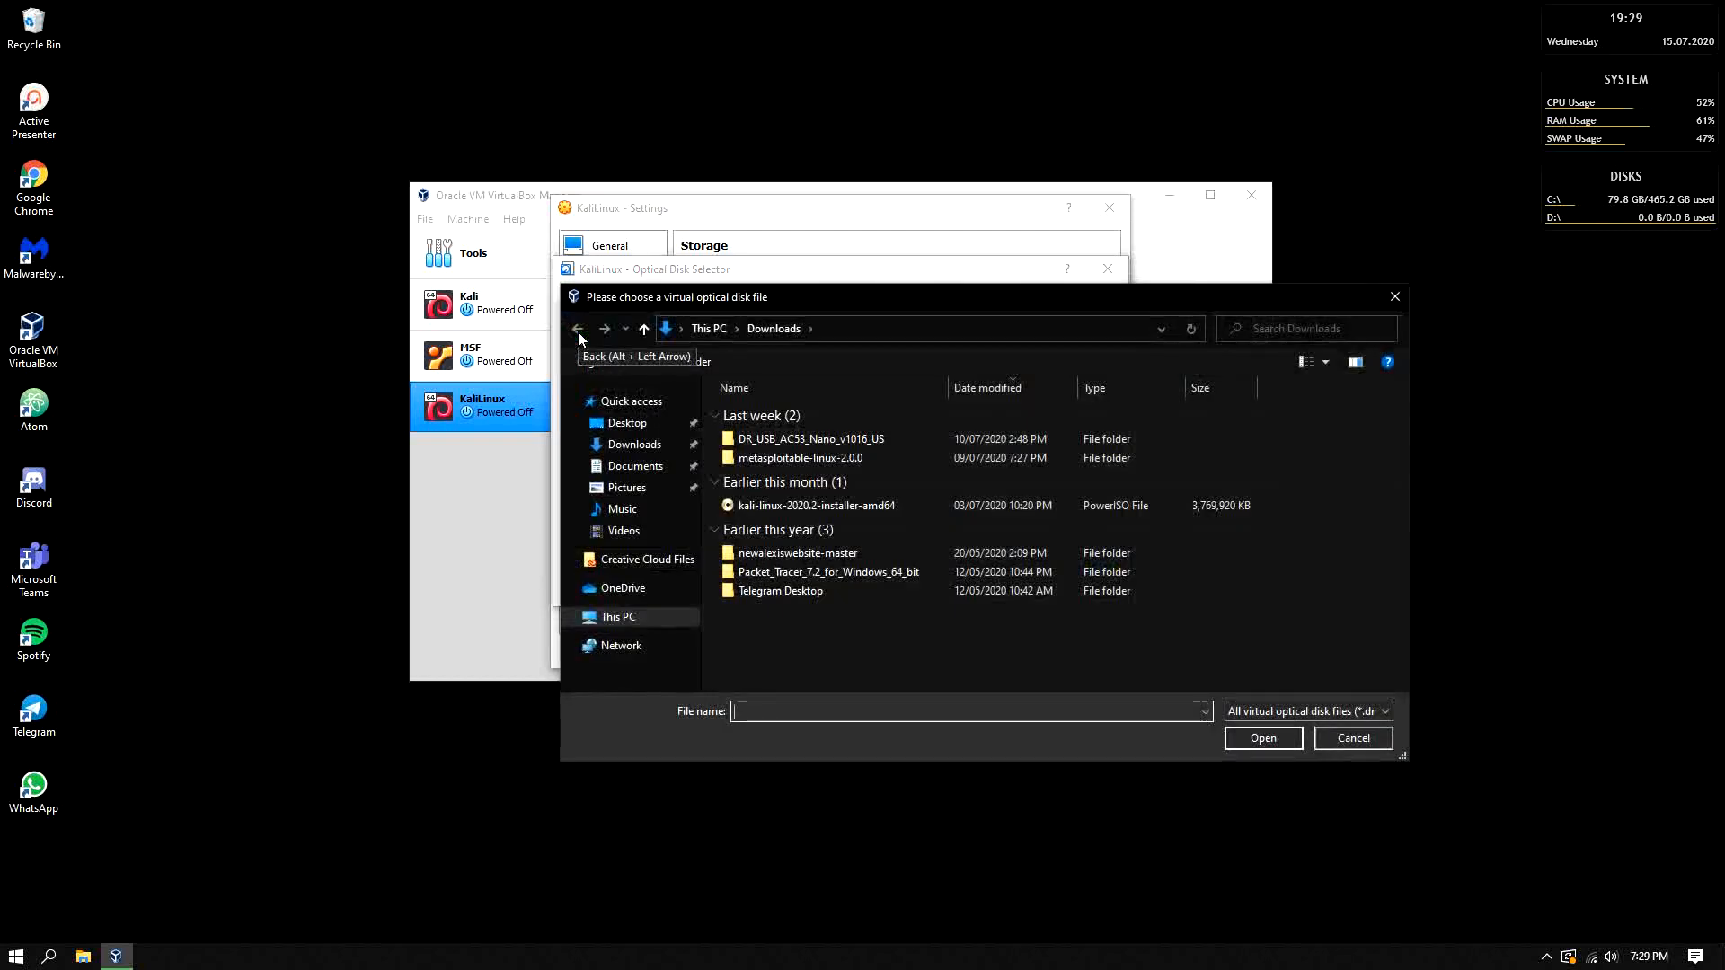
{"action": "left_click", "coordinate": [817, 505]}
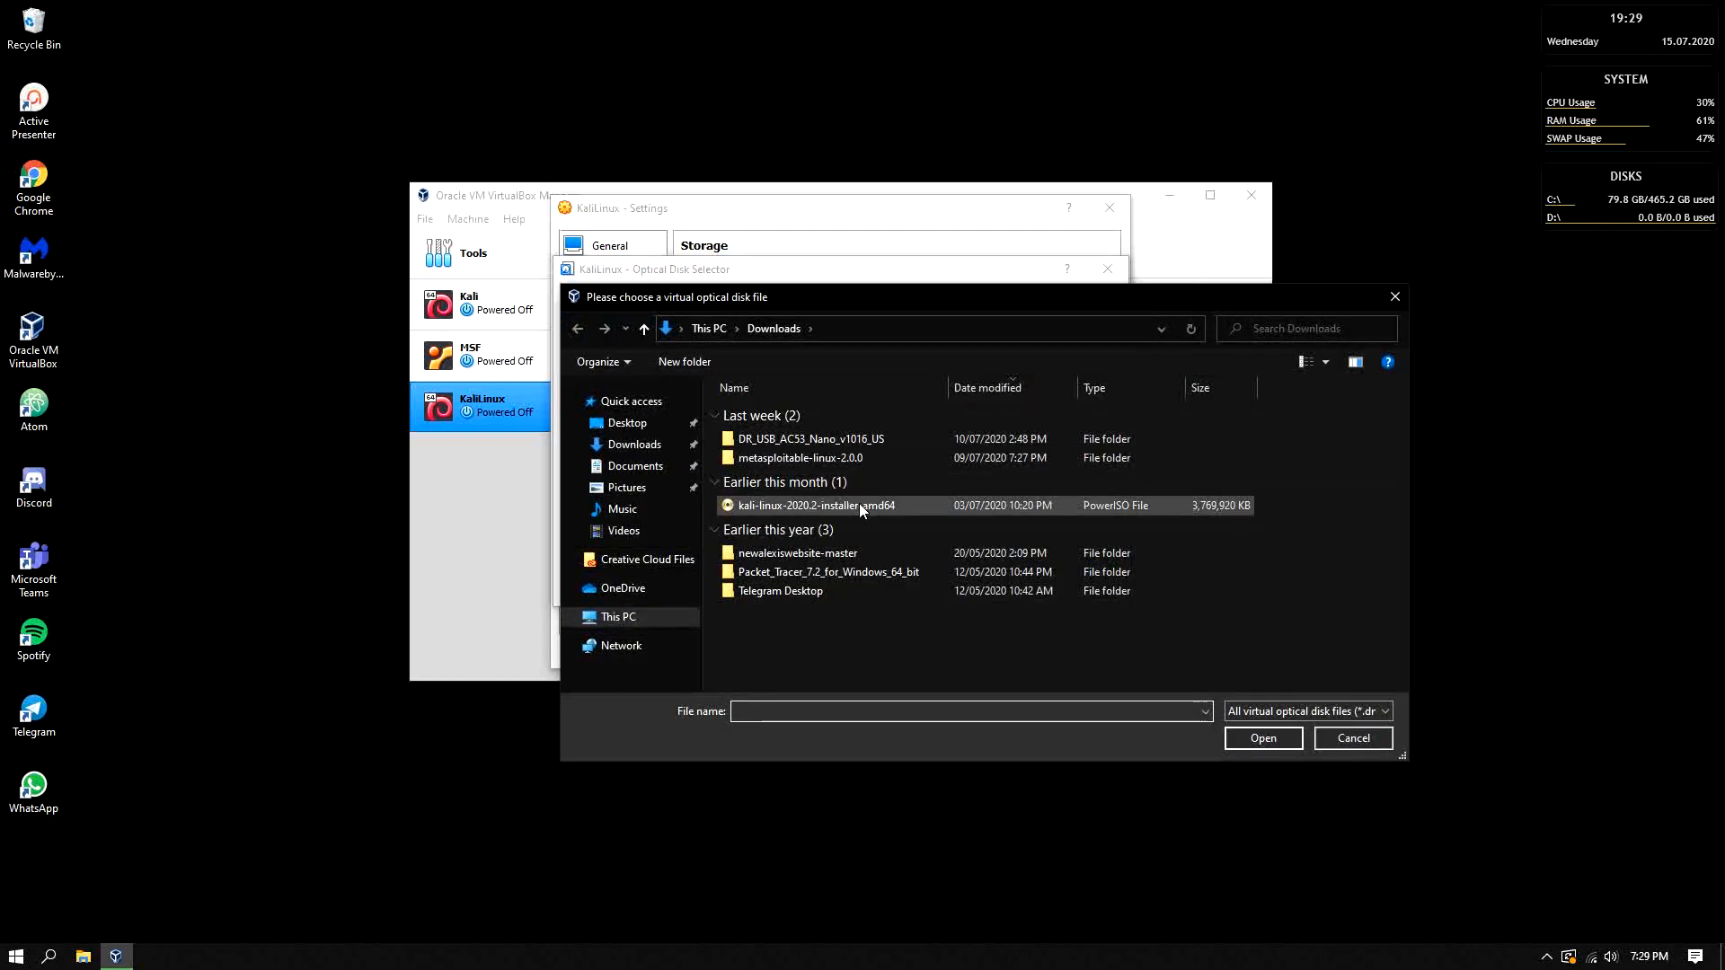
{"action": "mouse_move", "coordinate": [819, 505]}
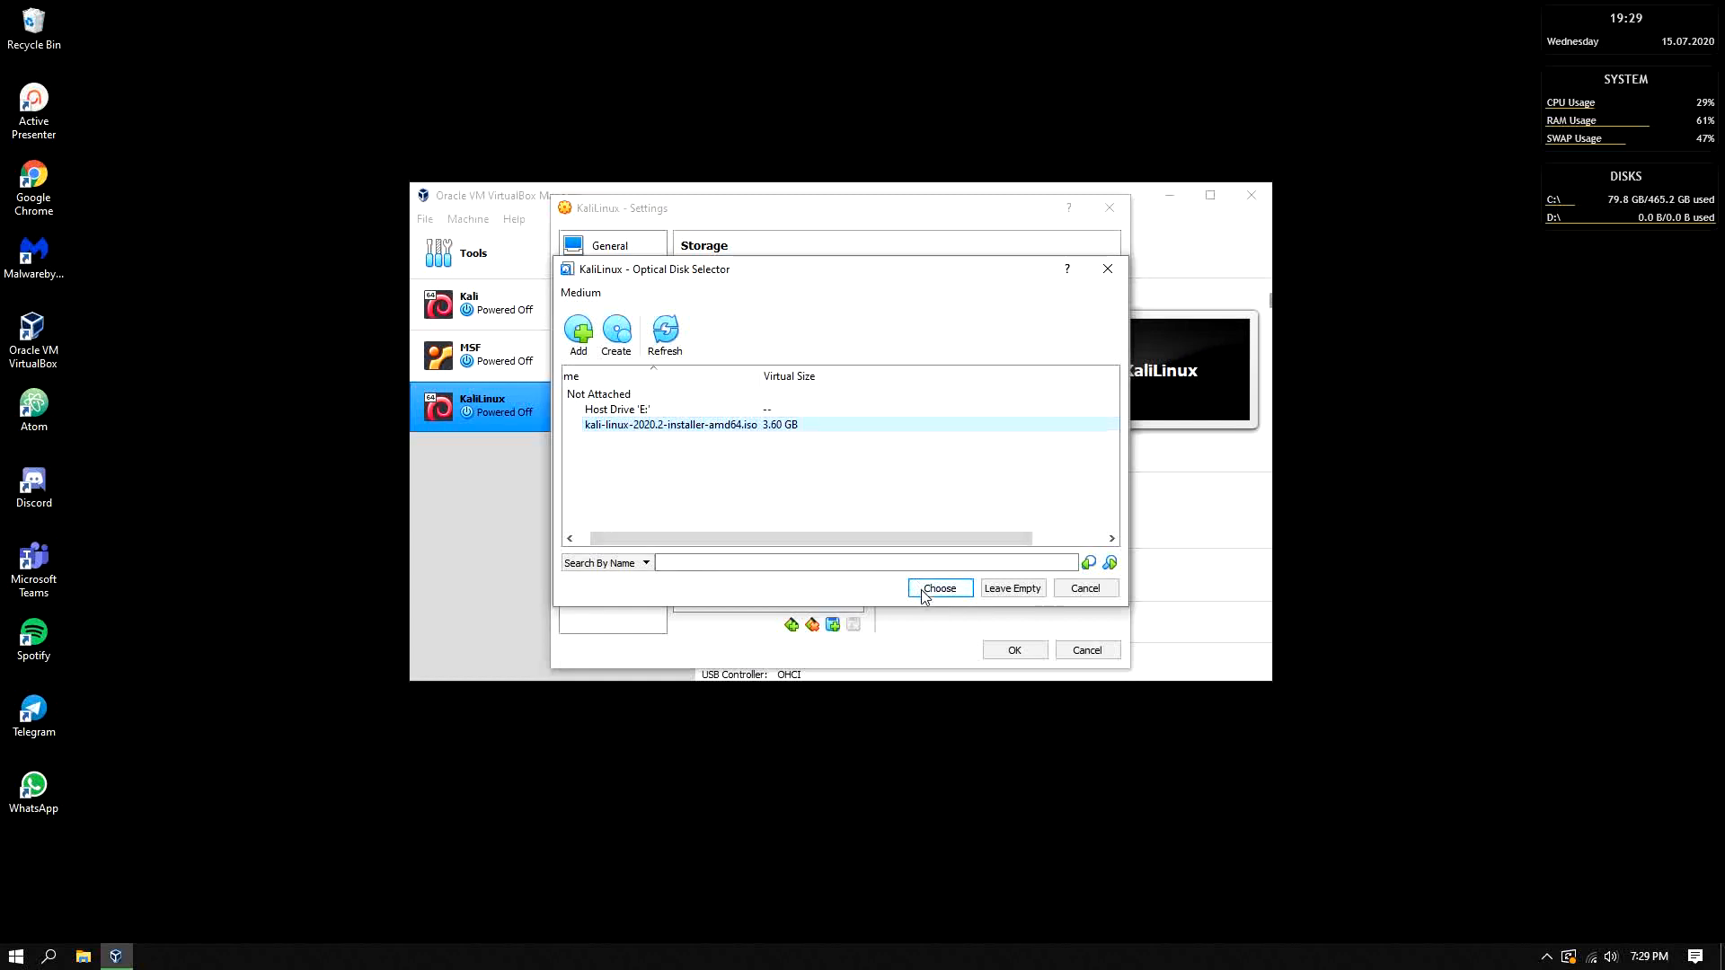
{"action": "left_click", "coordinate": [938, 587]}
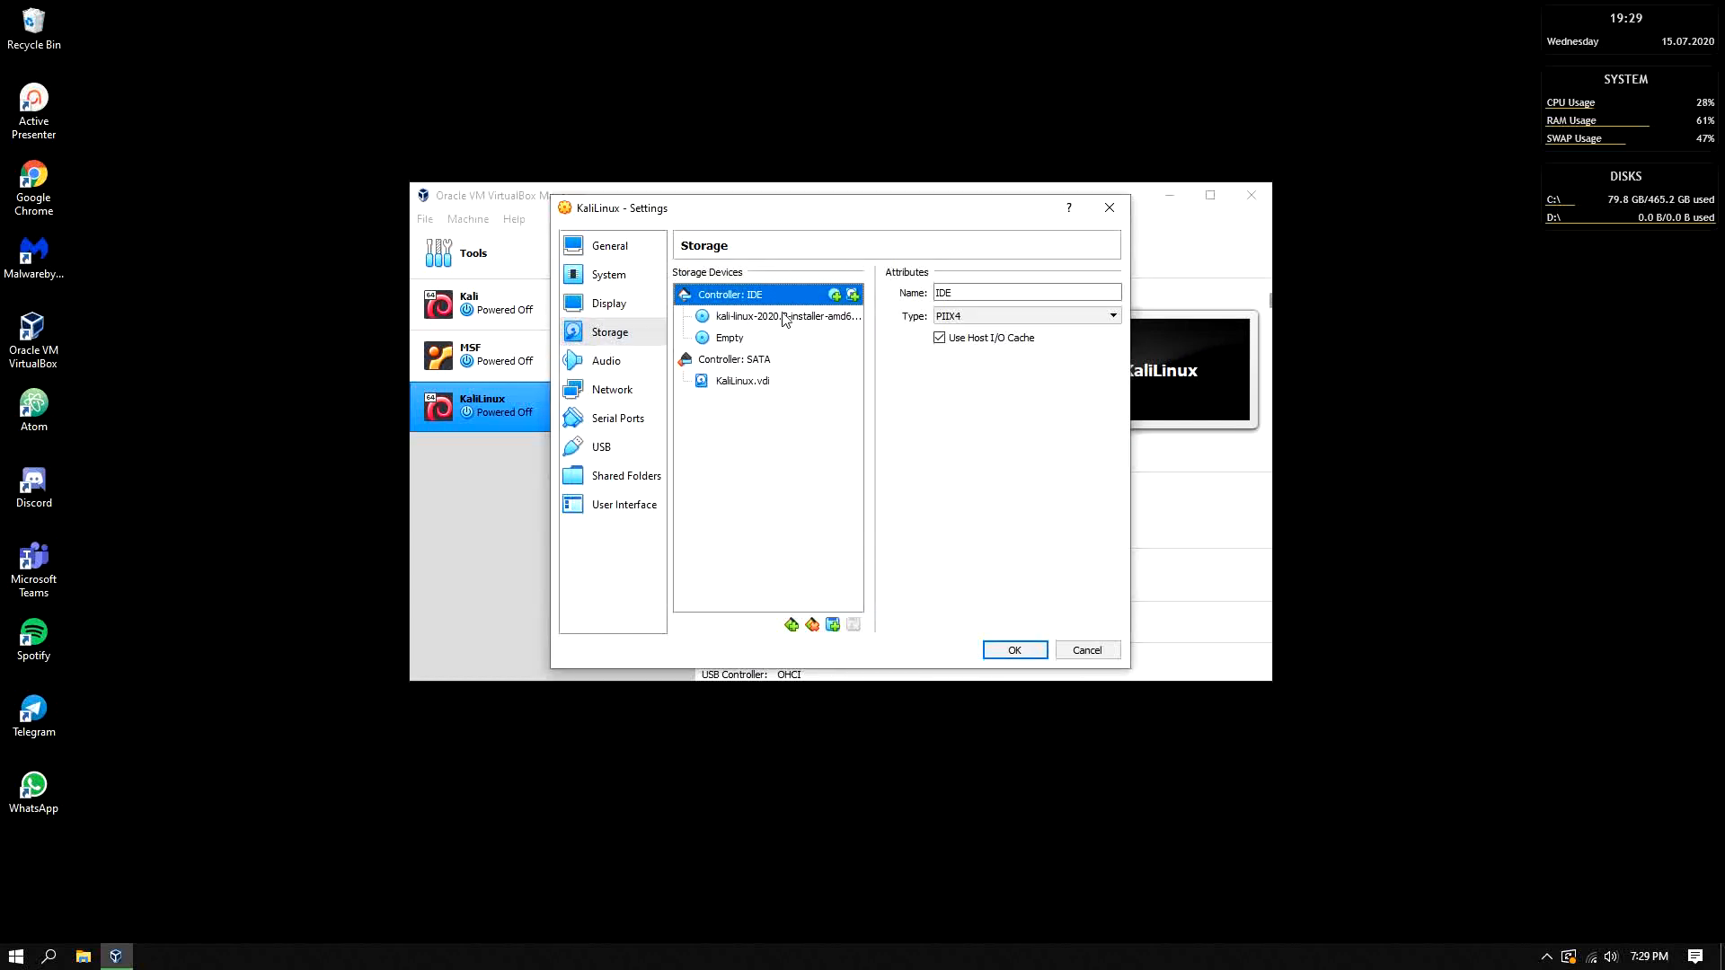
{"action": "left_click", "coordinate": [784, 317]}
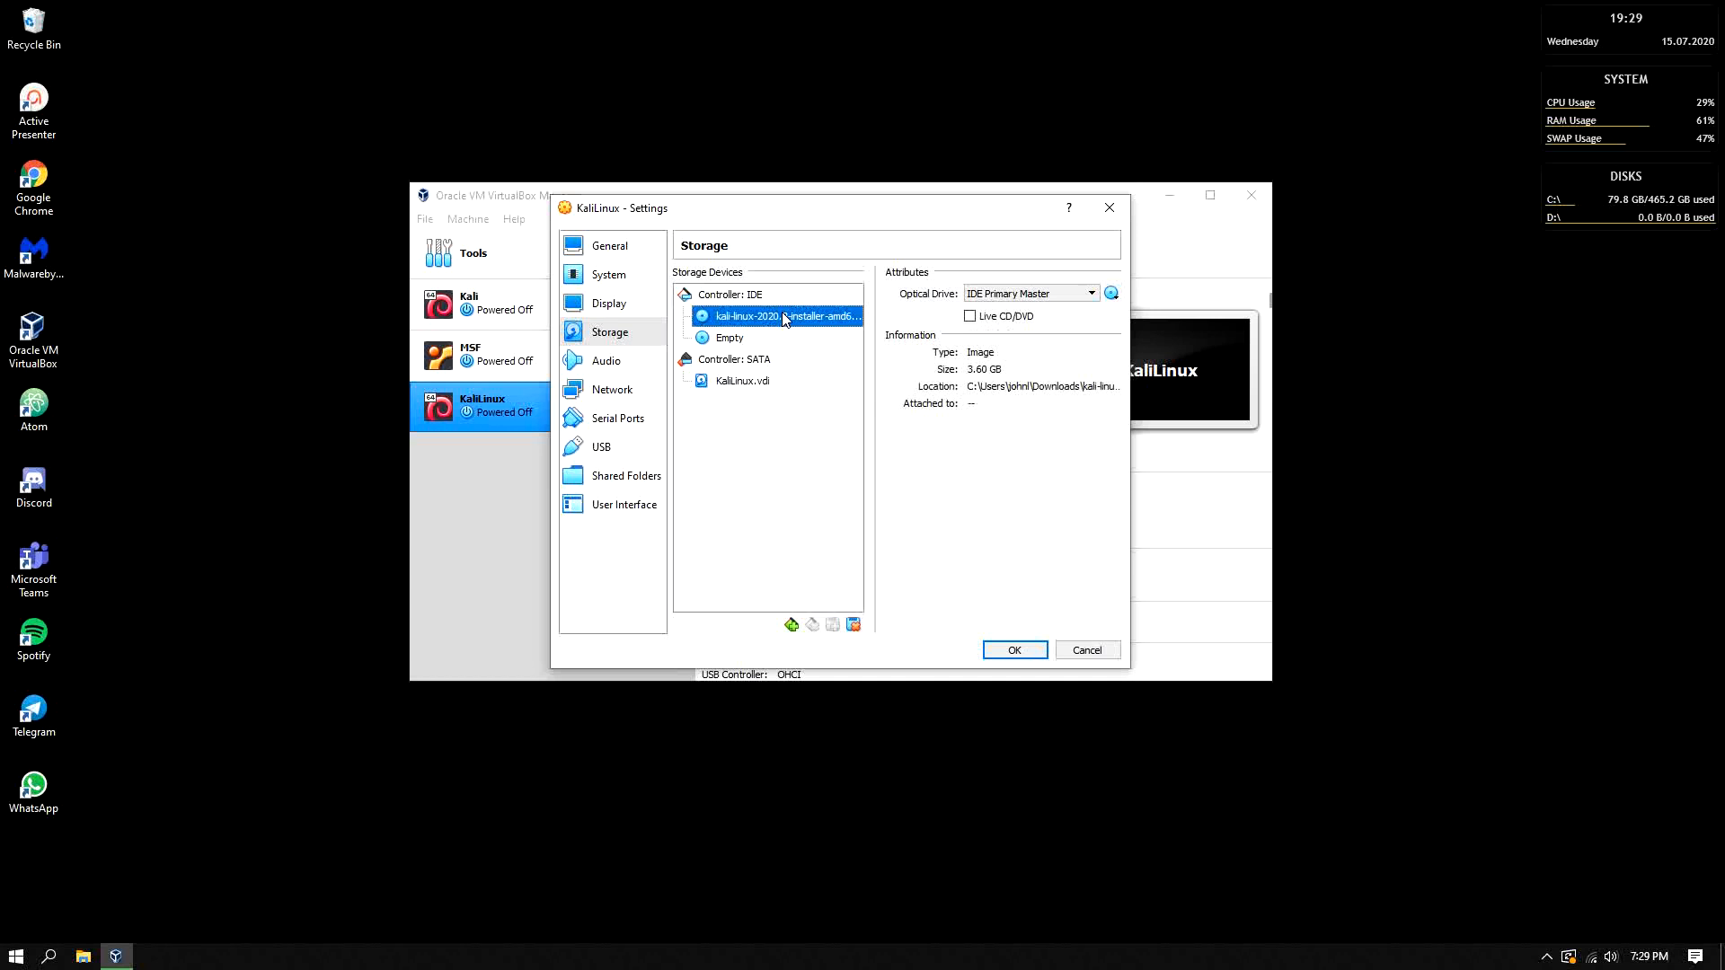
{"action": "mouse_move", "coordinate": [759, 304]}
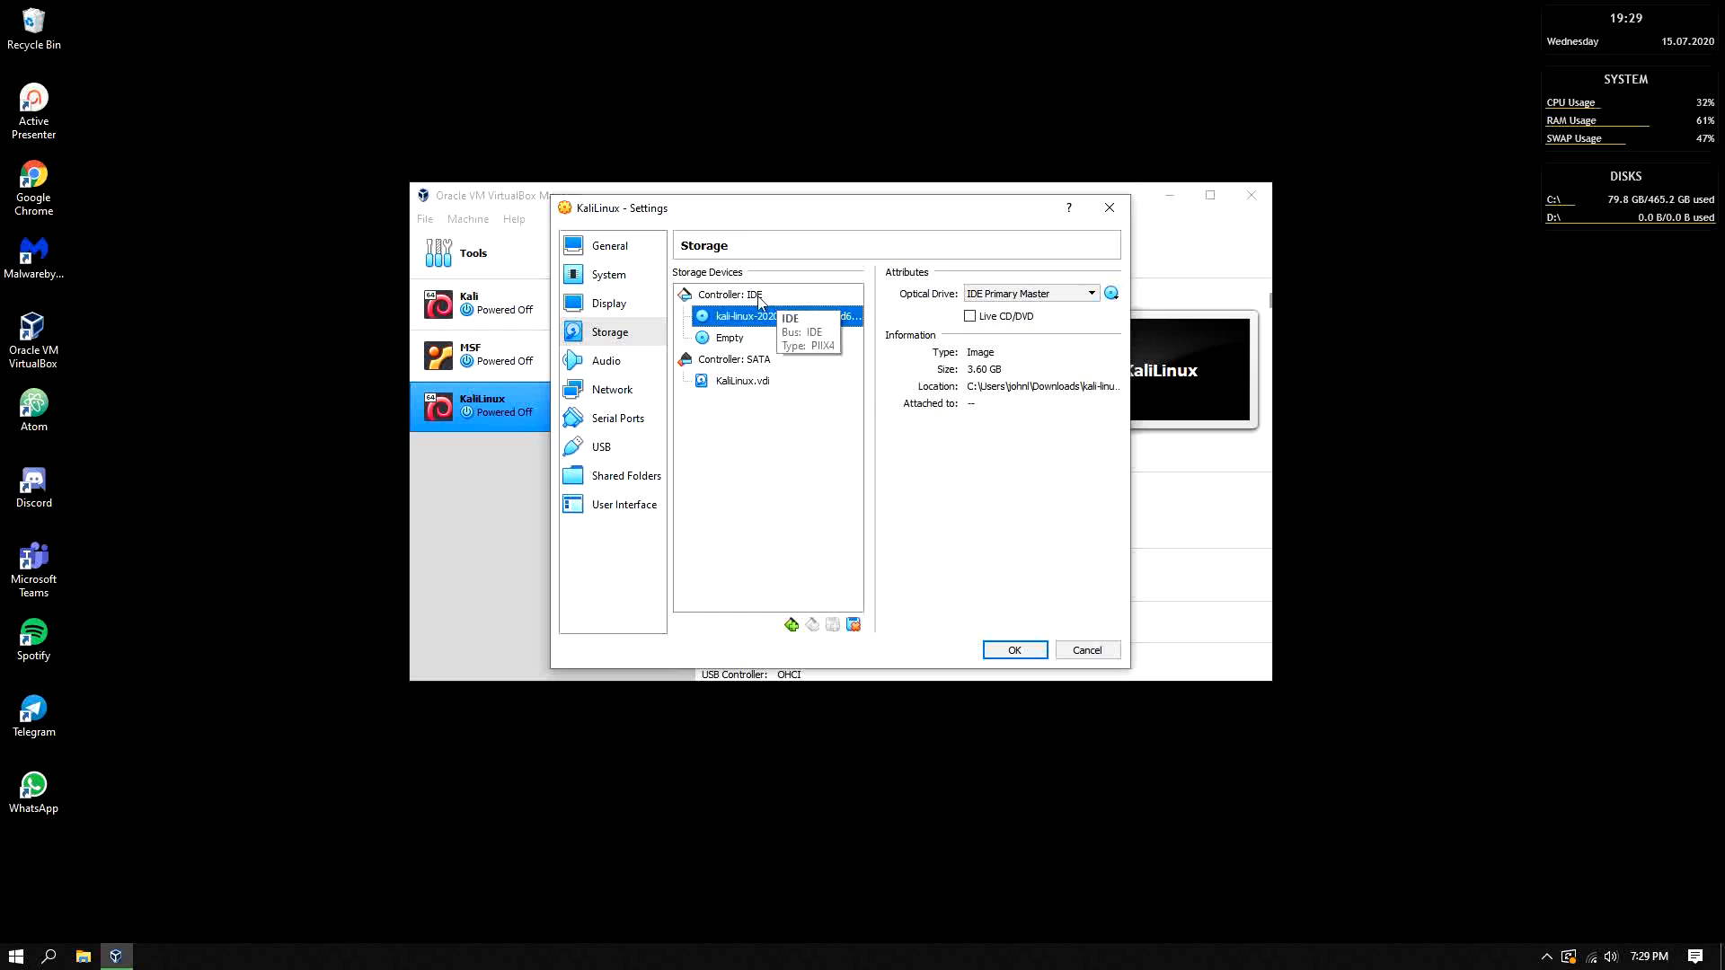
{"action": "left_click", "coordinate": [608, 274]}
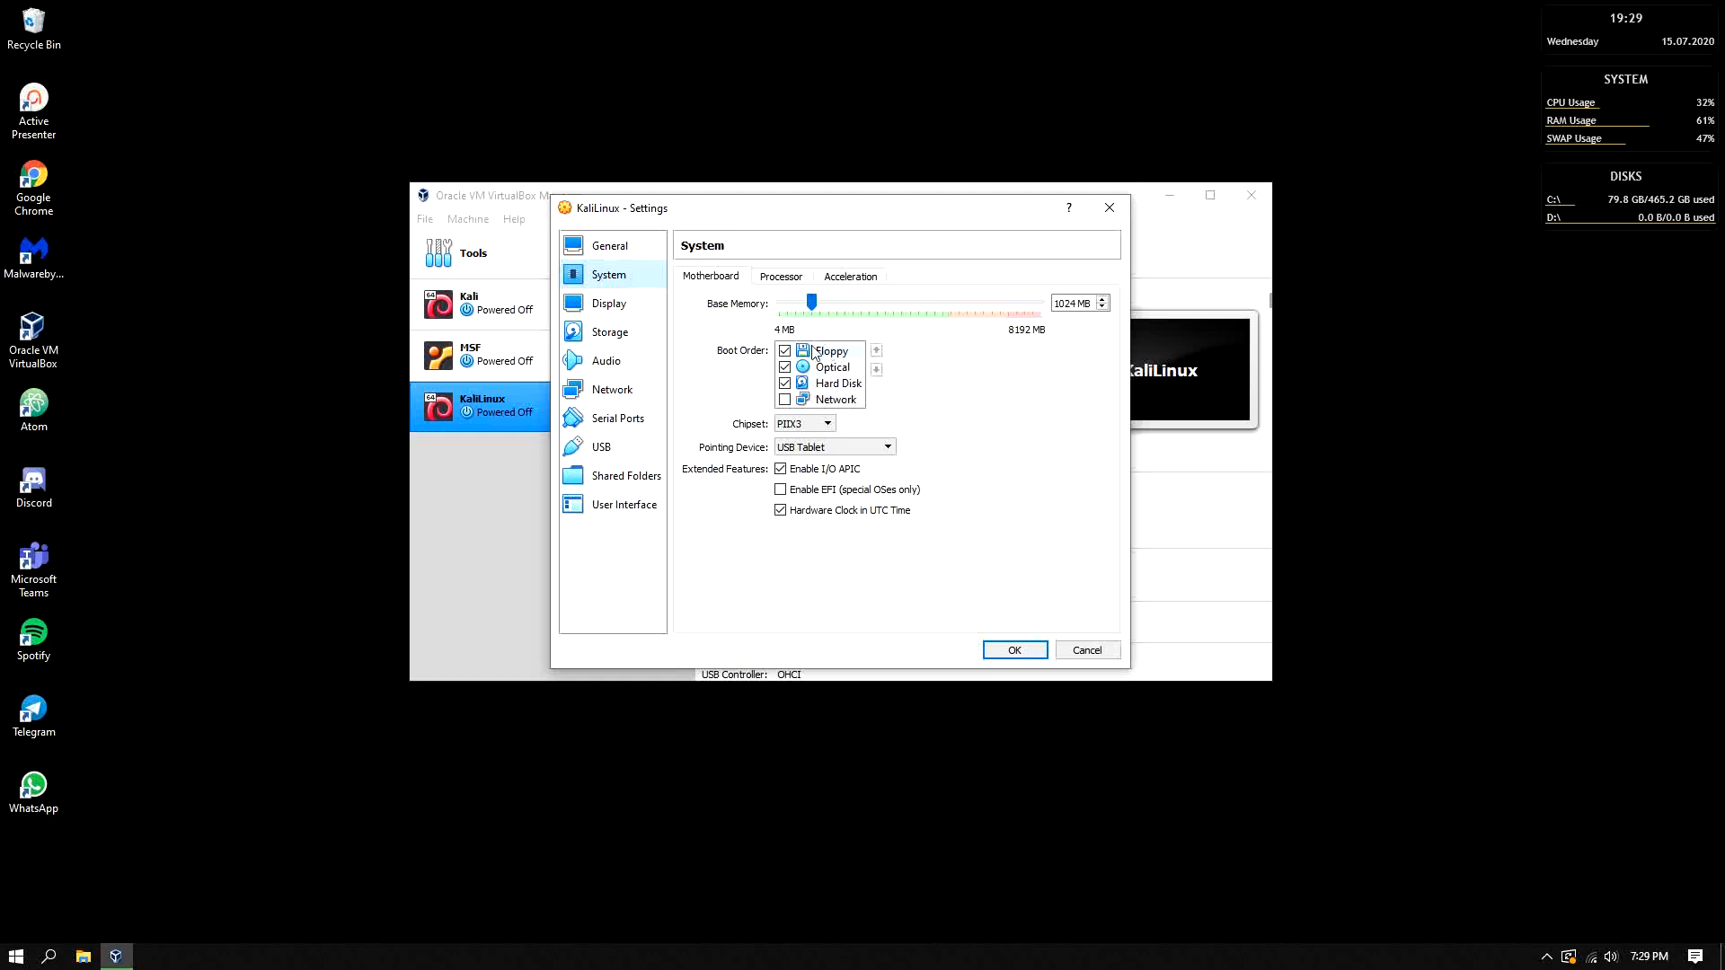
{"action": "mouse_move", "coordinate": [820, 352]}
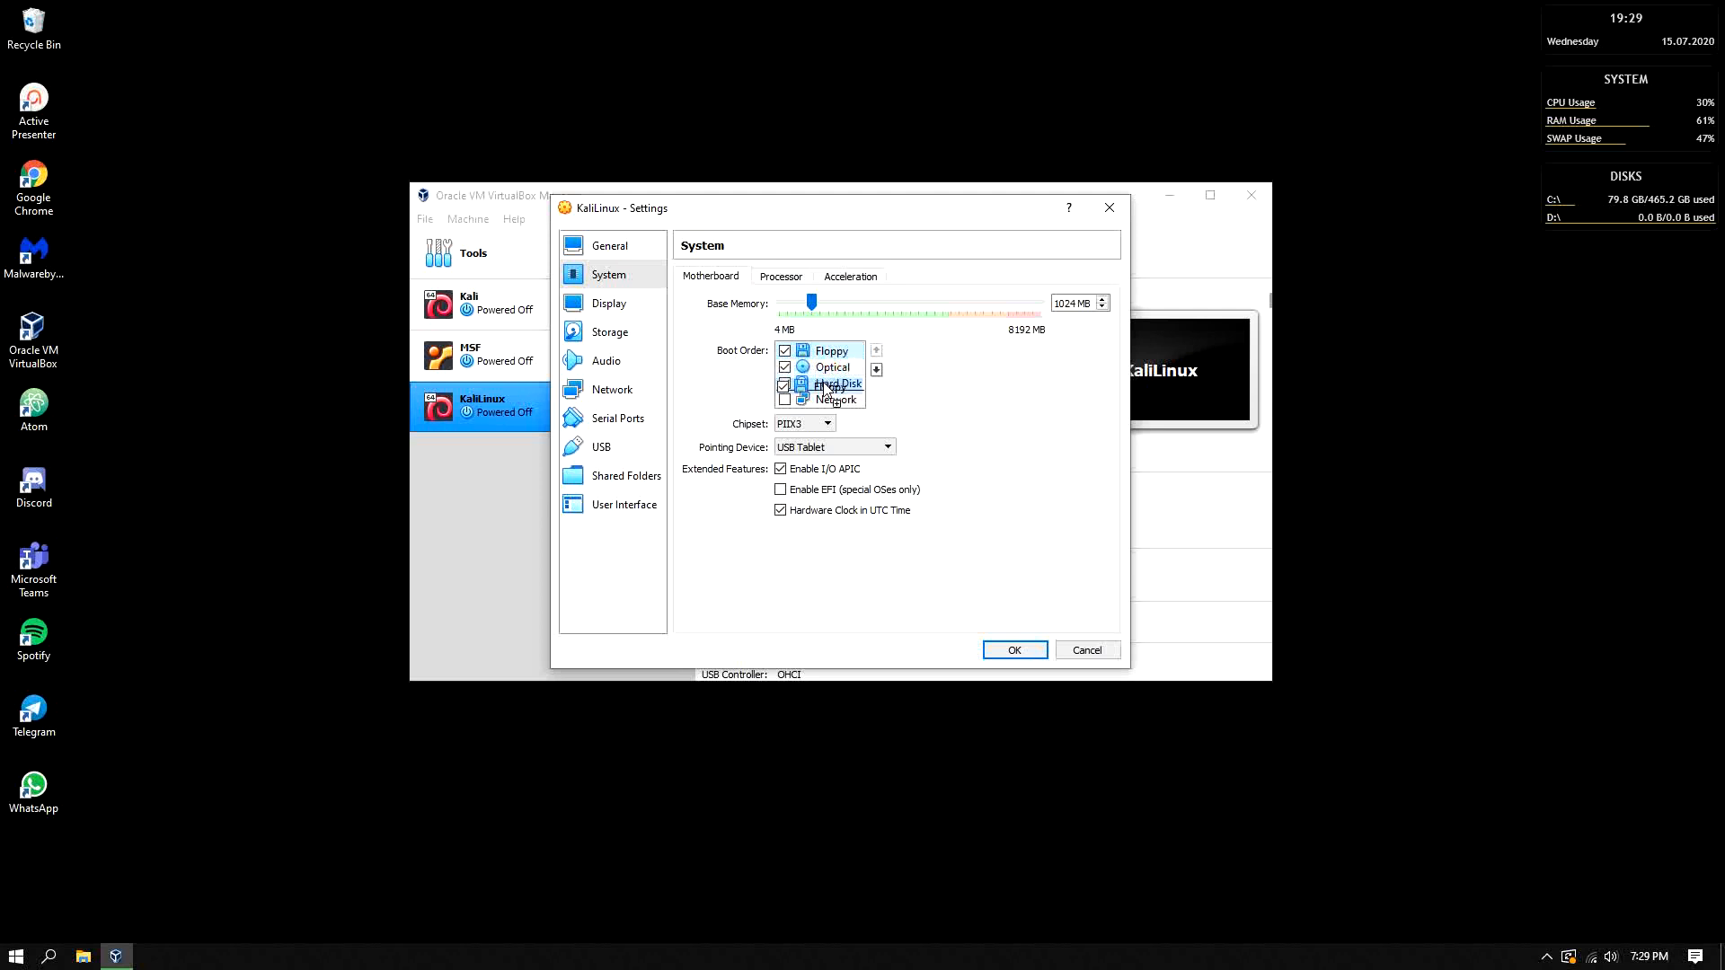
Reorder the Motherboard boot list to Optical, Hard Disk, Floppy, Network.
{"action": "left_click", "coordinate": [876, 367]}
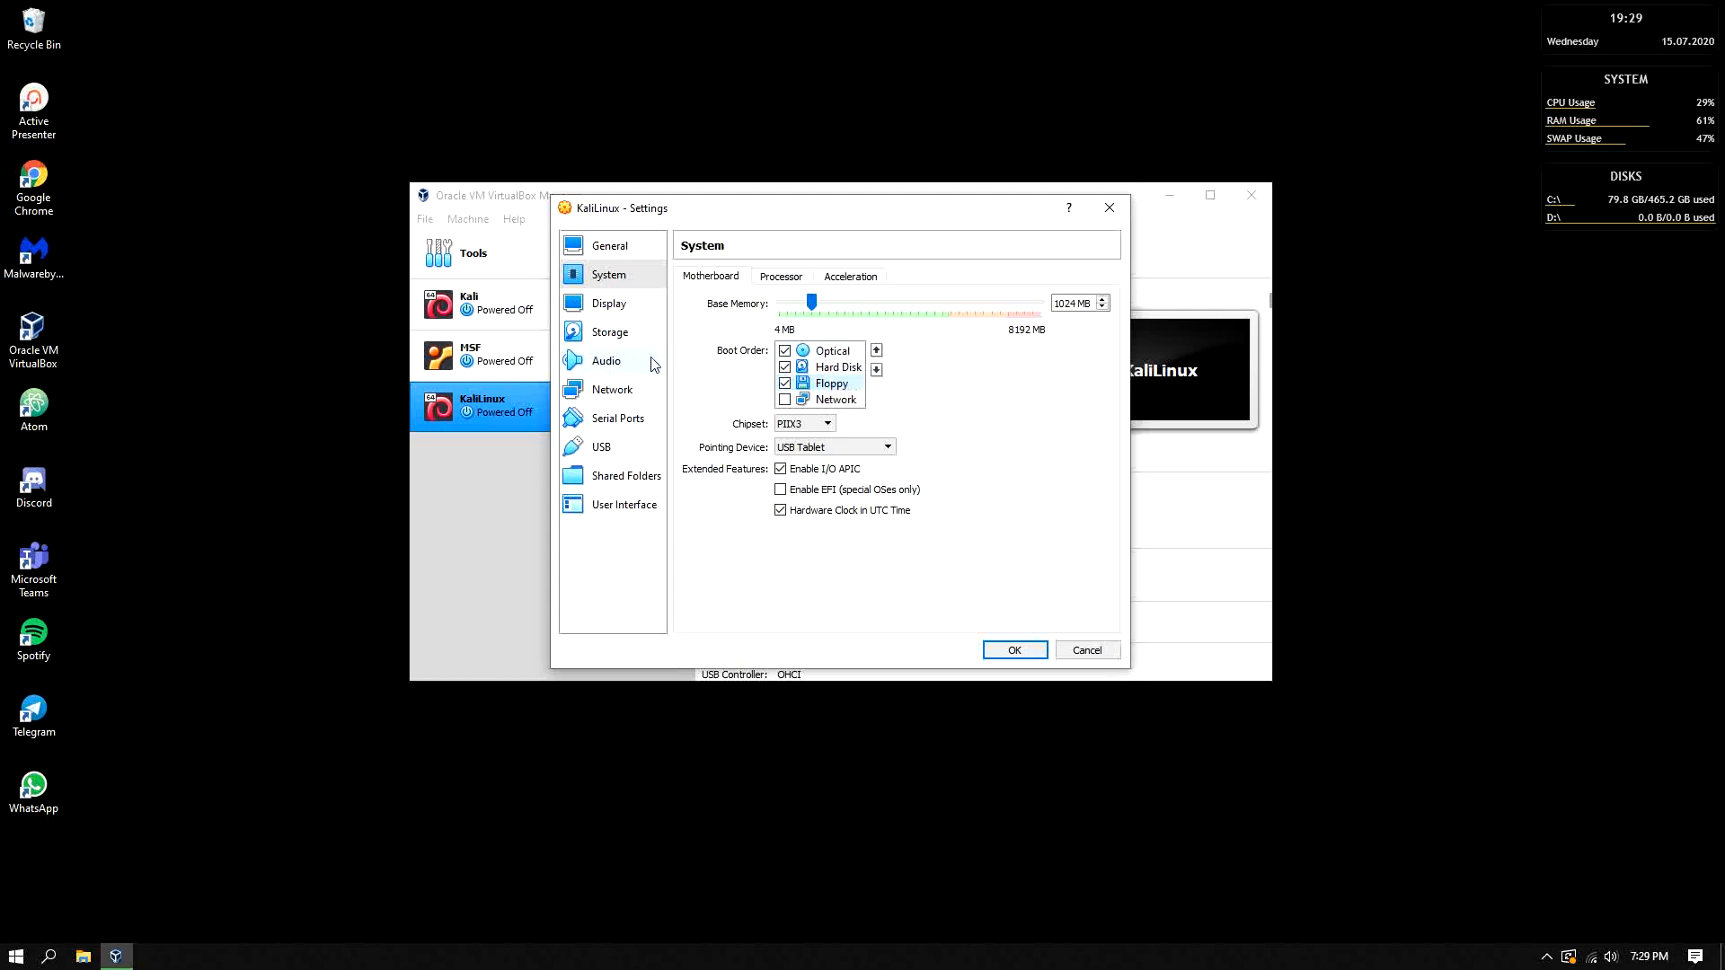
{"action": "mouse_move", "coordinate": [611, 332]}
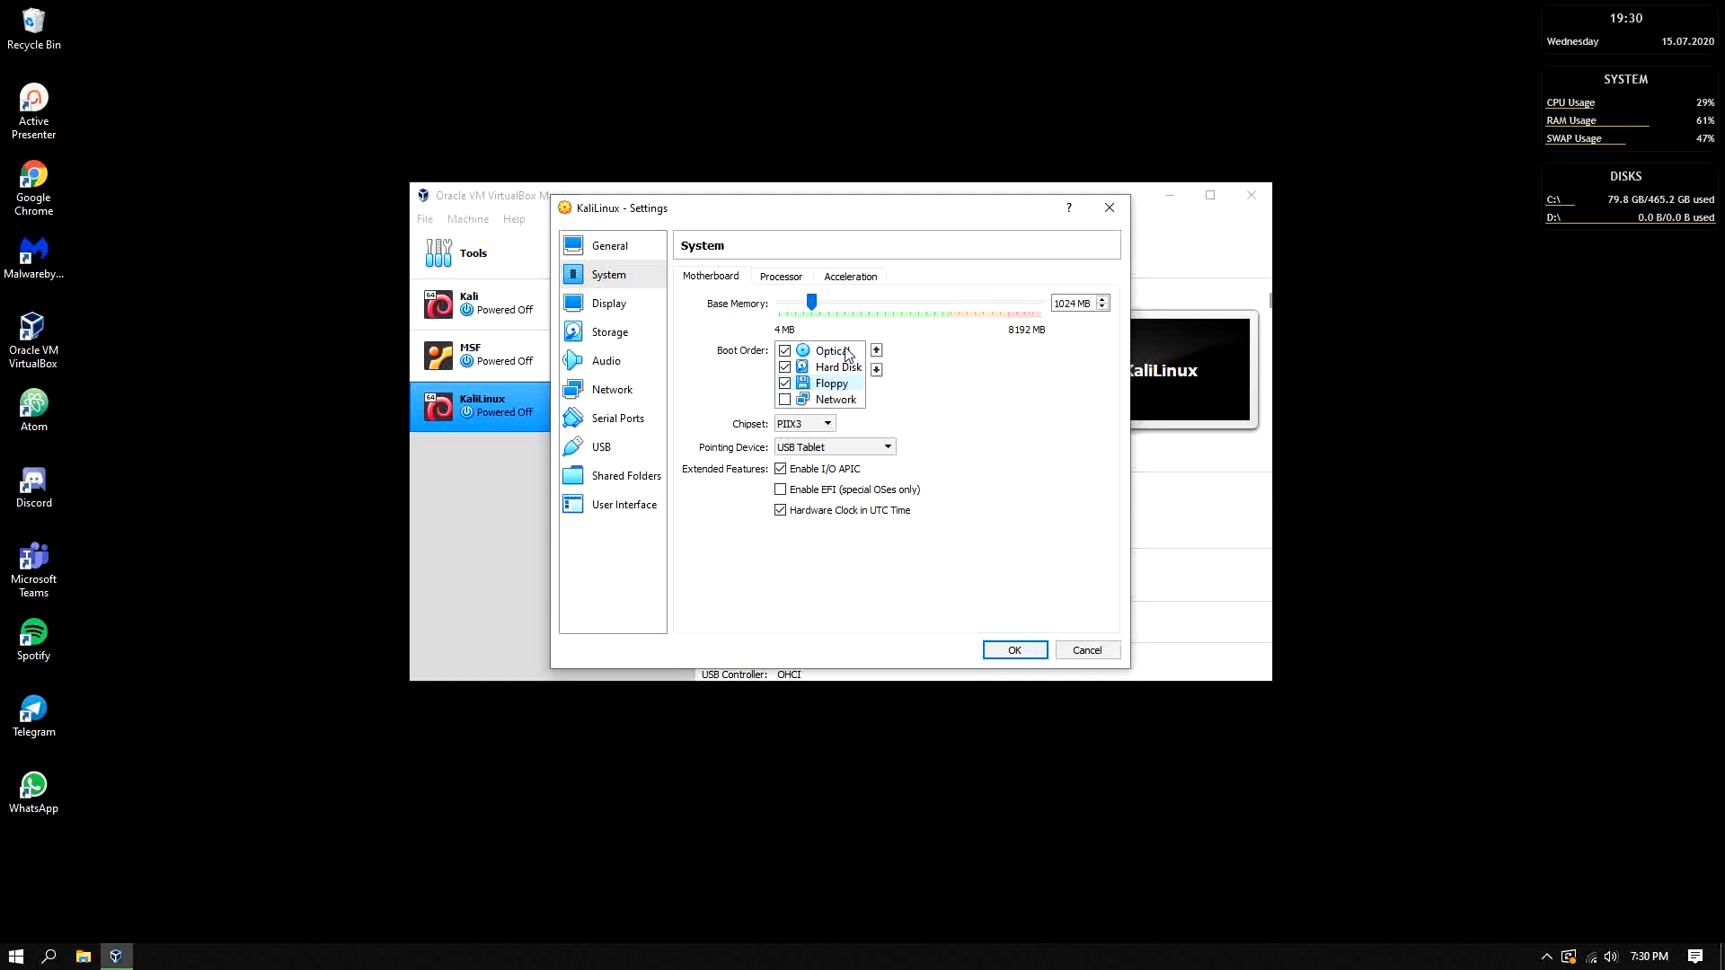
{"action": "mouse_move", "coordinate": [837, 352]}
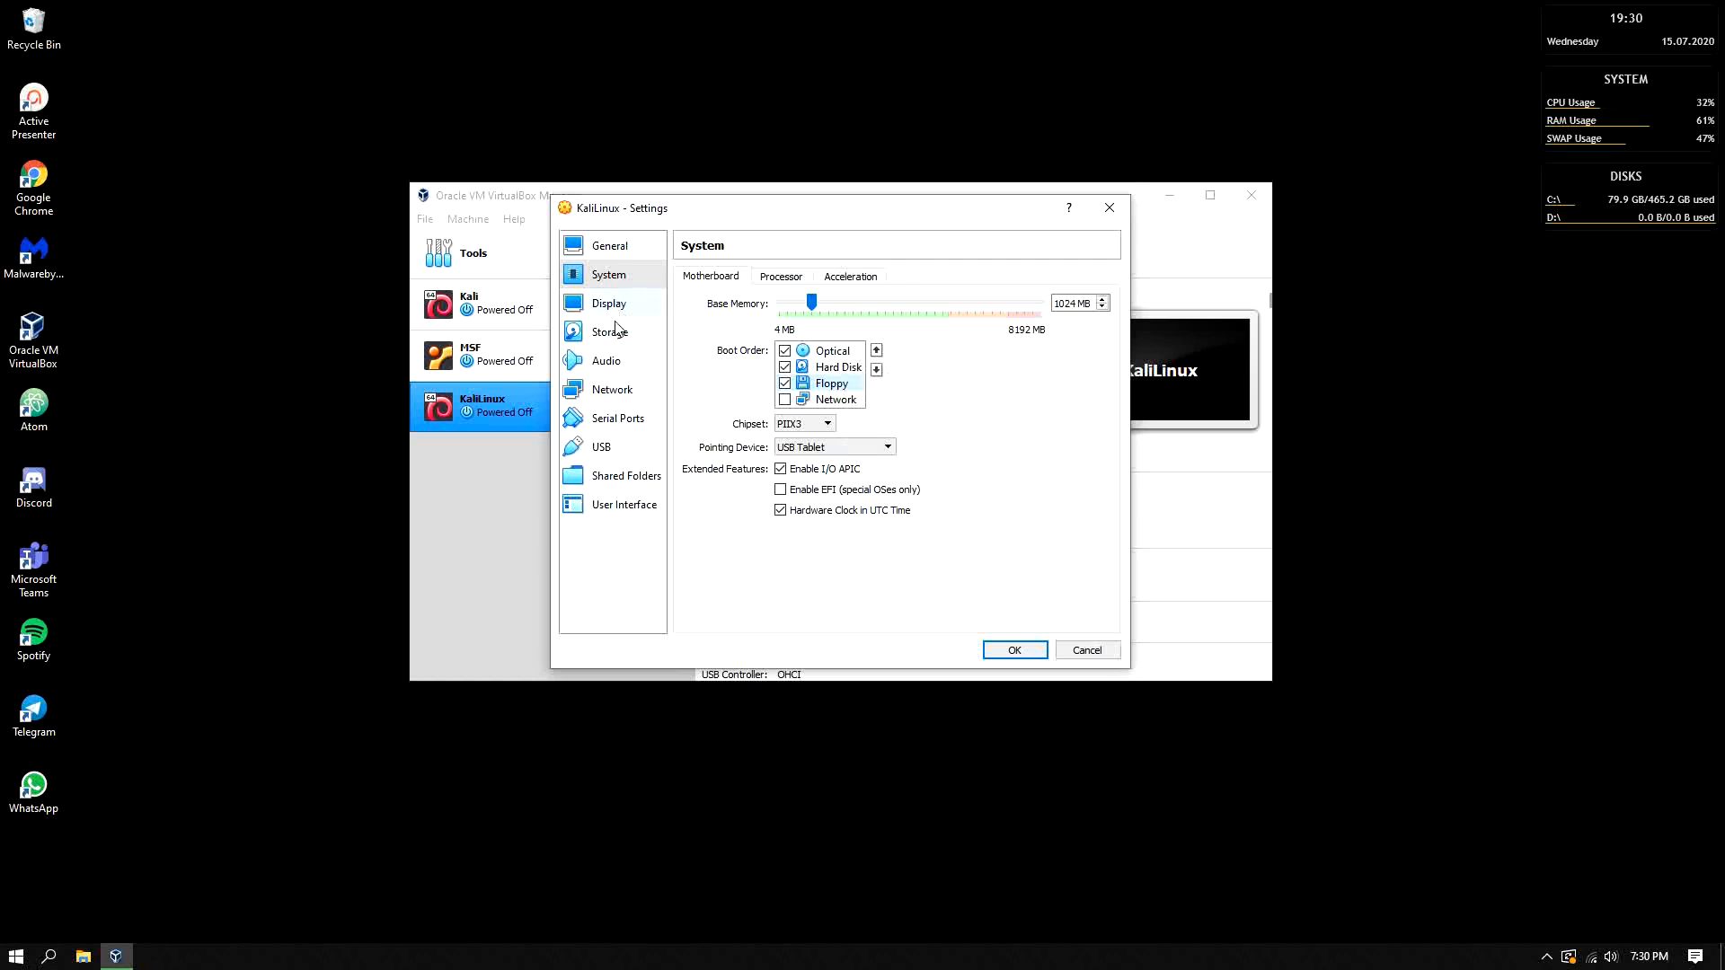
Set KaliLinux's network adapter to Bridged Adapter on the D-Link wireless USB adapter and save.
{"action": "left_click", "coordinate": [612, 388]}
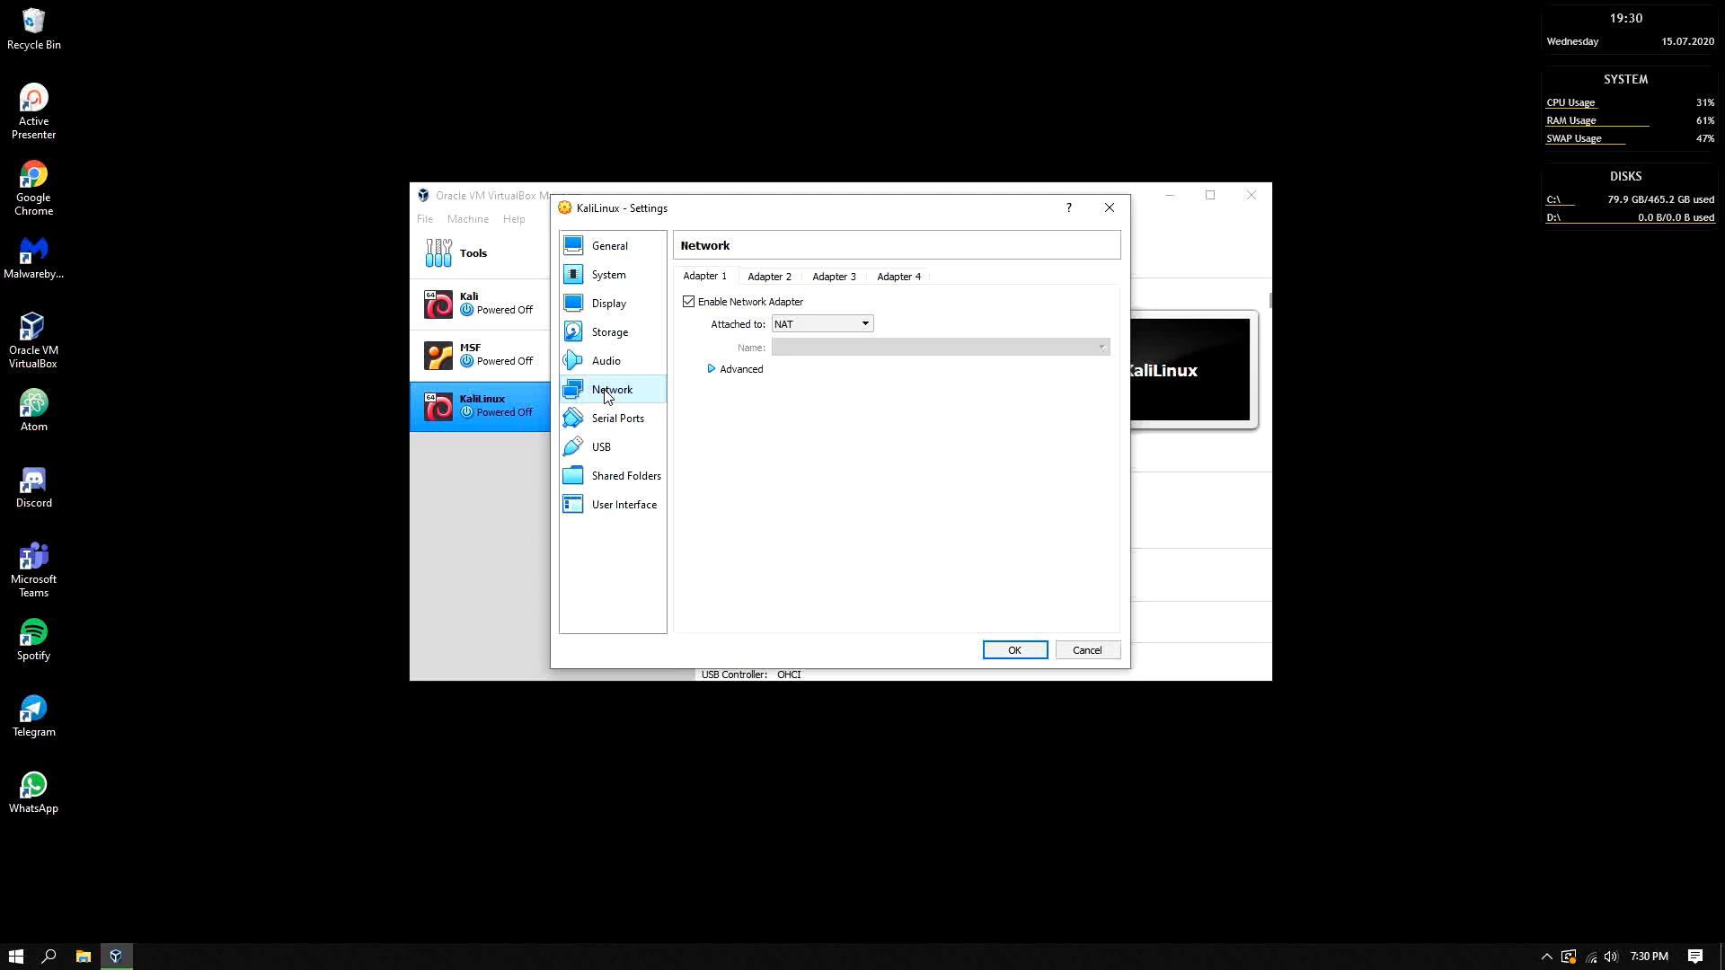
{"action": "mouse_move", "coordinate": [775, 335]}
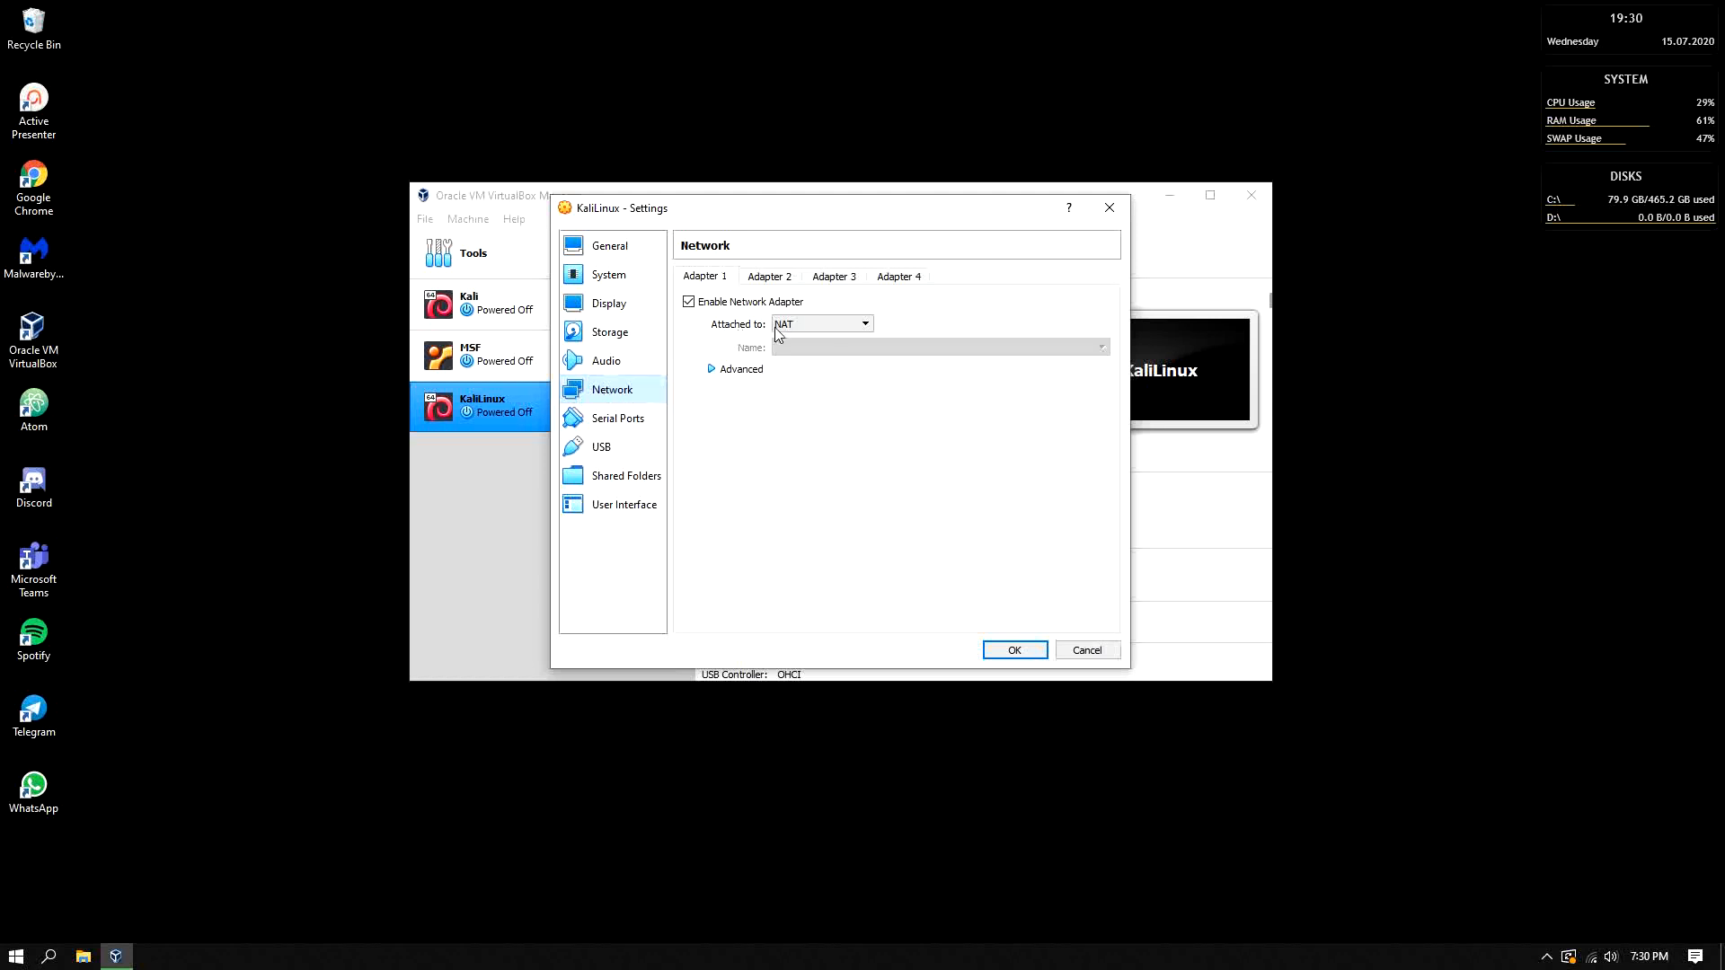
{"action": "left_click", "coordinate": [820, 323]}
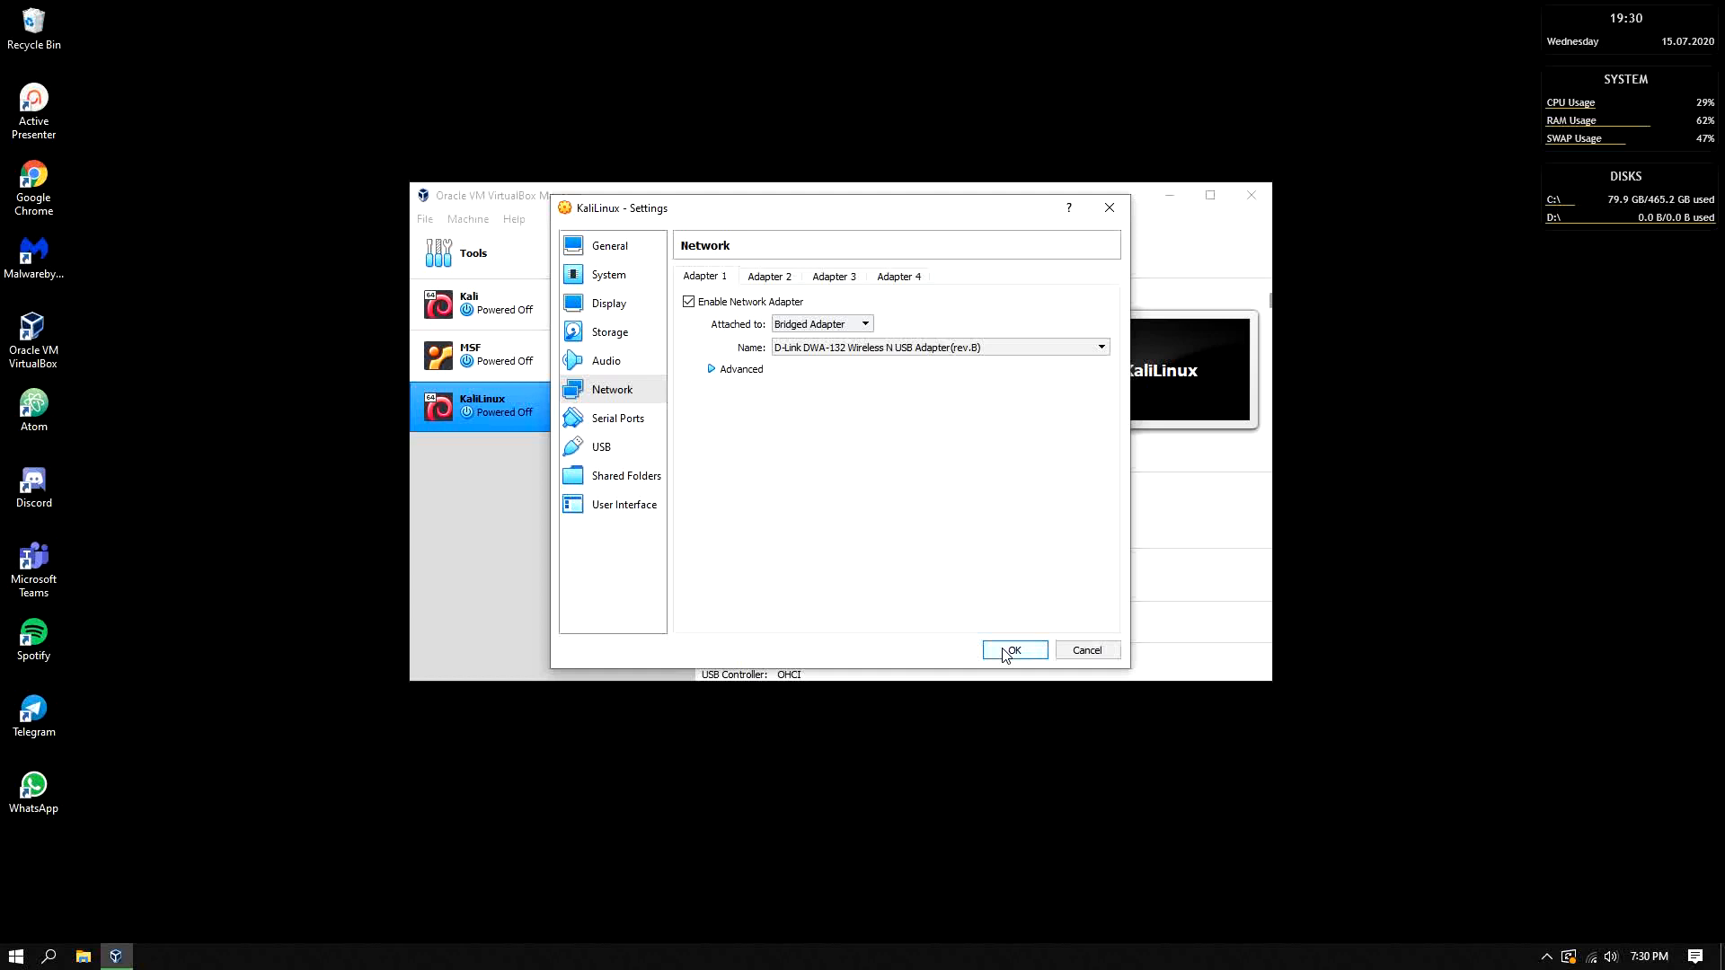
{"action": "left_click", "coordinate": [1011, 651]}
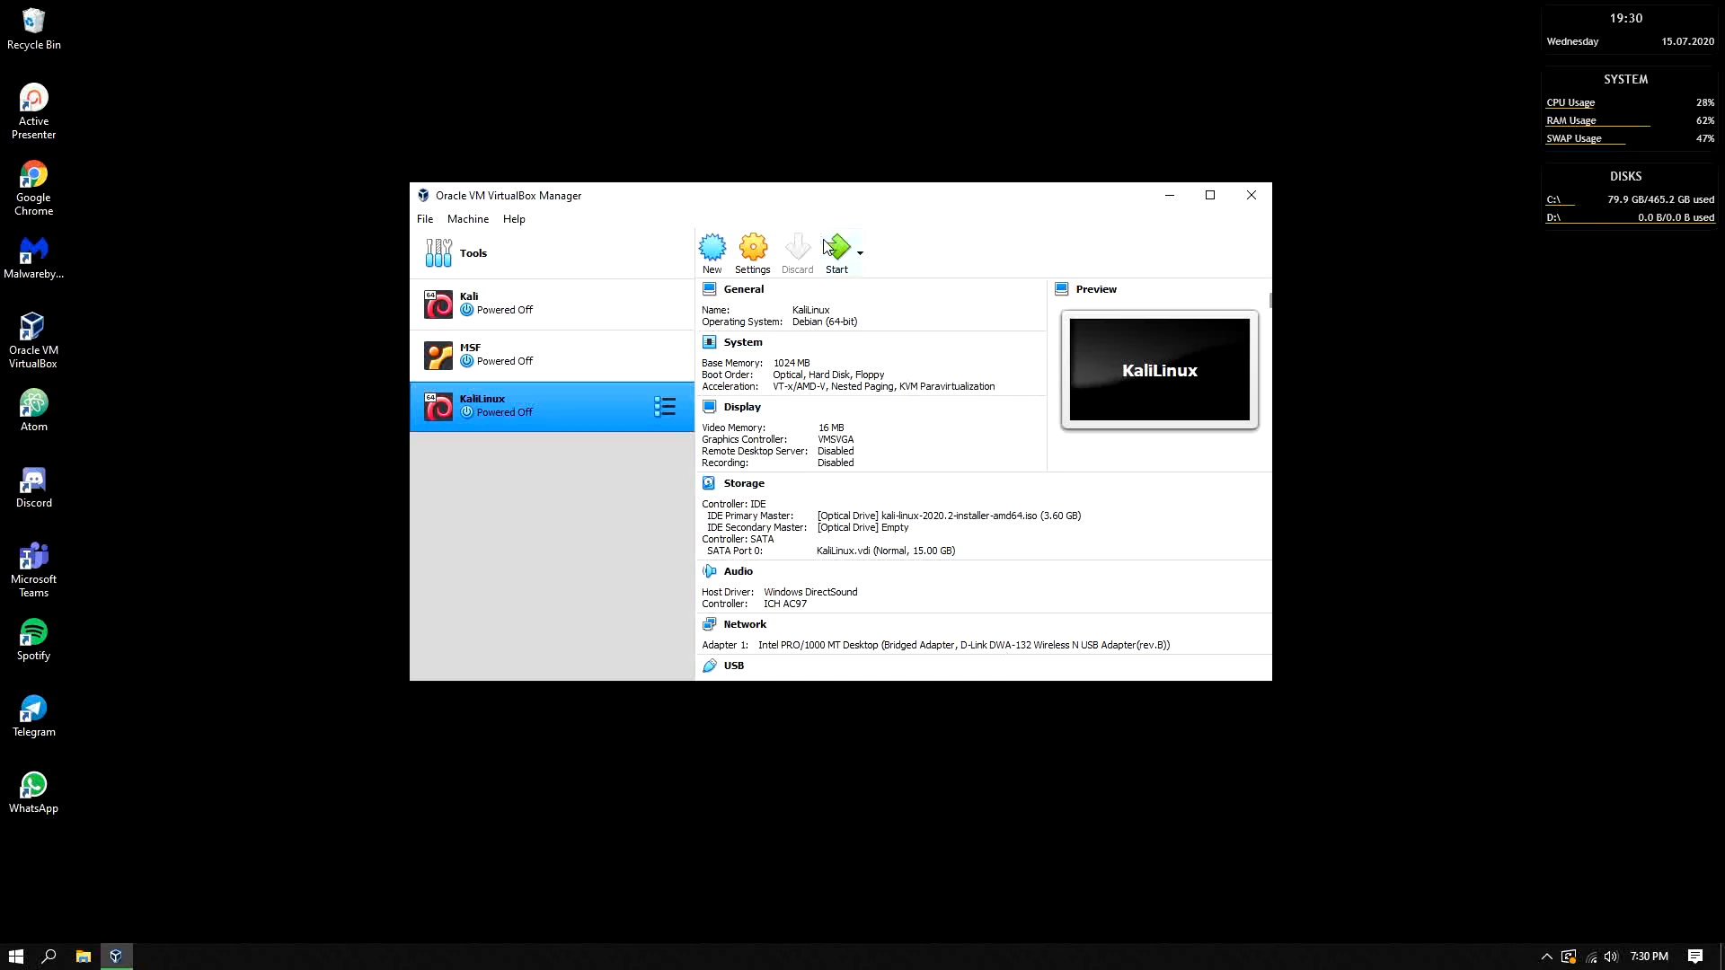
{"action": "mouse_move", "coordinate": [837, 248]}
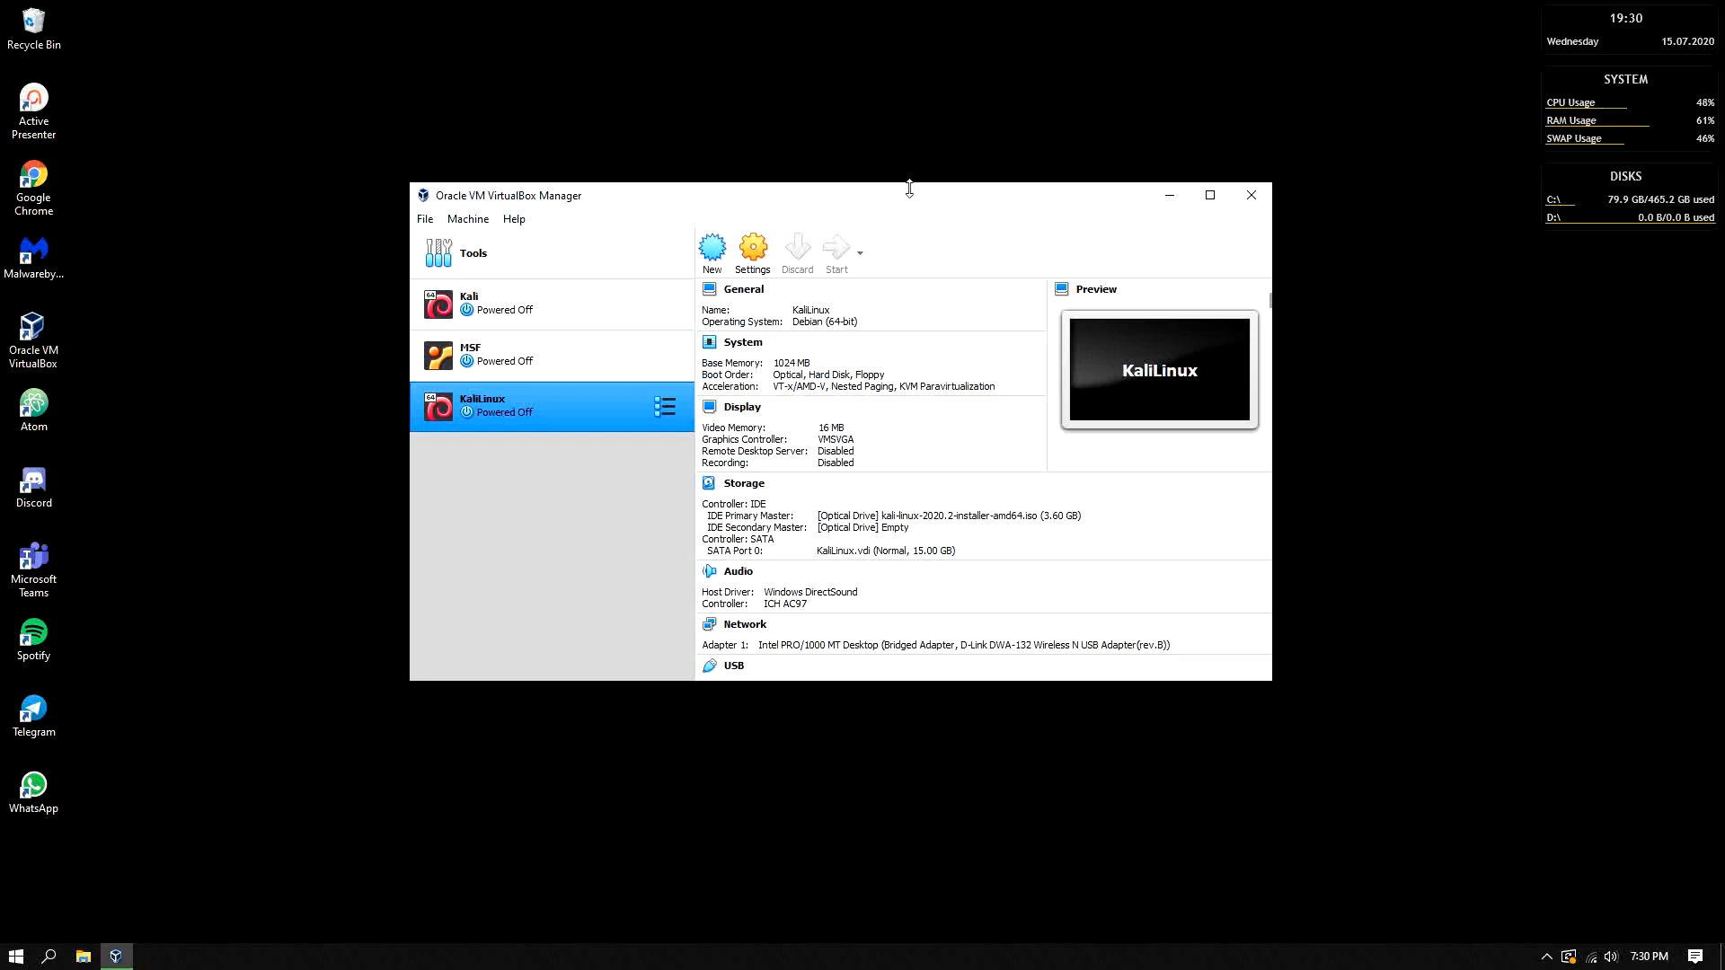
Start KaliLinux using the Kali installer ISO as the start-up disk.
{"action": "double_click", "coordinate": [482, 405]}
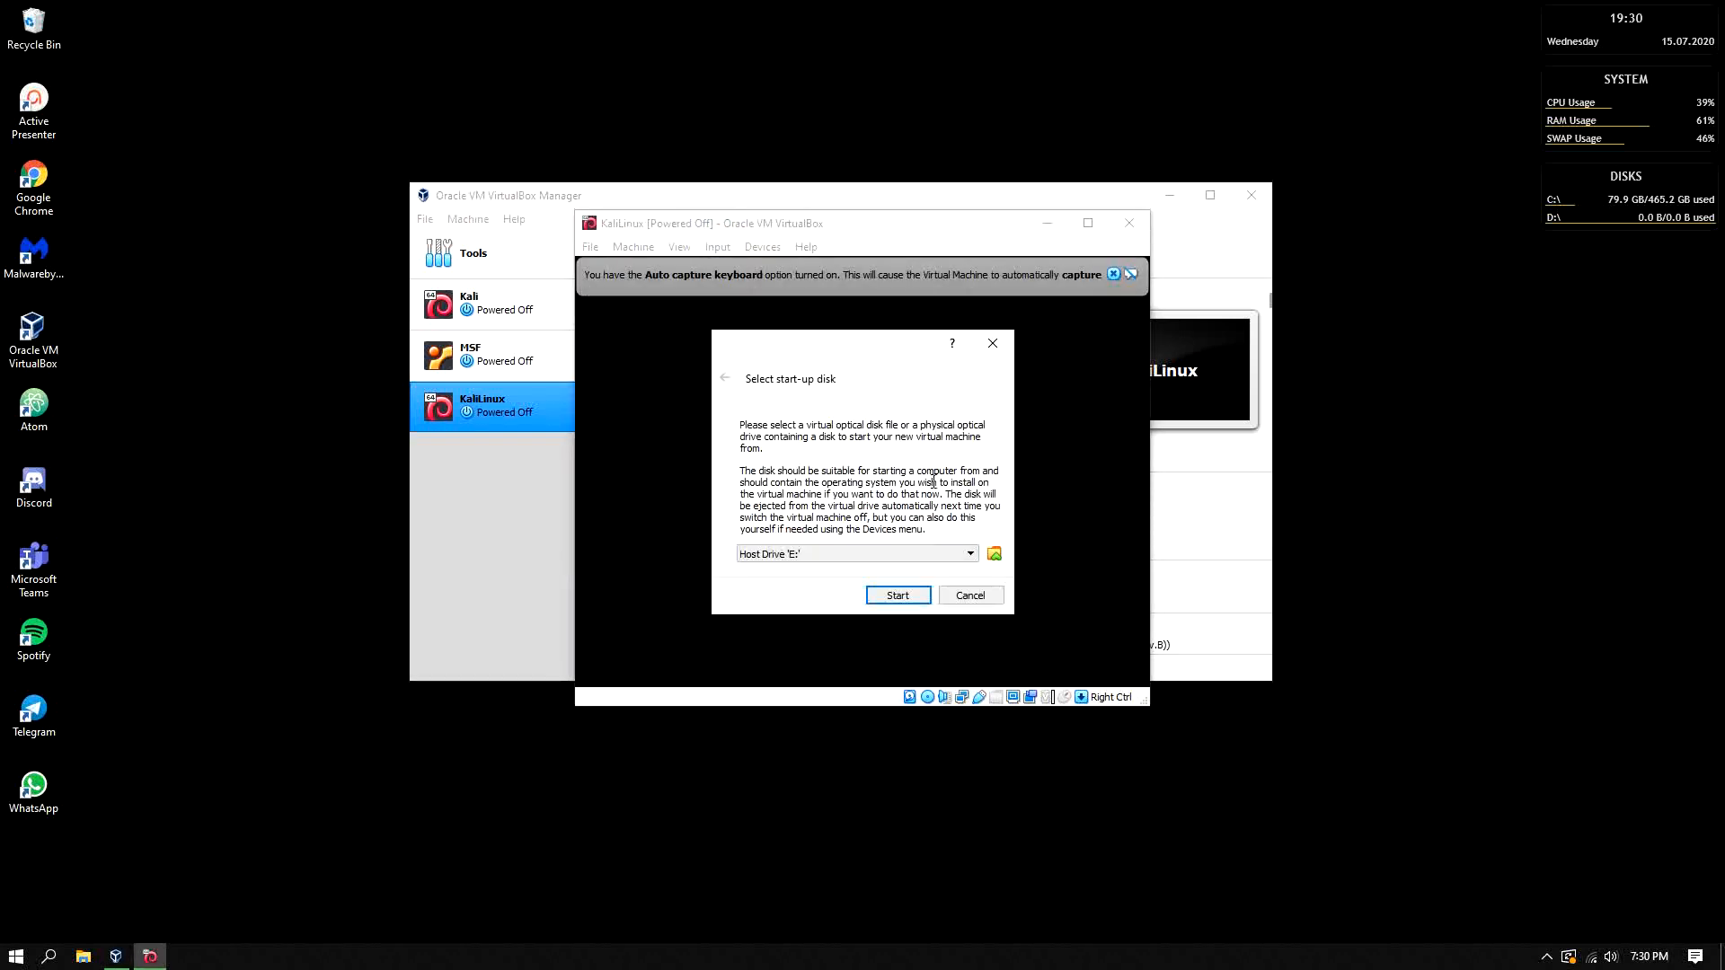
{"action": "left_click", "coordinate": [969, 554]}
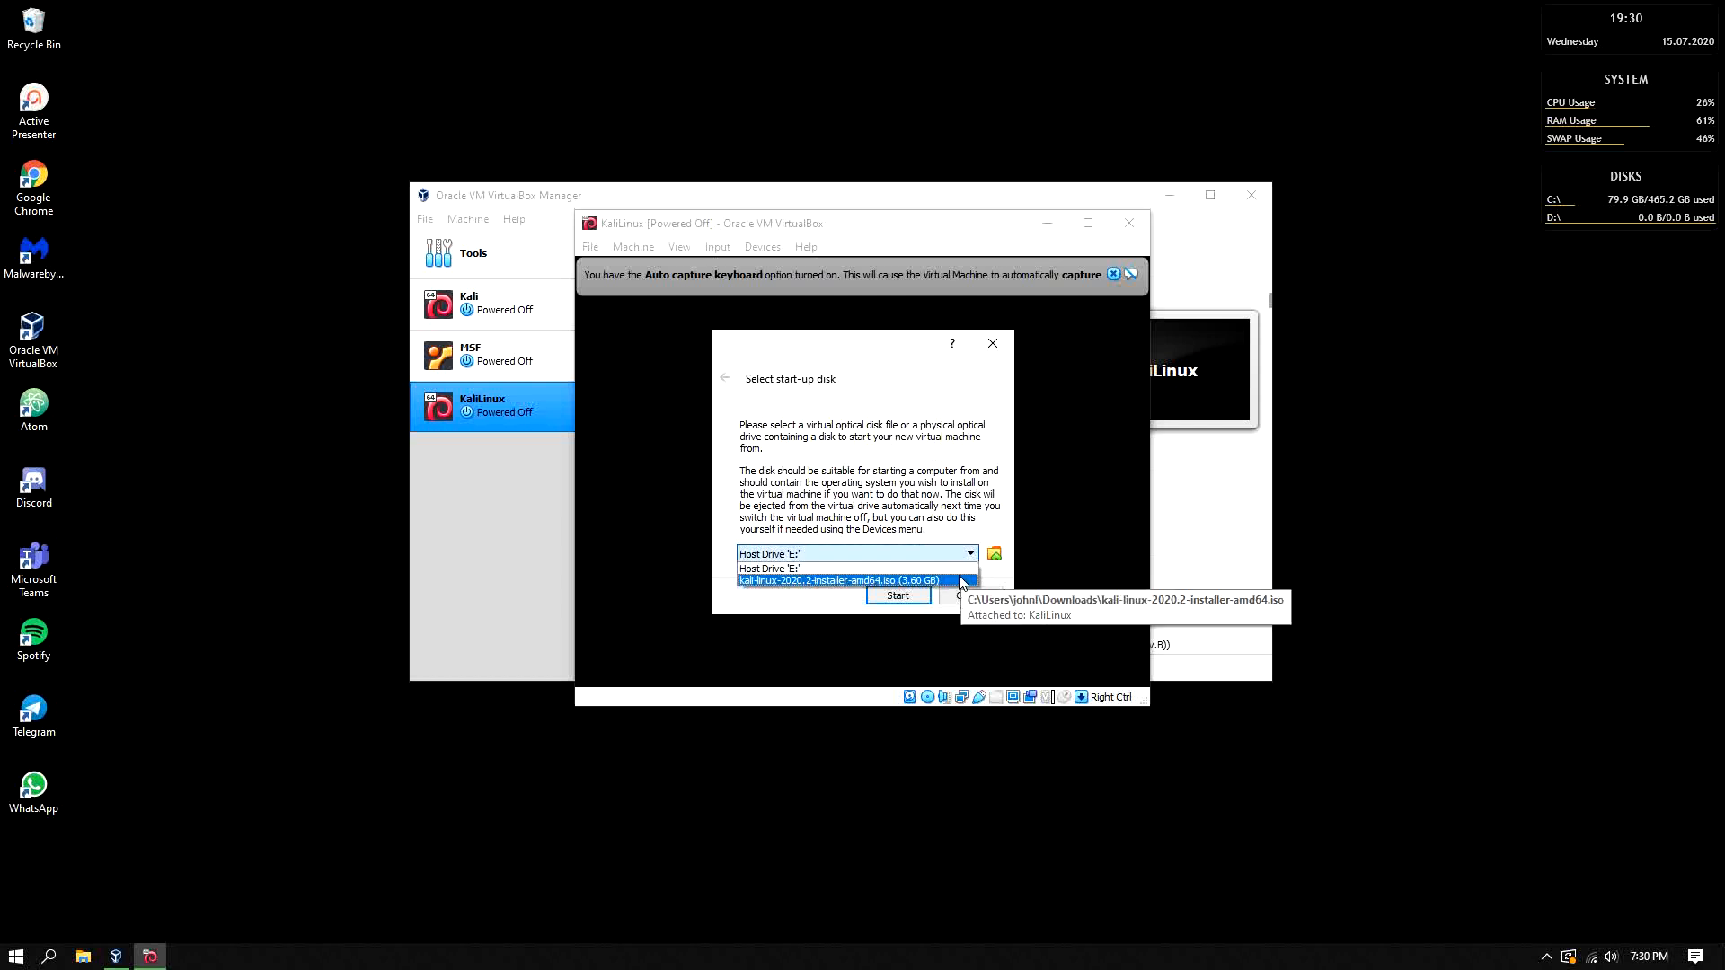
{"action": "left_click", "coordinate": [897, 595]}
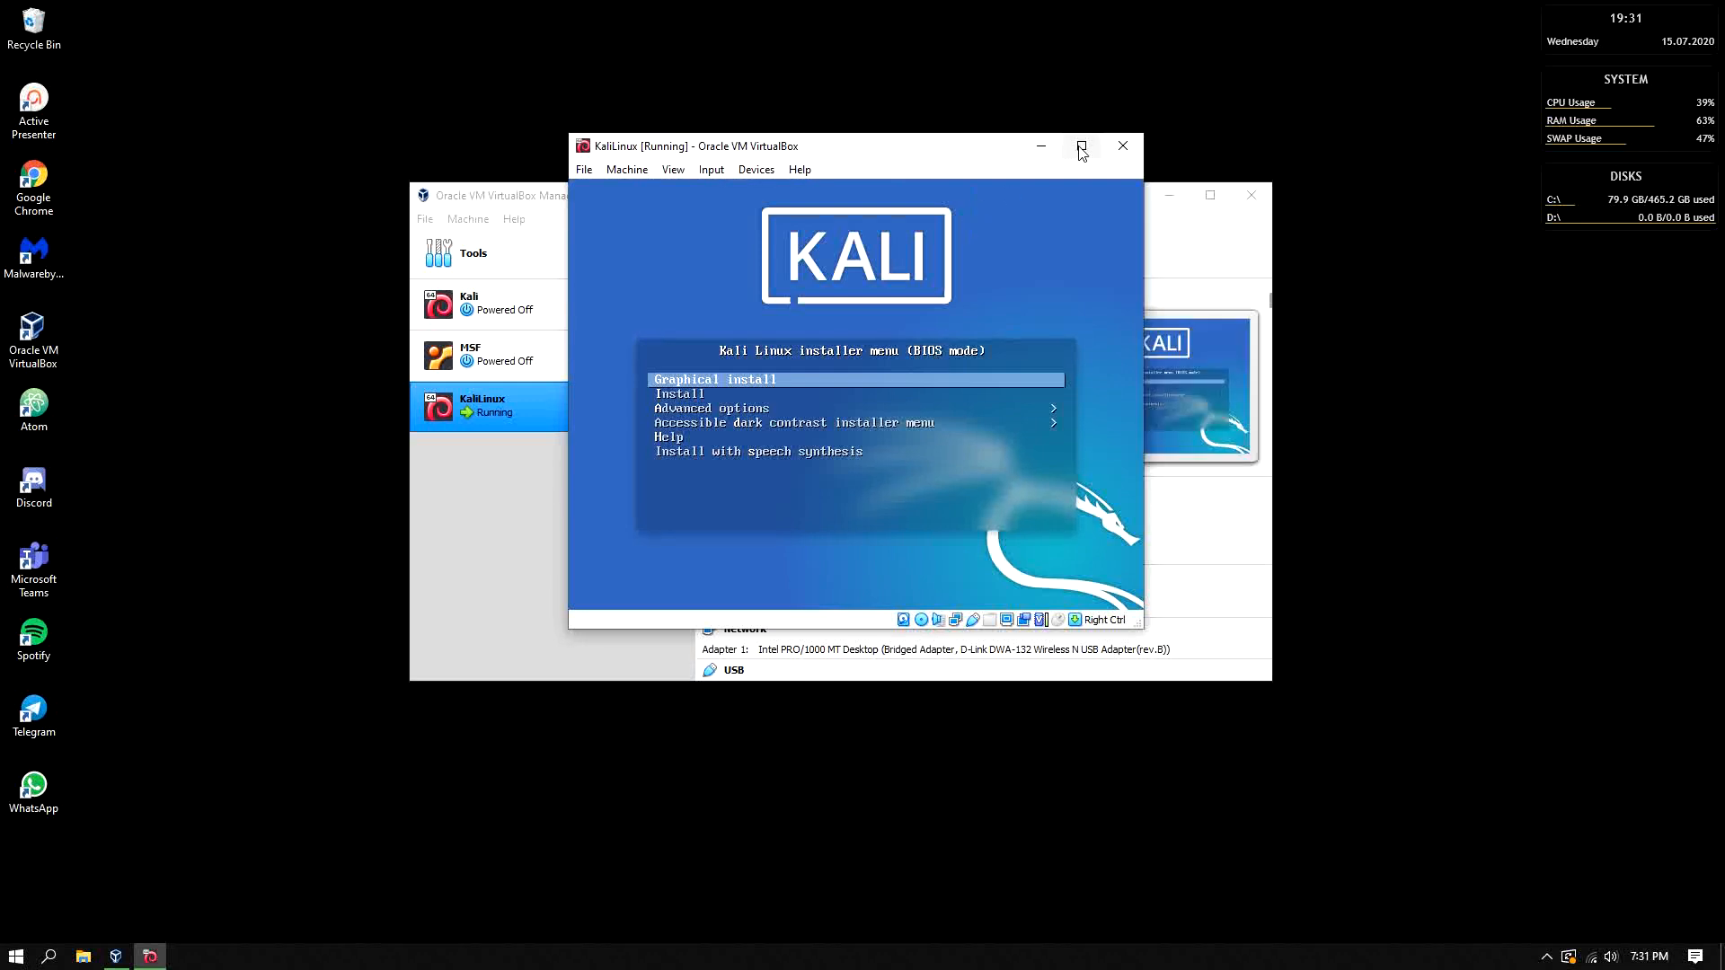
{"action": "mouse_move", "coordinate": [825, 383]}
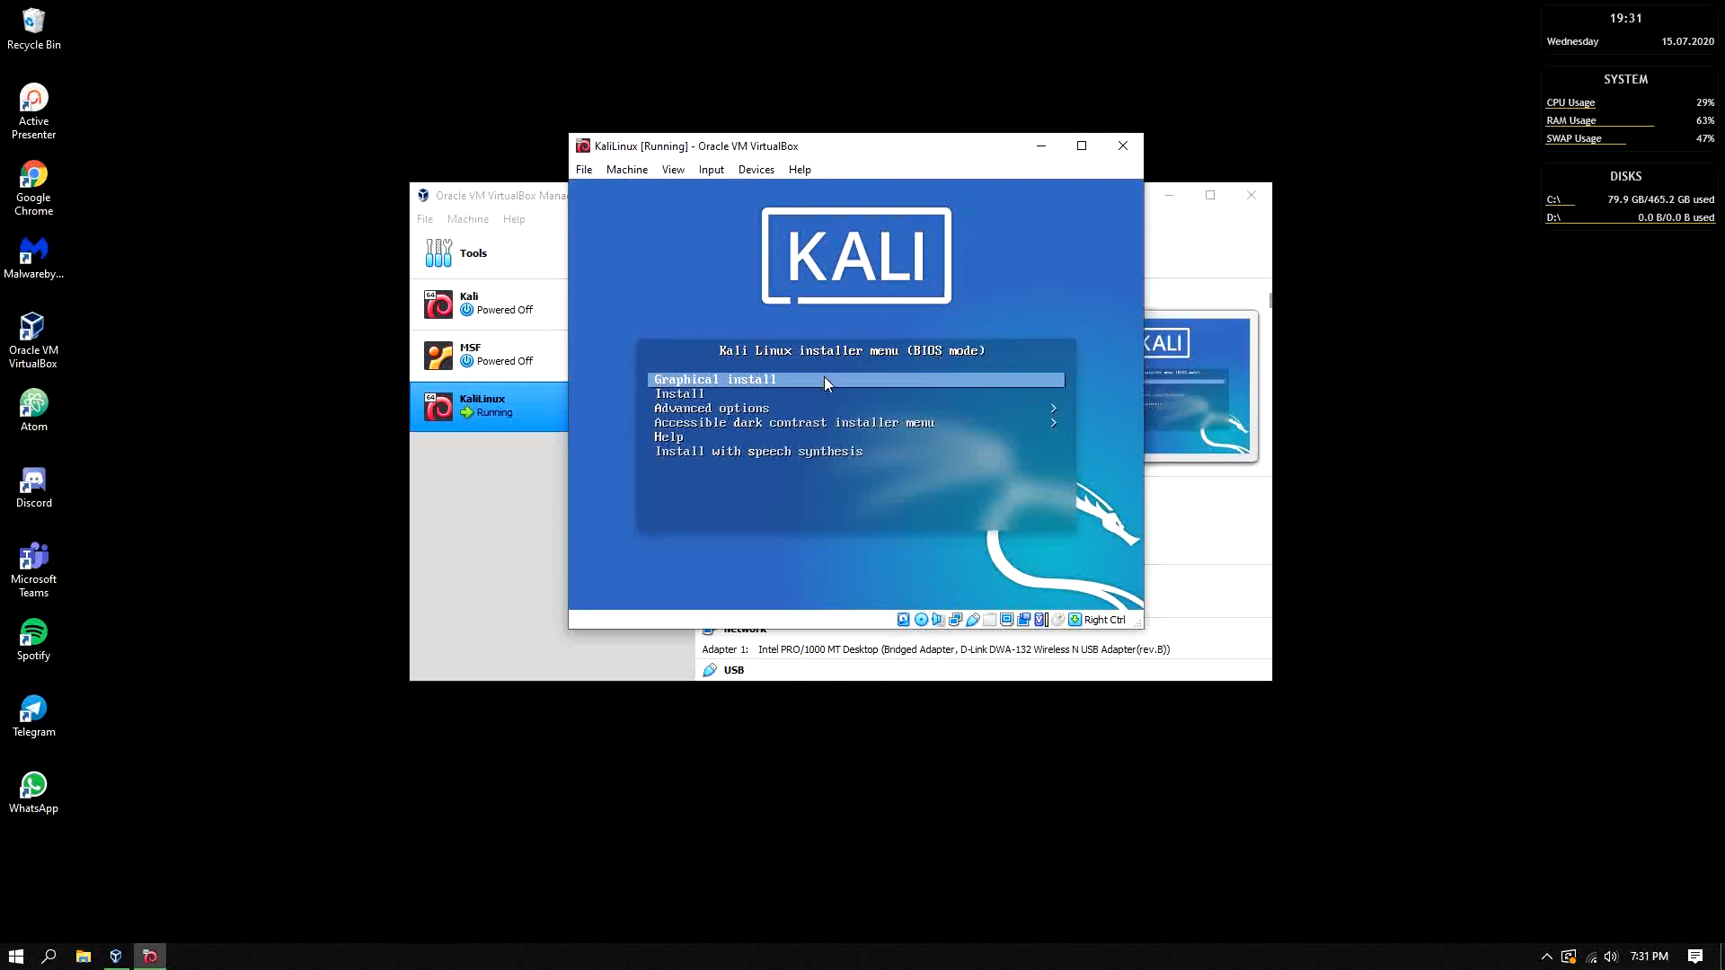
{"action": "mouse_move", "coordinate": [864, 477]}
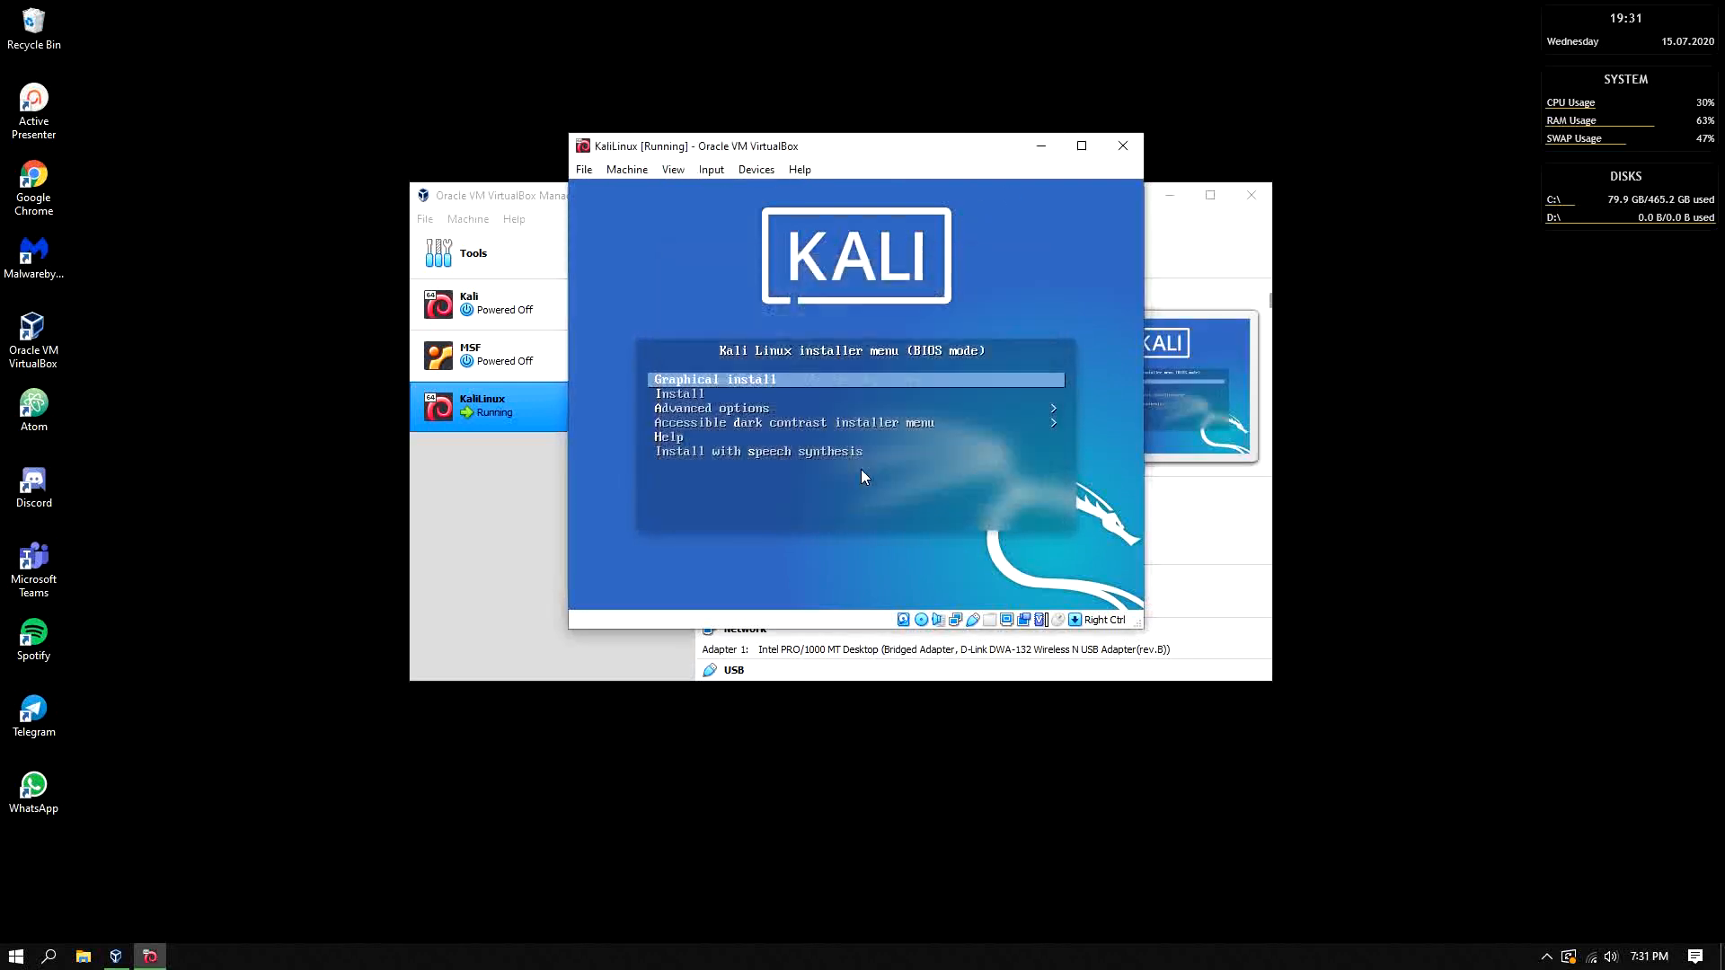
{"action": "mouse_move", "coordinate": [833, 389]}
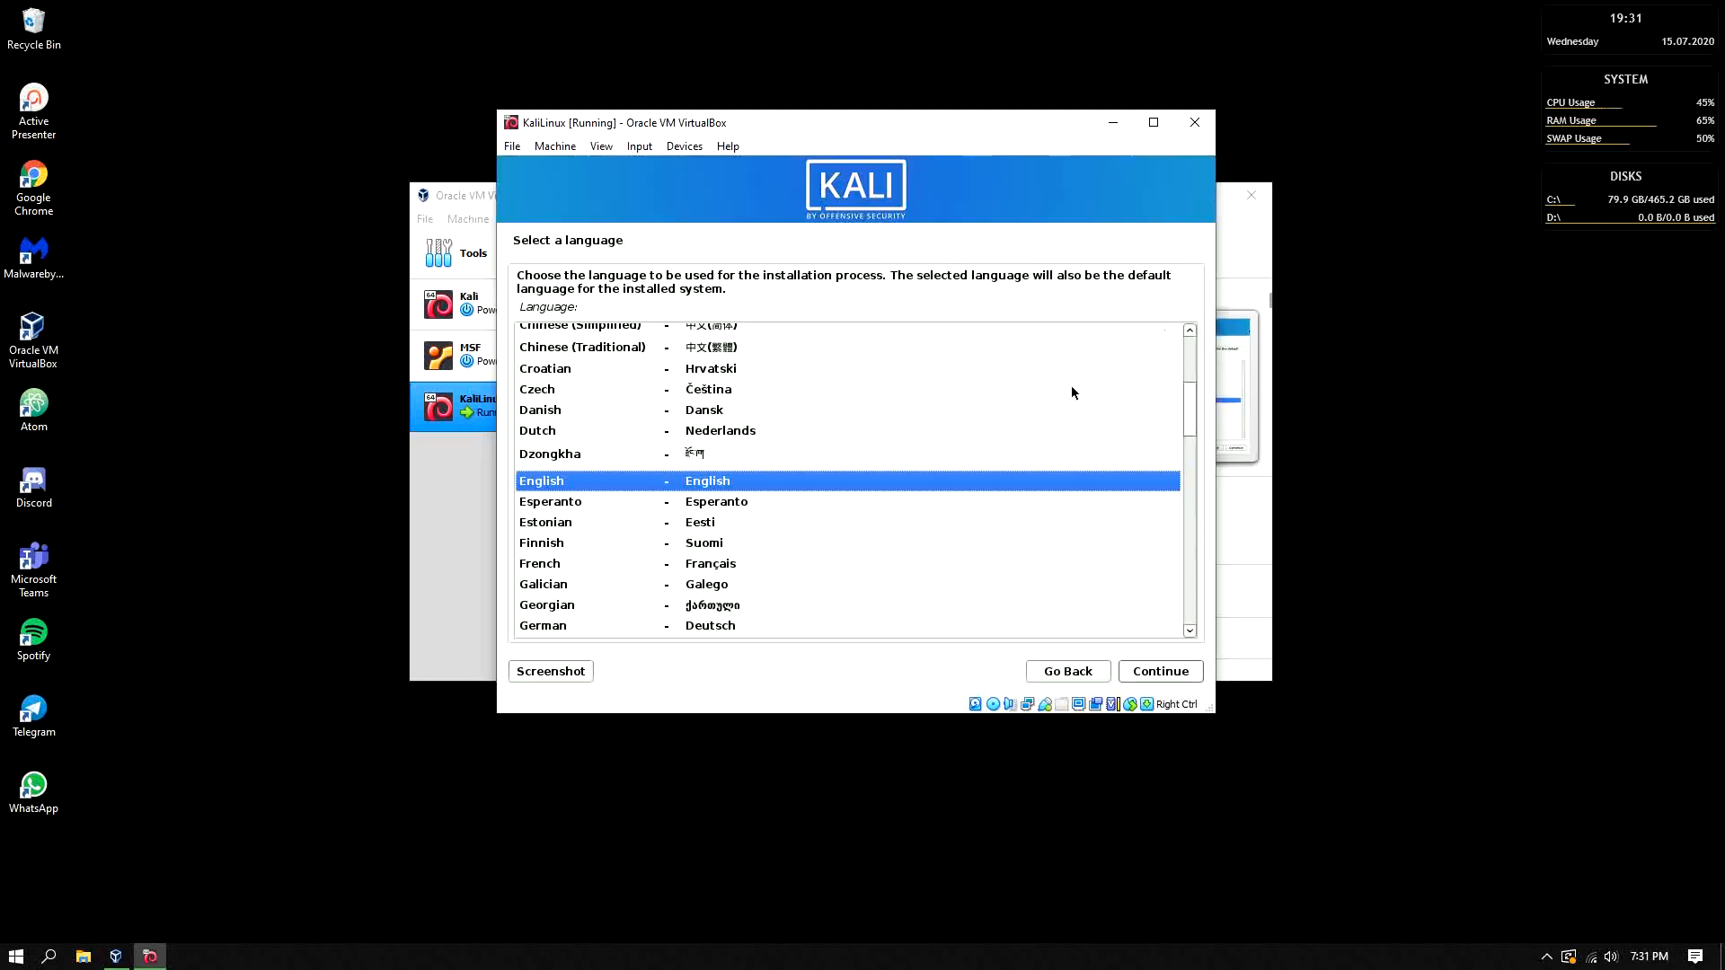
Accept English as the install language and United States as the location.
{"action": "left_click", "coordinate": [1160, 671]}
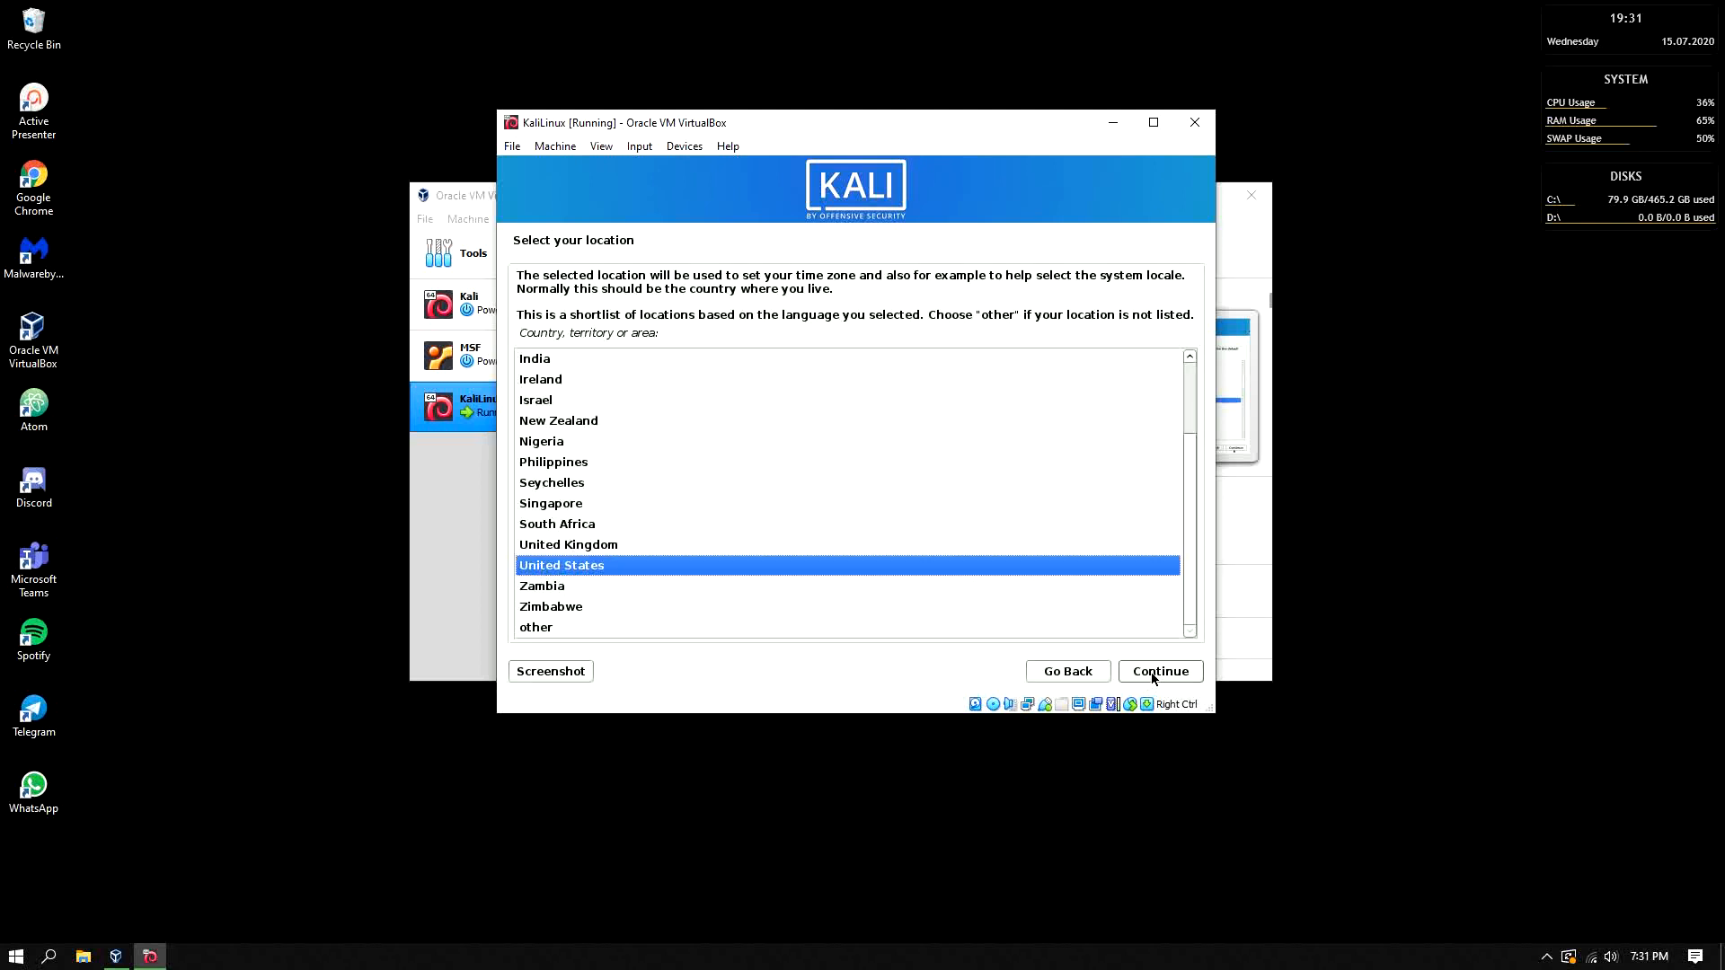
{"action": "mouse_move", "coordinate": [614, 461]}
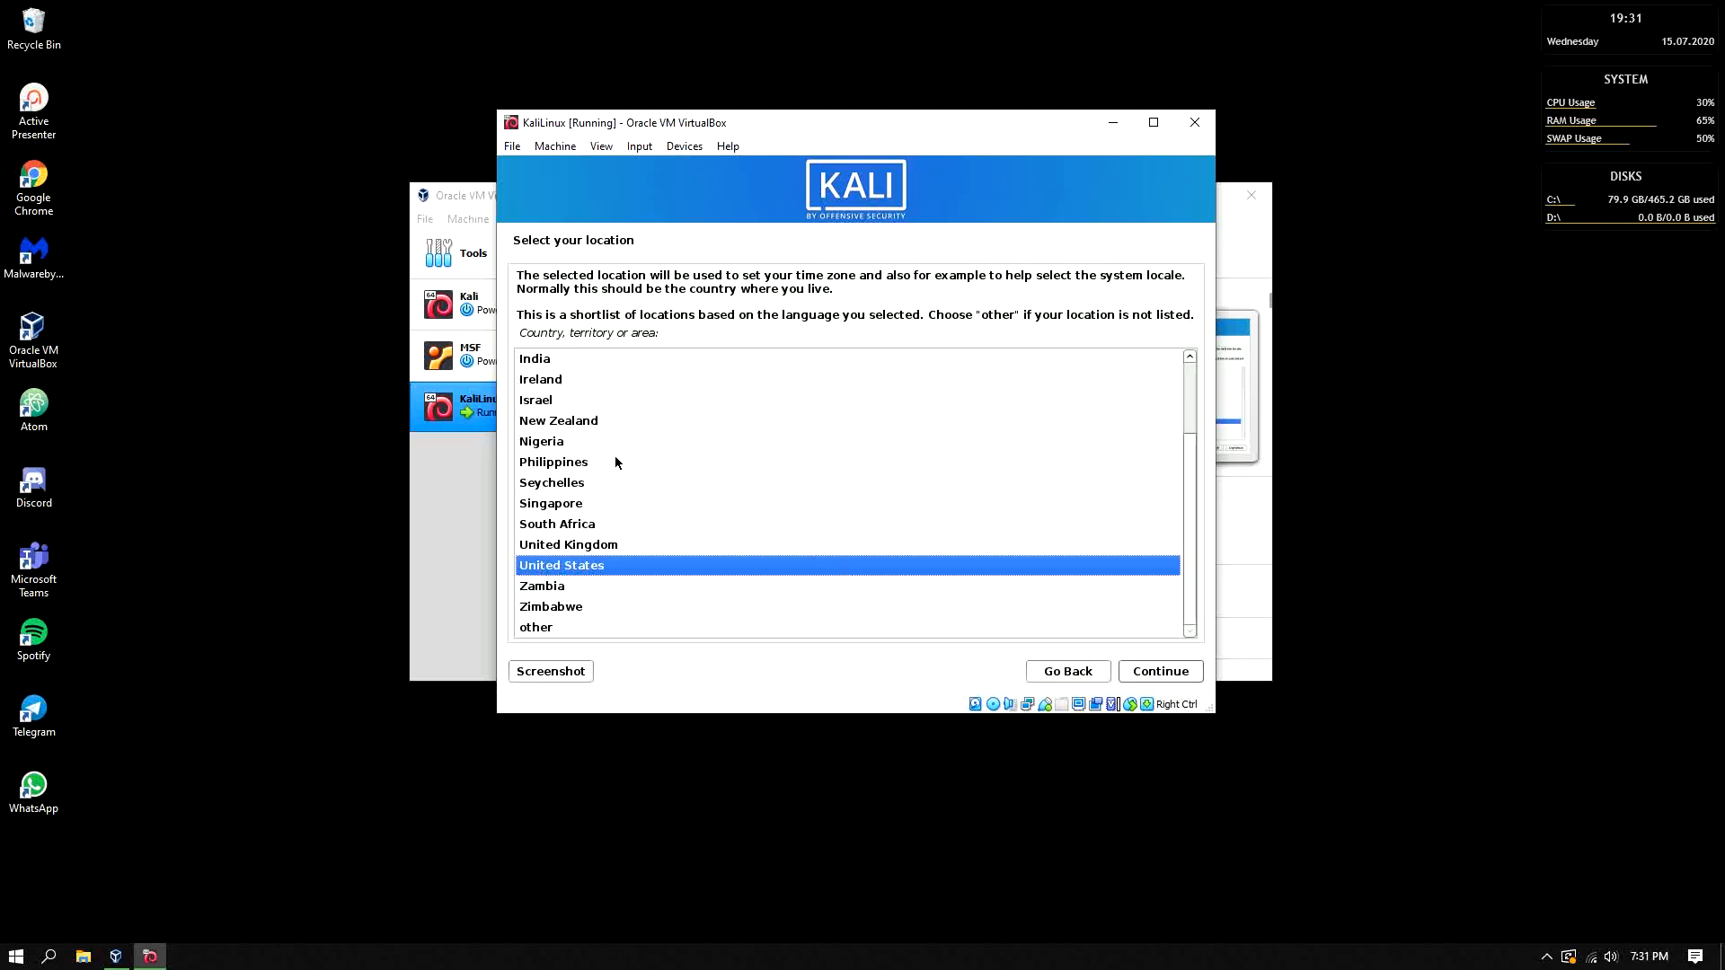
{"action": "left_click", "coordinate": [1160, 671]}
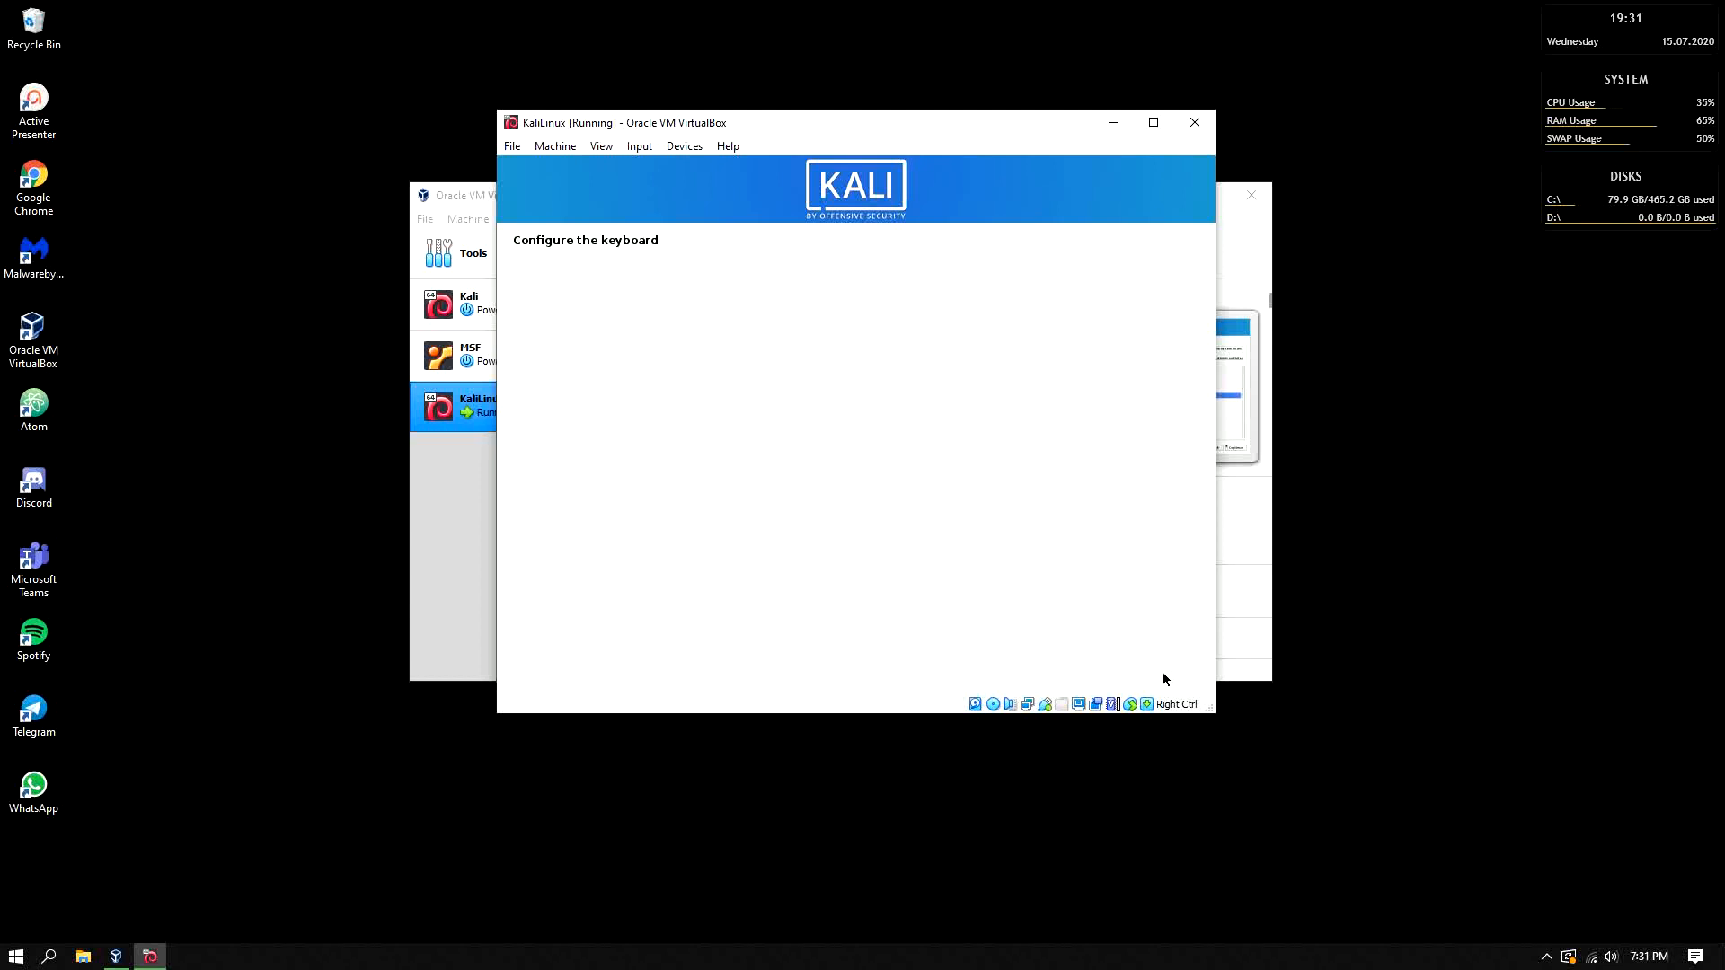
{"action": "mouse_move", "coordinate": [1139, 676]}
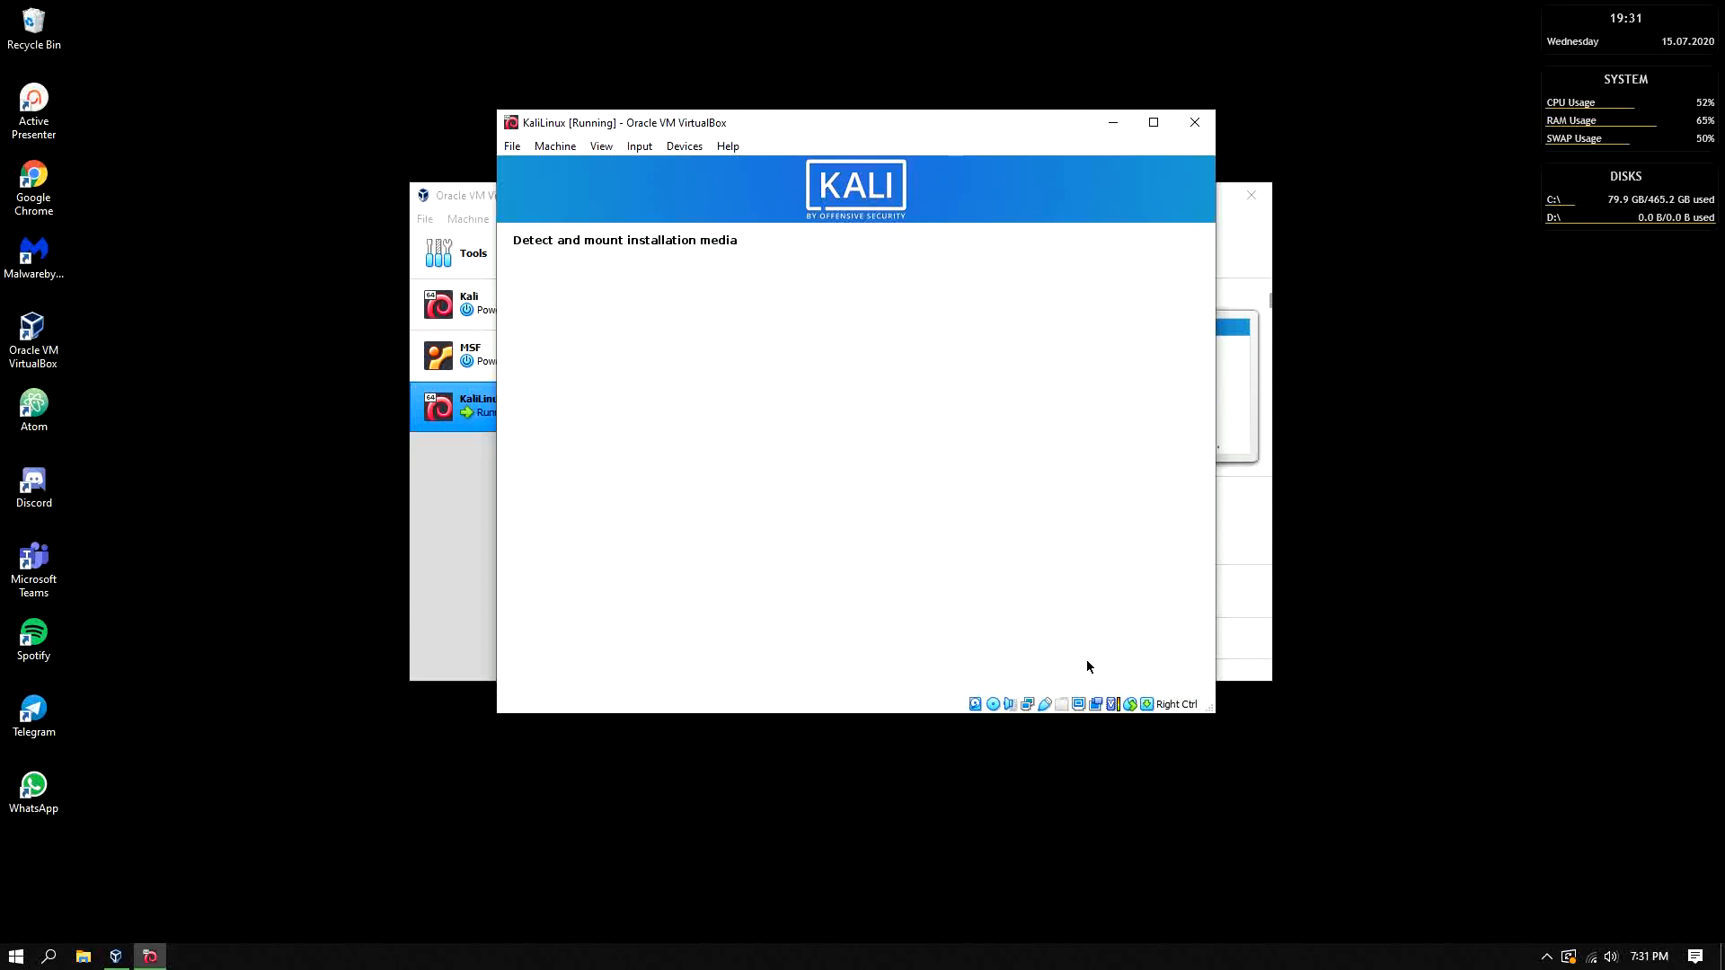
{"action": "mouse_move", "coordinate": [825, 449]}
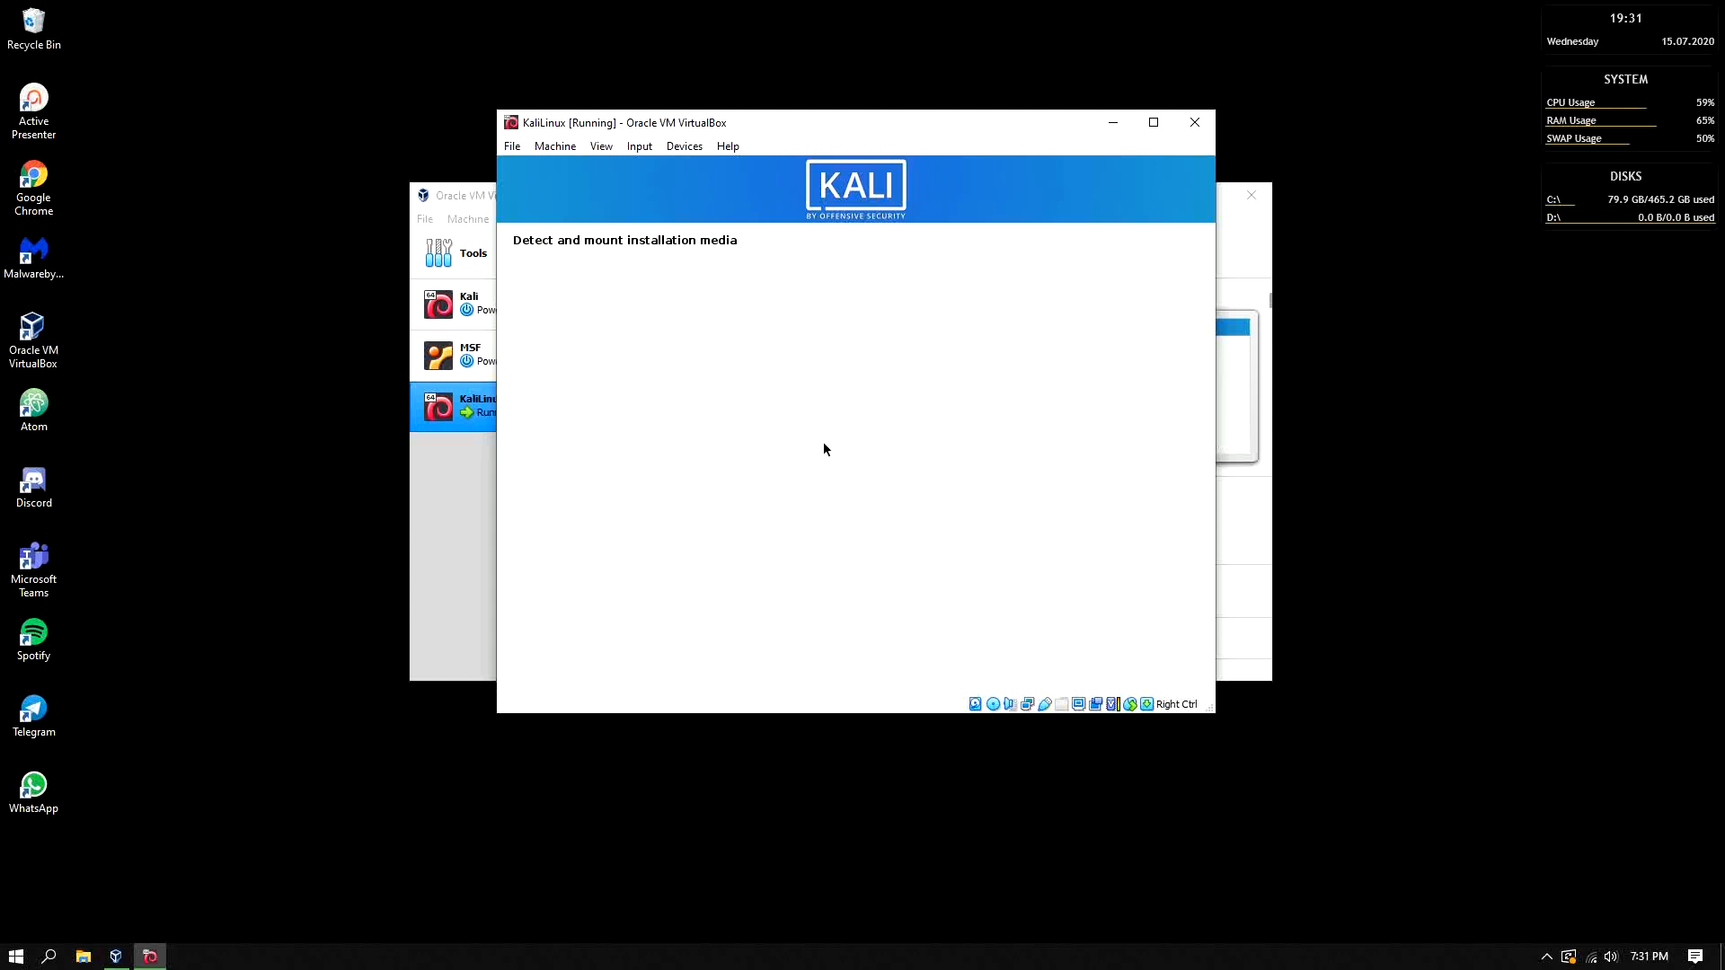
{"action": "mouse_move", "coordinate": [810, 438]}
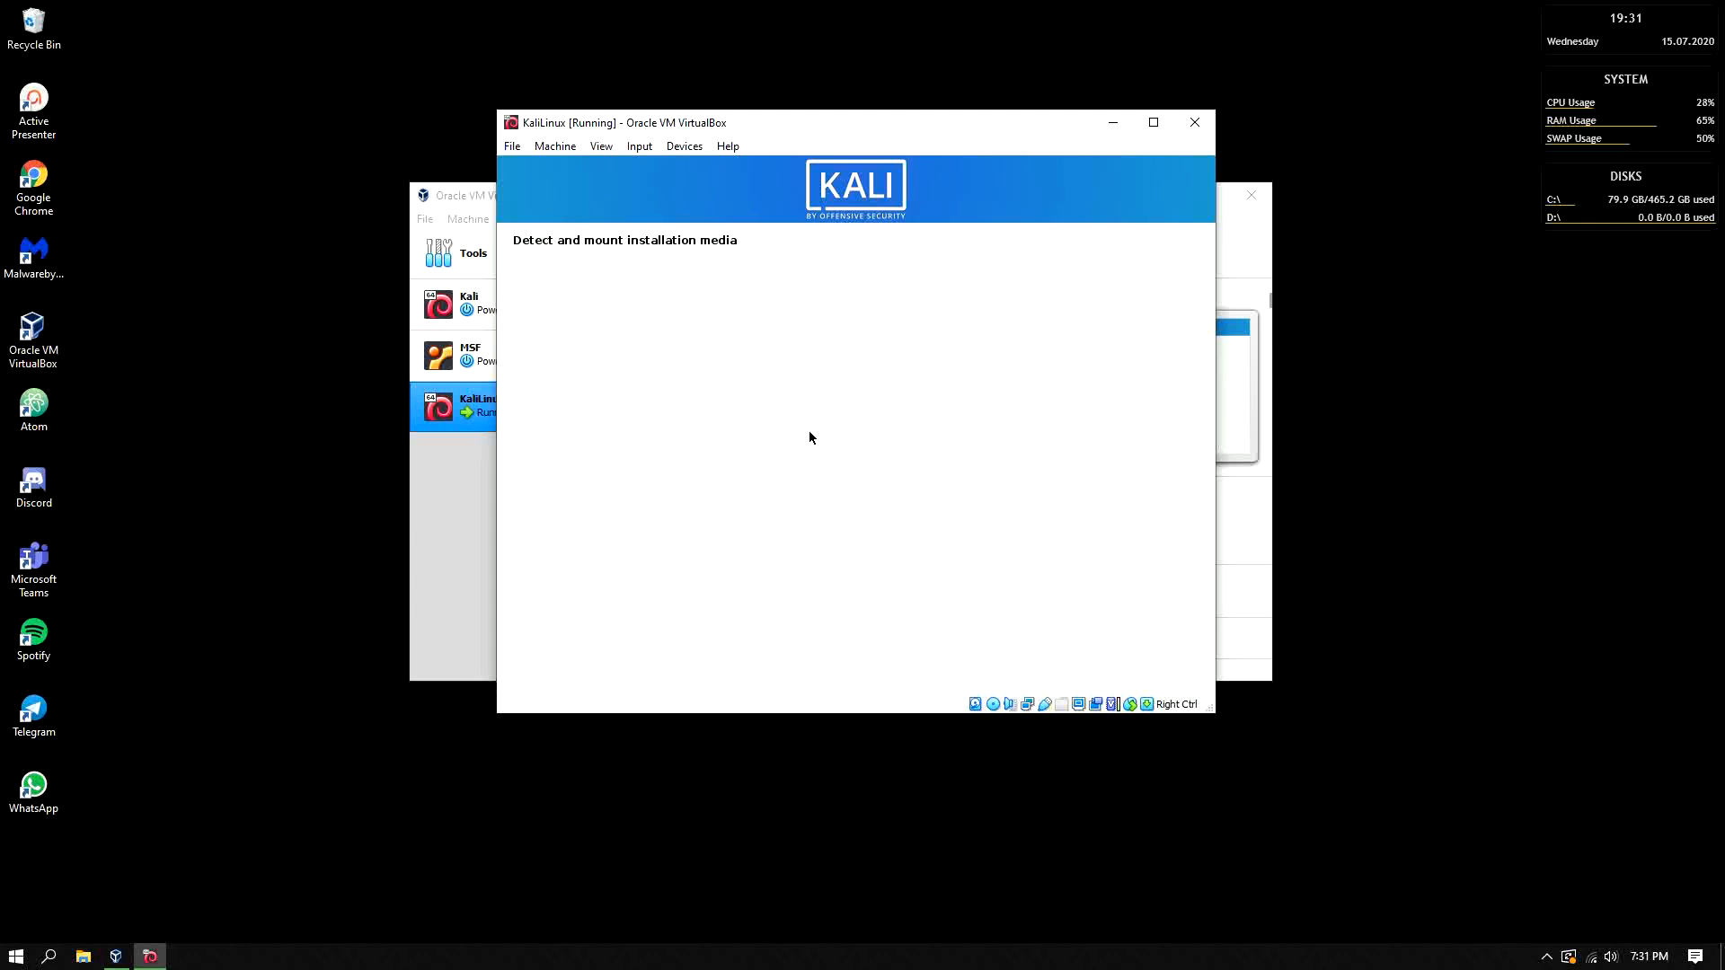
{"action": "mouse_move", "coordinate": [803, 419]}
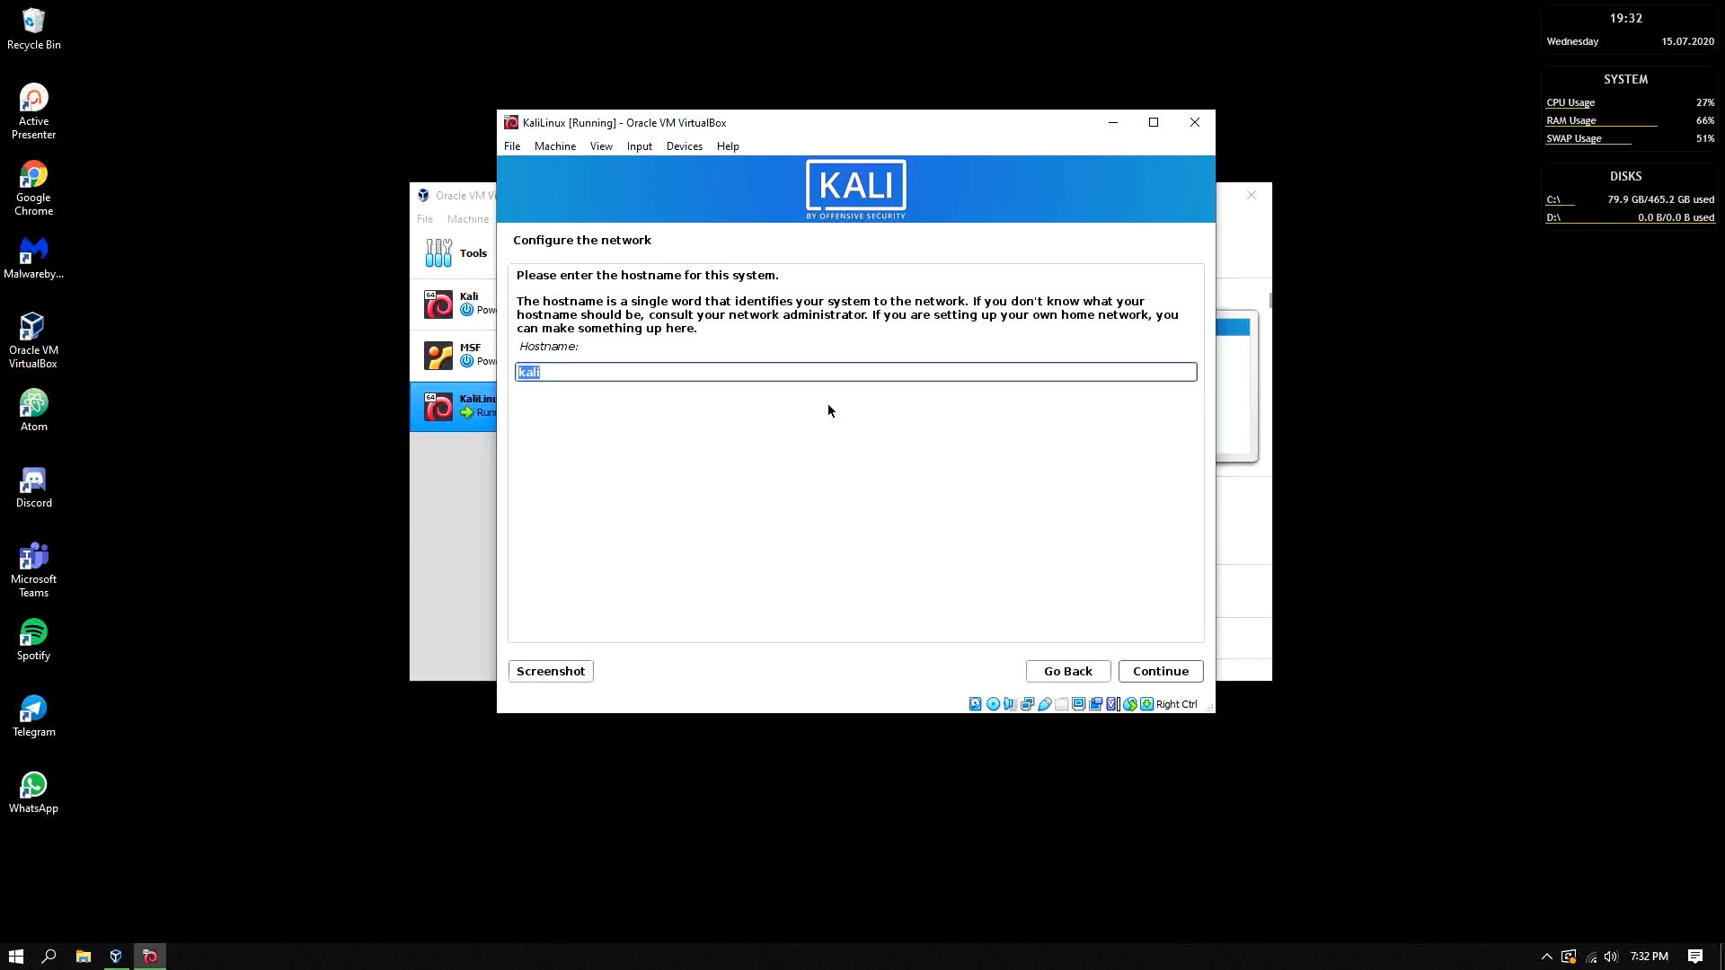
Set the hostname to 'ninja' and leave the domain name blank.
{"action": "left_click", "coordinate": [780, 372]}
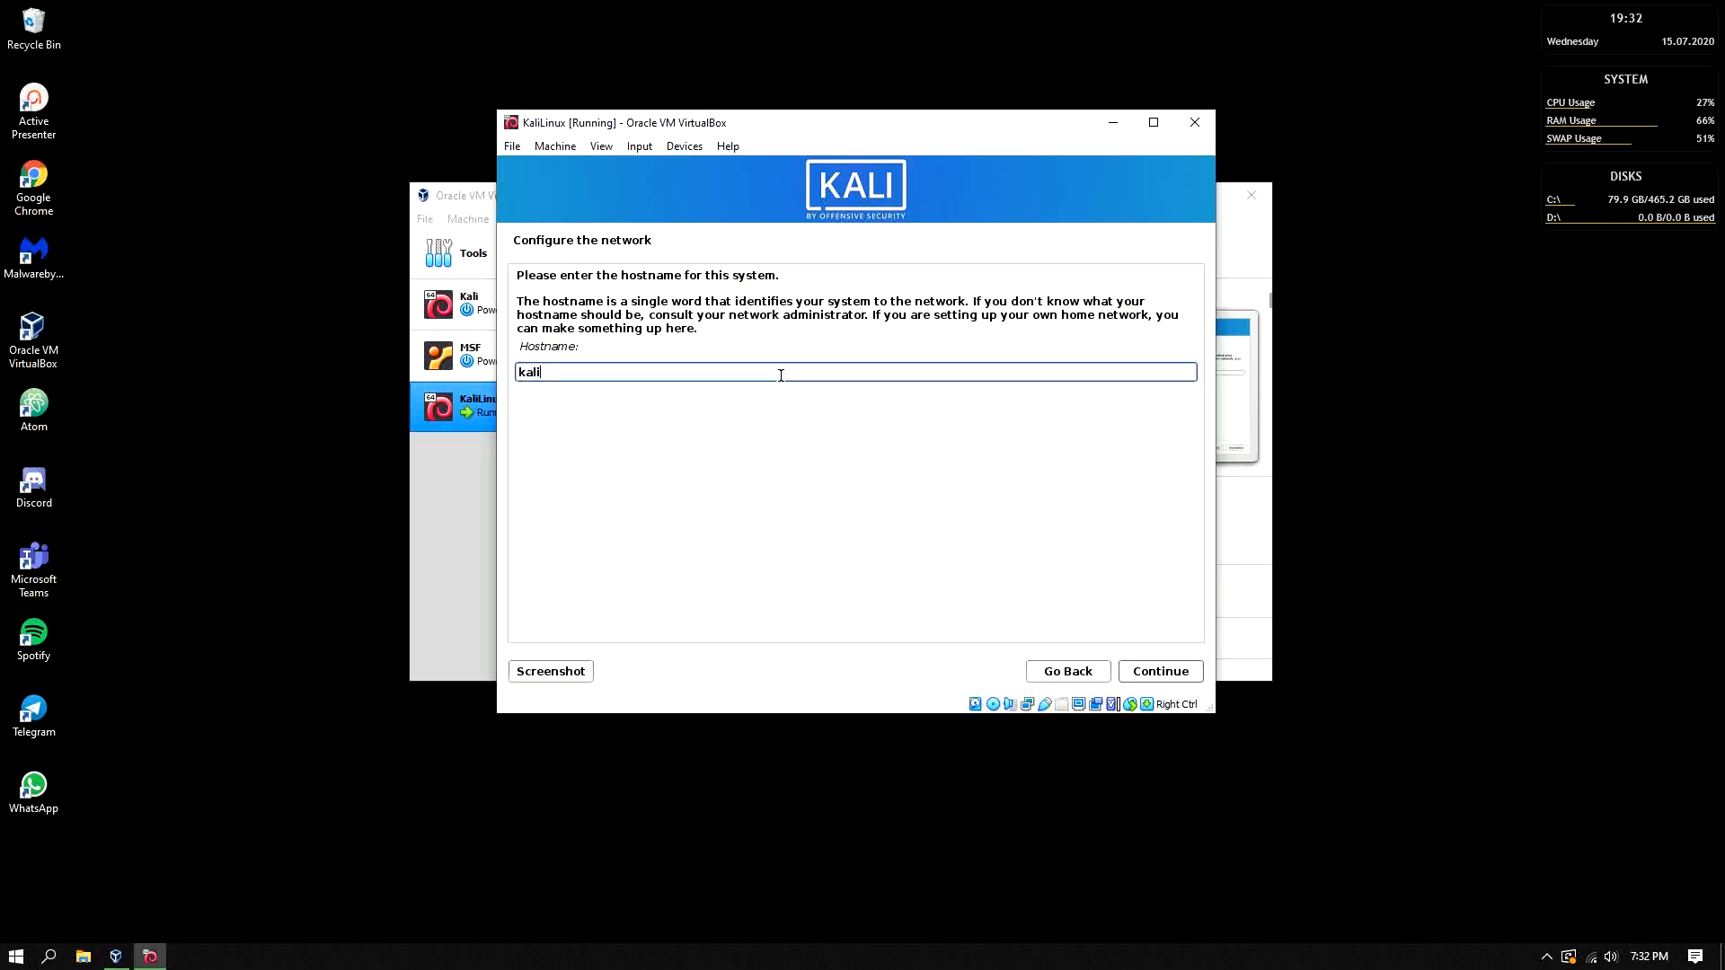
{"action": "type", "text": "ni"}
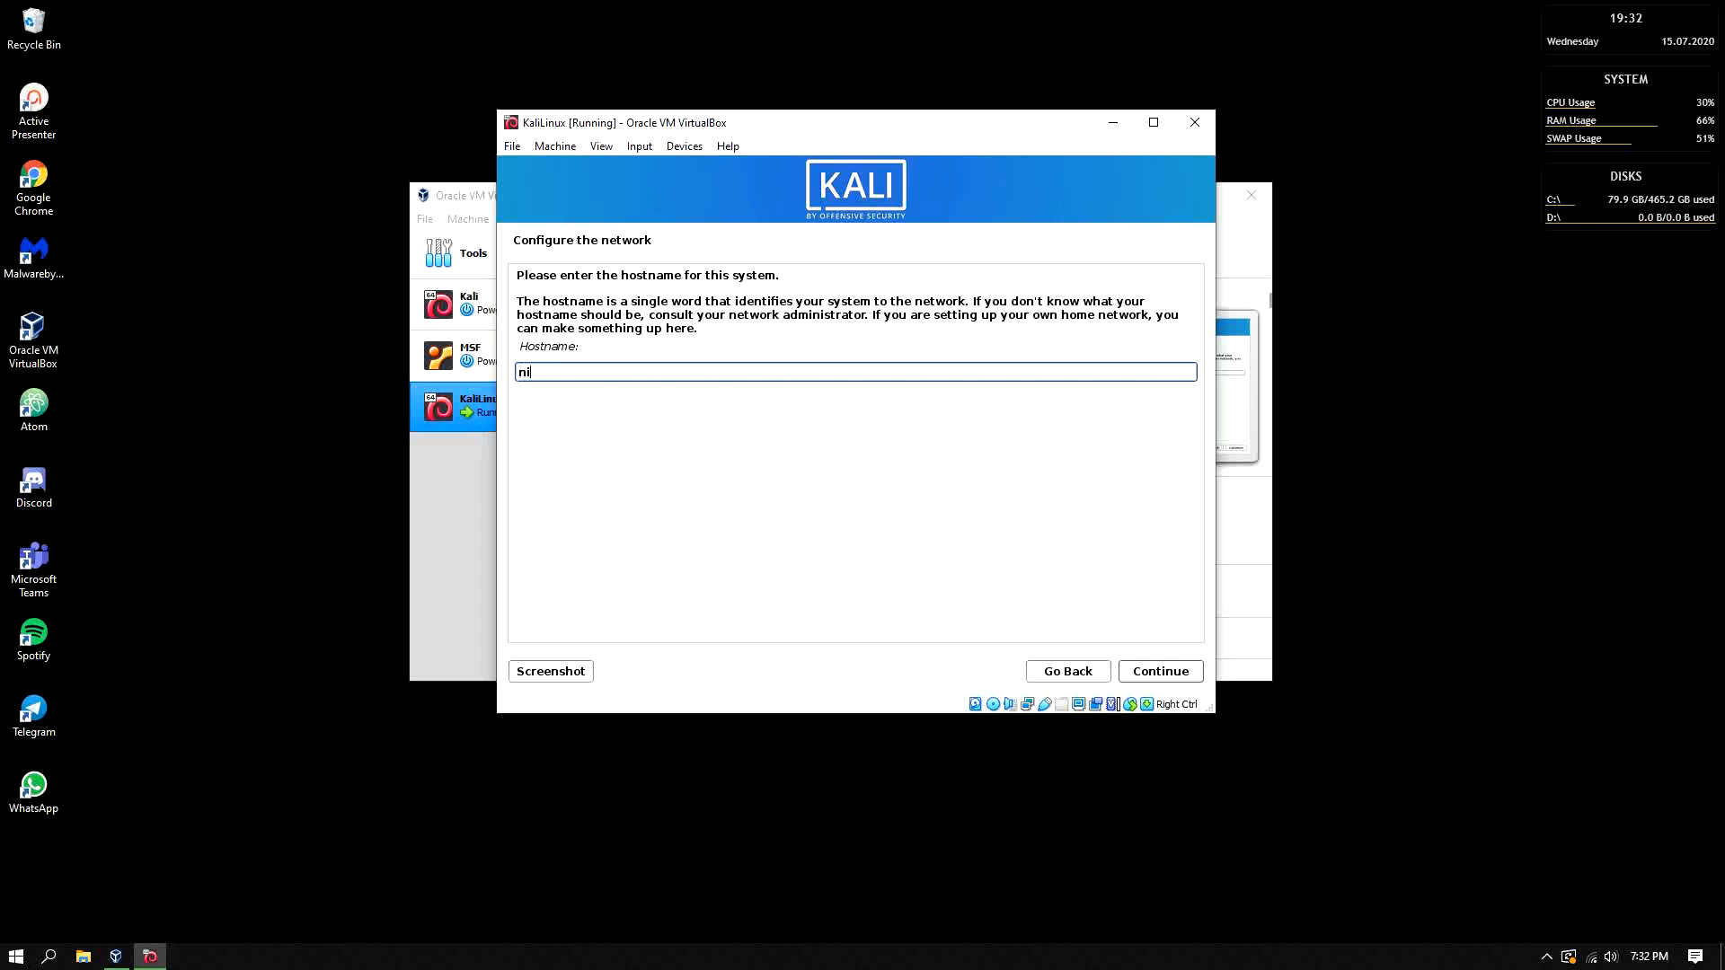
{"action": "type", "text": "nja"}
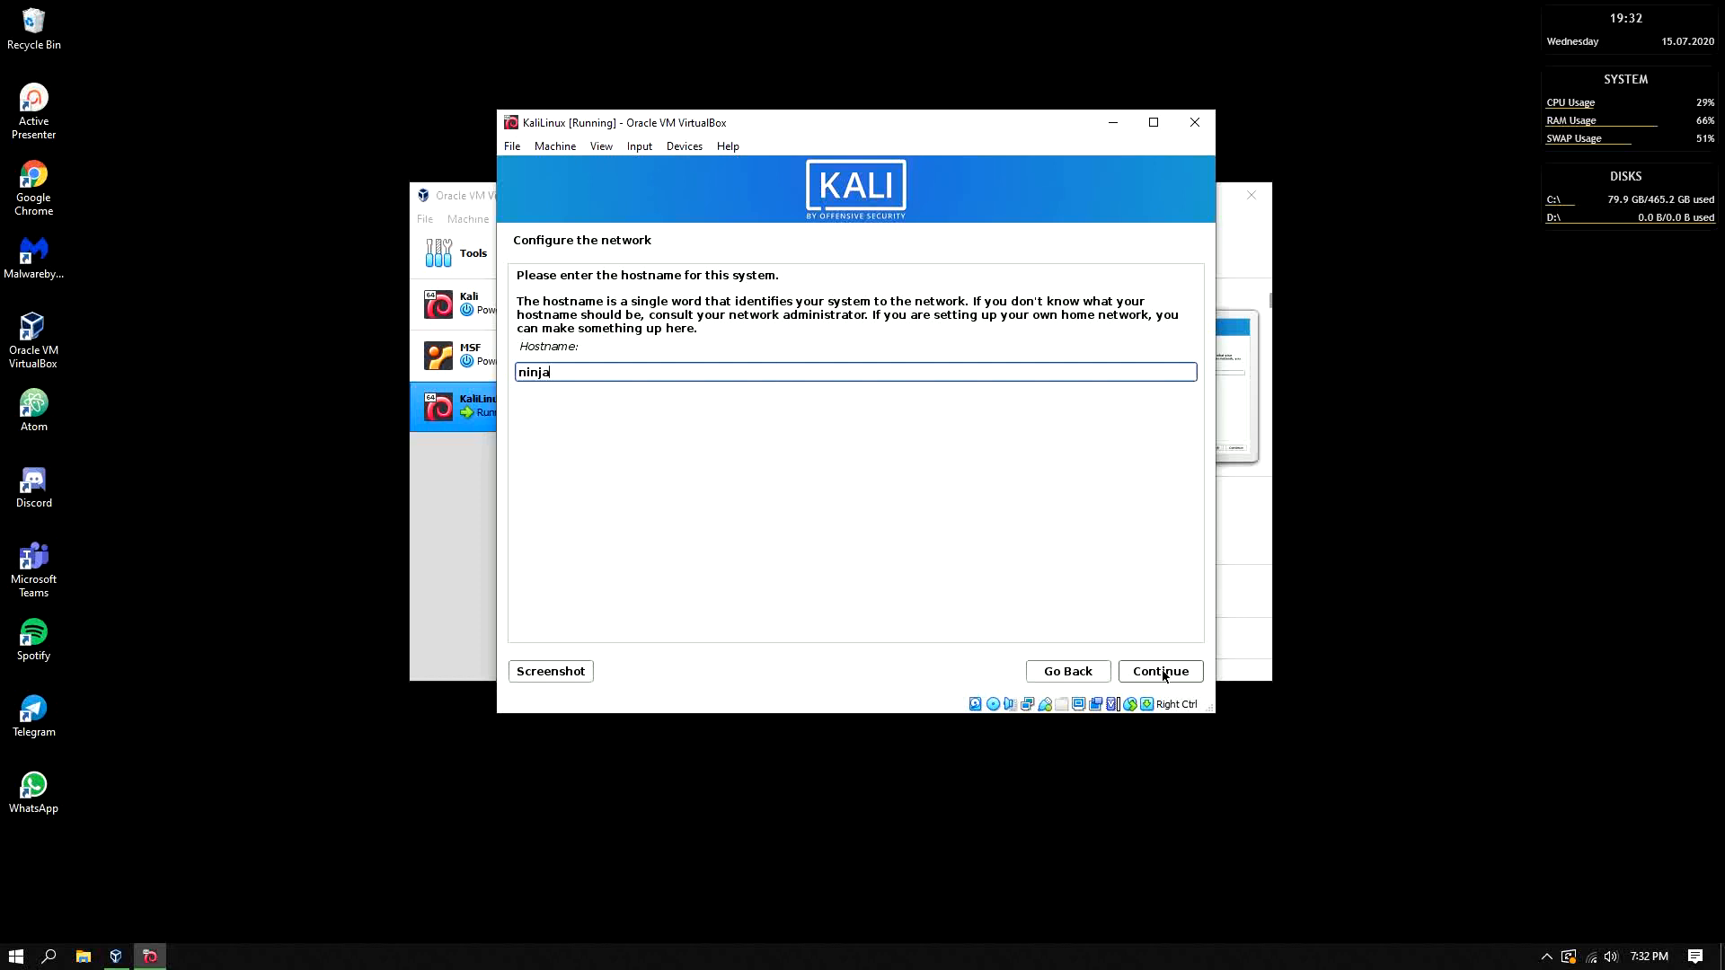
{"action": "left_click", "coordinate": [1160, 671]}
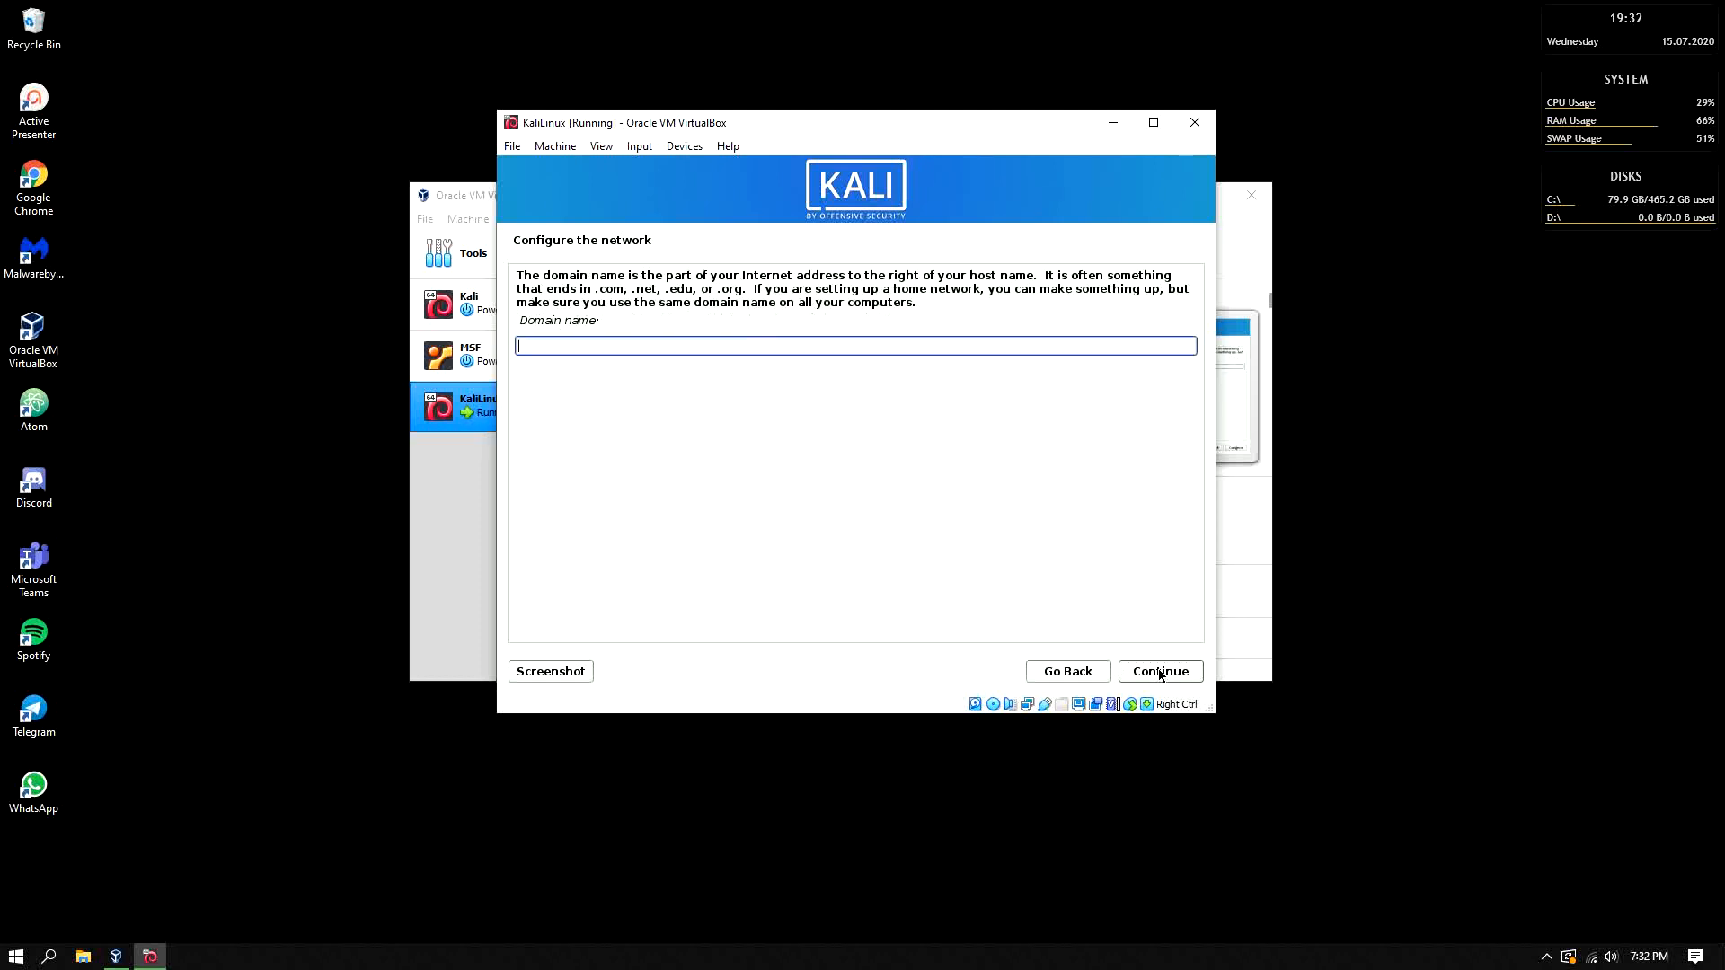
{"action": "left_click", "coordinate": [1160, 671]}
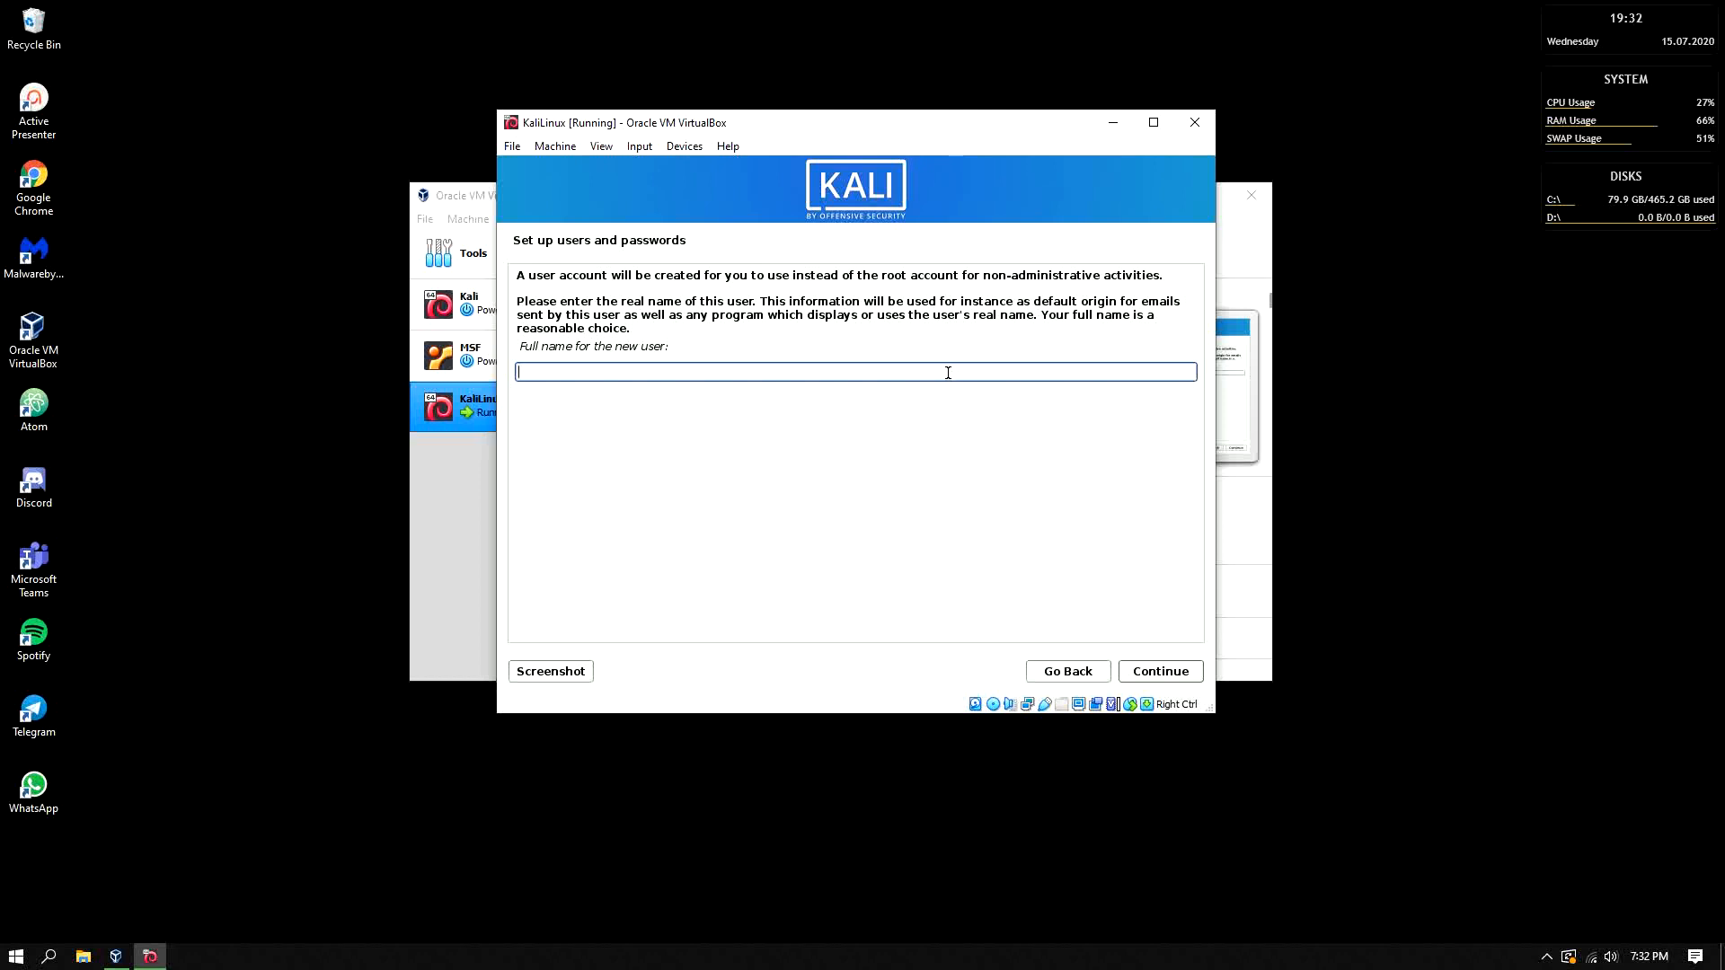
Create user Sherlock Holmes with username sherlock and a verified password.
{"action": "type", "text": "Sherlock Holmes"}
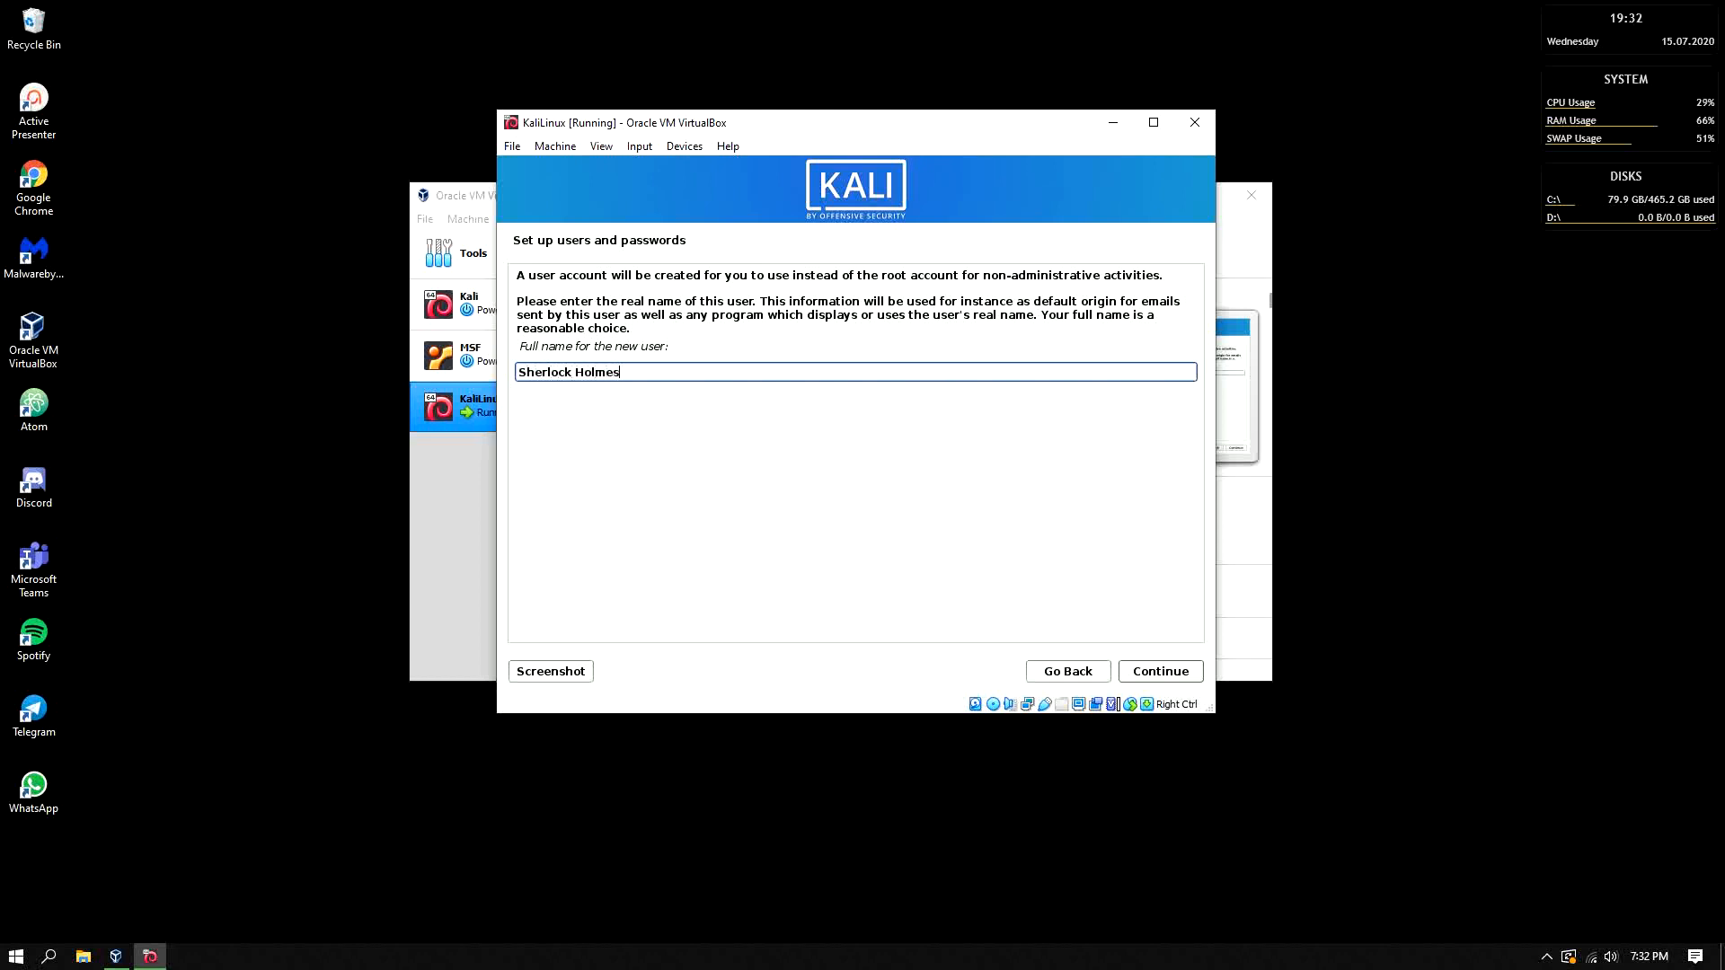
{"action": "left_click", "coordinate": [1160, 671]}
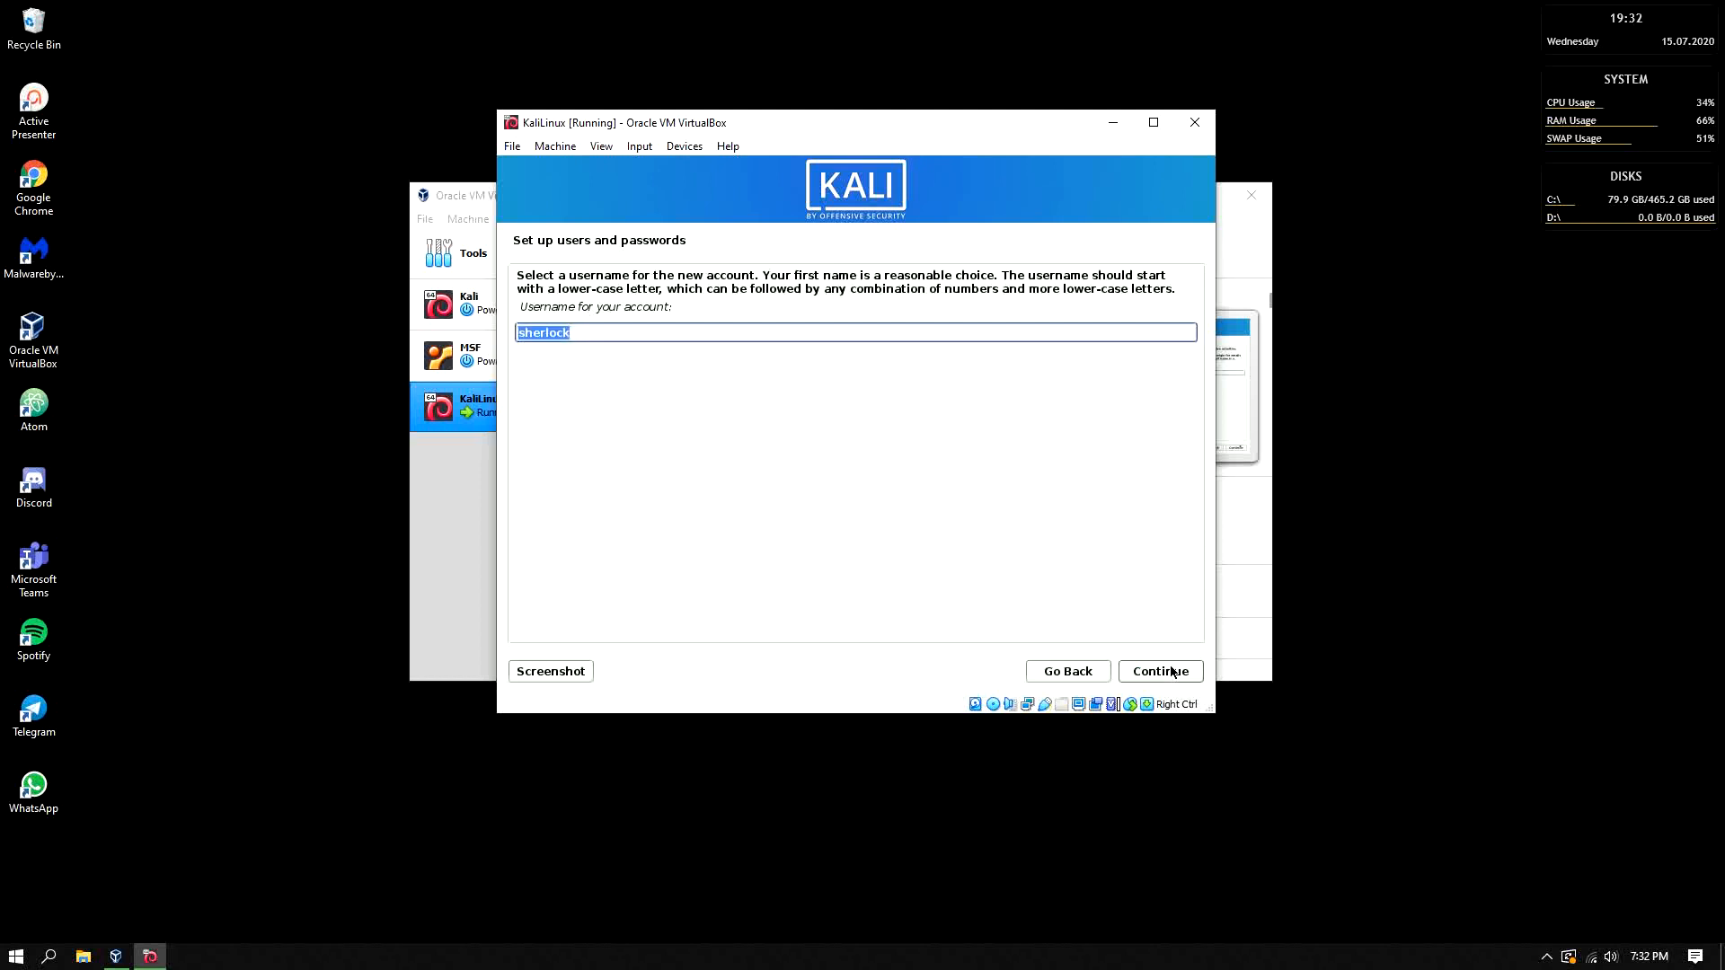
{"action": "mouse_move", "coordinate": [1137, 651]}
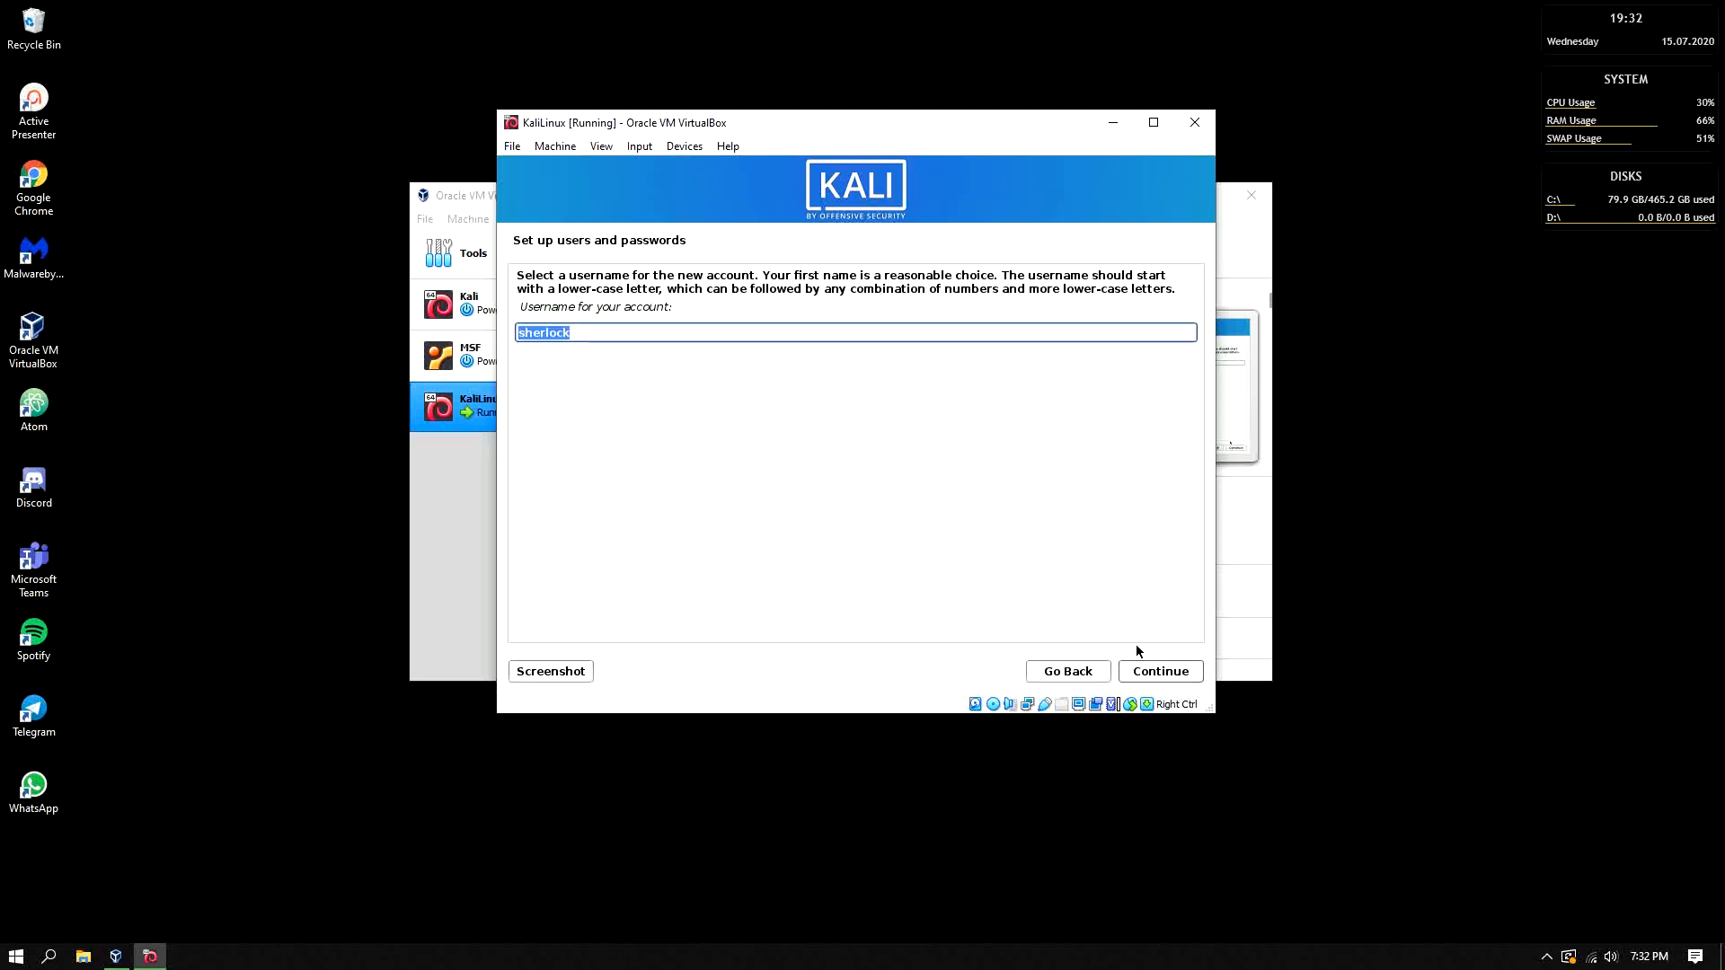
{"action": "left_click", "coordinate": [1160, 671]}
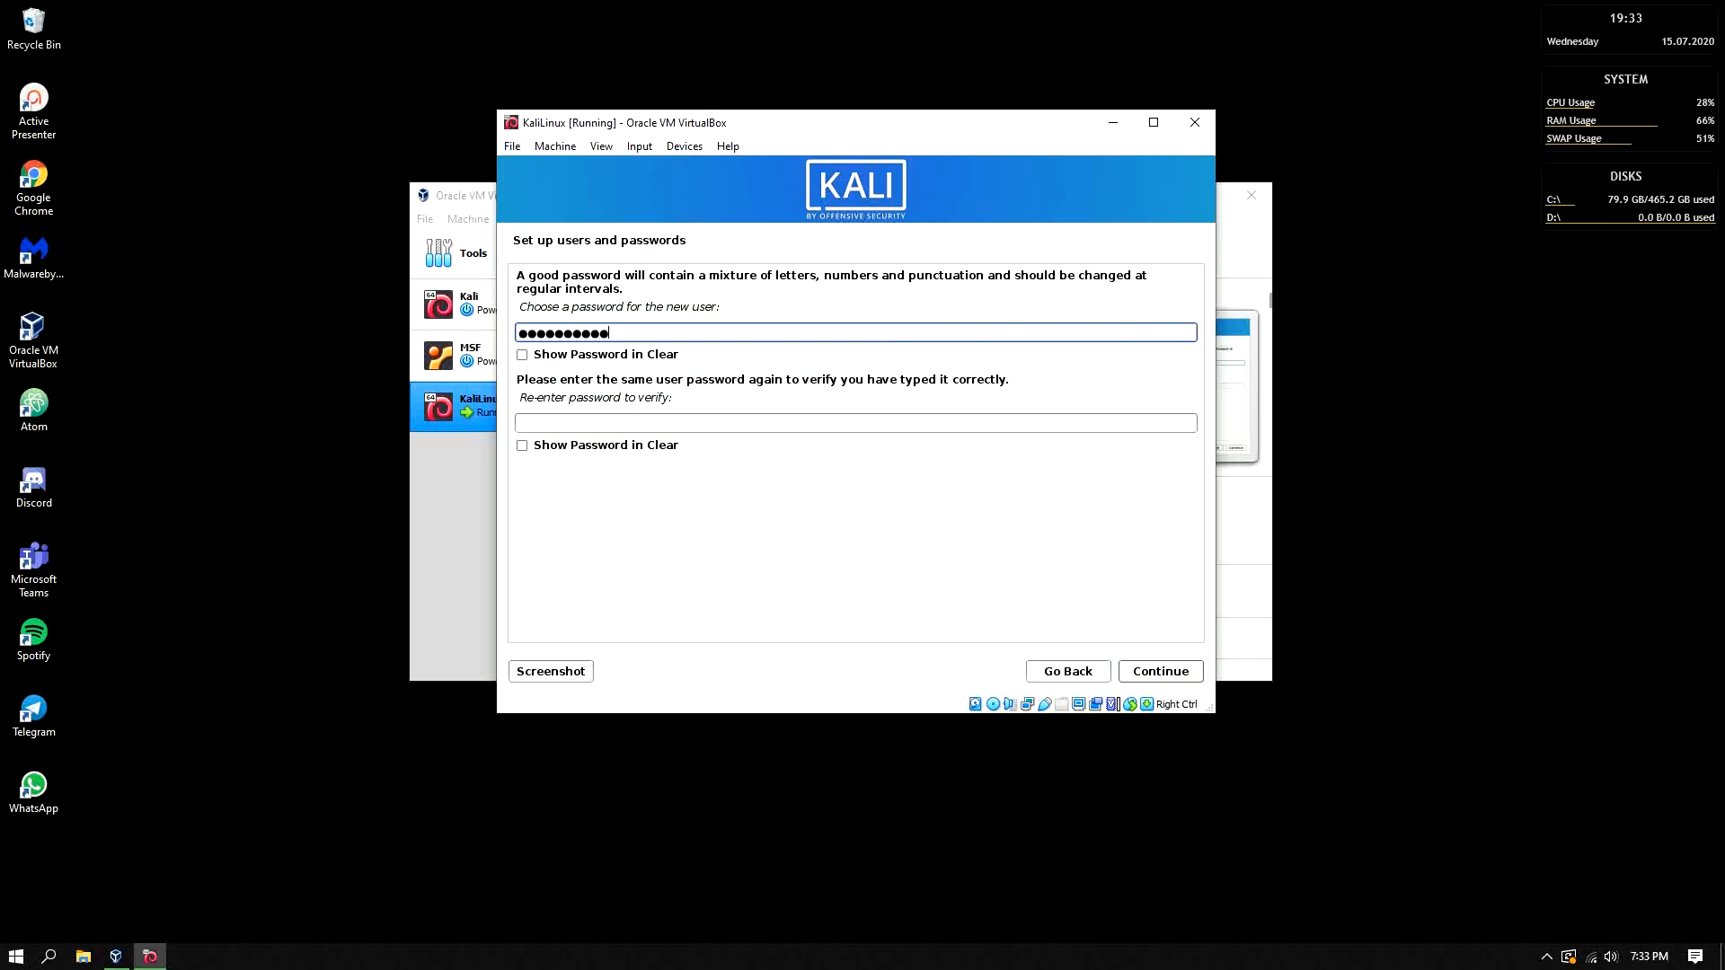
{"action": "type", "text": "password"}
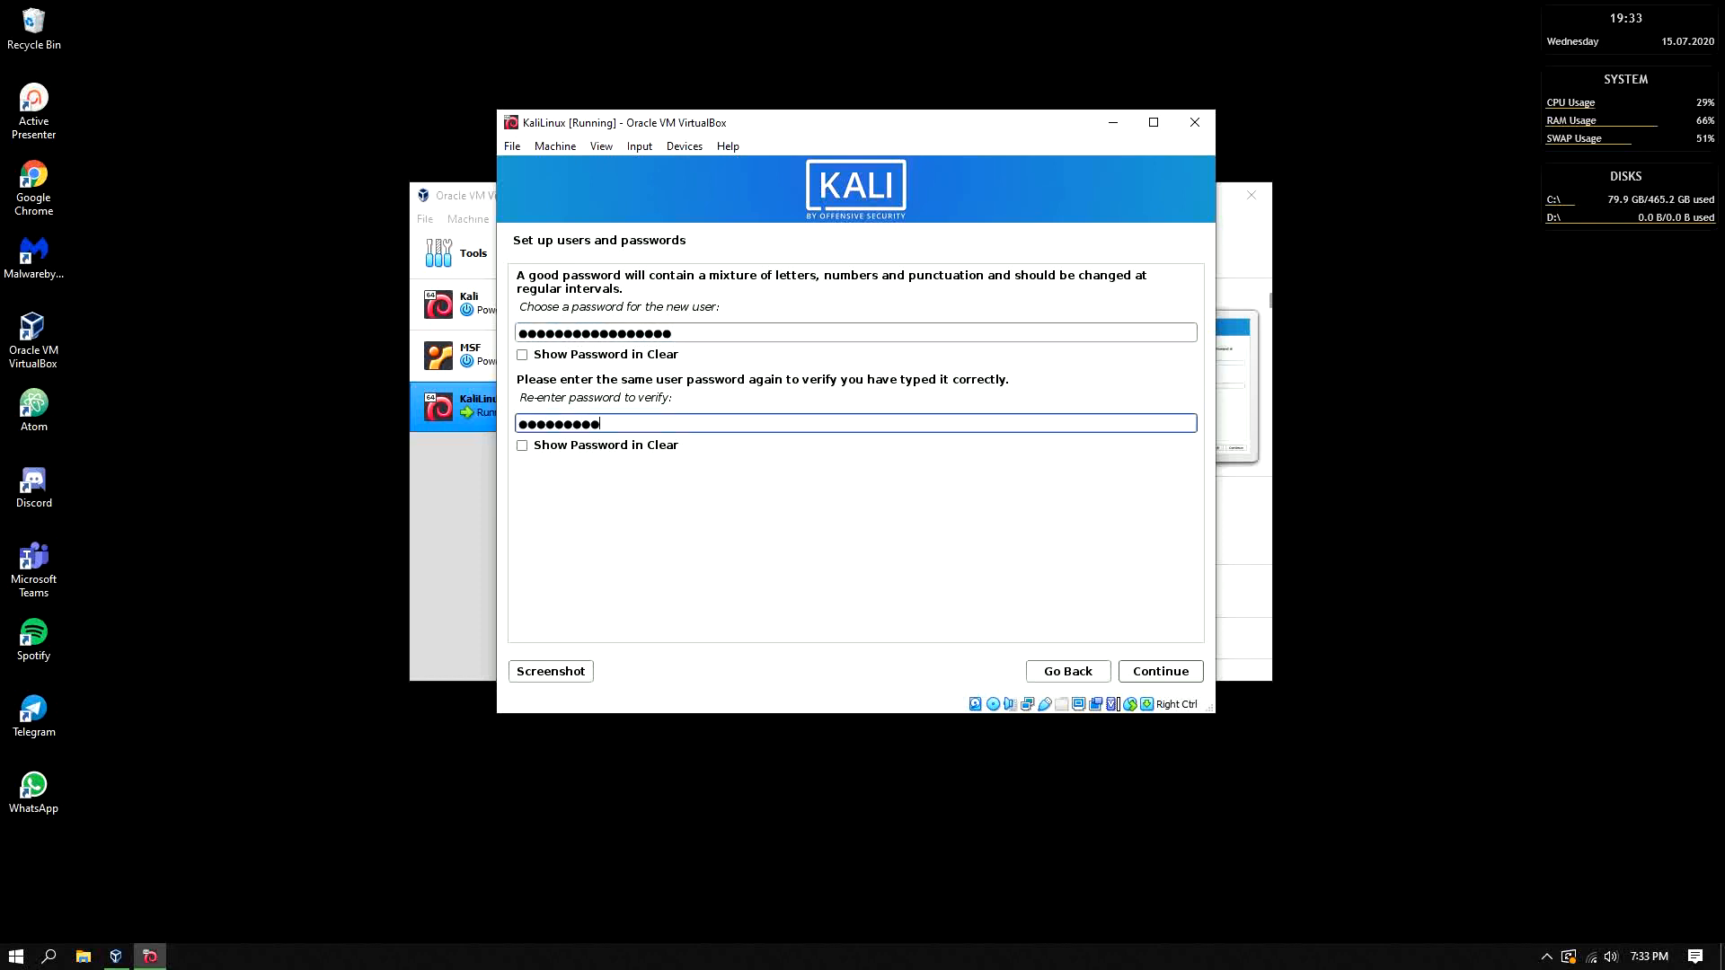
{"action": "type", "text": "password"}
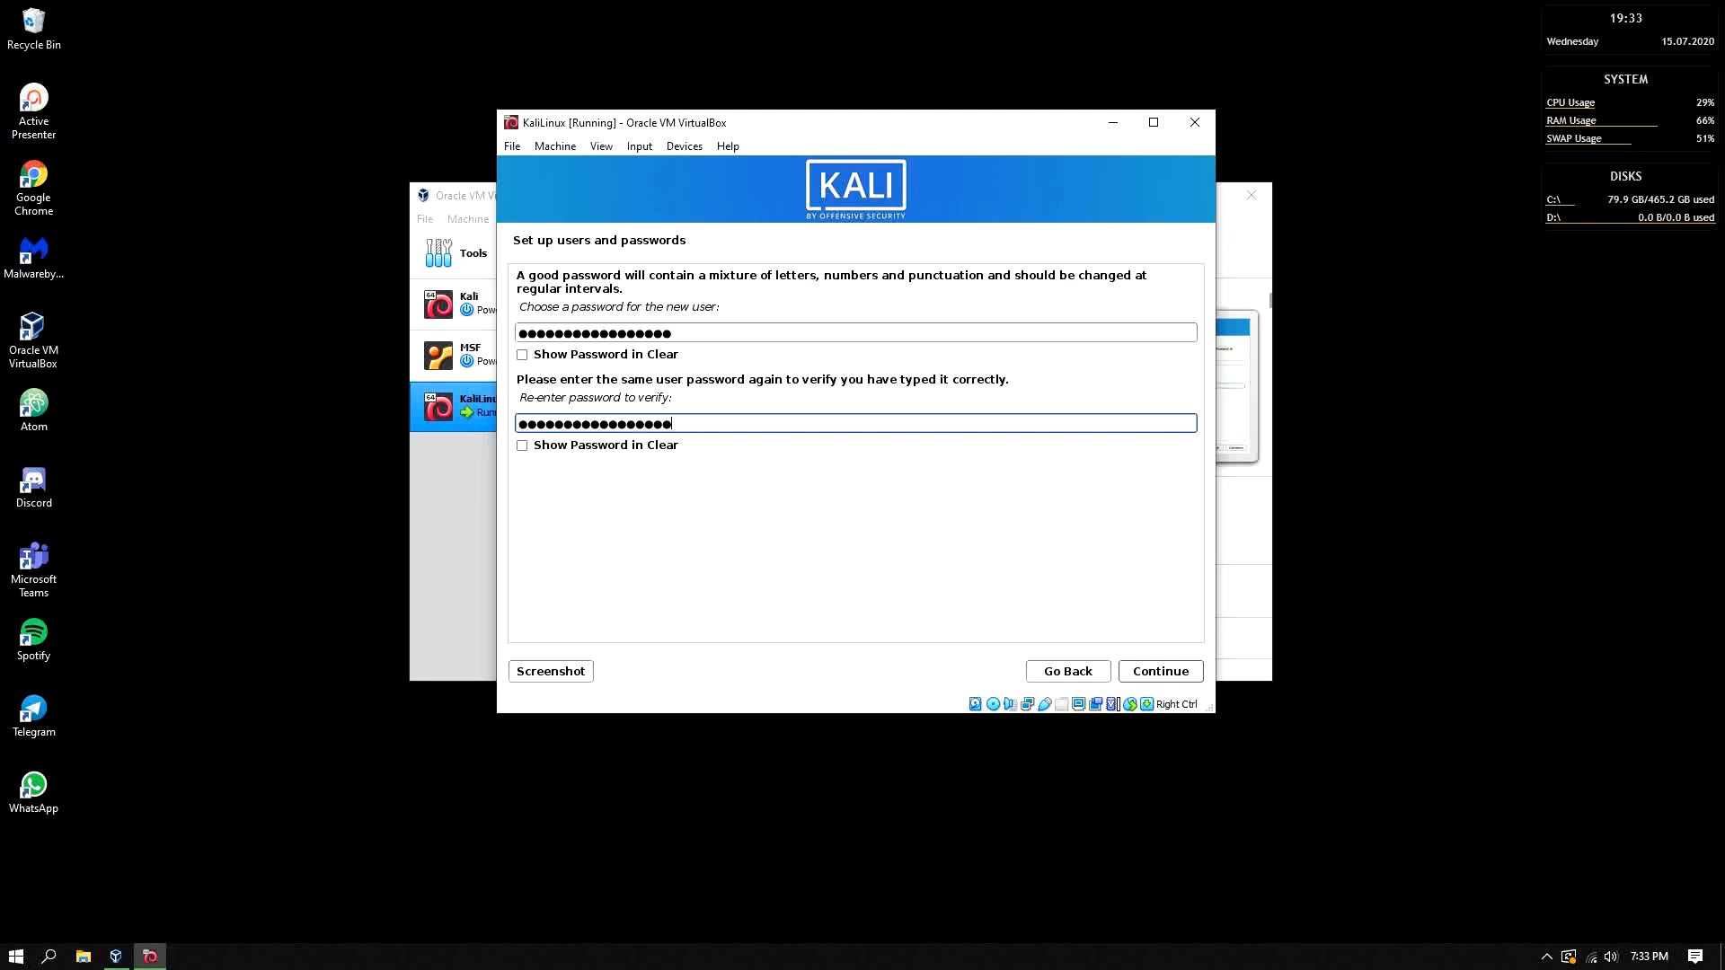
{"action": "left_click", "coordinate": [1158, 671]}
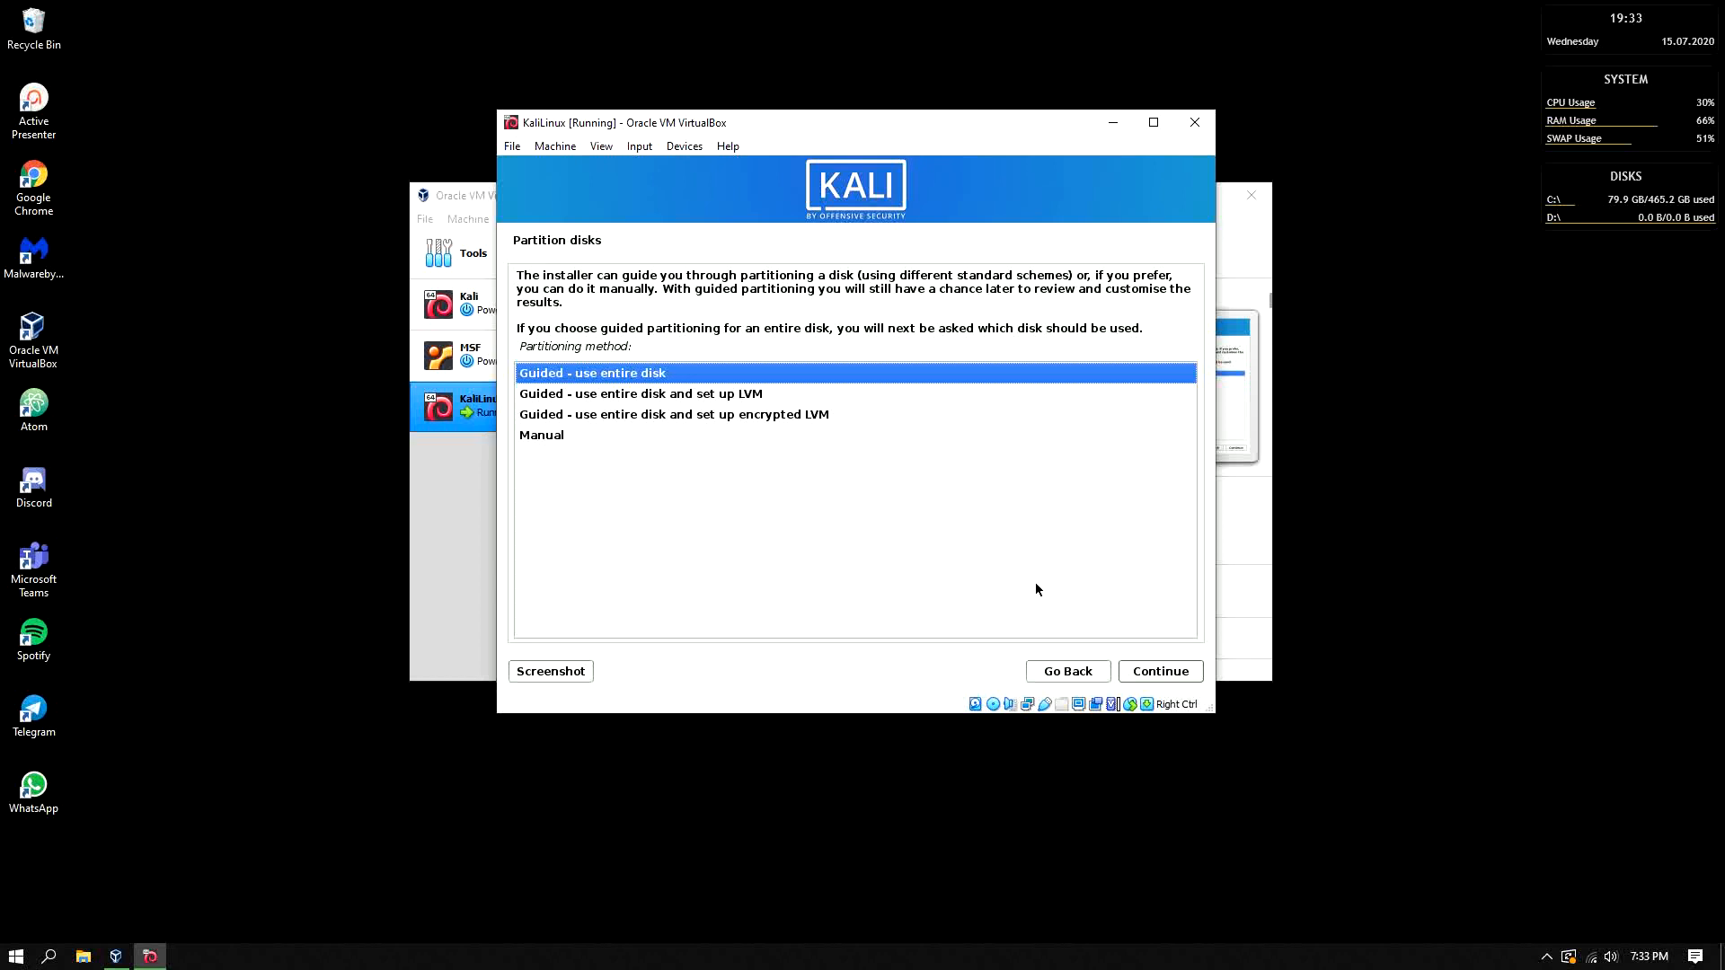
{"action": "mouse_move", "coordinate": [1031, 580]}
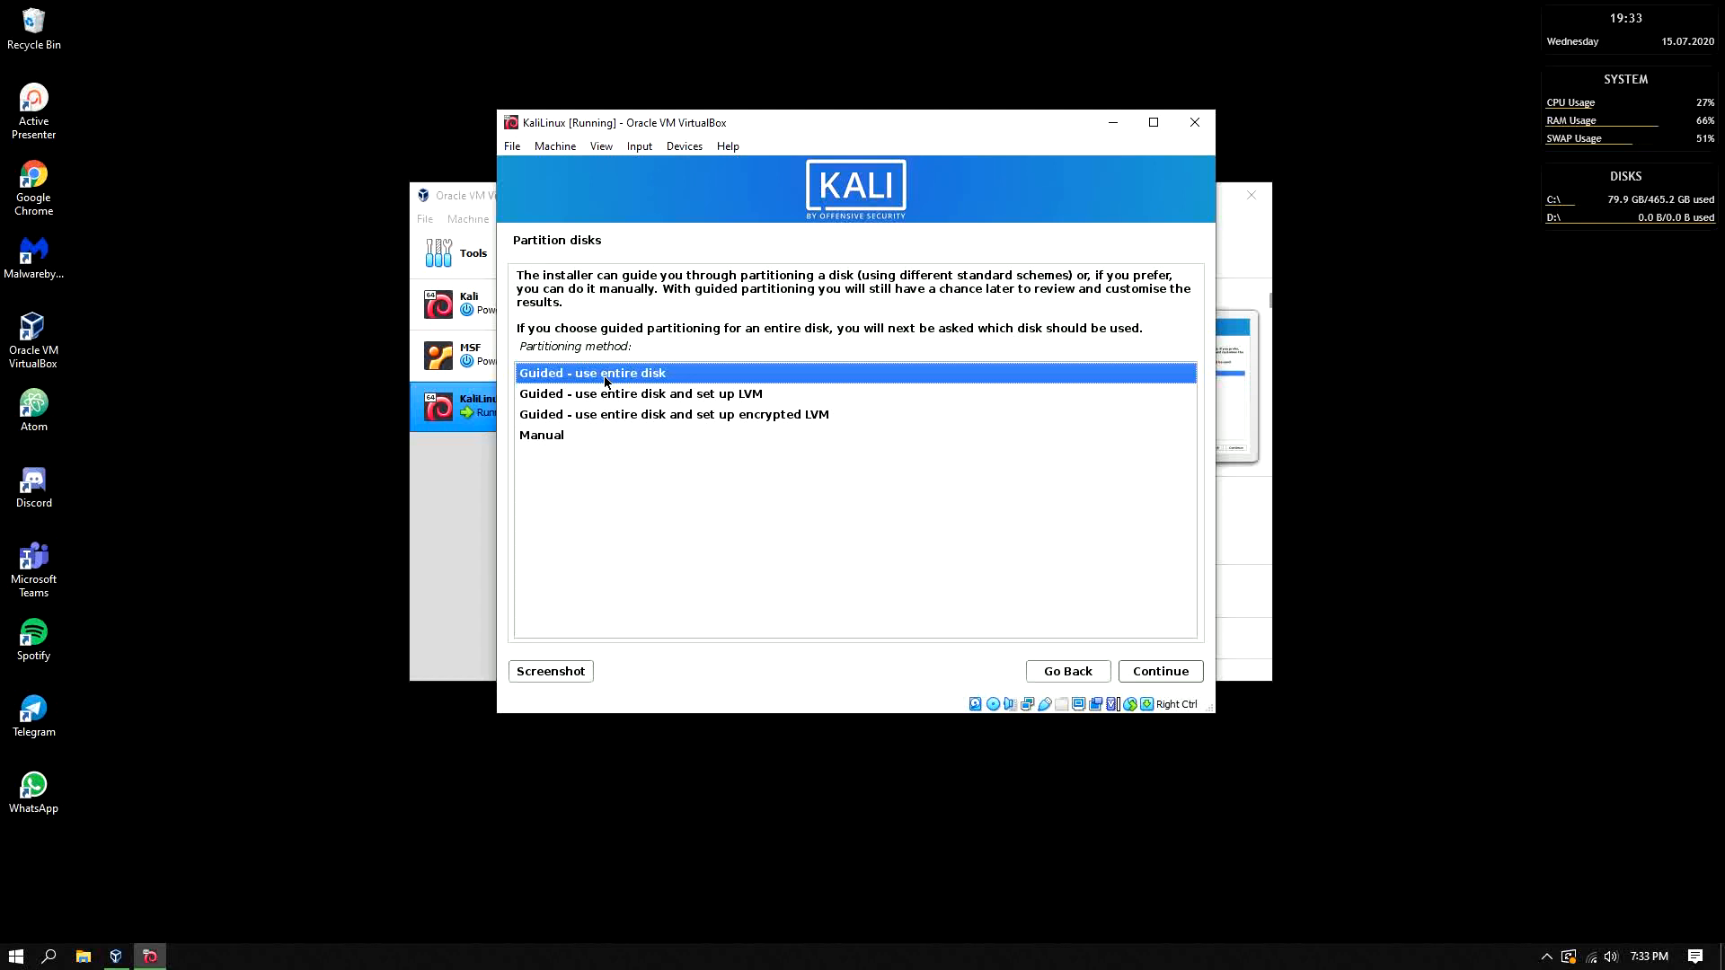
{"action": "mouse_move", "coordinate": [547, 451]}
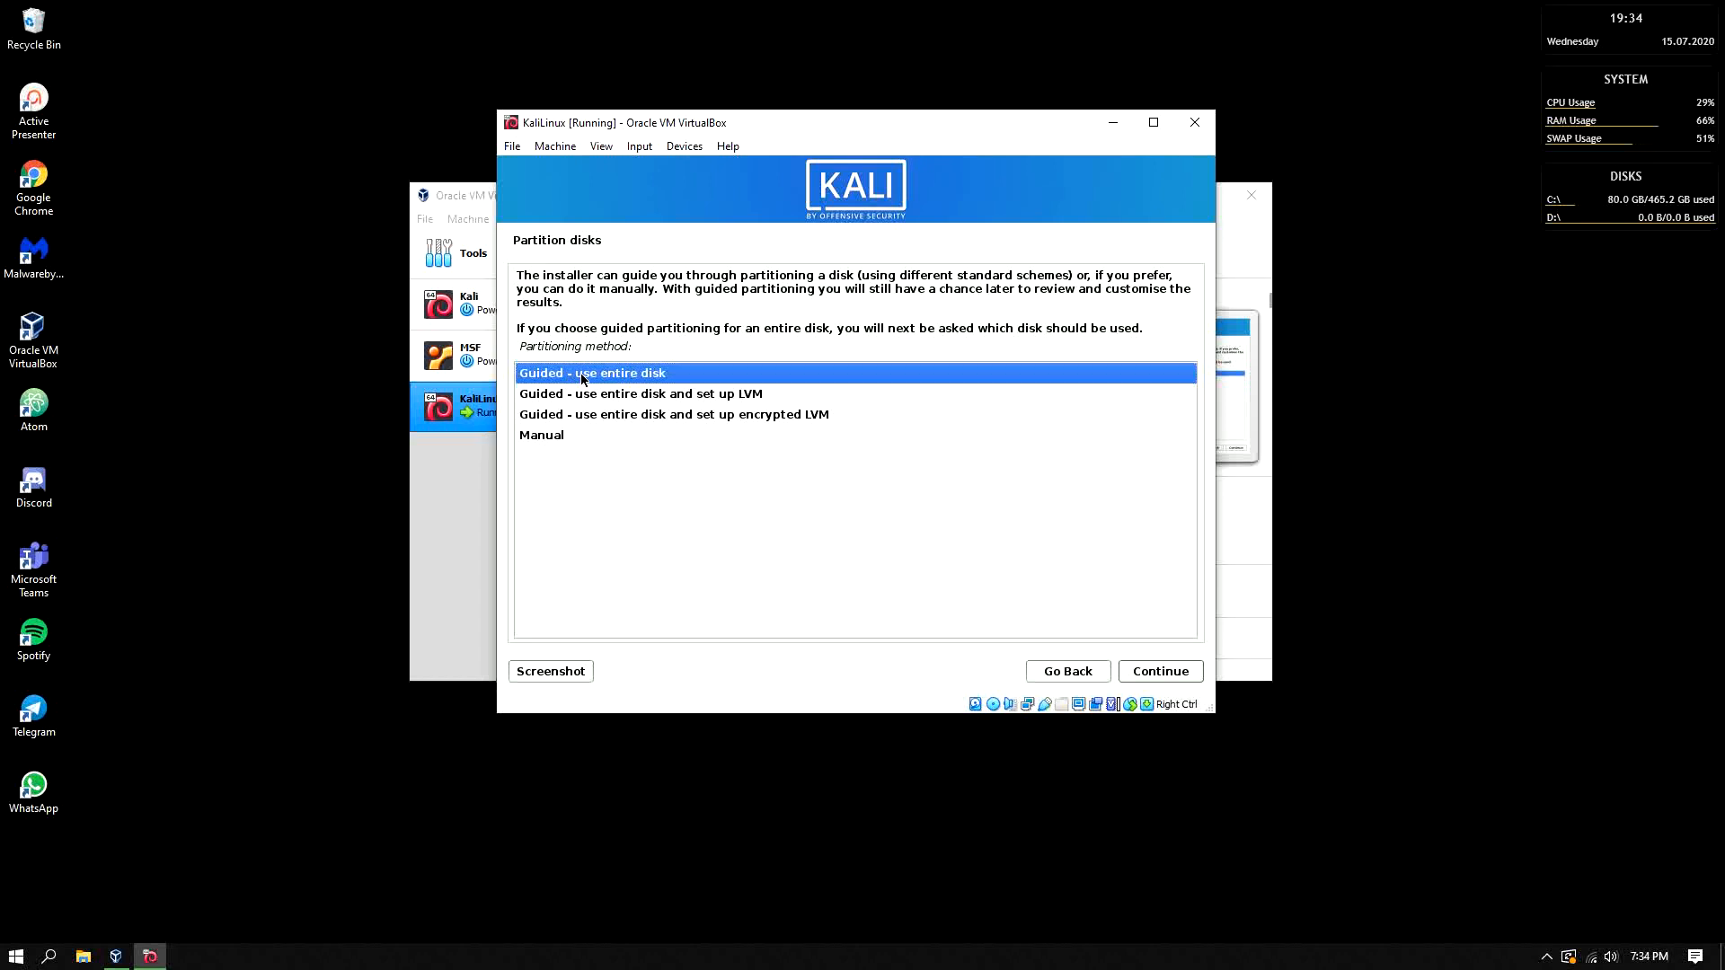
{"action": "mouse_move", "coordinate": [999, 572]}
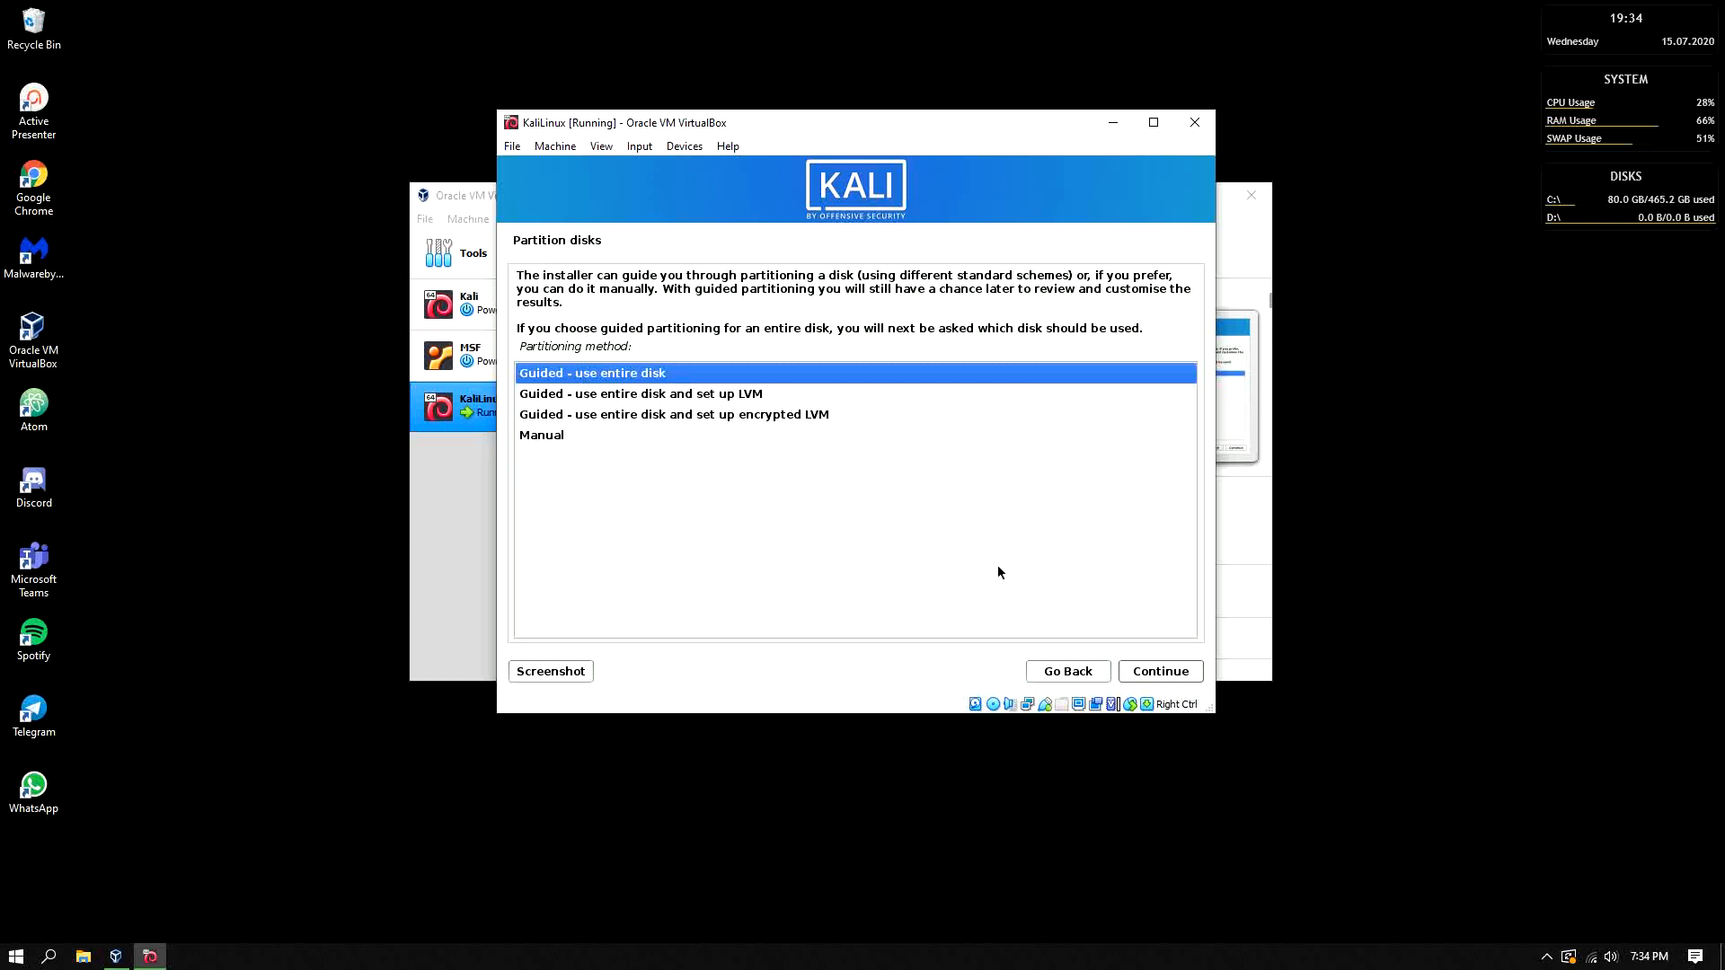
Guided-partition the whole 16.1 GB sda disk with all files in one partition.
{"action": "left_click", "coordinate": [1160, 671]}
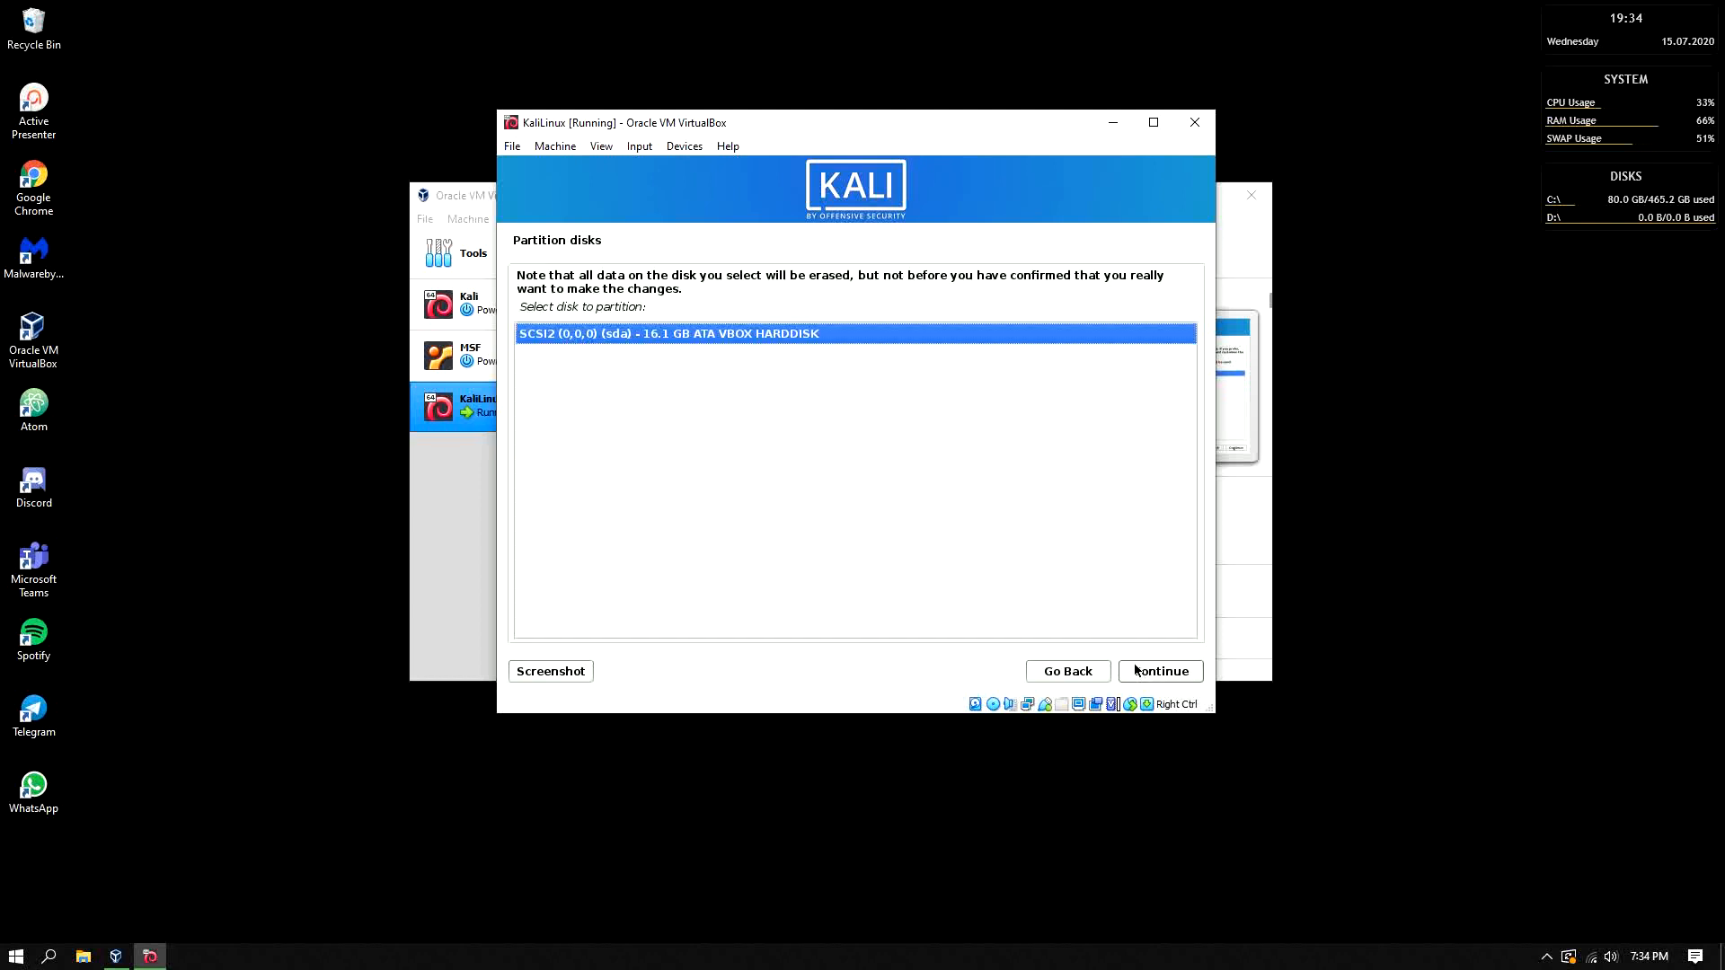
{"action": "left_click", "coordinate": [1158, 671]}
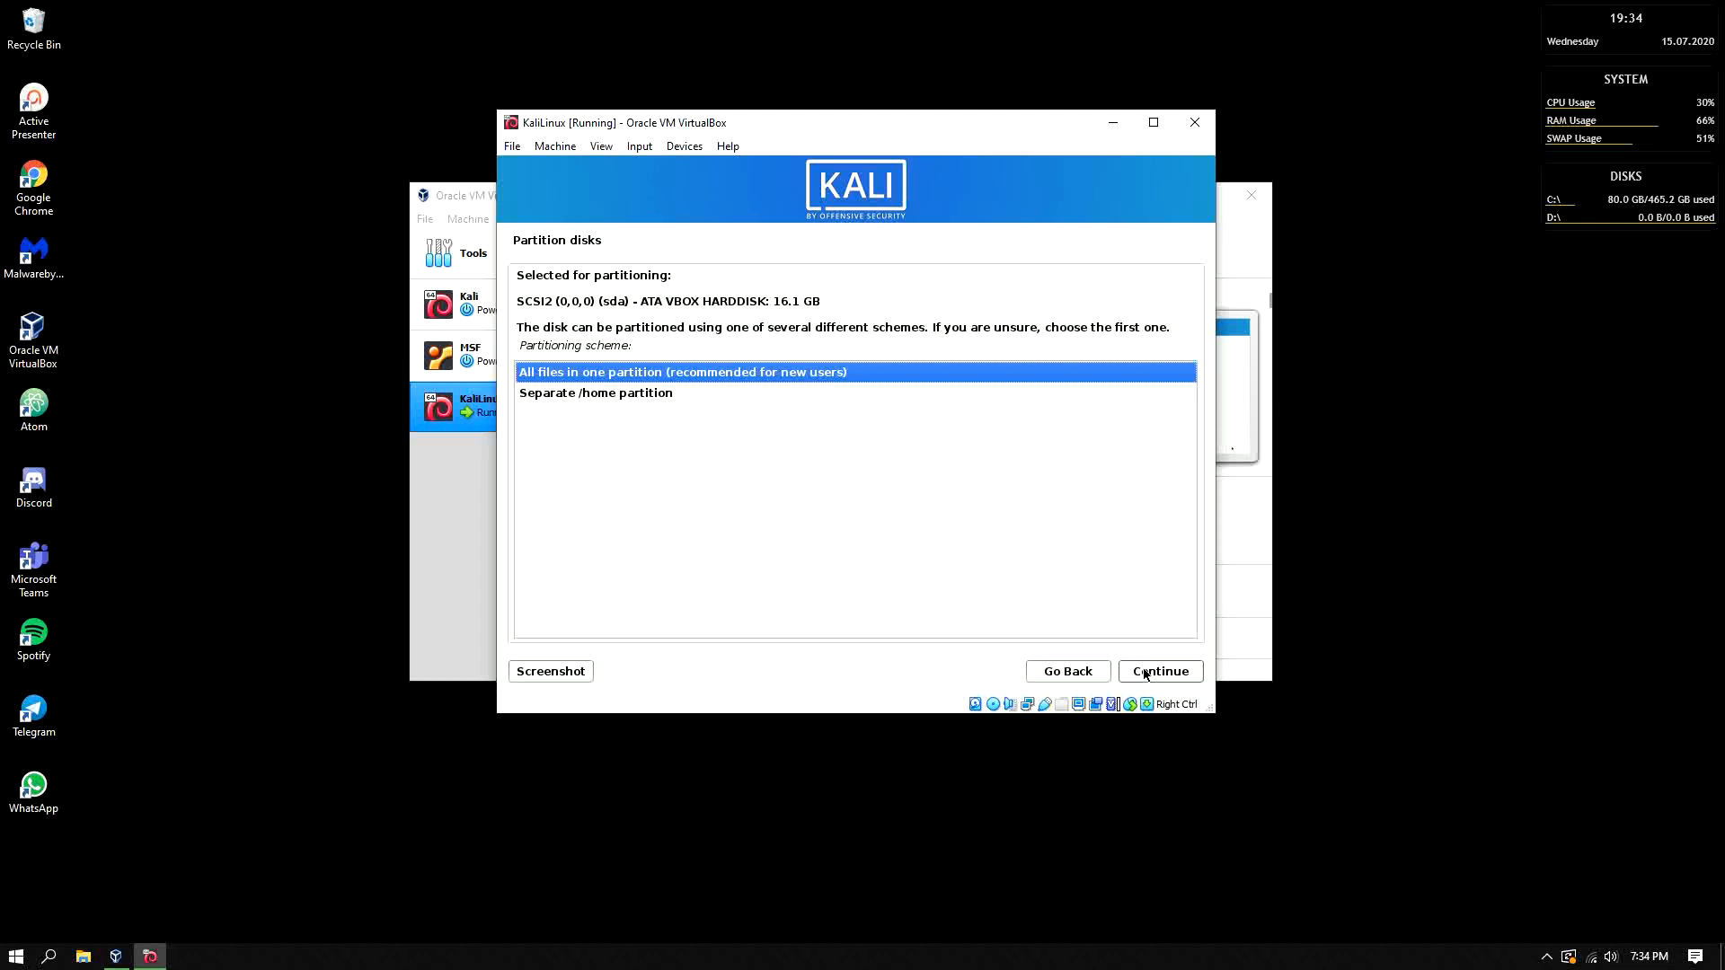
{"action": "left_click", "coordinate": [1160, 671]}
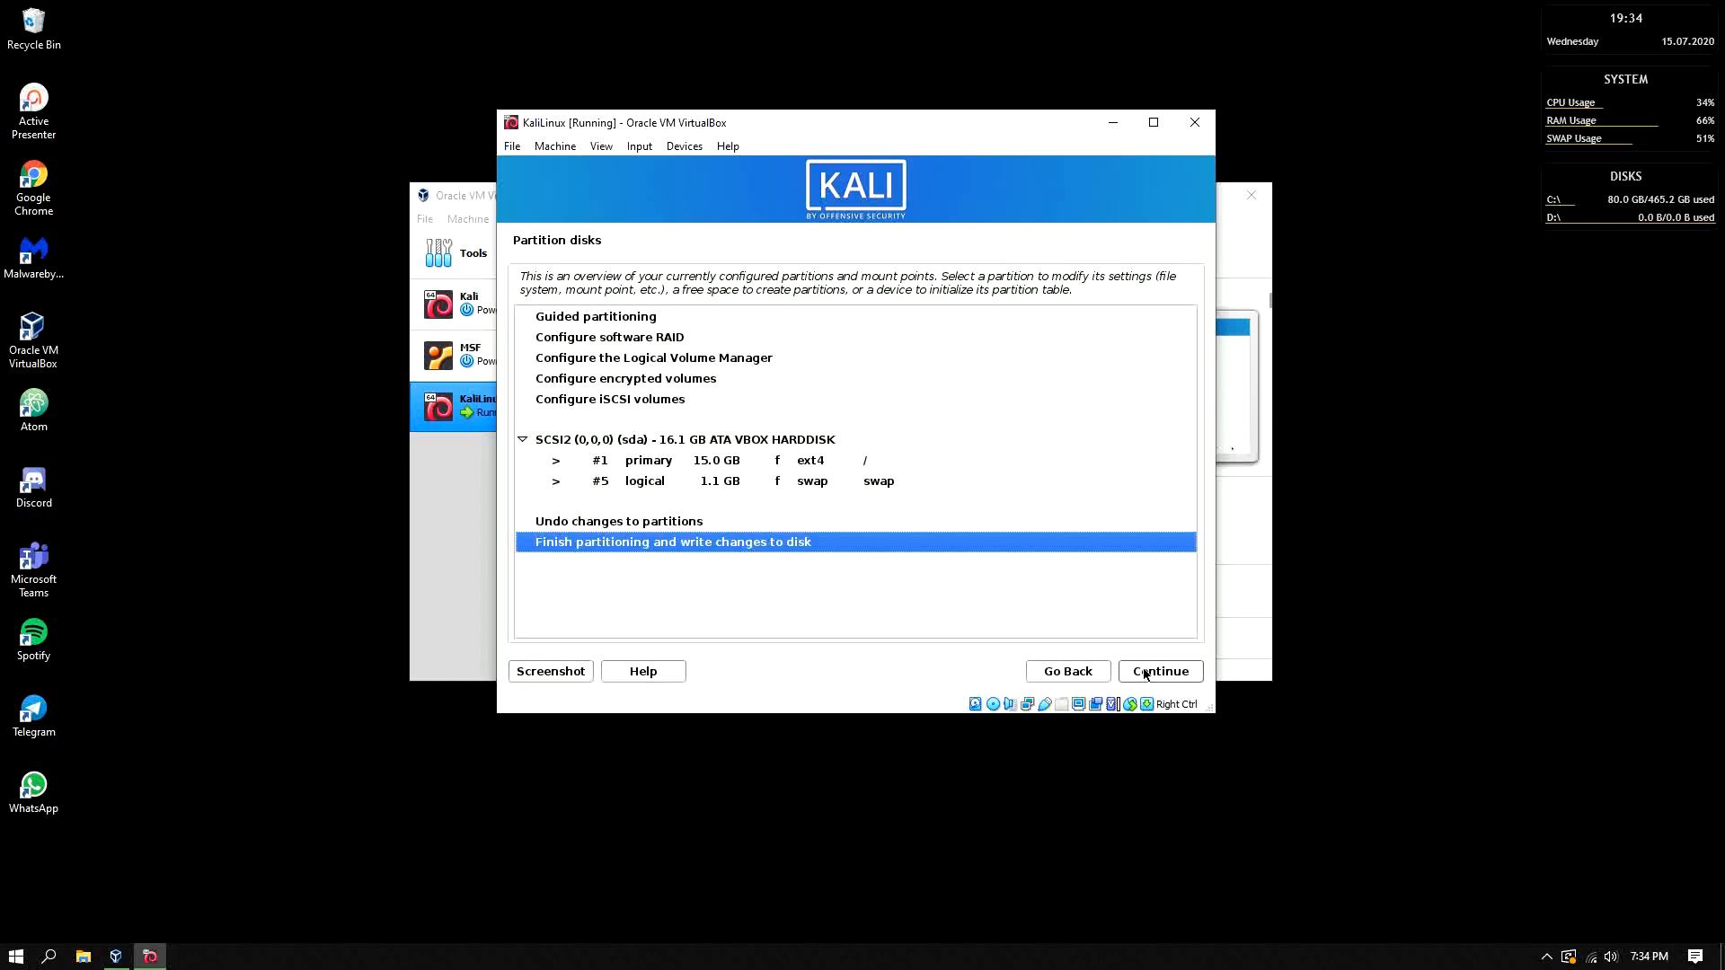
{"action": "left_click", "coordinate": [1158, 671]}
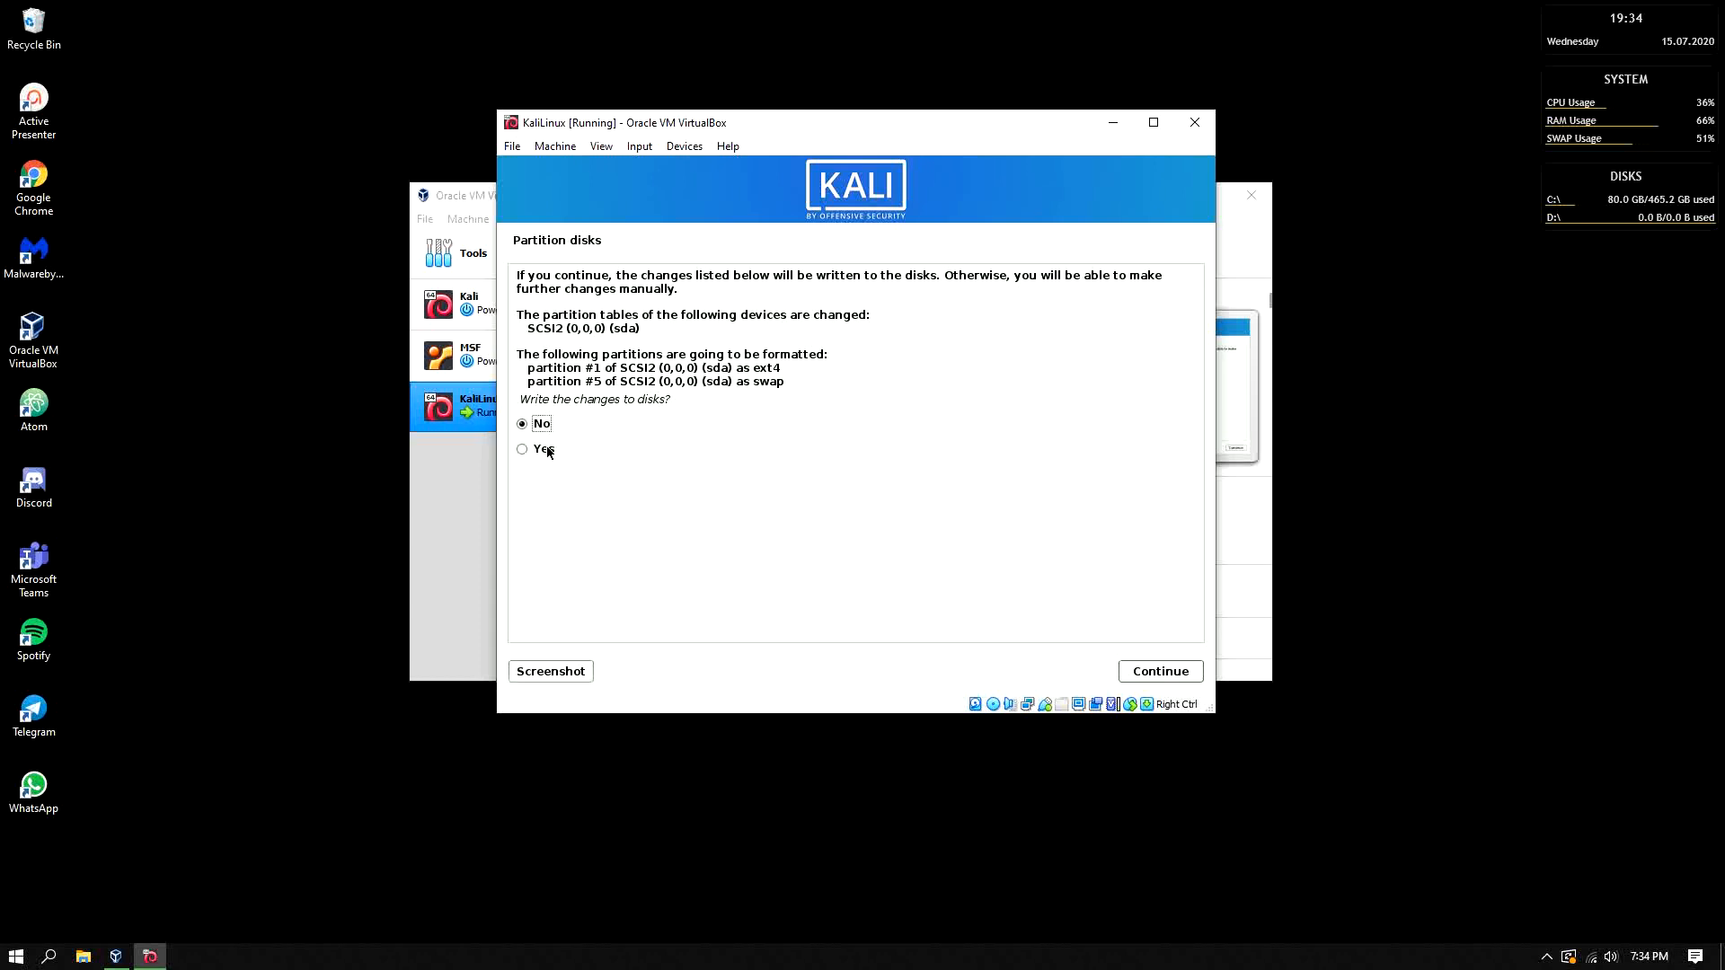
Confirm writing partition changes to disk, then maximize the VM window during installation.
{"action": "left_click", "coordinate": [522, 448]}
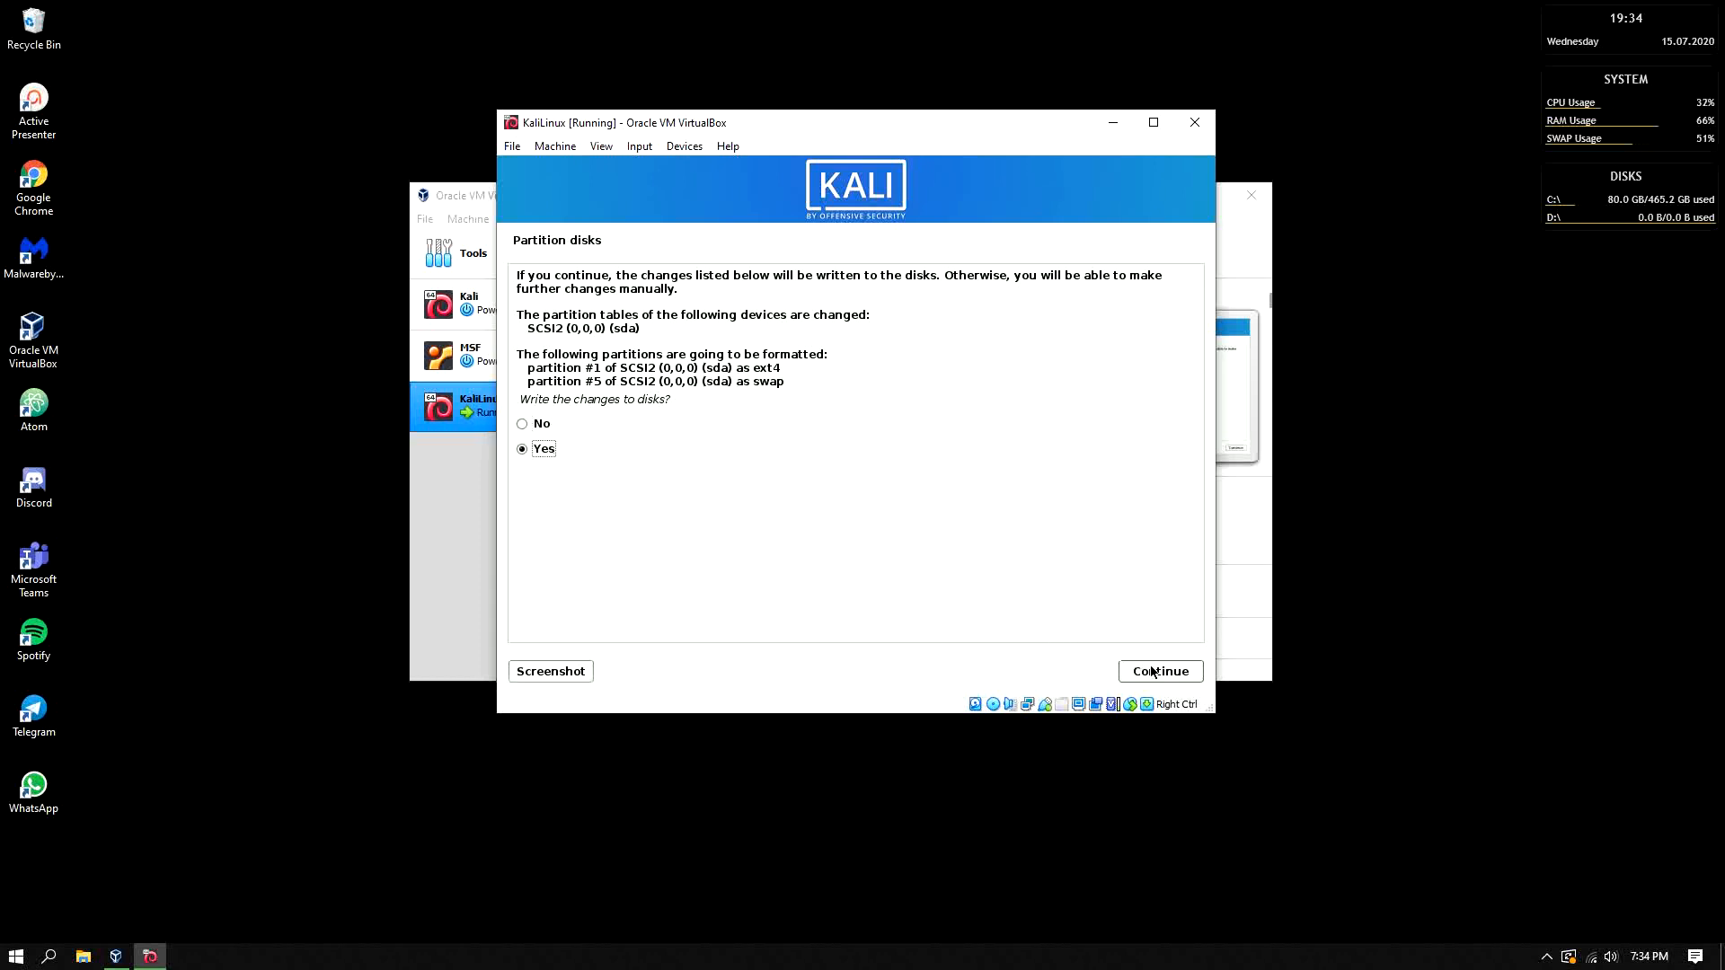
{"action": "left_click", "coordinate": [1160, 672]}
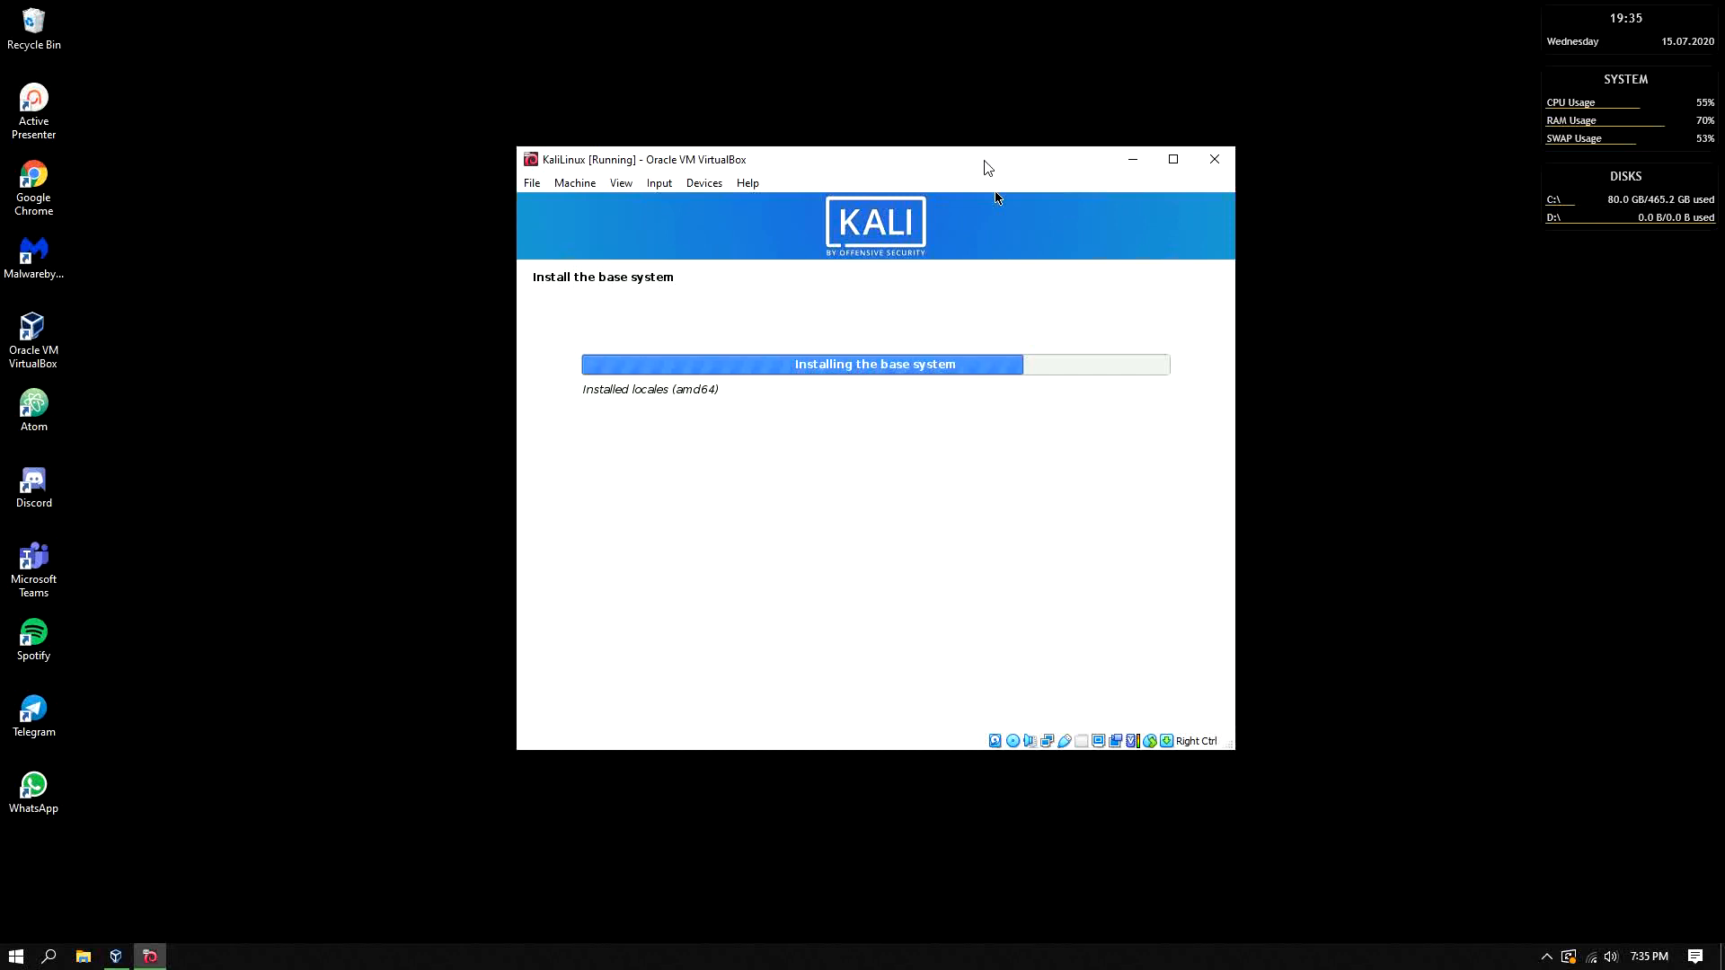
{"action": "left_click", "coordinate": [1171, 160]}
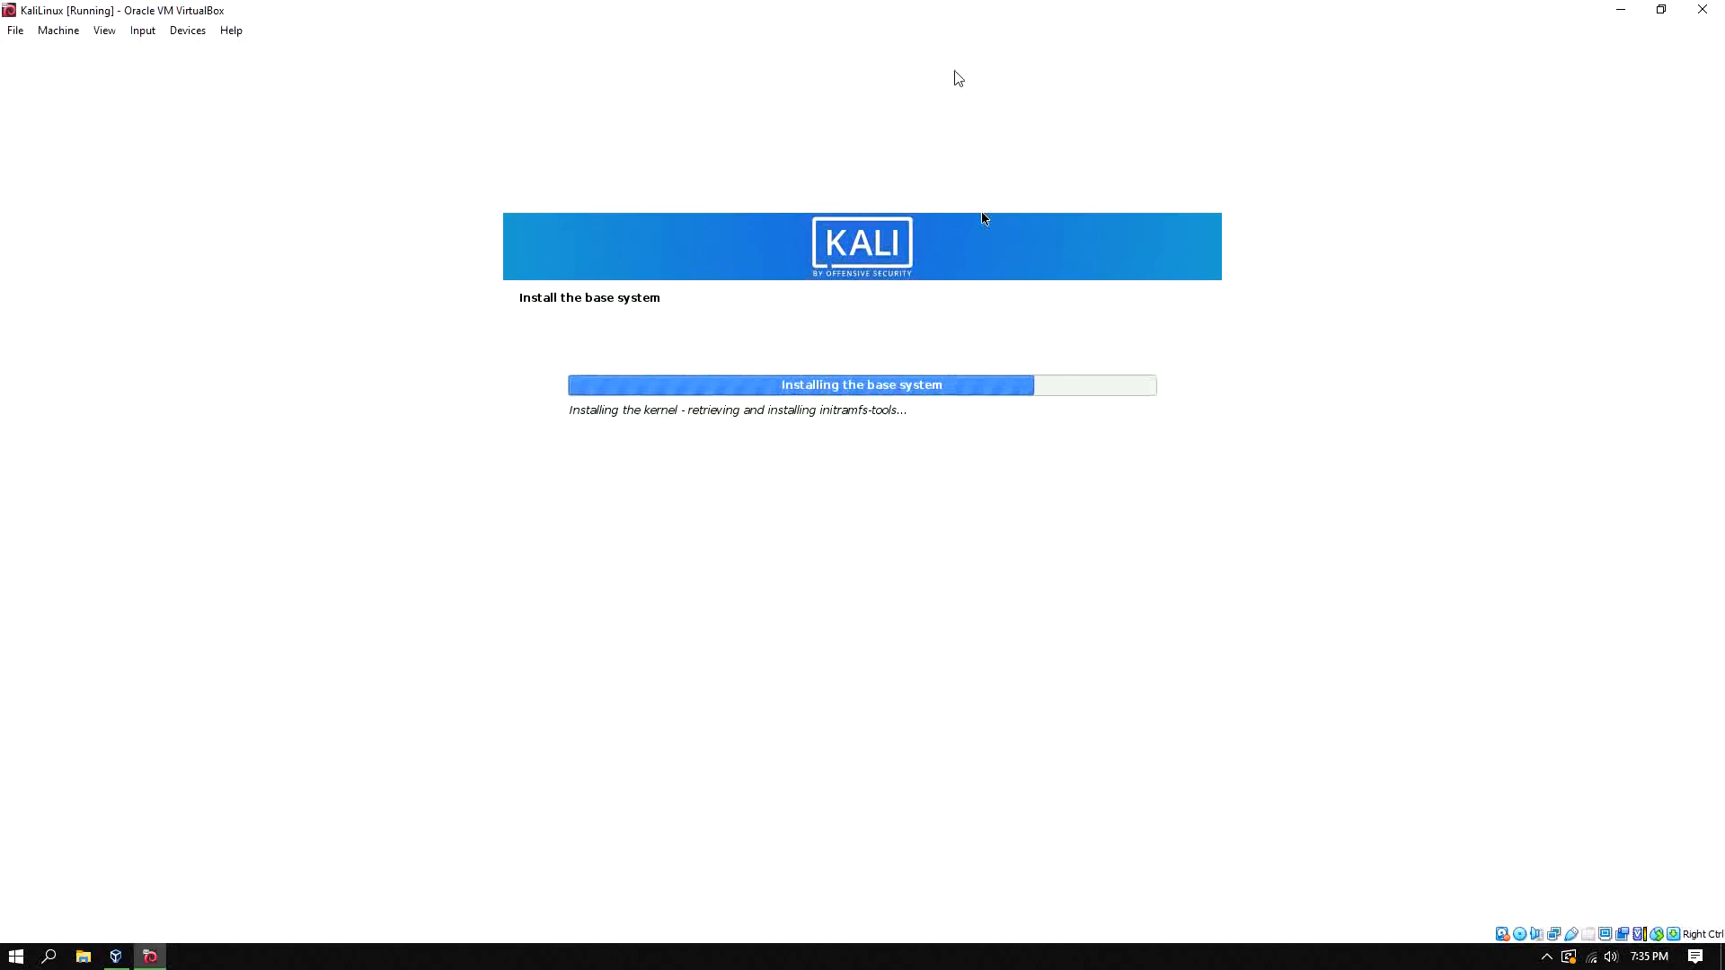